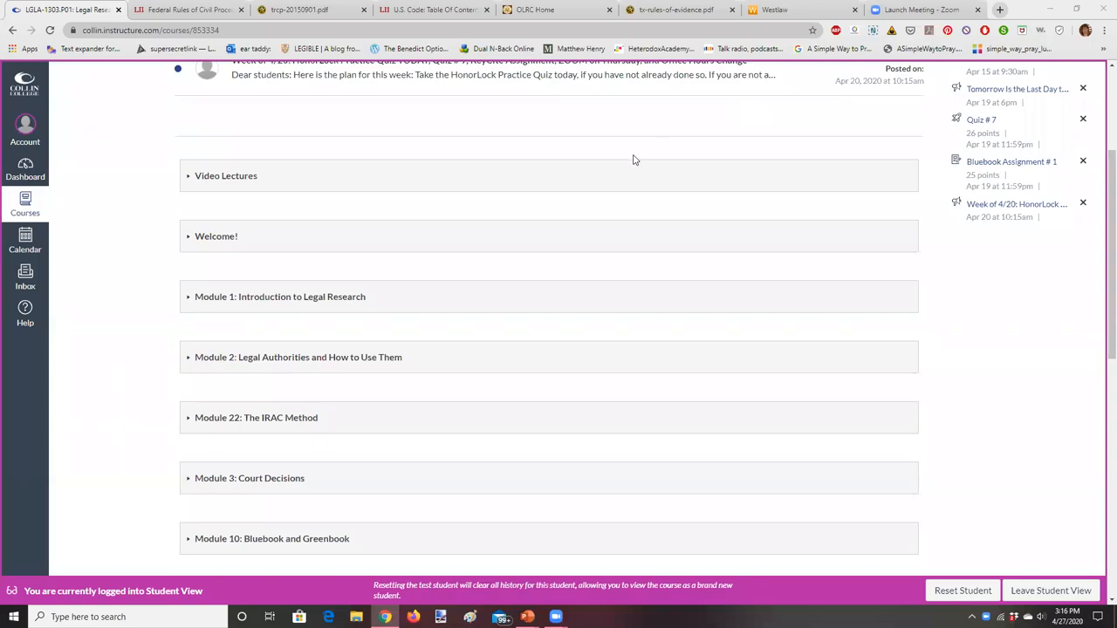
{"action": "mouse_move", "coordinate": [633, 183]}
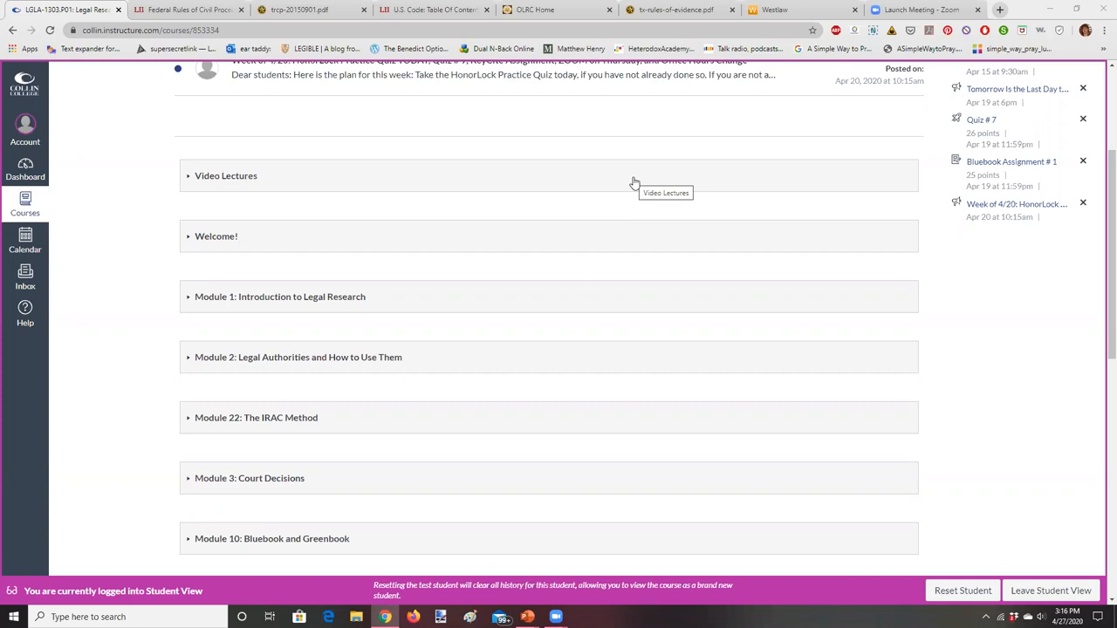
- Scroll the Canvas course Modules page to Module 11: Practice Rules
{"action": "scroll", "scroll_direction": "up", "scroll_amount": 3}
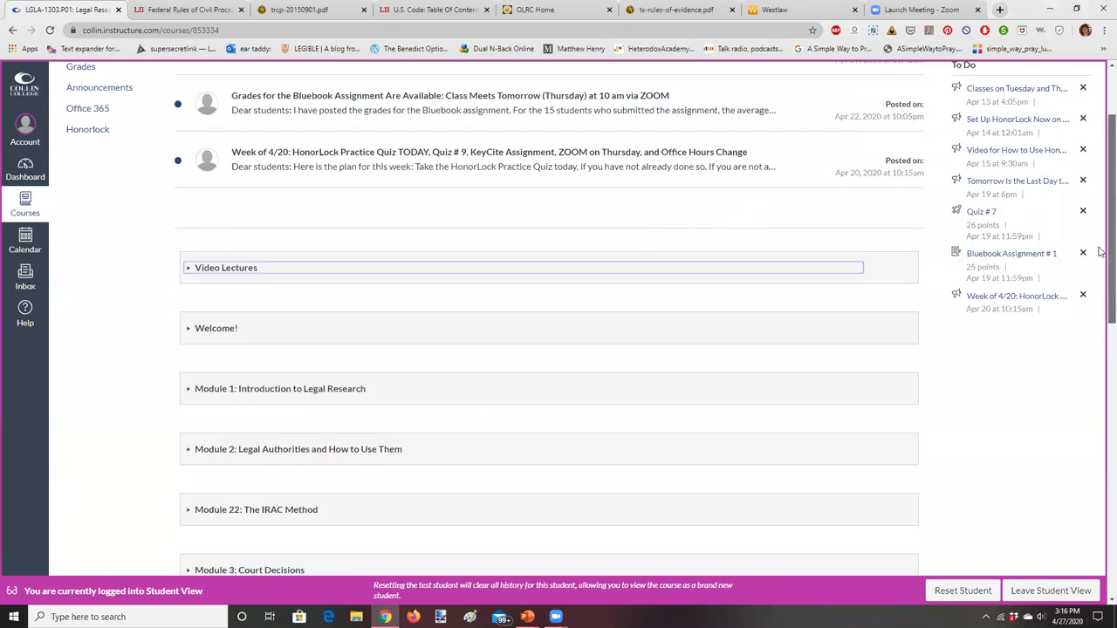
{"action": "scroll", "scroll_direction": "up", "scroll_amount": 3}
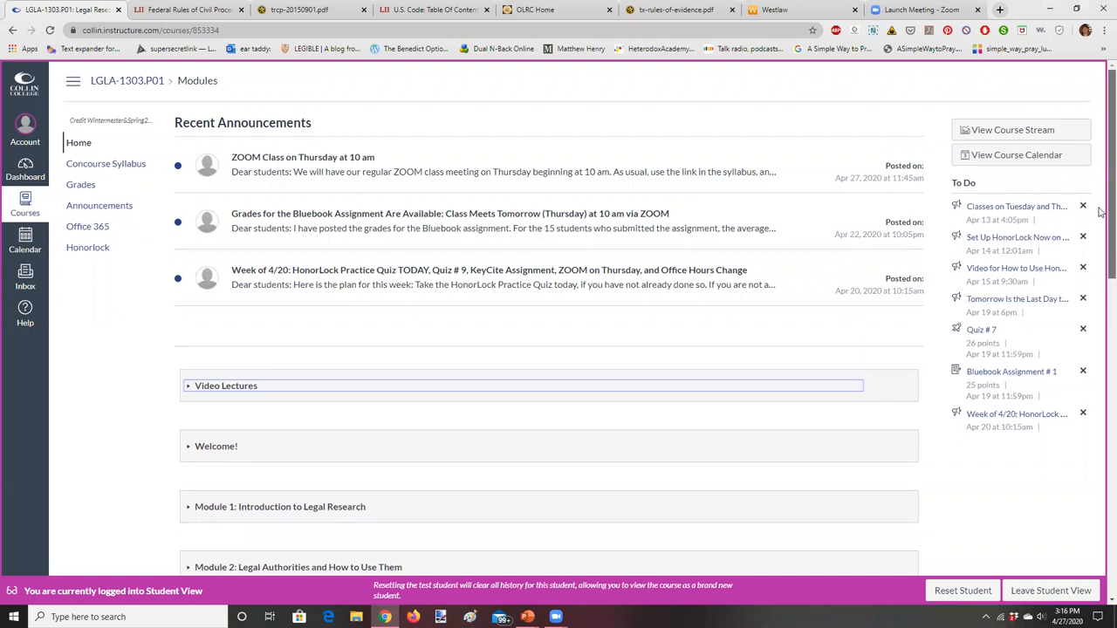
{"action": "scroll", "scroll_direction": "down", "scroll_amount": 3}
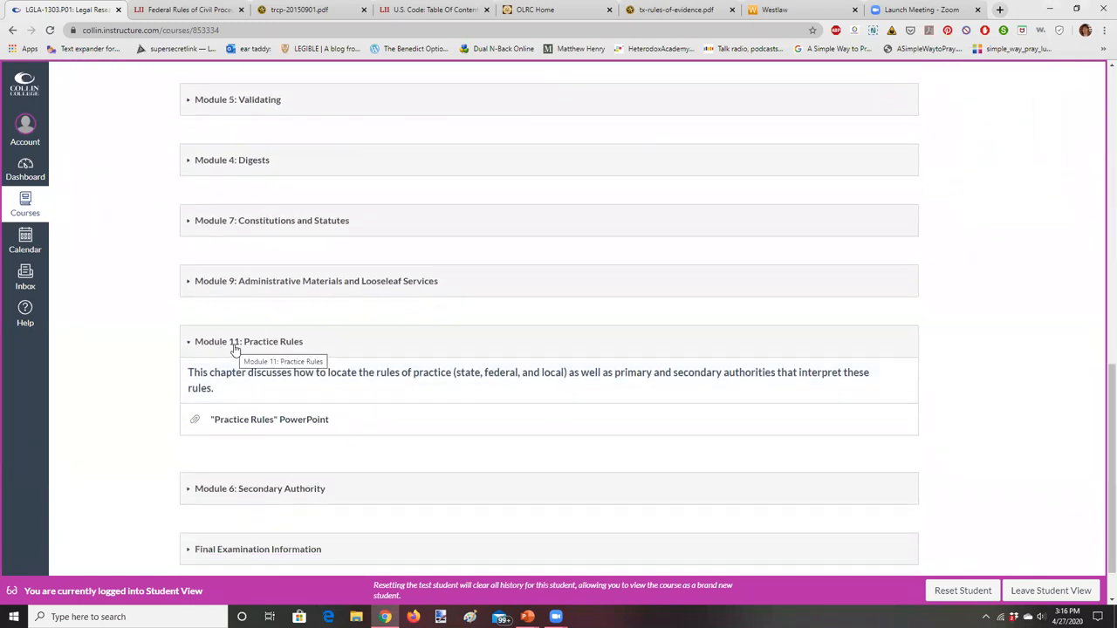
{"action": "mouse_move", "coordinate": [393, 480]}
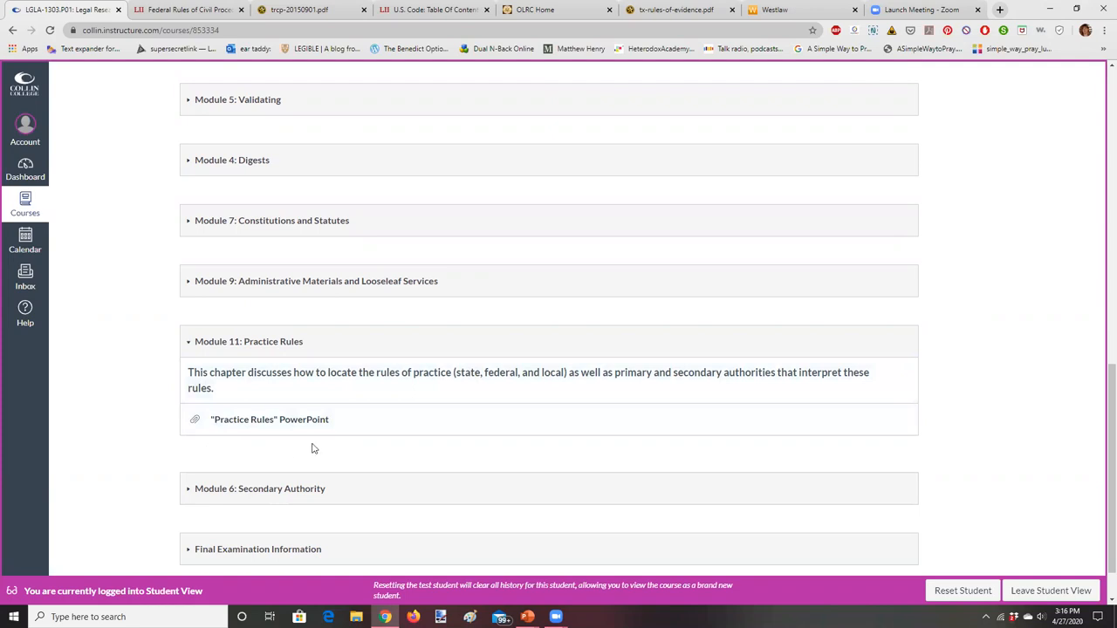
{"action": "mouse_move", "coordinate": [533, 566]}
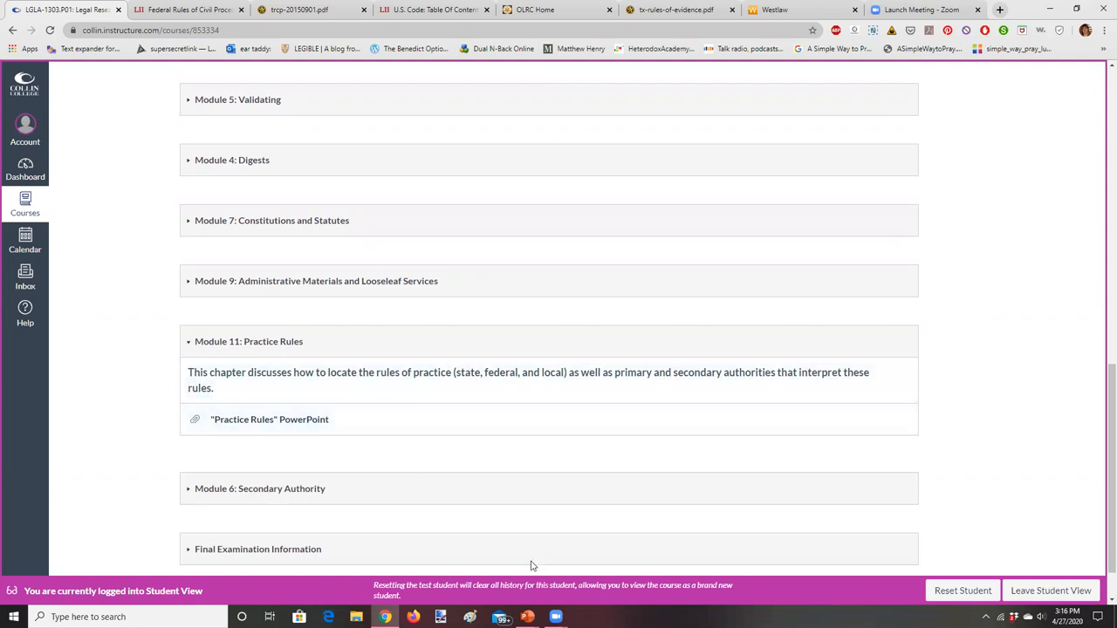
{"action": "mouse_move", "coordinate": [526, 617]}
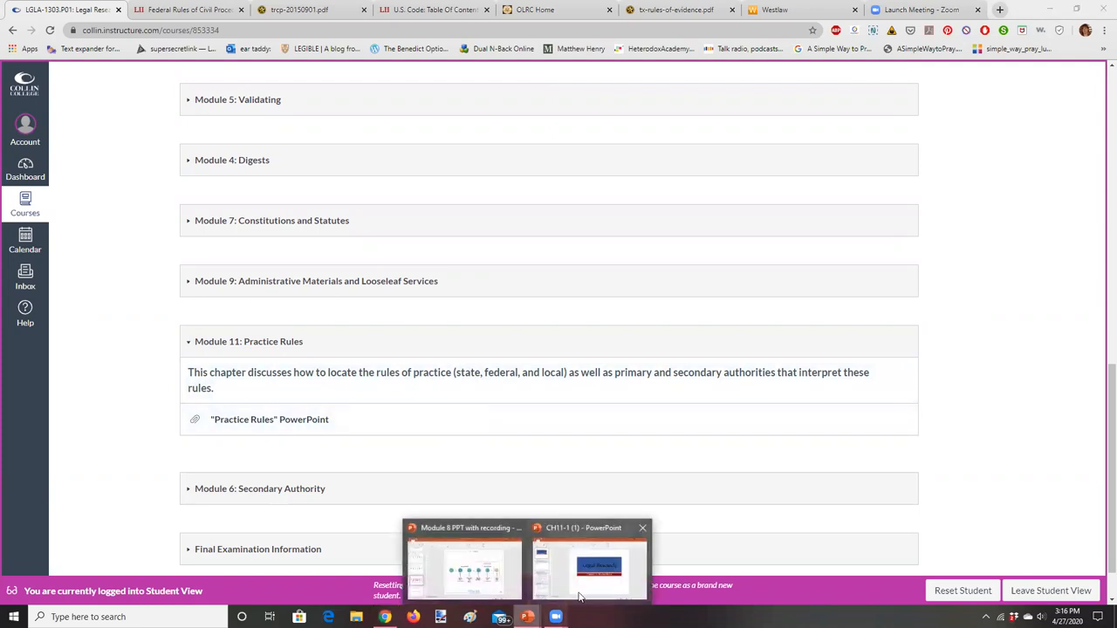
- Bring the CH11-1 Chapter 11: Practice Rules presentation in front of the browser
{"action": "left_click", "coordinate": [588, 567]}
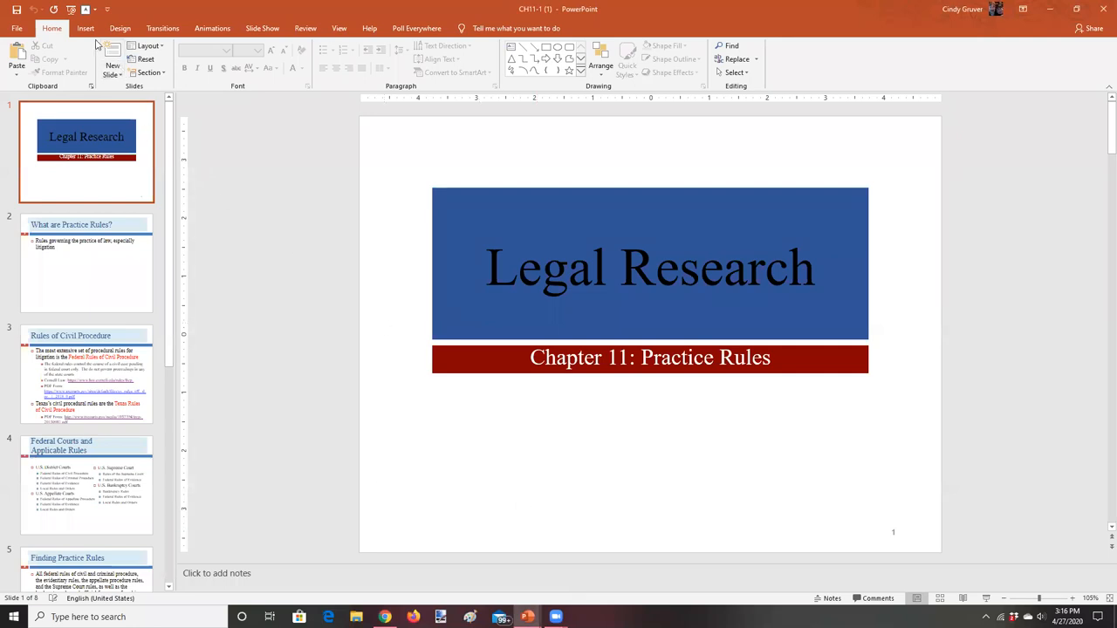
{"action": "left_click", "coordinate": [262, 28]}
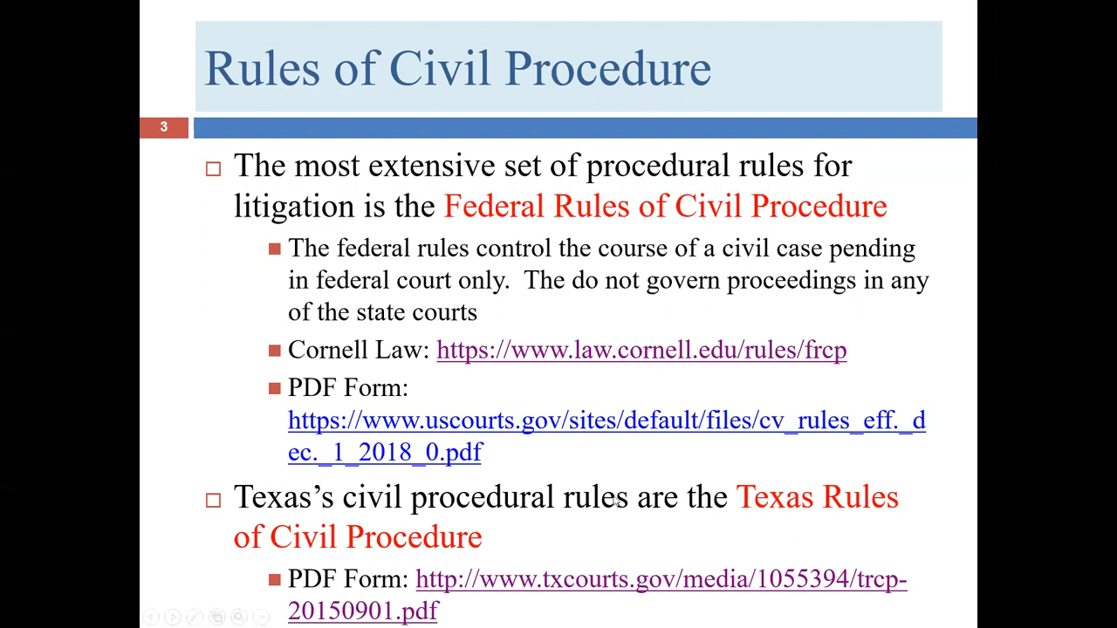
{"action": "mouse_move", "coordinate": [768, 514]}
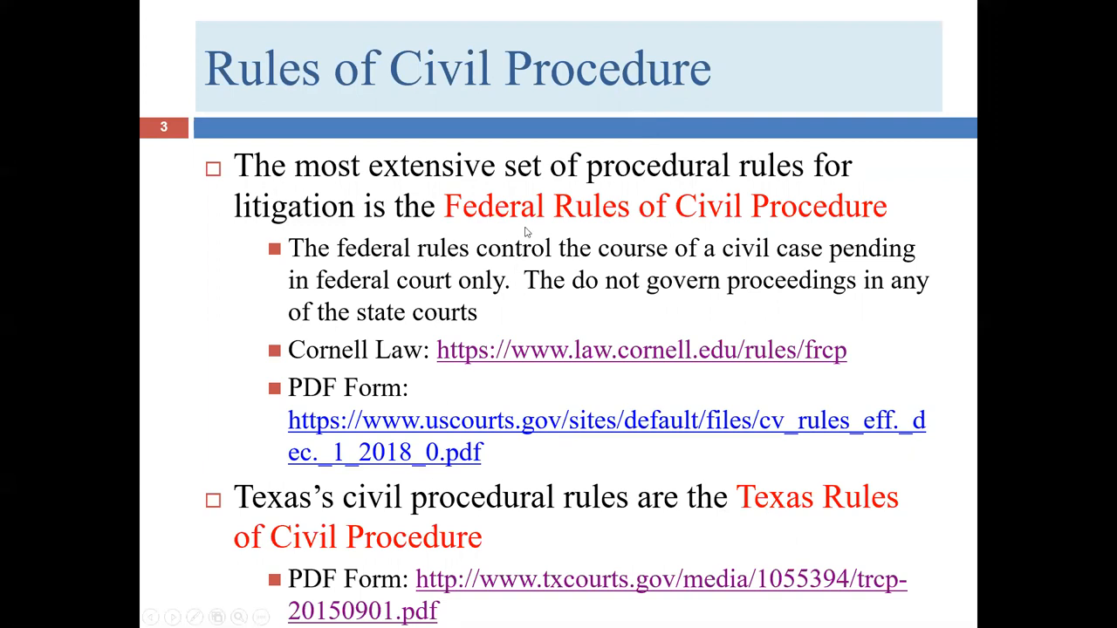
{"action": "mouse_move", "coordinate": [755, 515]}
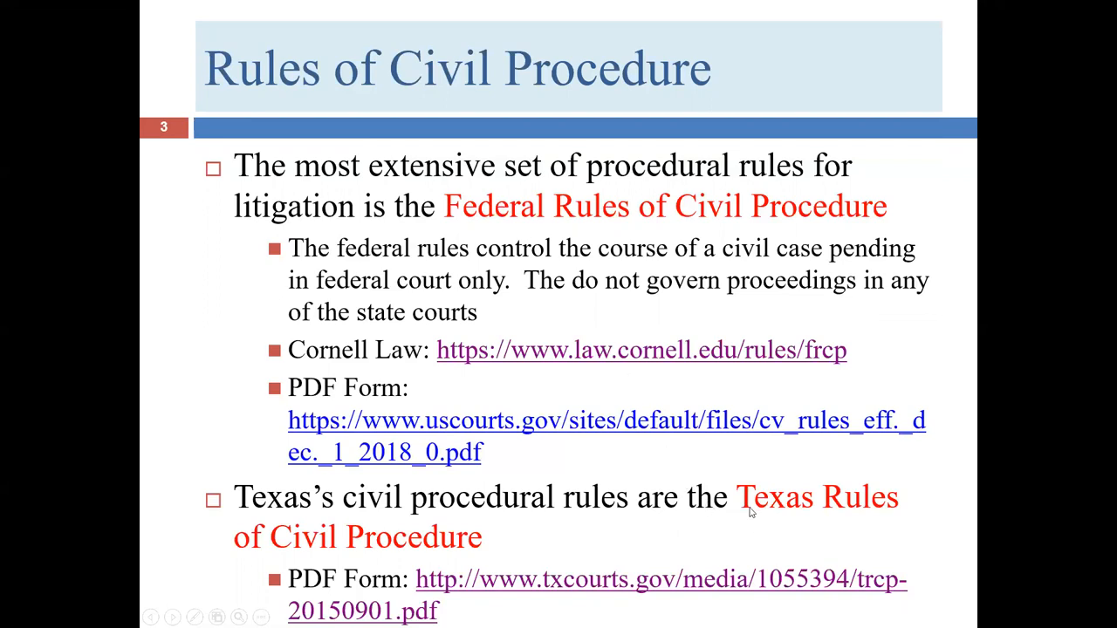
{"action": "mouse_move", "coordinate": [523, 417]}
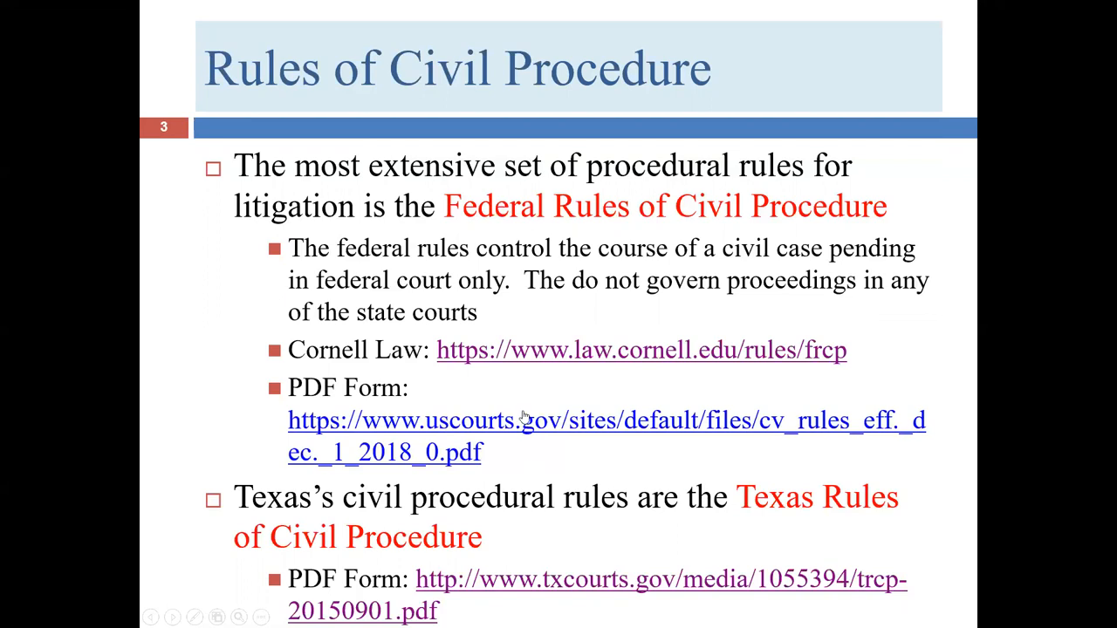
{"action": "mouse_move", "coordinate": [540, 600]}
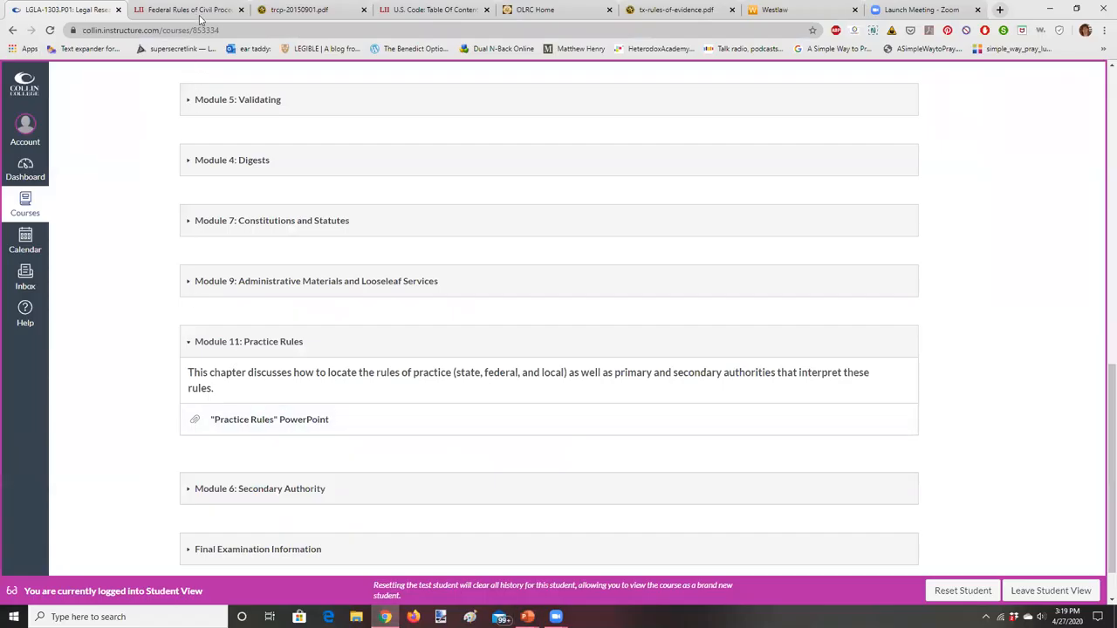
- Switch to Cornell LII's Federal Rules of Civil Procedure index and scroll through Titles III–V
{"action": "left_click", "coordinate": [187, 10]}
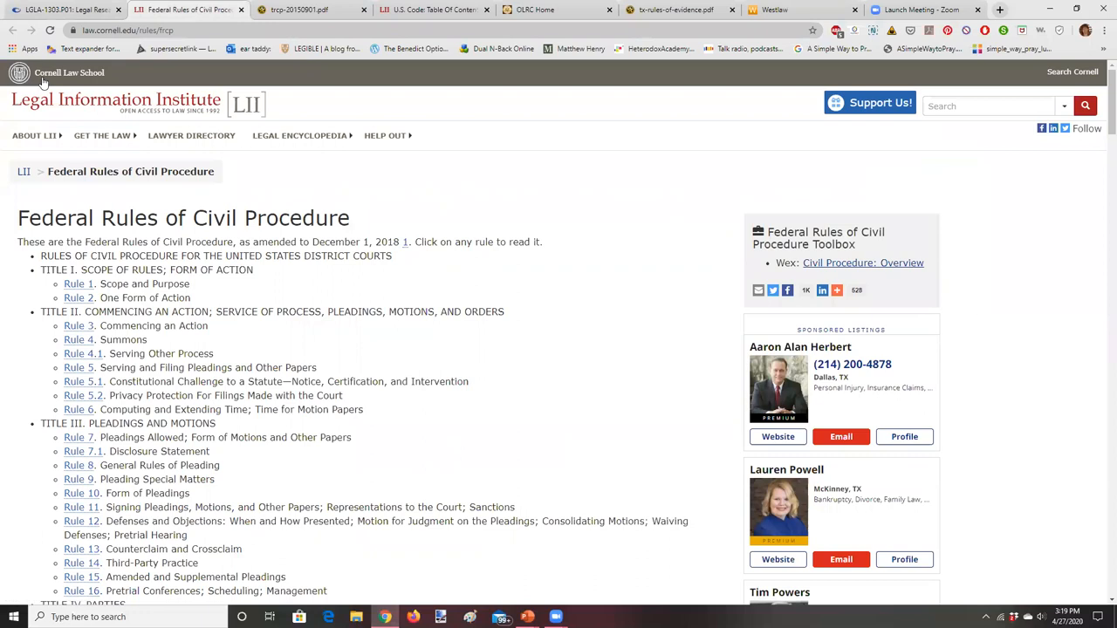
{"action": "mouse_move", "coordinate": [70, 72]}
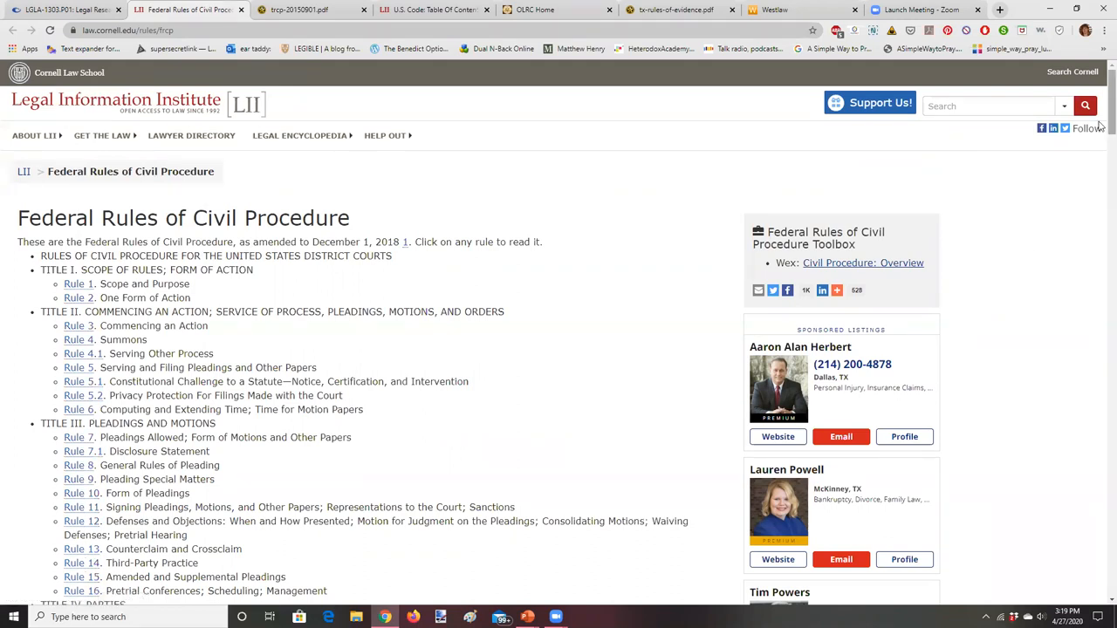
{"action": "scroll", "scroll_direction": "down", "scroll_amount": 3}
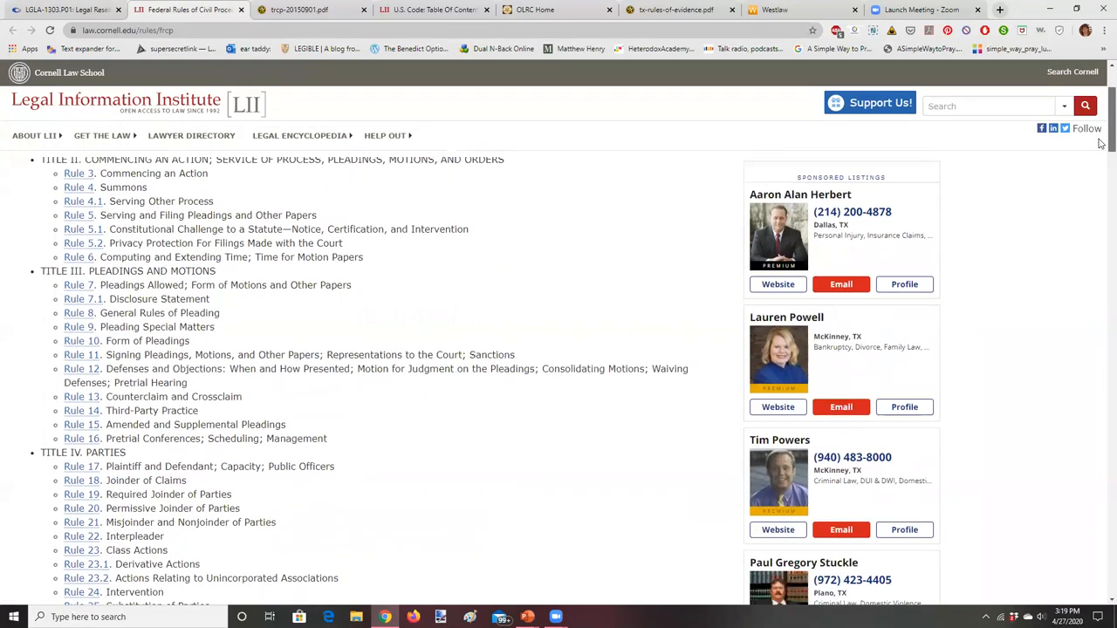
{"action": "scroll", "scroll_direction": "down", "scroll_amount": 3}
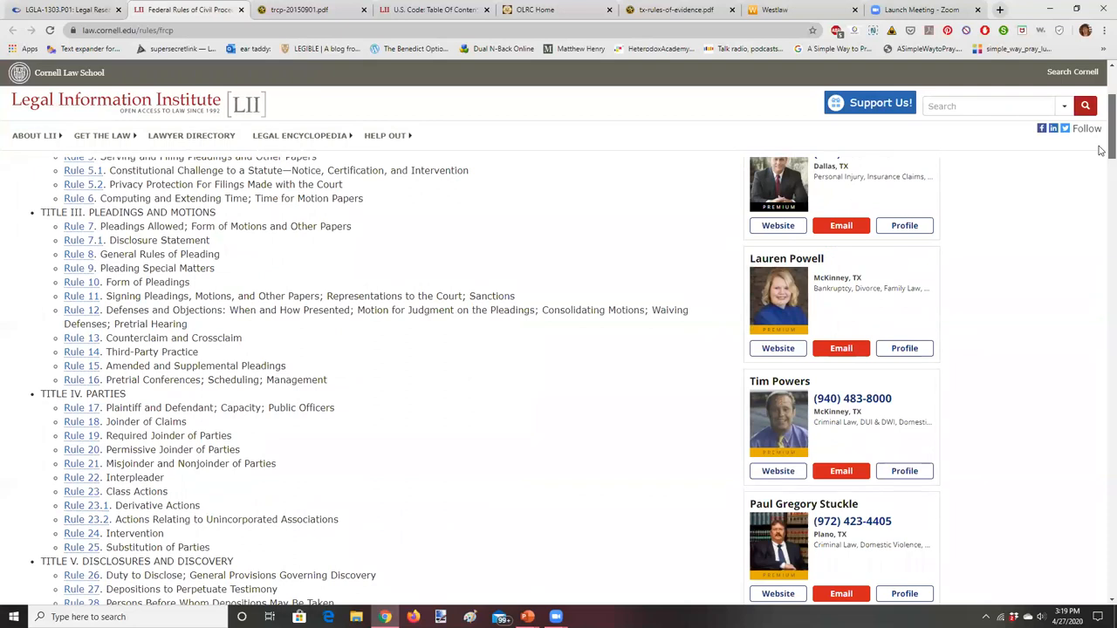
{"action": "scroll", "scroll_direction": "down", "scroll_amount": 3}
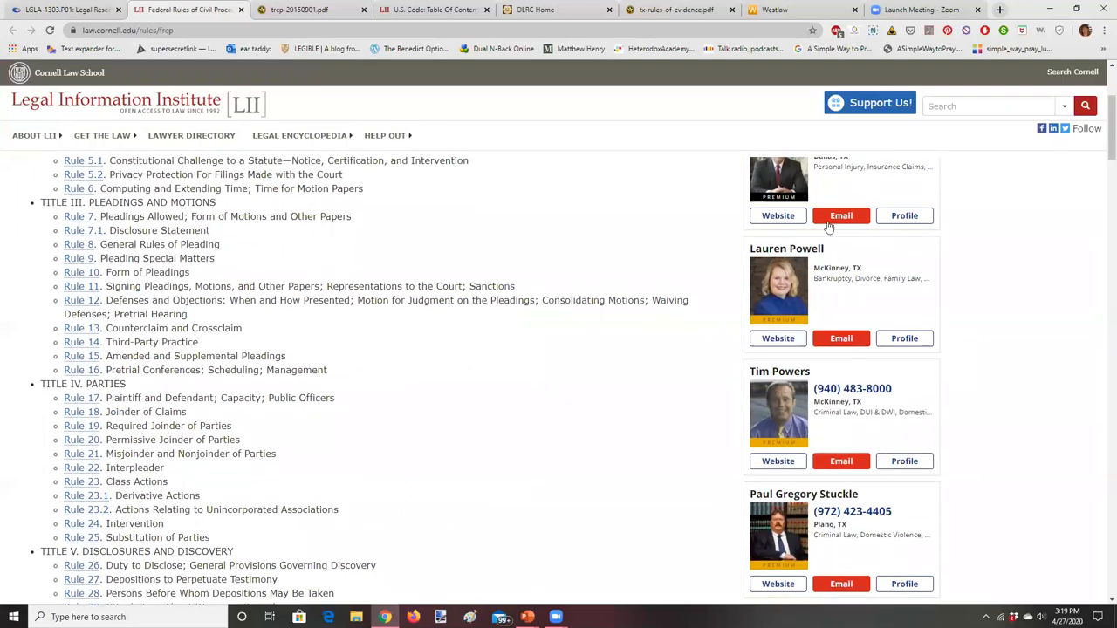
{"action": "mouse_move", "coordinate": [81, 481]}
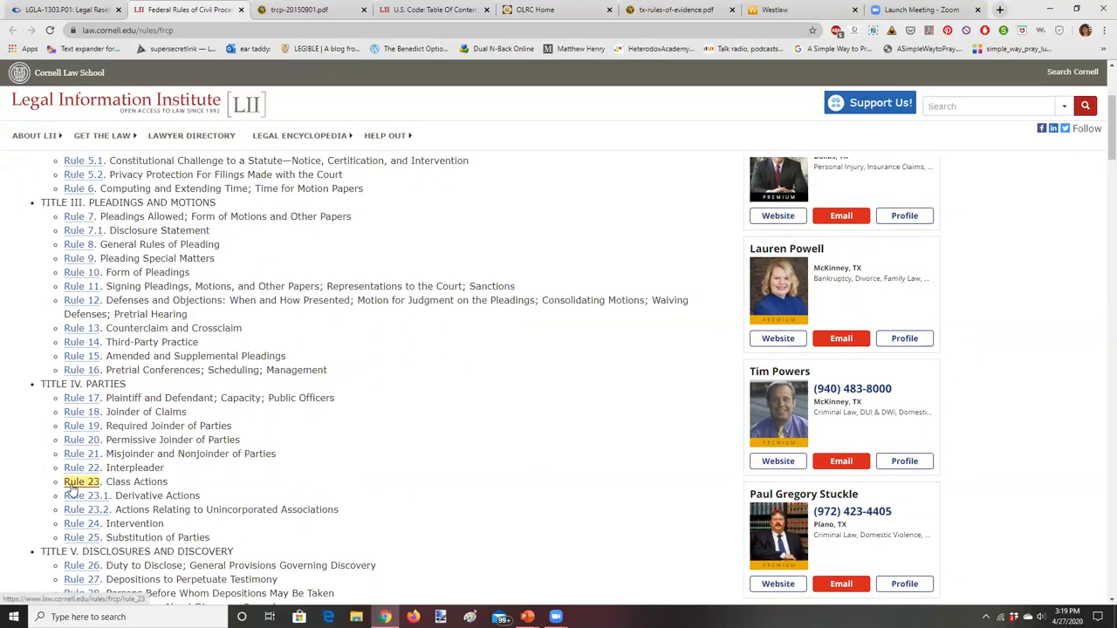
- Open Rule 23, Class Actions, and read through its advisory committee notes
{"action": "left_click", "coordinate": [80, 481]}
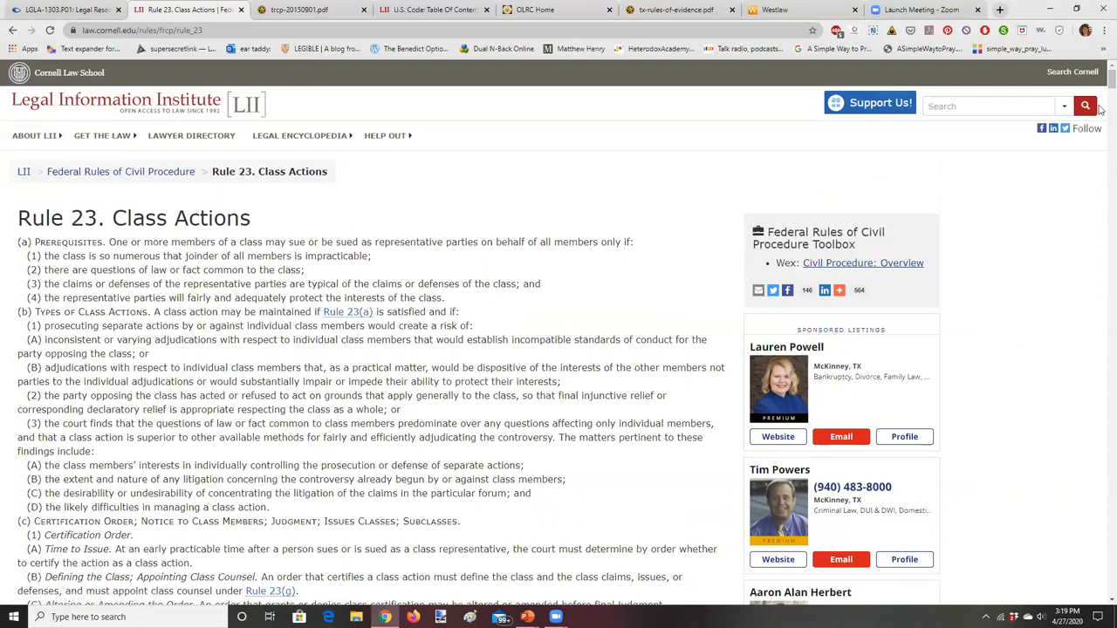
{"action": "scroll", "scroll_direction": "down", "scroll_amount": 3}
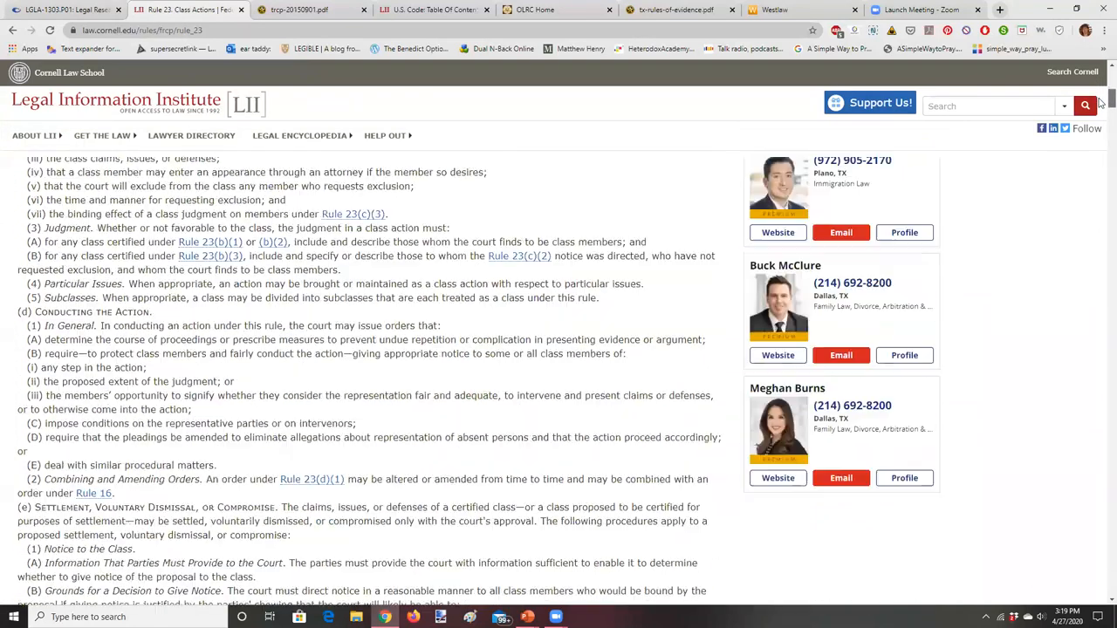
{"action": "scroll", "scroll_direction": "down", "scroll_amount": 3}
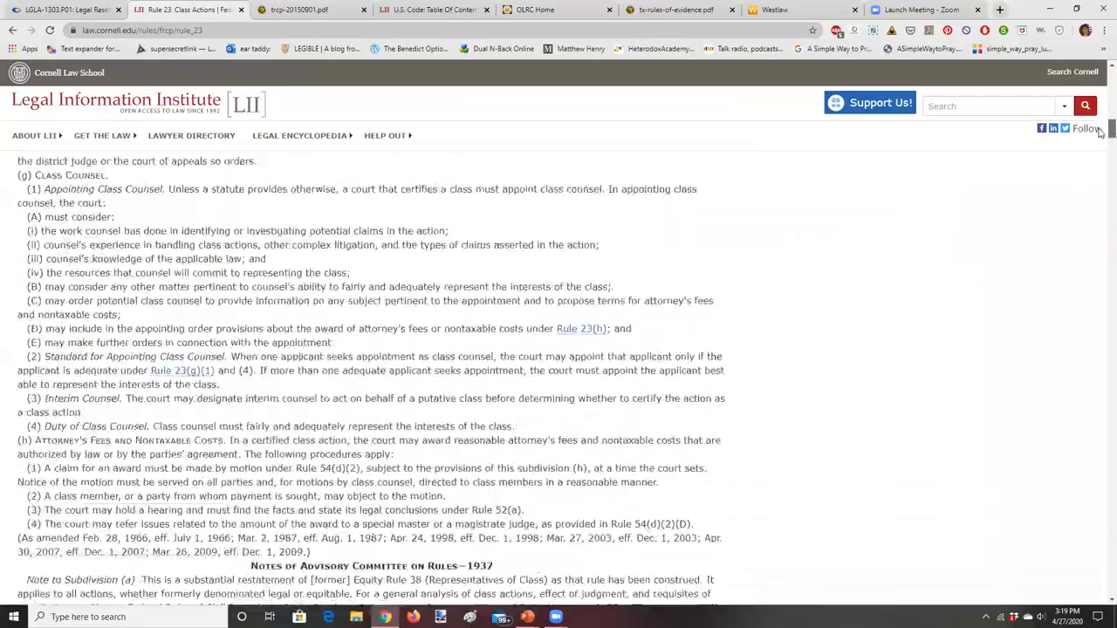
{"action": "scroll", "scroll_direction": "down", "scroll_amount": 3}
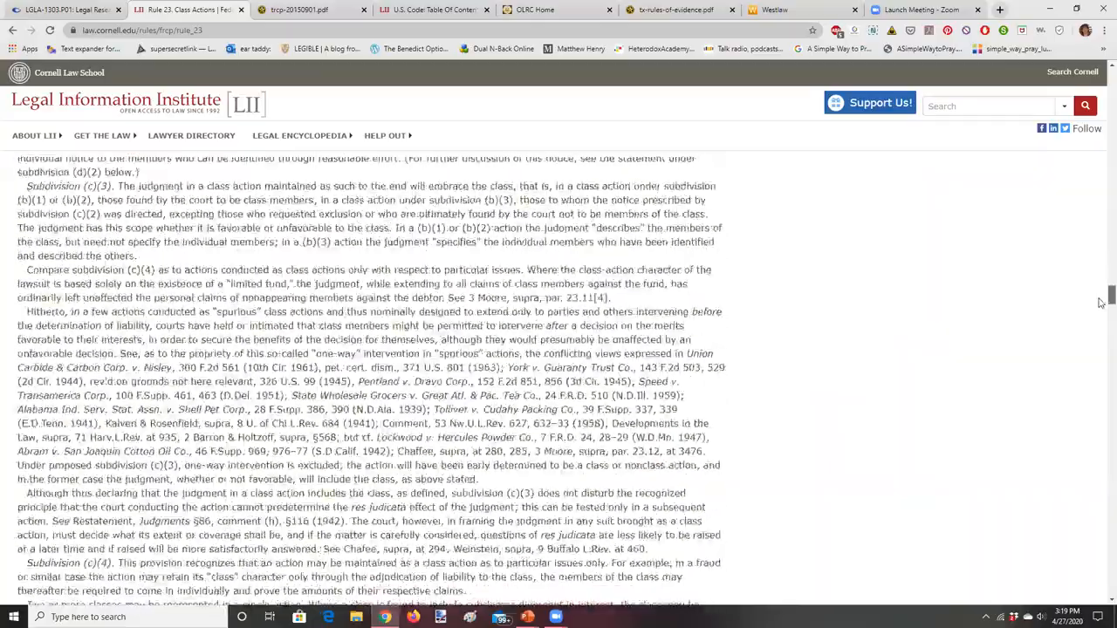
{"action": "scroll", "scroll_direction": "down", "scroll_amount": 3}
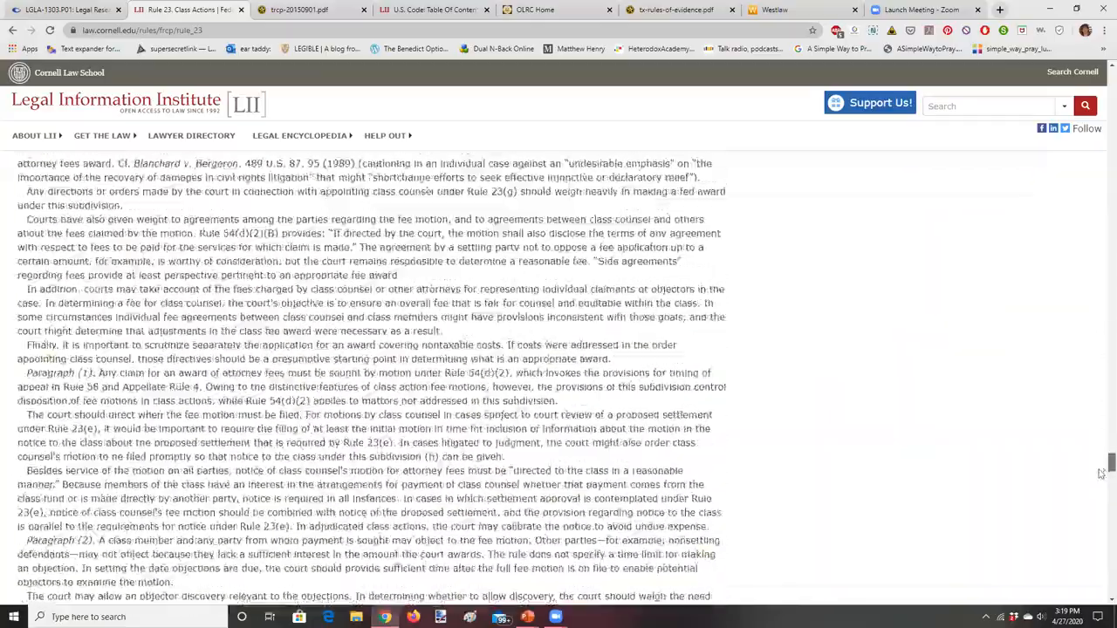
{"action": "scroll", "scroll_direction": "down", "scroll_amount": 3}
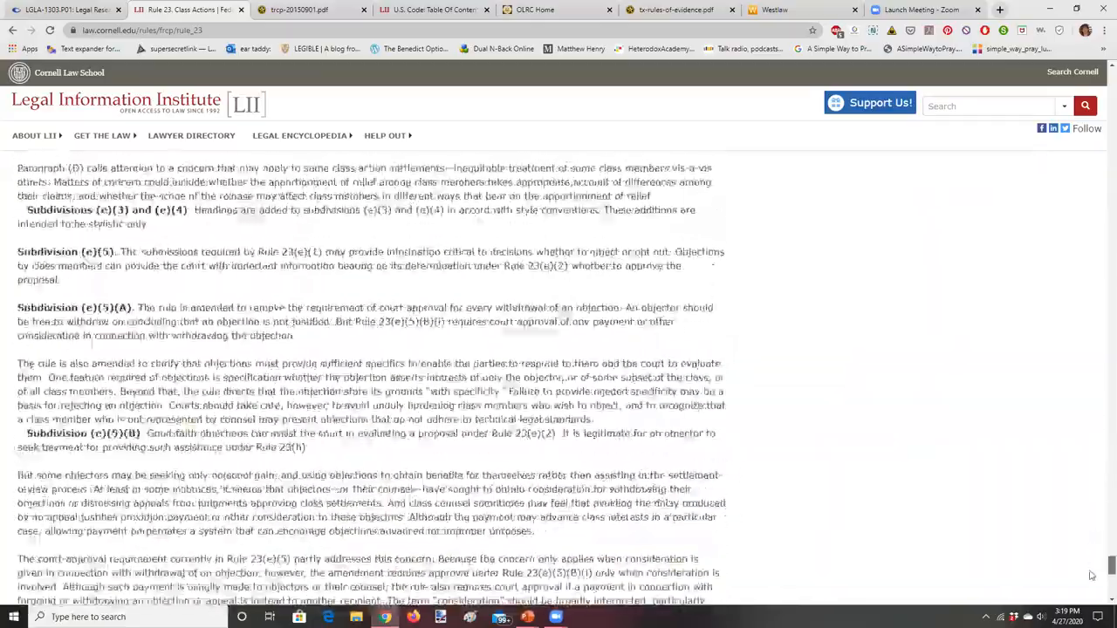
{"action": "scroll", "scroll_direction": "down", "scroll_amount": 3}
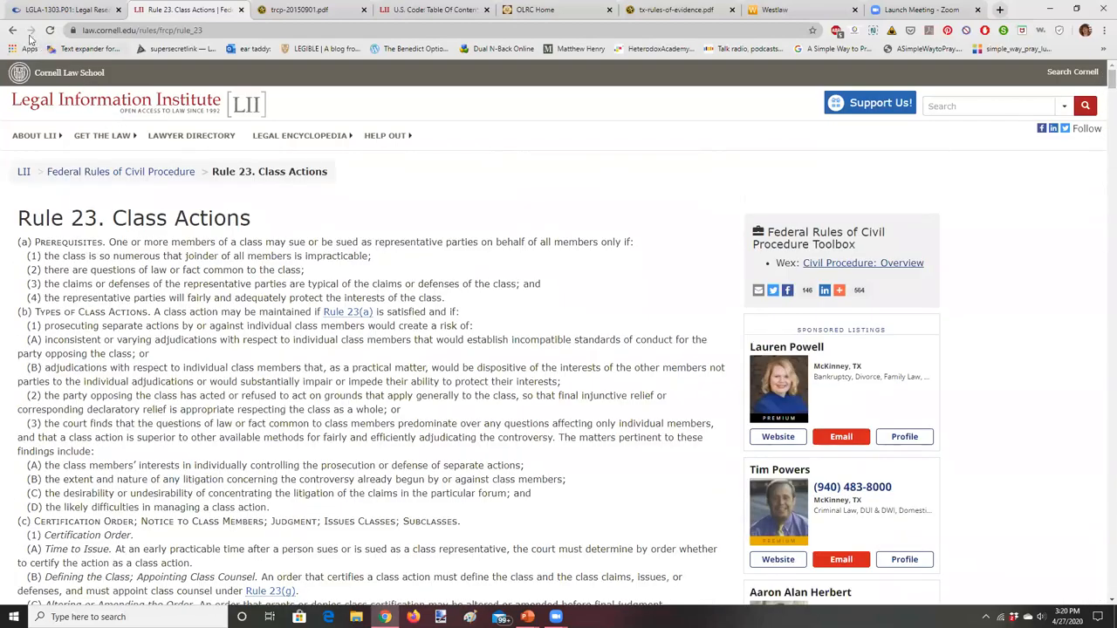
{"action": "mouse_move", "coordinate": [12, 29]}
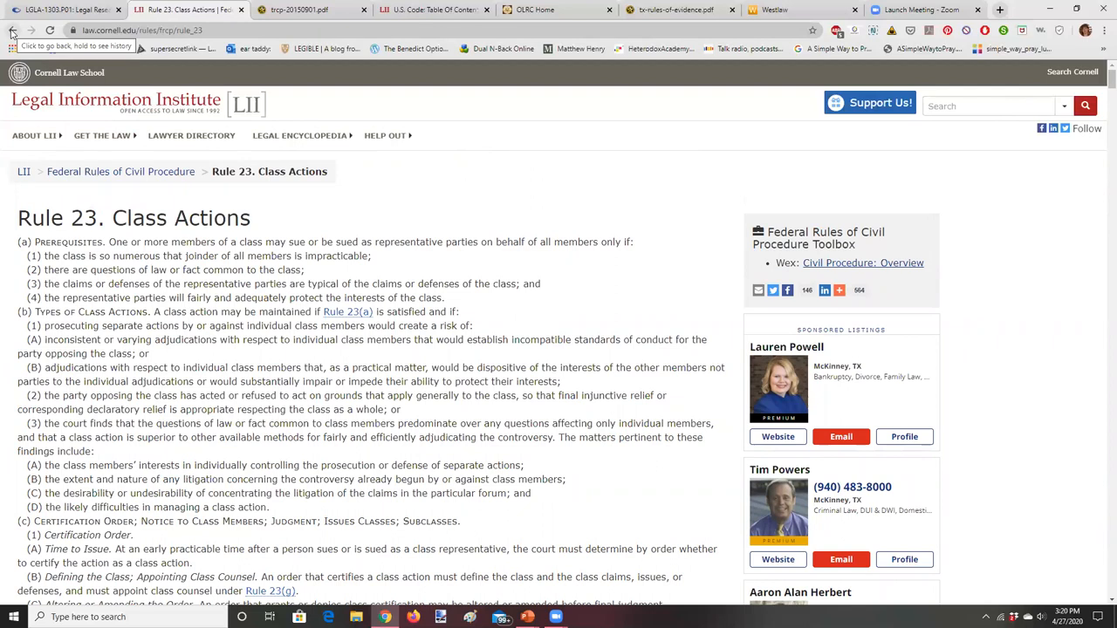
- Go back to the Federal Rules index at the Title III pleading rules
{"action": "left_click", "coordinate": [12, 29]}
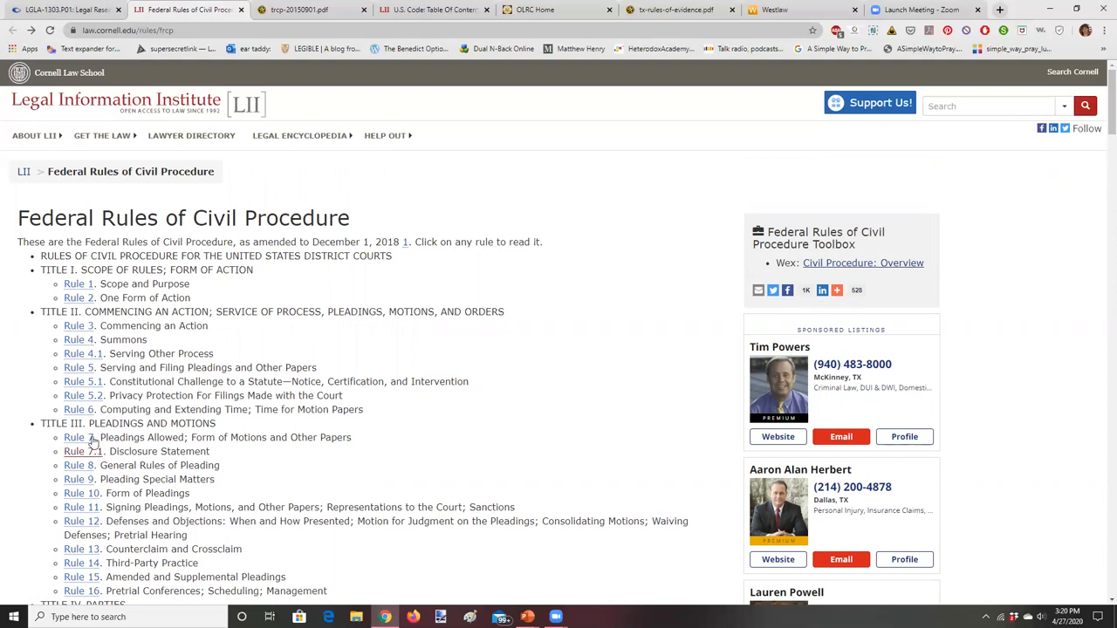
{"action": "left_click", "coordinate": [79, 437]}
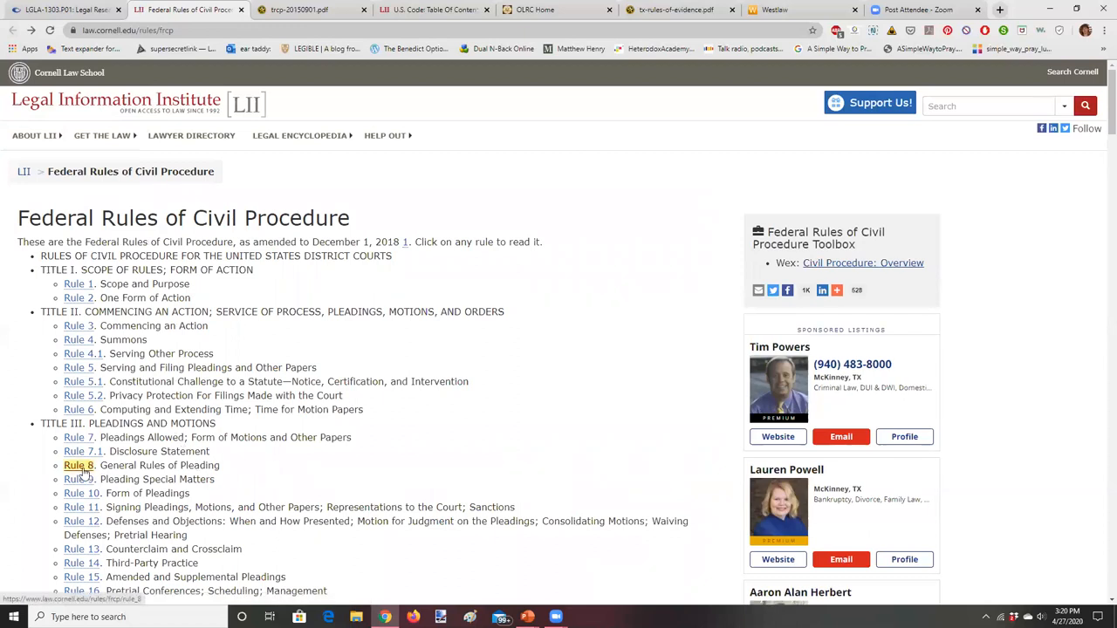
- Open Rule 8, General Rules of Pleading, and highlight clauses (b)(1)(A) and (B)
{"action": "left_click", "coordinate": [78, 465]}
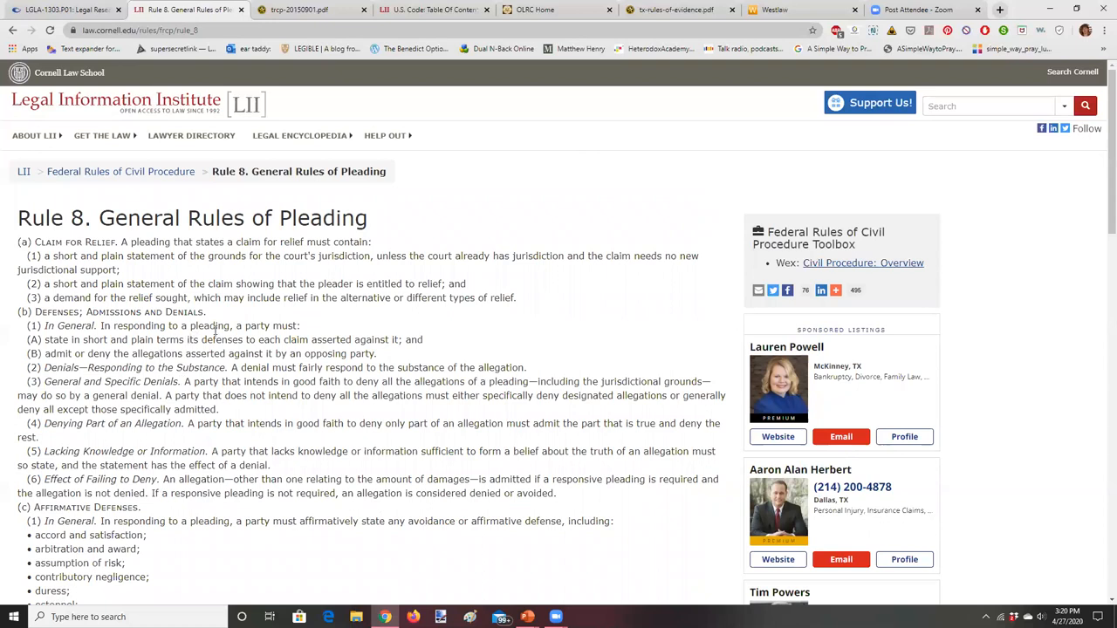
{"action": "mouse_move", "coordinate": [681, 230]}
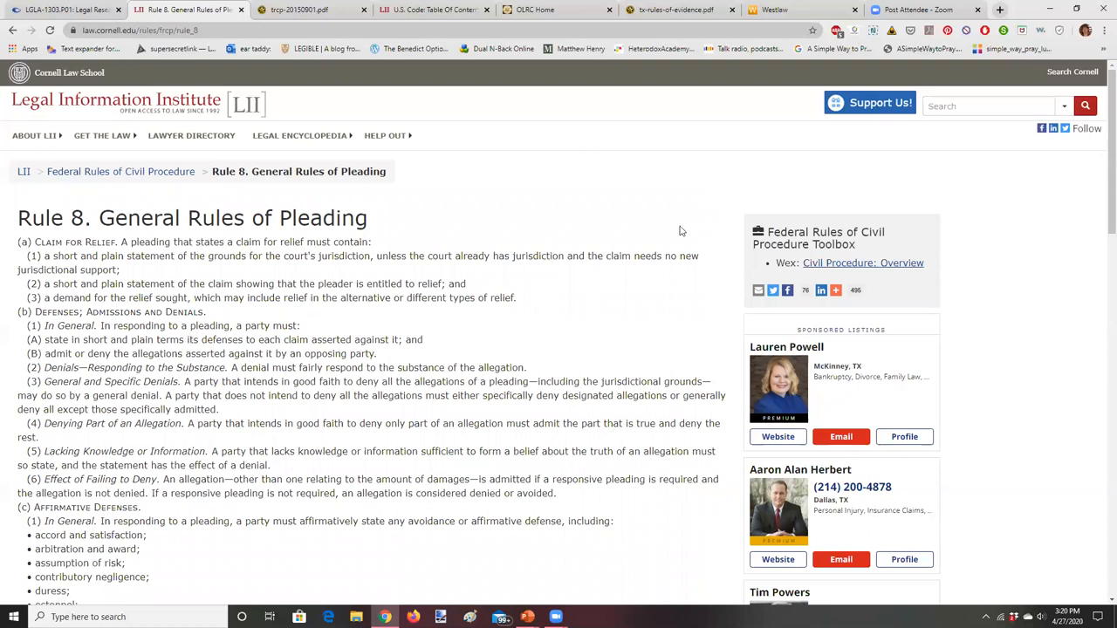
{"action": "mouse_move", "coordinate": [1102, 184]}
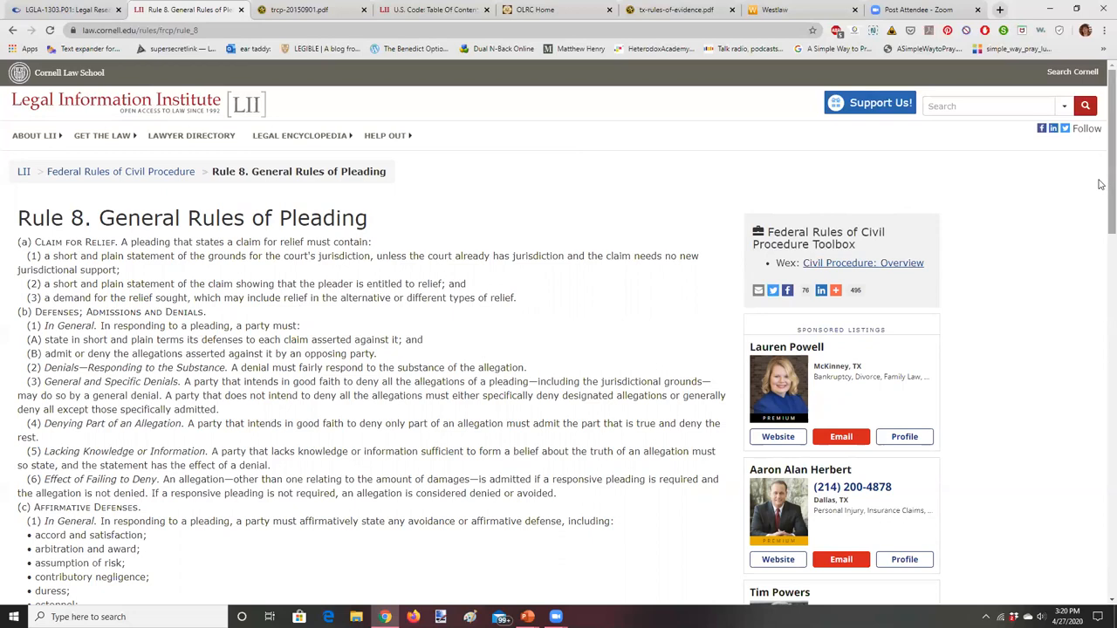
{"action": "scroll", "scroll_direction": "down", "scroll_amount": 3}
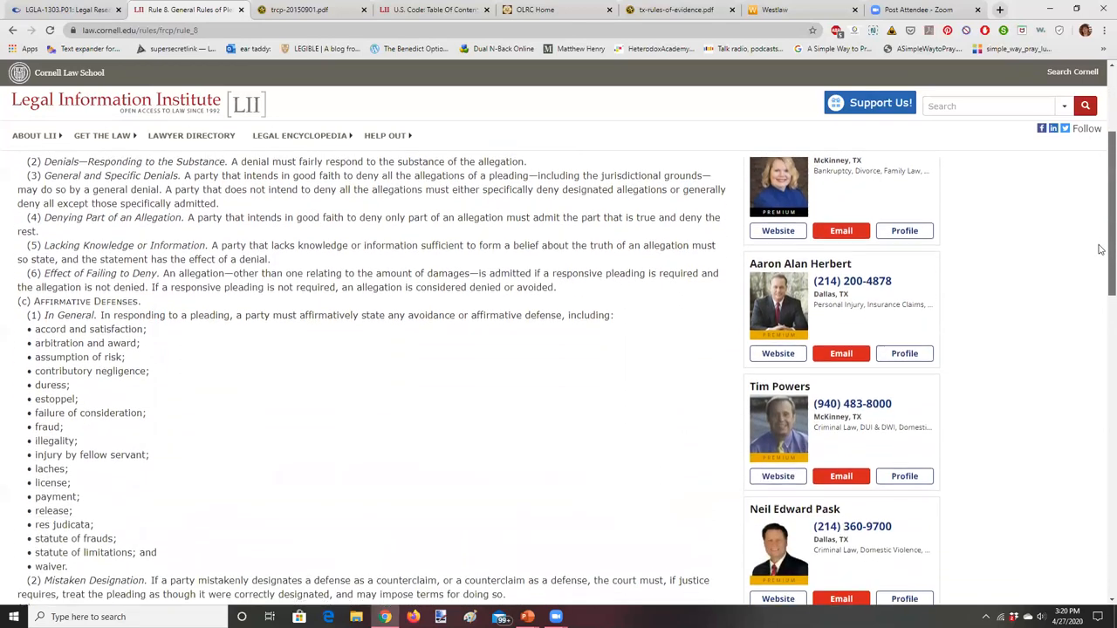
{"action": "scroll", "scroll_direction": "down", "scroll_amount": 3}
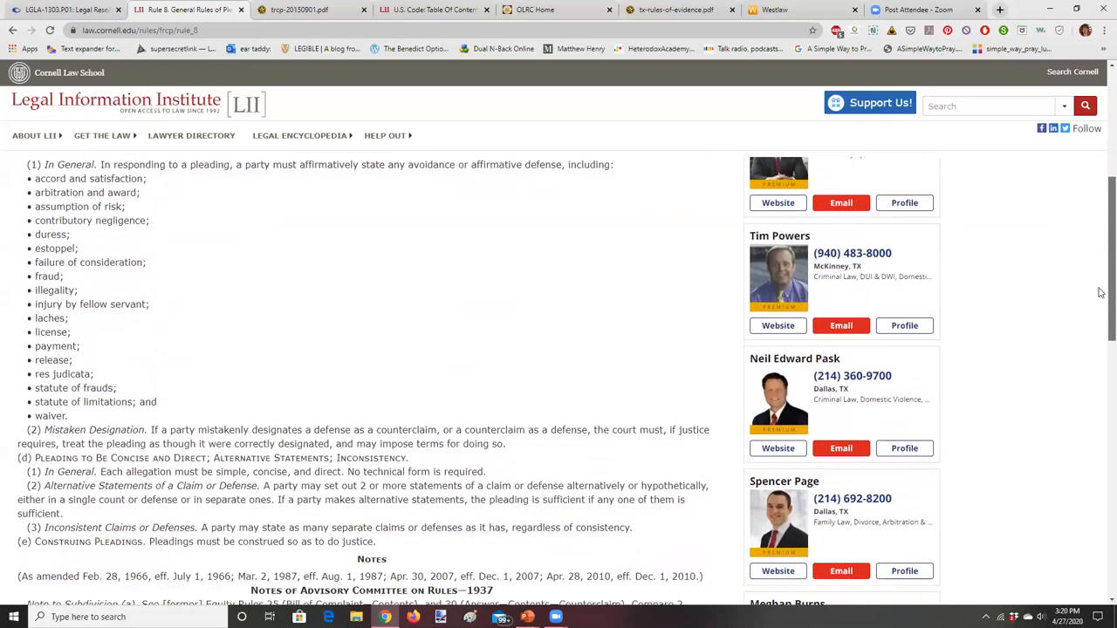
{"action": "scroll", "scroll_direction": "down", "scroll_amount": 3}
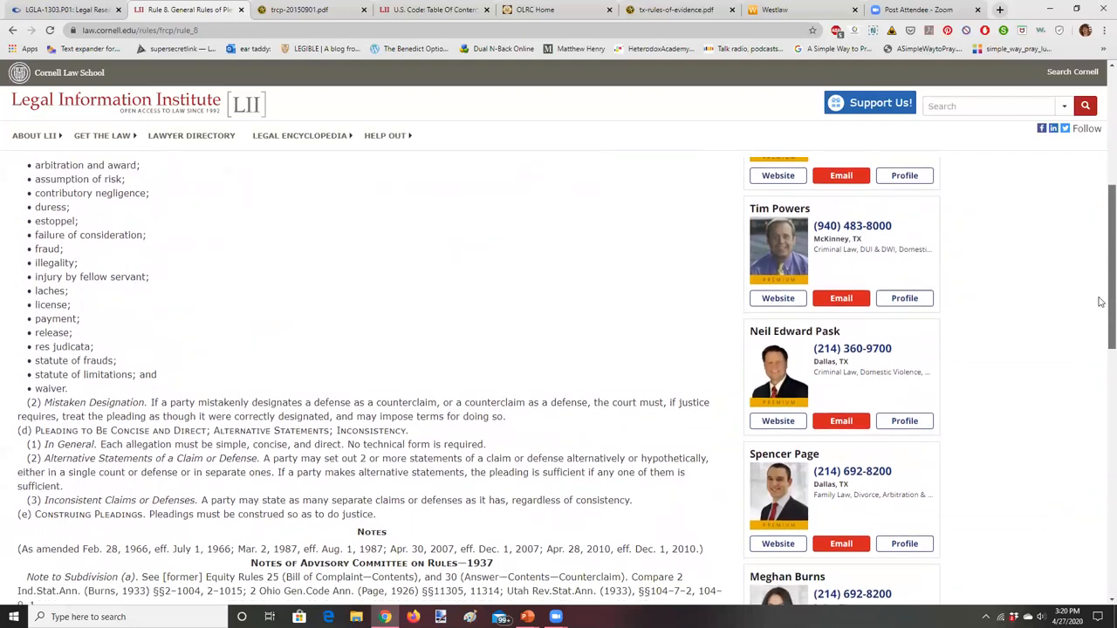
{"action": "scroll", "scroll_direction": "up", "scroll_amount": 3}
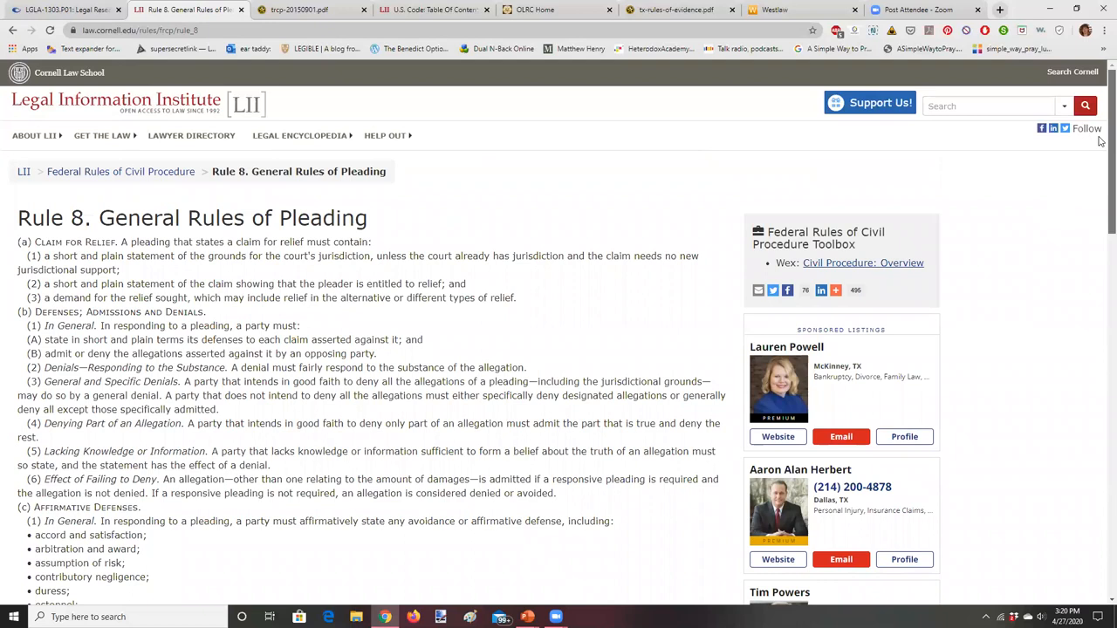
{"action": "mouse_move", "coordinate": [367, 90]}
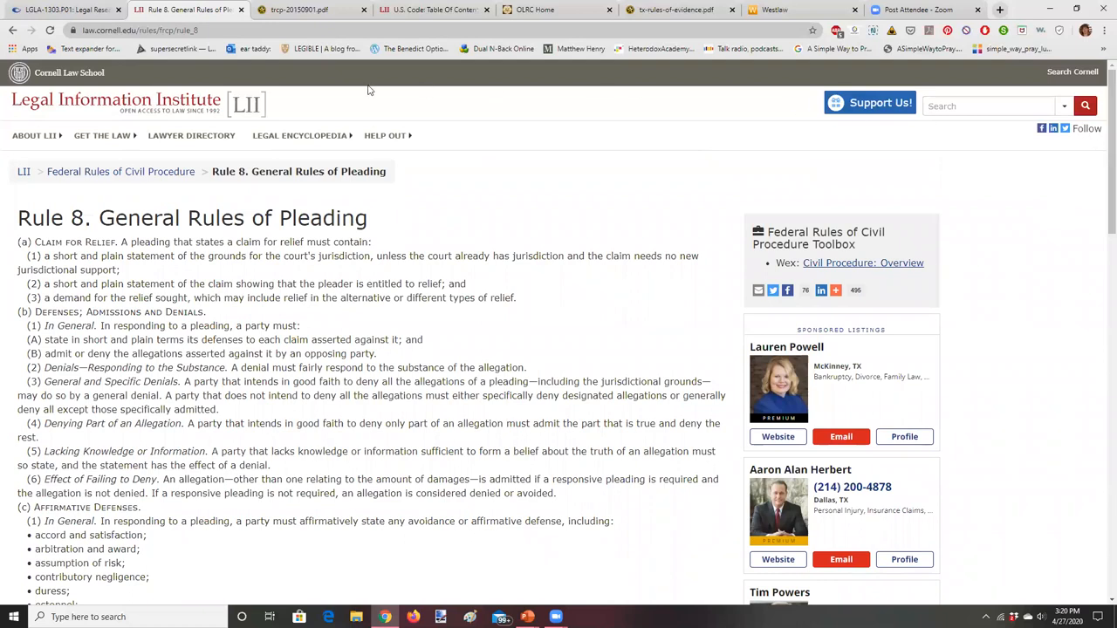
{"action": "mouse_move", "coordinate": [261, 96]}
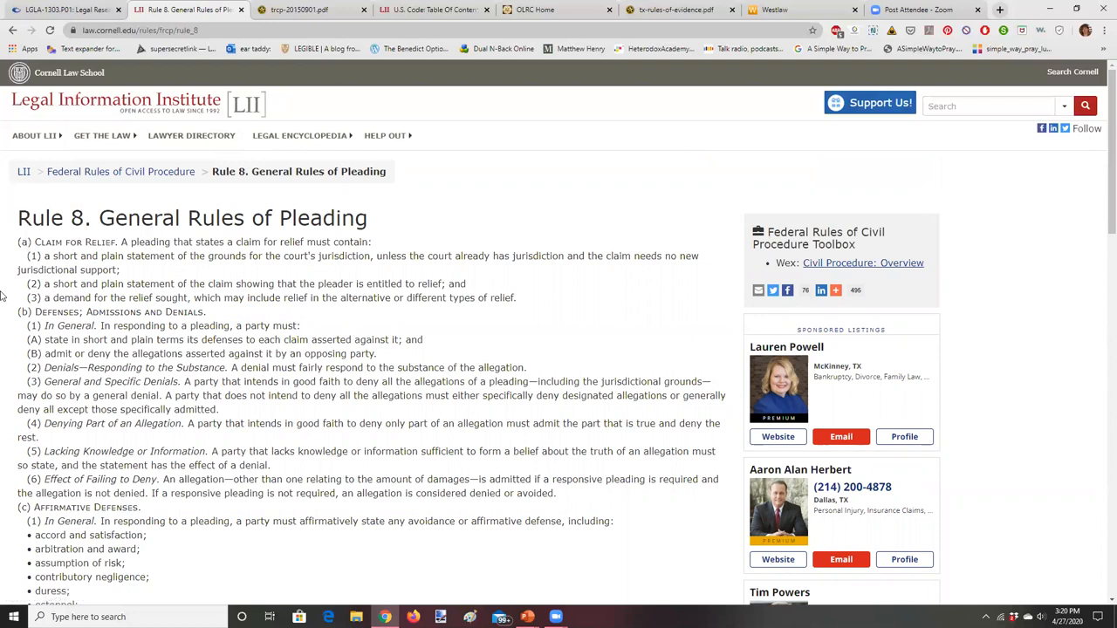
{"action": "mouse_move", "coordinate": [200, 251]}
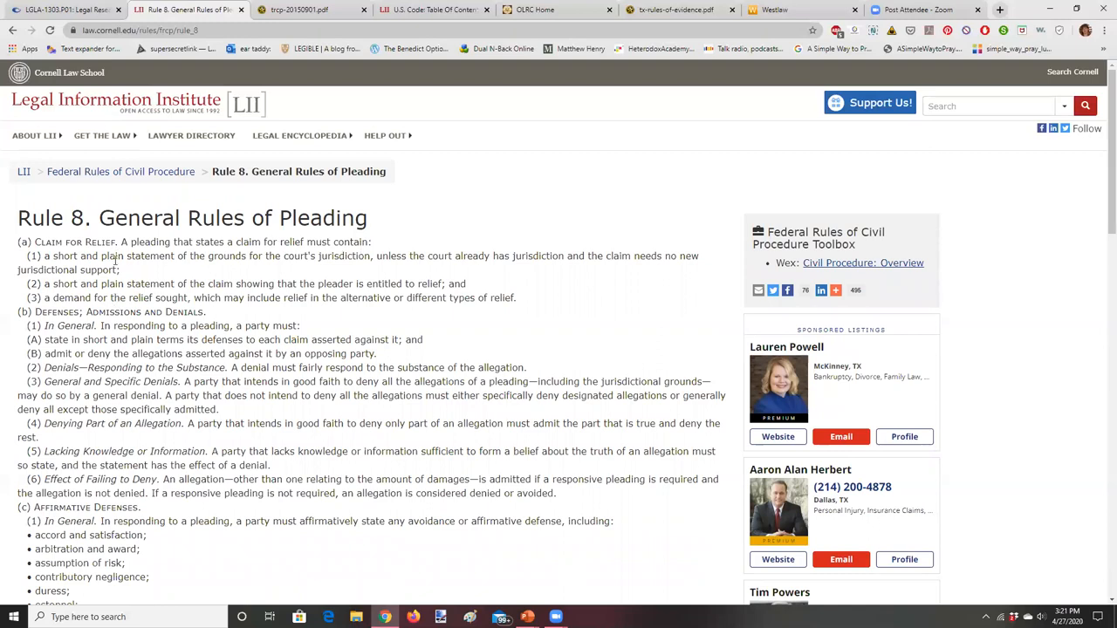
{"action": "mouse_move", "coordinate": [122, 266]}
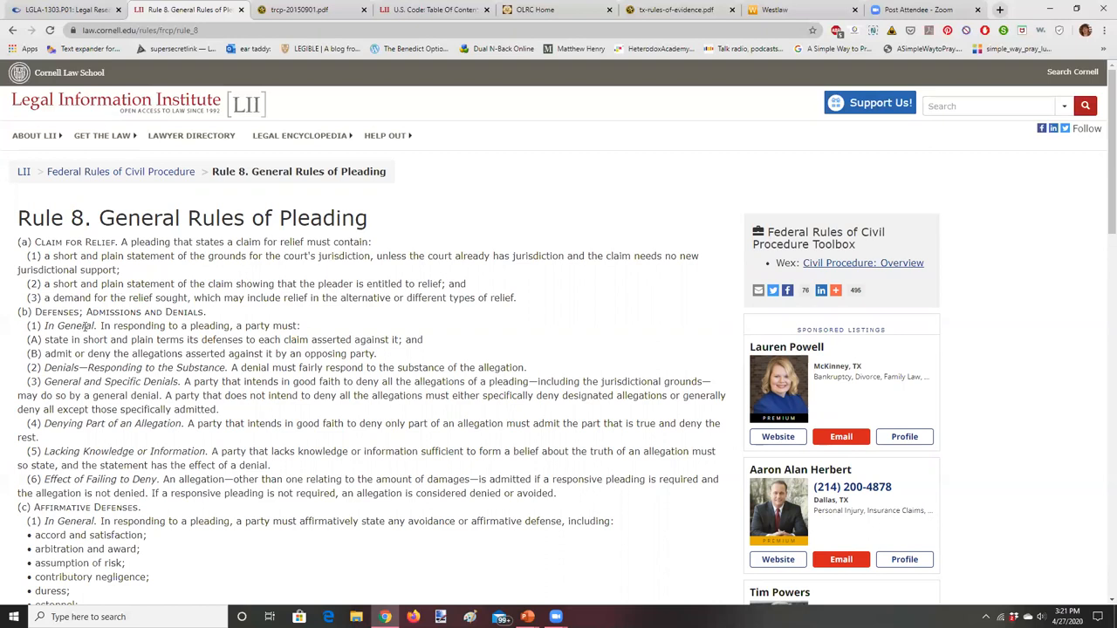
{"action": "mouse_move", "coordinate": [203, 329]}
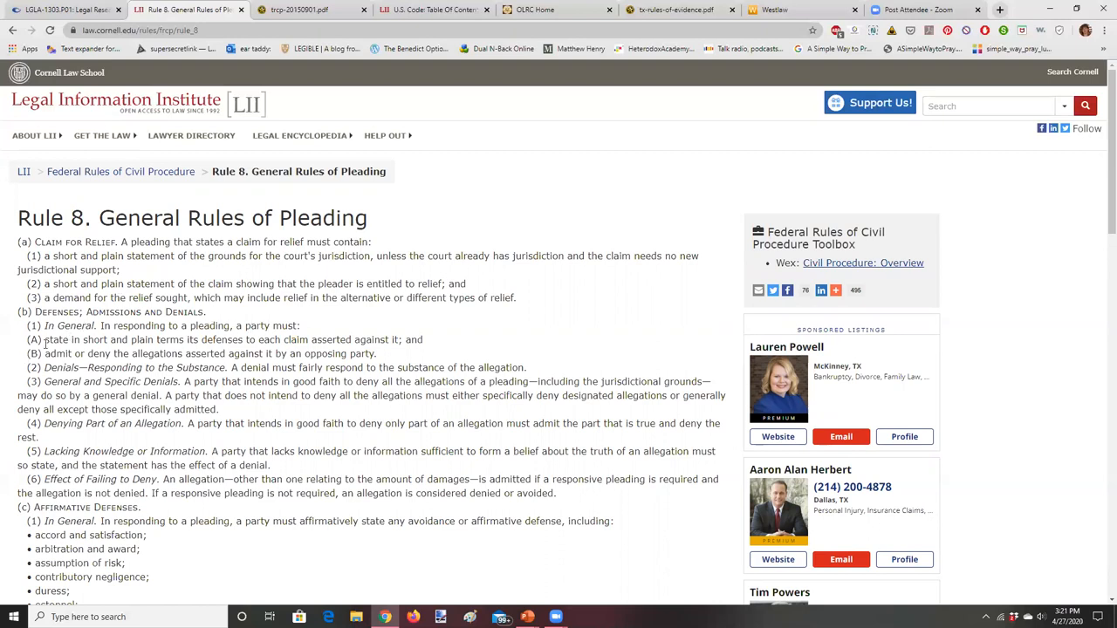
{"action": "left_click_drag", "start_coordinate": [42, 340], "coordinate": [284, 354]}
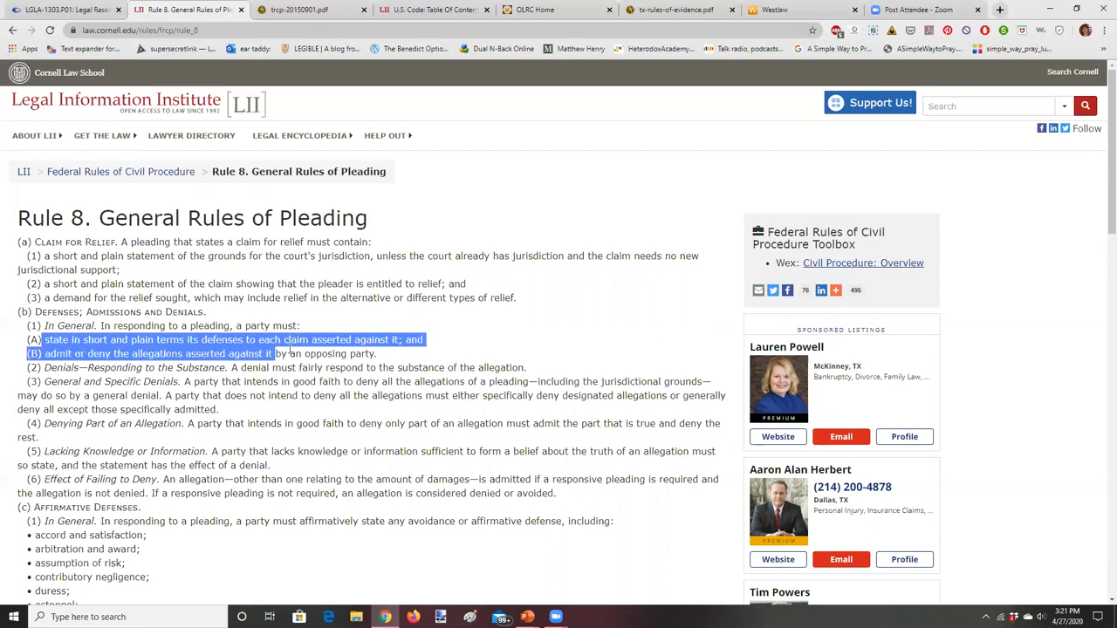
{"action": "left_click_drag", "start_coordinate": [275, 353], "coordinate": [377, 353]}
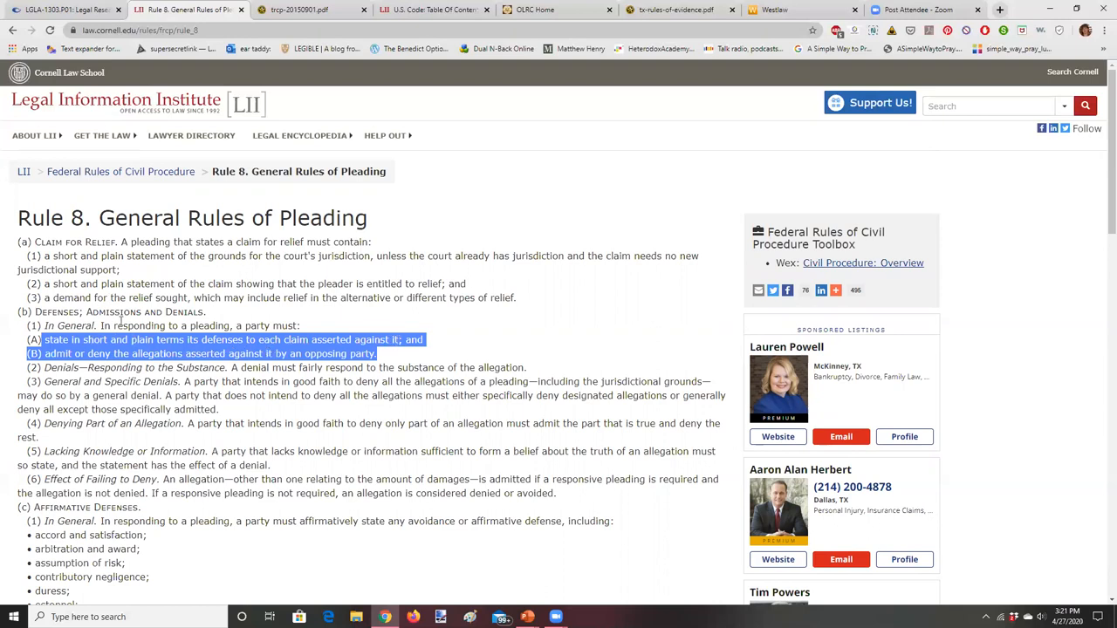
{"action": "mouse_move", "coordinate": [238, 357]}
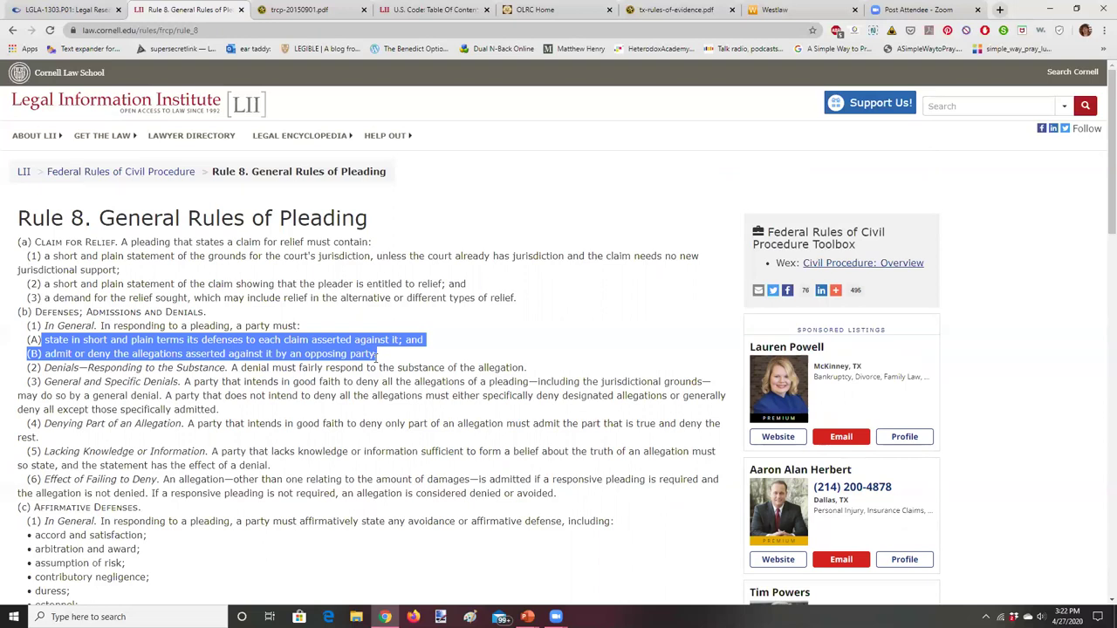
{"action": "mouse_move", "coordinate": [212, 127]}
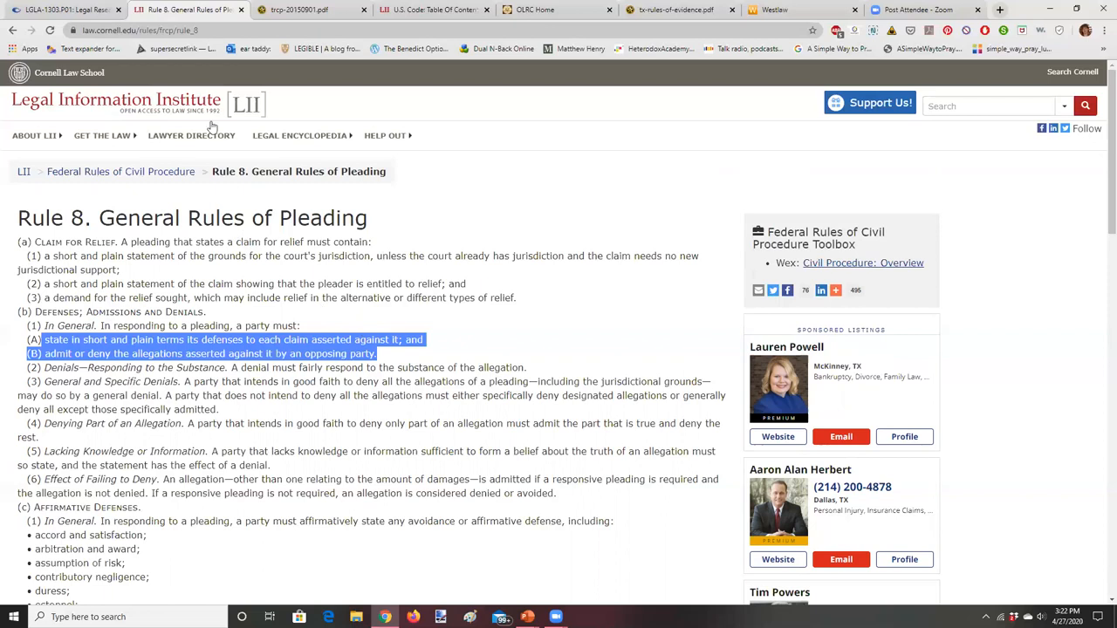
- Switch to the trcp-20150901.pdf tab and scroll to page 70, Rules 83–86
{"action": "left_click", "coordinate": [310, 10]}
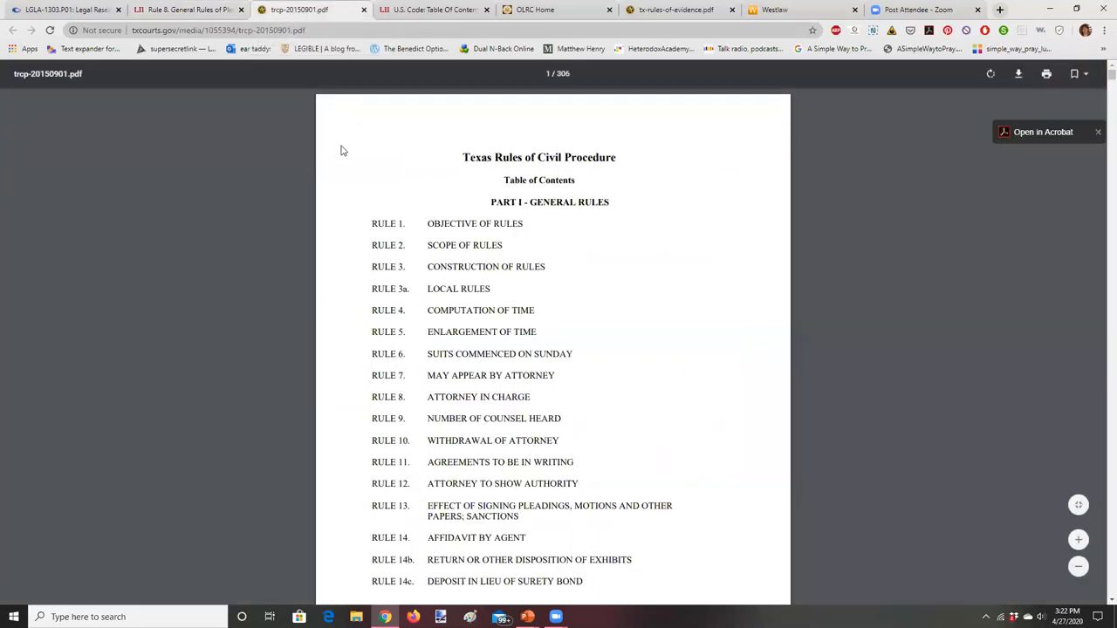
{"action": "mouse_move", "coordinate": [583, 253]}
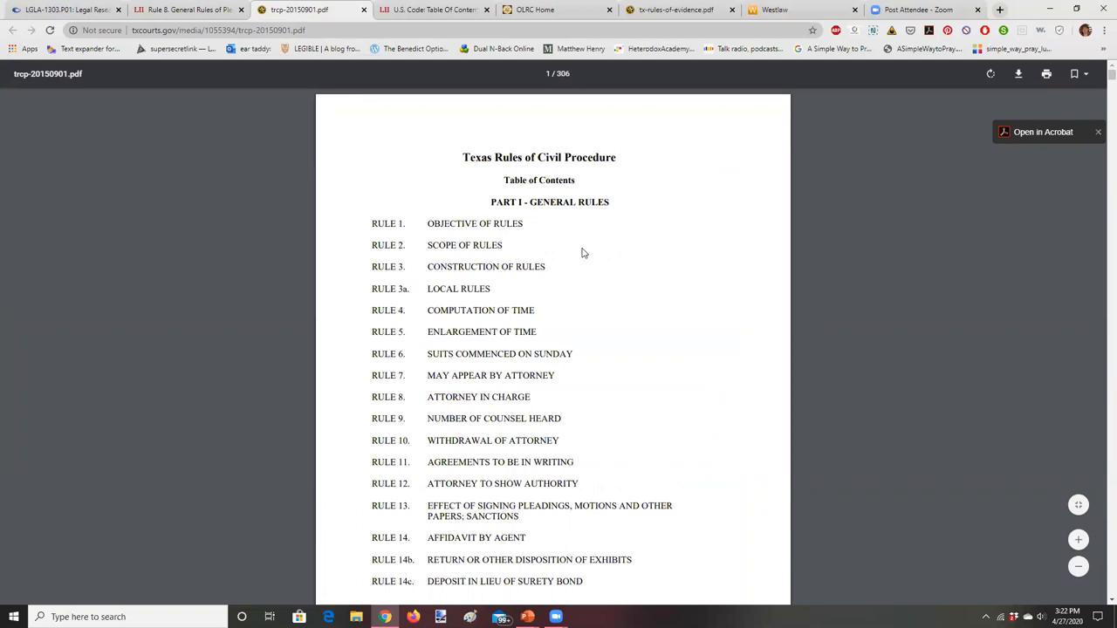
{"action": "scroll", "scroll_direction": "down", "scroll_amount": 3}
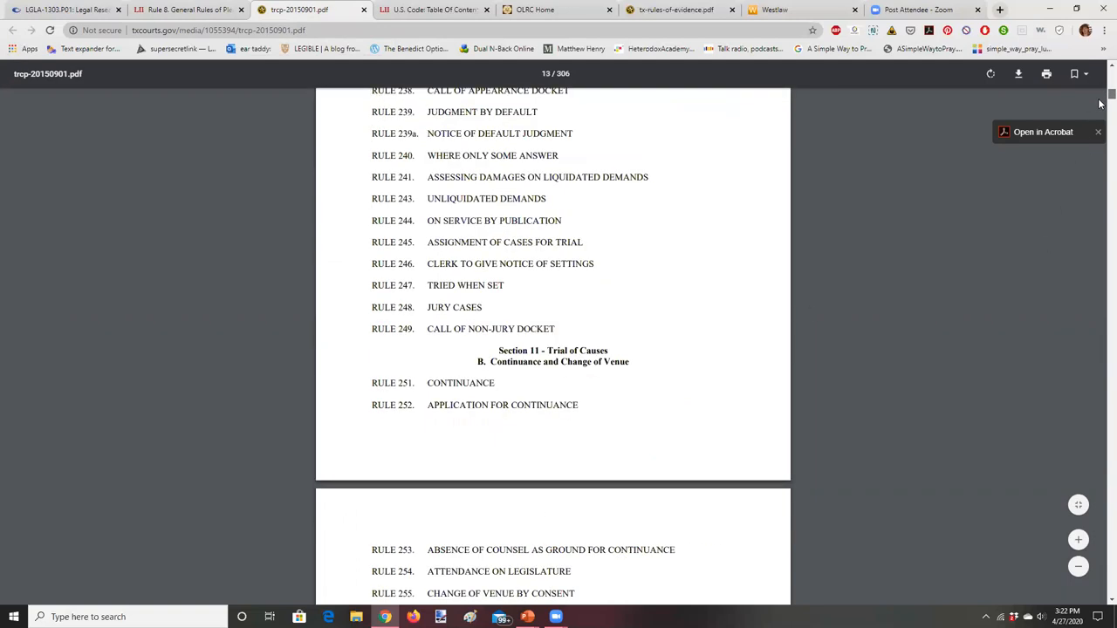
{"action": "scroll", "scroll_direction": "down", "scroll_amount": 3}
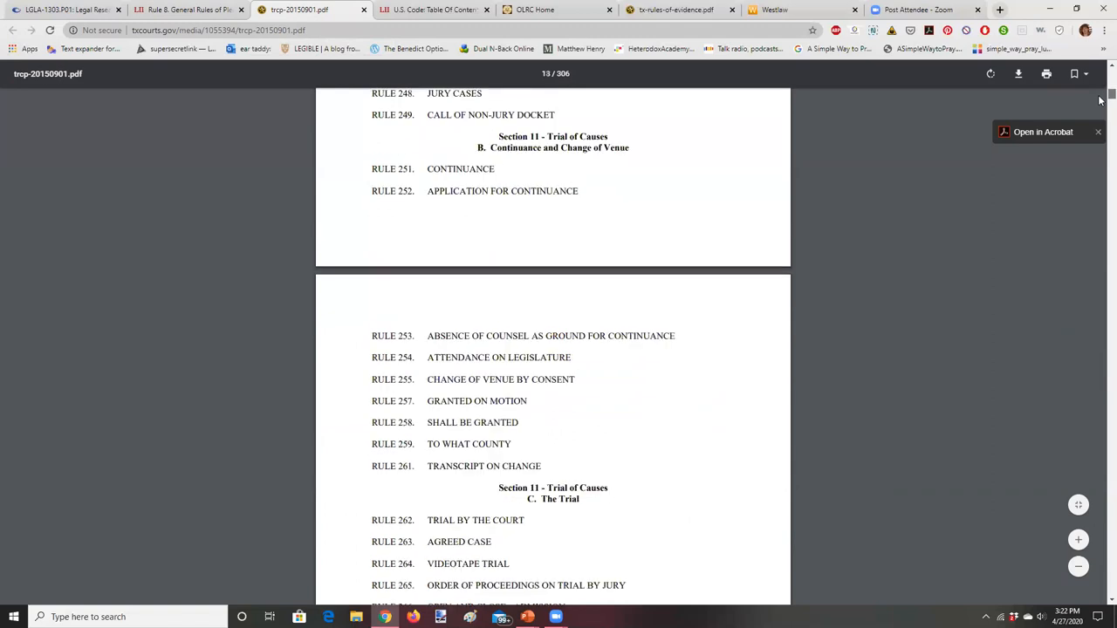
{"action": "scroll", "scroll_direction": "up", "scroll_amount": 3}
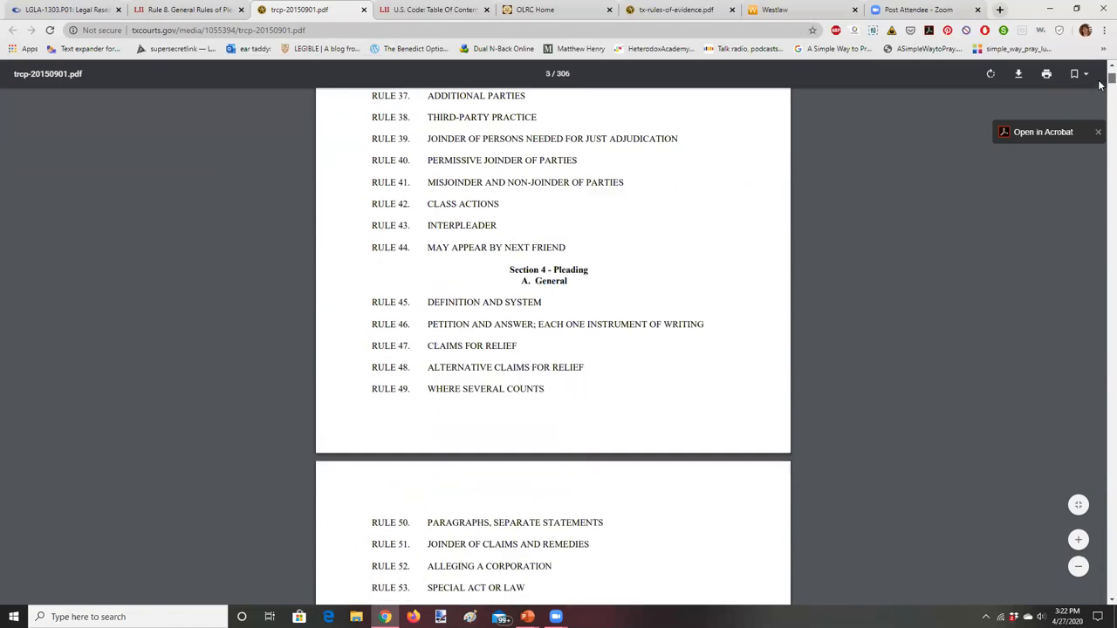
{"action": "scroll", "scroll_direction": "down", "scroll_amount": 3}
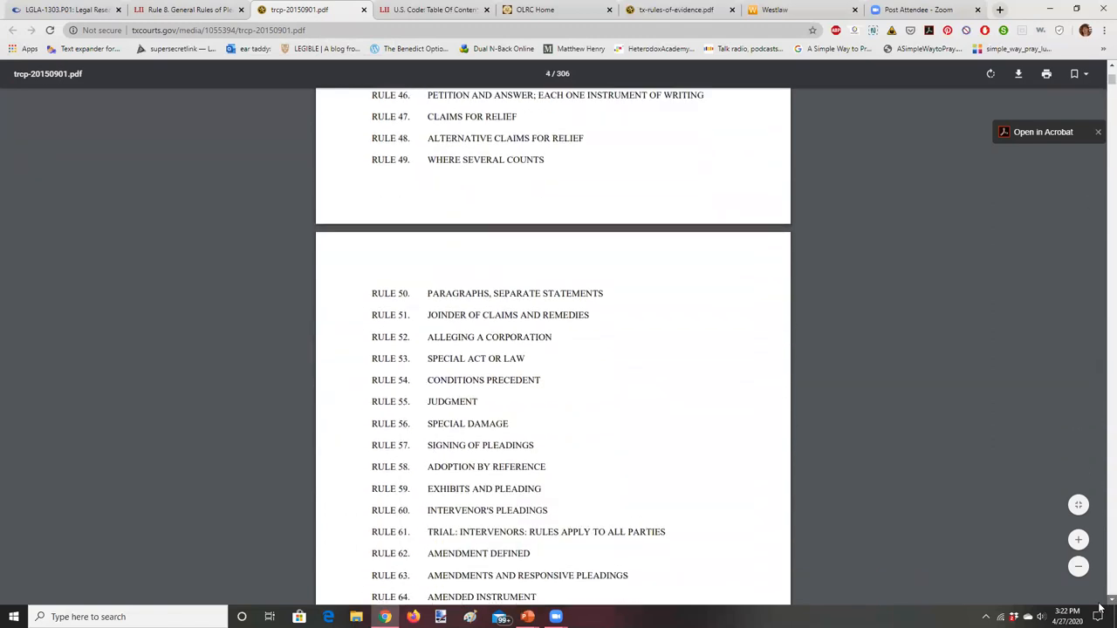
{"action": "scroll", "scroll_direction": "down", "scroll_amount": 3}
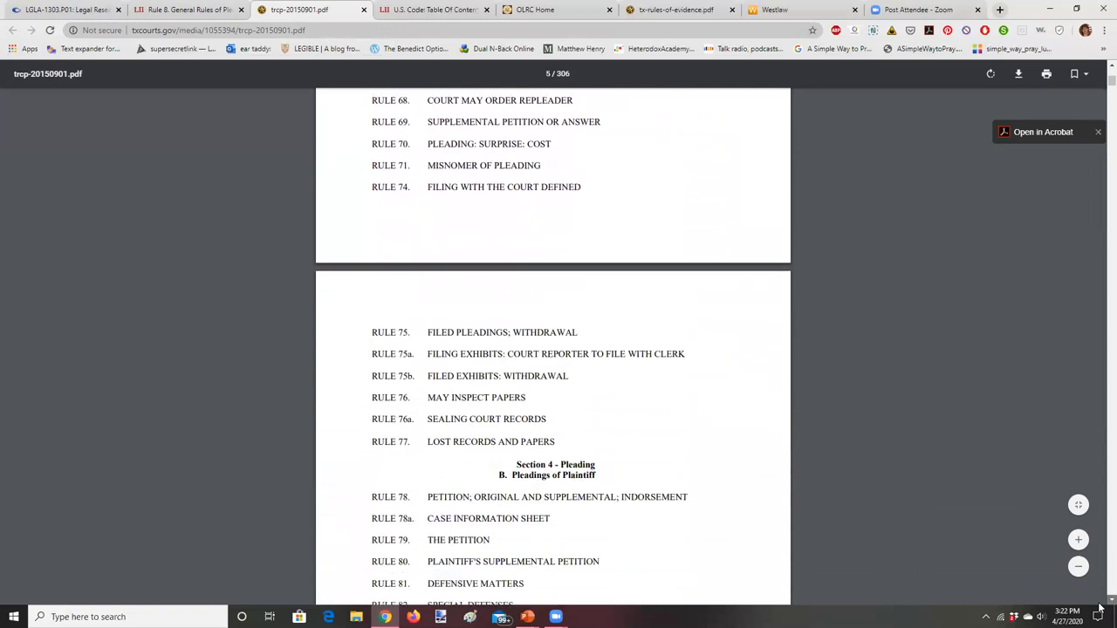
{"action": "scroll", "scroll_direction": "down", "scroll_amount": 3}
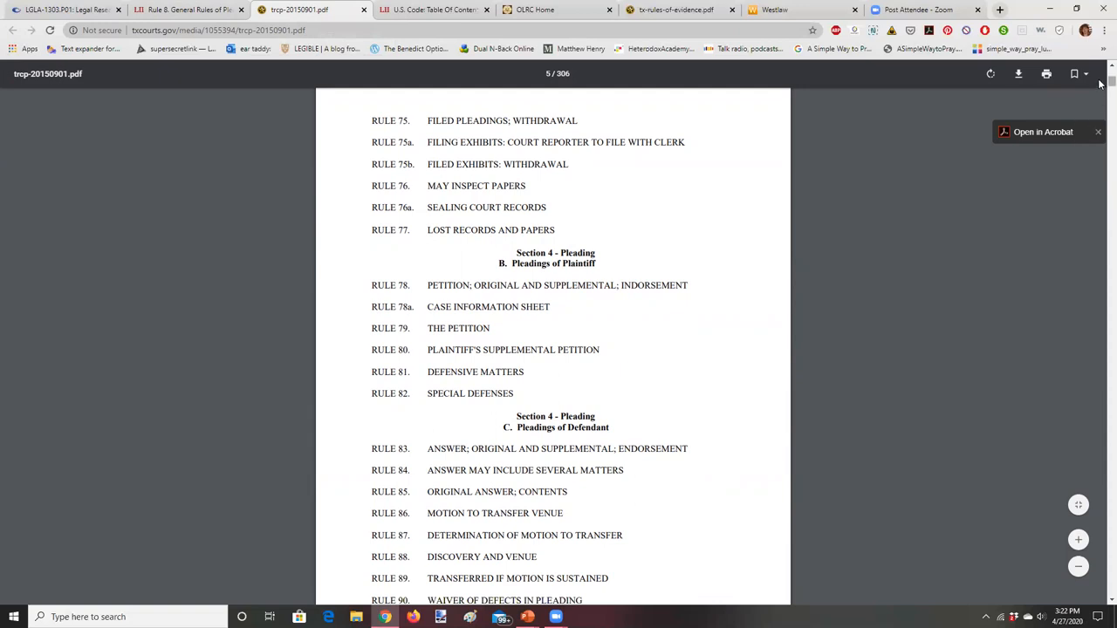
{"action": "scroll", "scroll_direction": "down", "scroll_amount": 3}
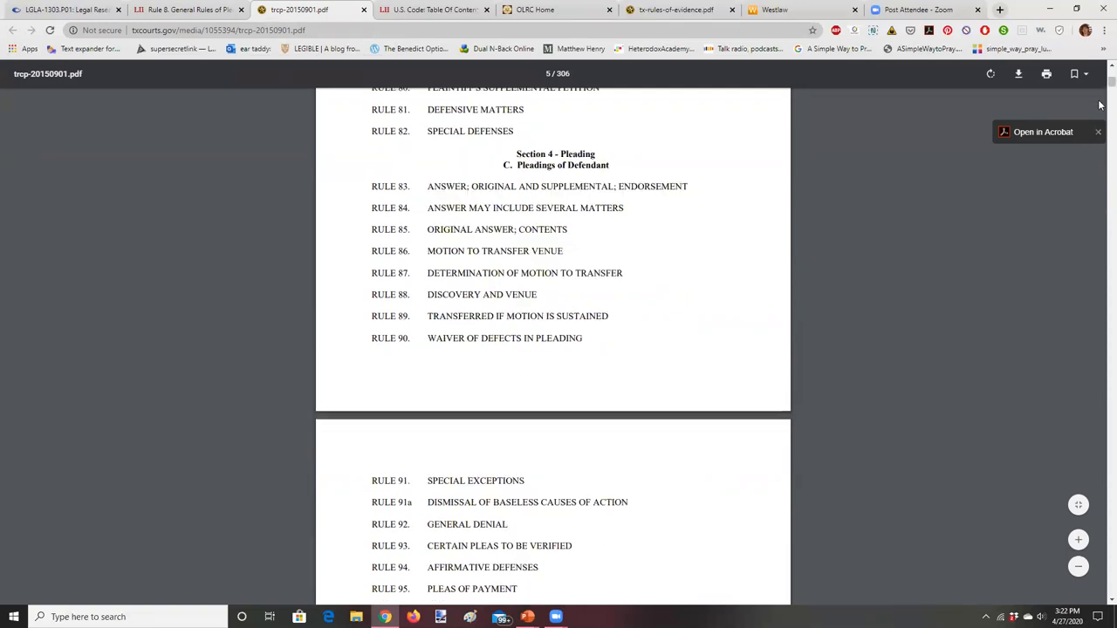
{"action": "scroll", "scroll_direction": "down", "scroll_amount": 3}
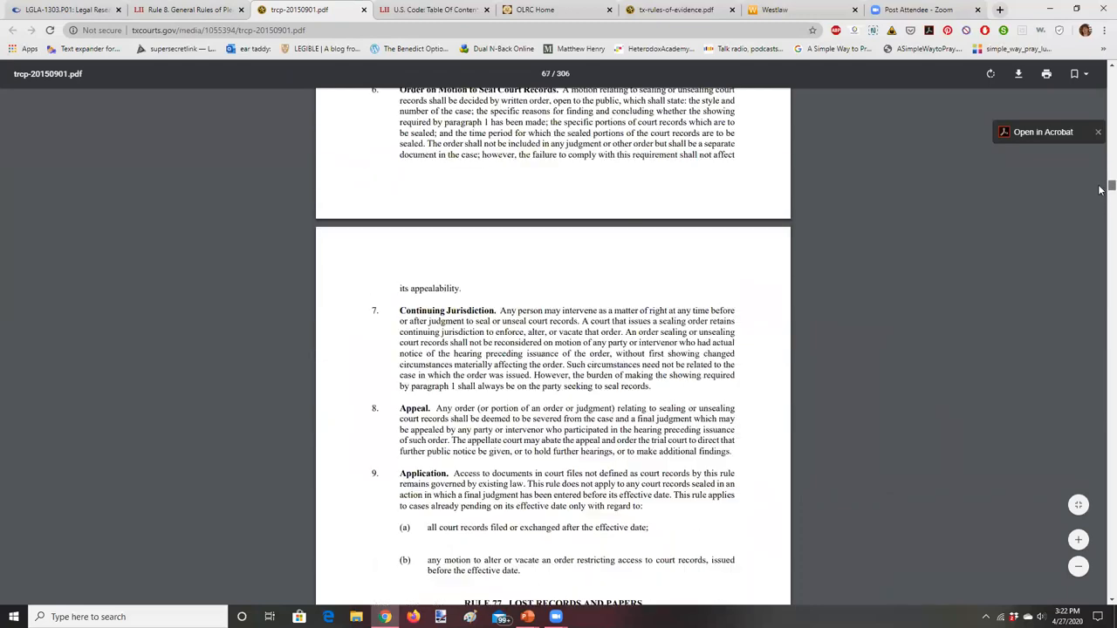
{"action": "scroll", "scroll_direction": "down", "scroll_amount": 3}
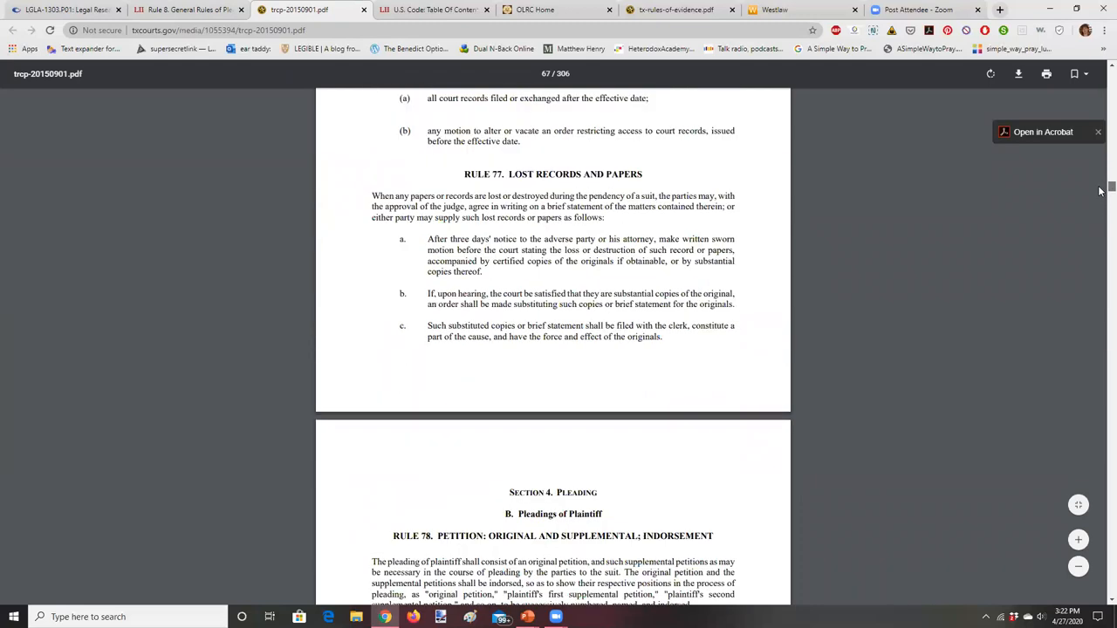
{"action": "scroll", "scroll_direction": "down", "scroll_amount": 3}
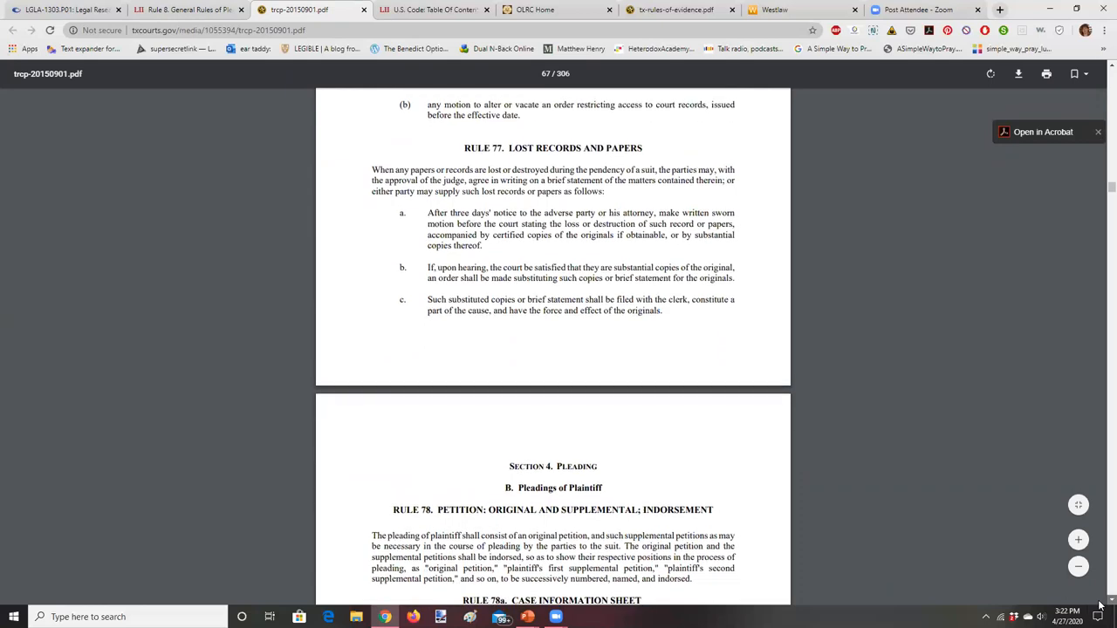
{"action": "scroll", "scroll_direction": "down", "scroll_amount": 3}
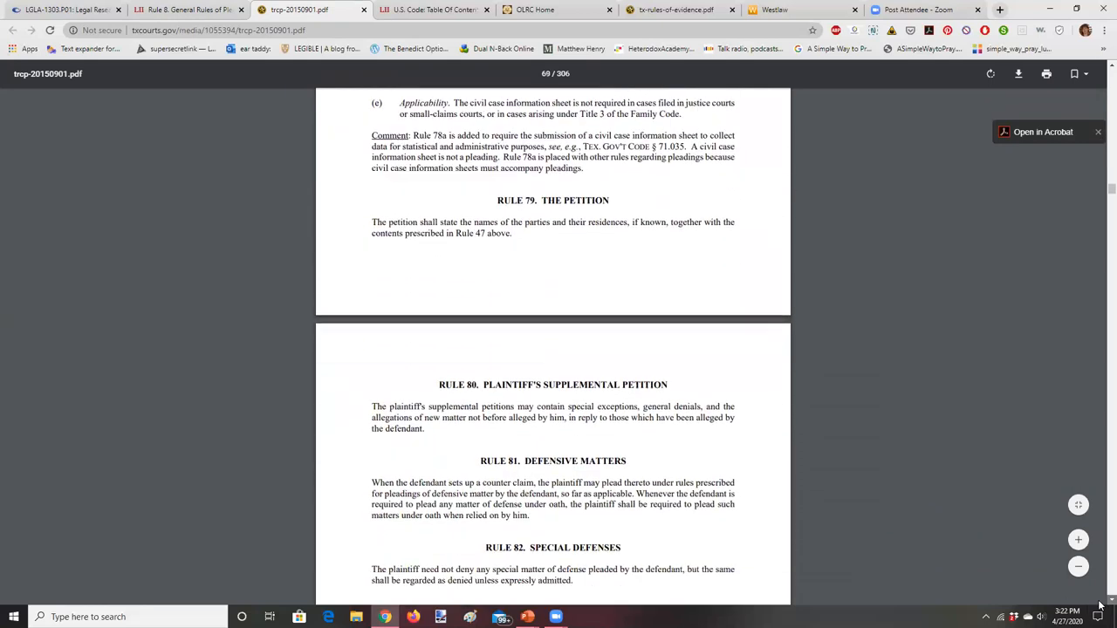
{"action": "scroll", "scroll_direction": "down", "scroll_amount": 3}
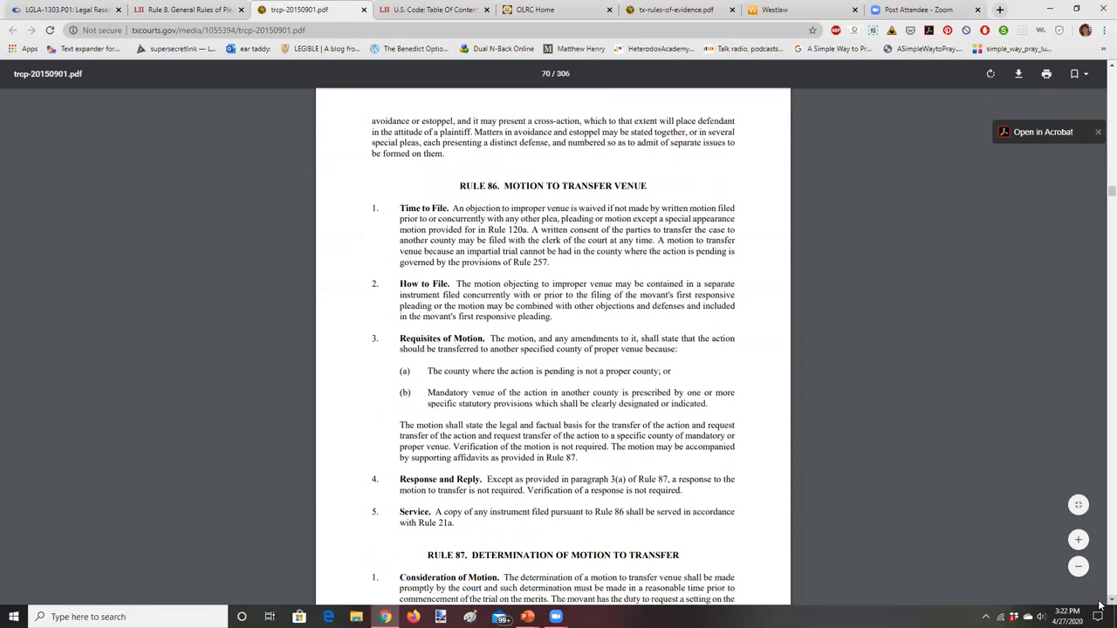
{"action": "scroll", "scroll_direction": "up", "scroll_amount": 3}
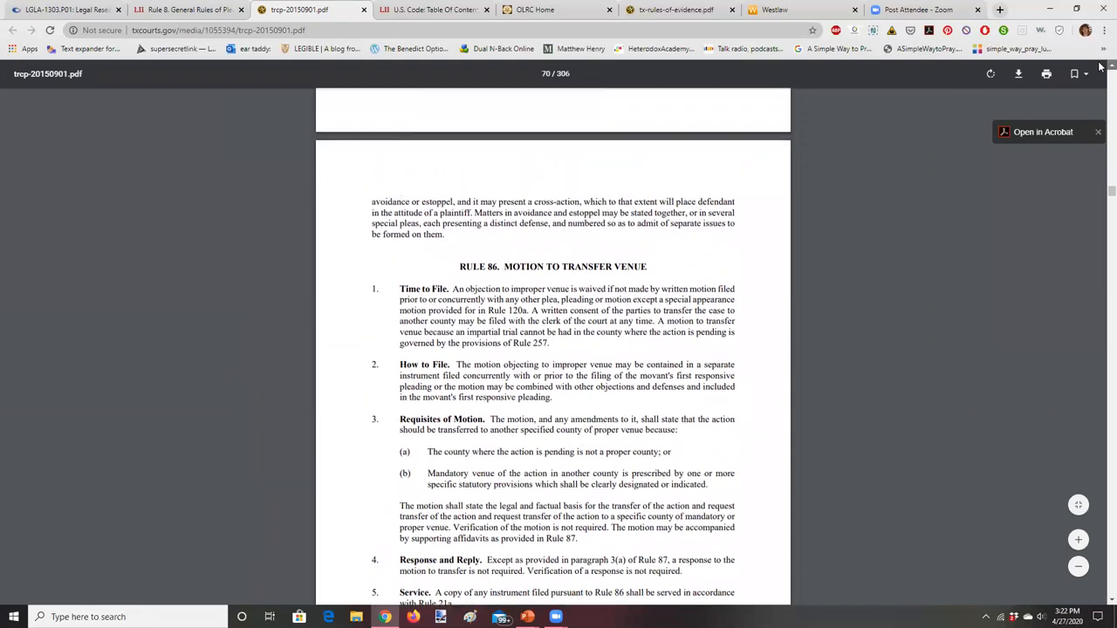
{"action": "scroll", "scroll_direction": "up", "scroll_amount": 3}
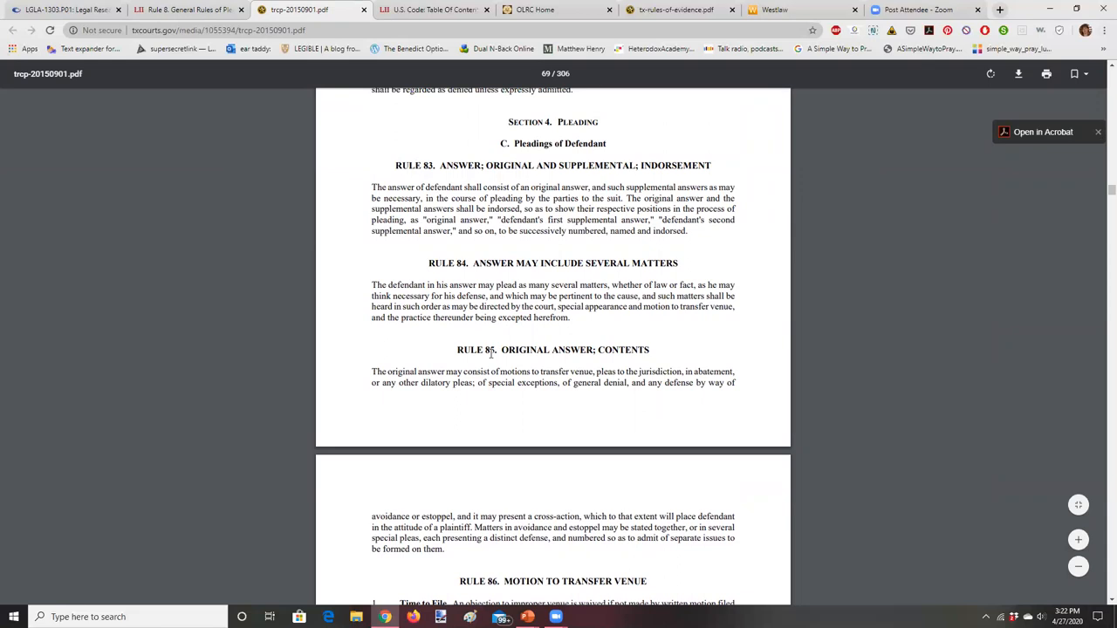
- Mark 'general denial' in Texas Rule 85, then return to the Federal Rule 8 page
{"action": "scroll", "scroll_direction": "up", "scroll_amount": 3}
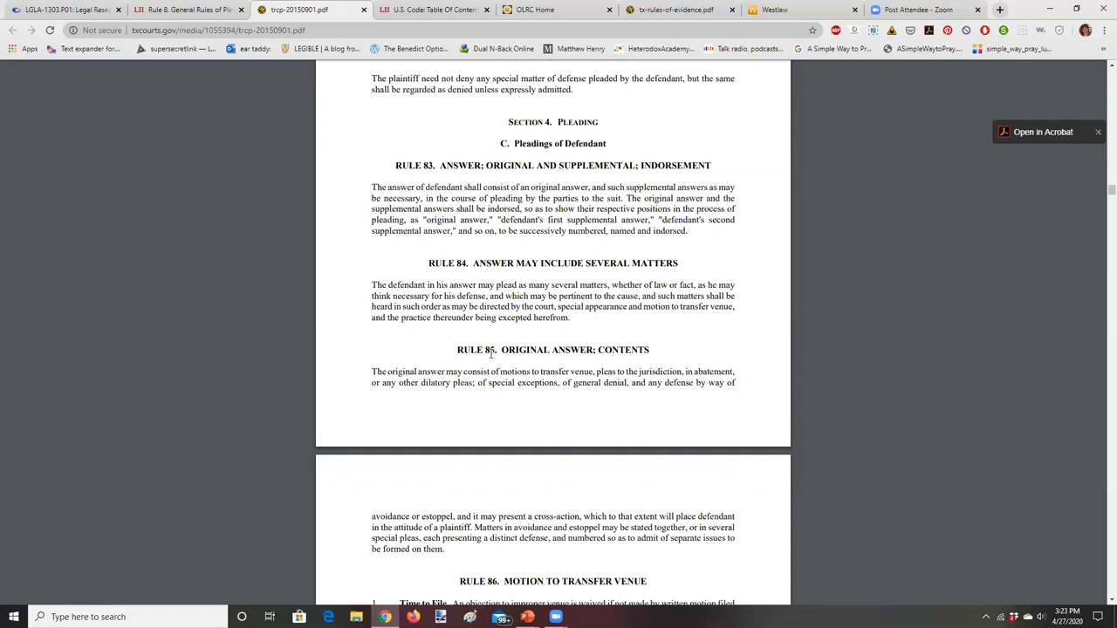
{"action": "mouse_move", "coordinate": [576, 384]}
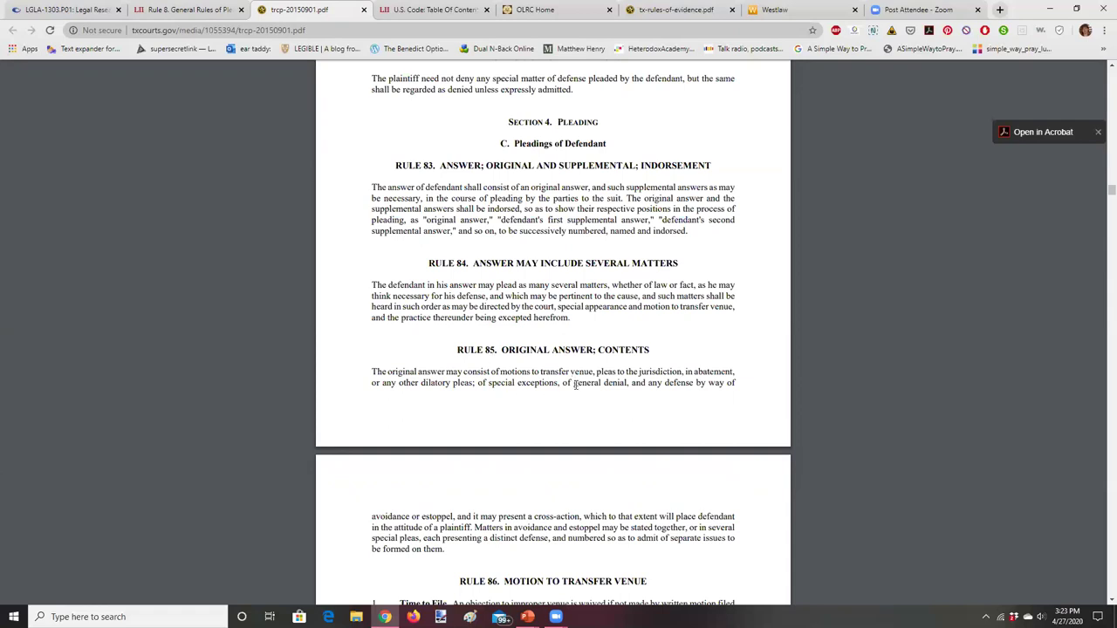
{"action": "double_click", "coordinate": [599, 383]}
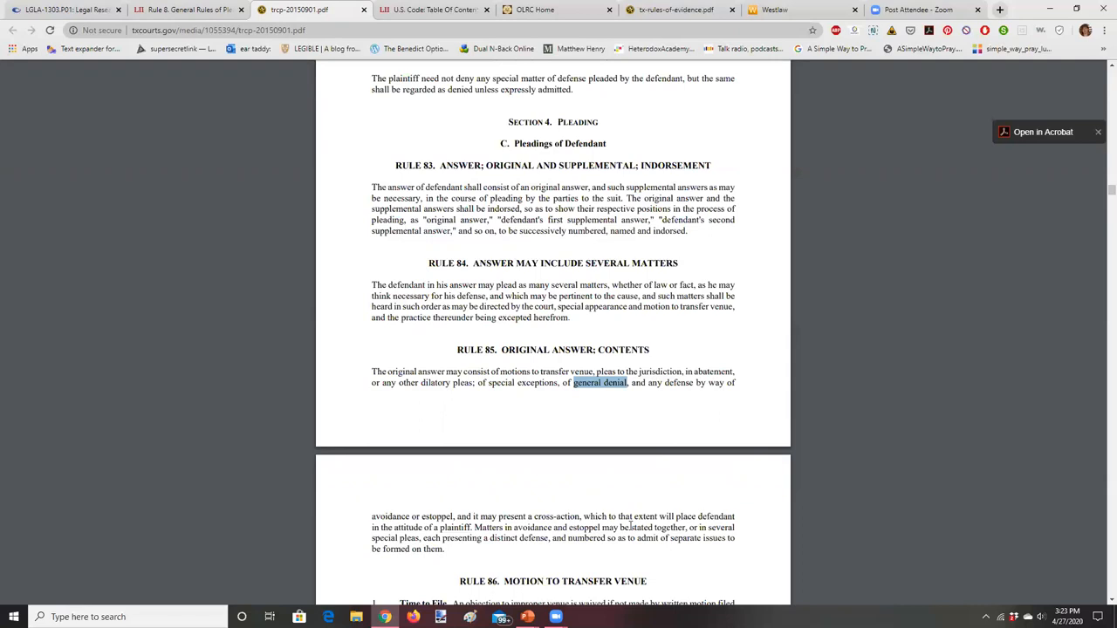
{"action": "mouse_move", "coordinate": [380, 342]}
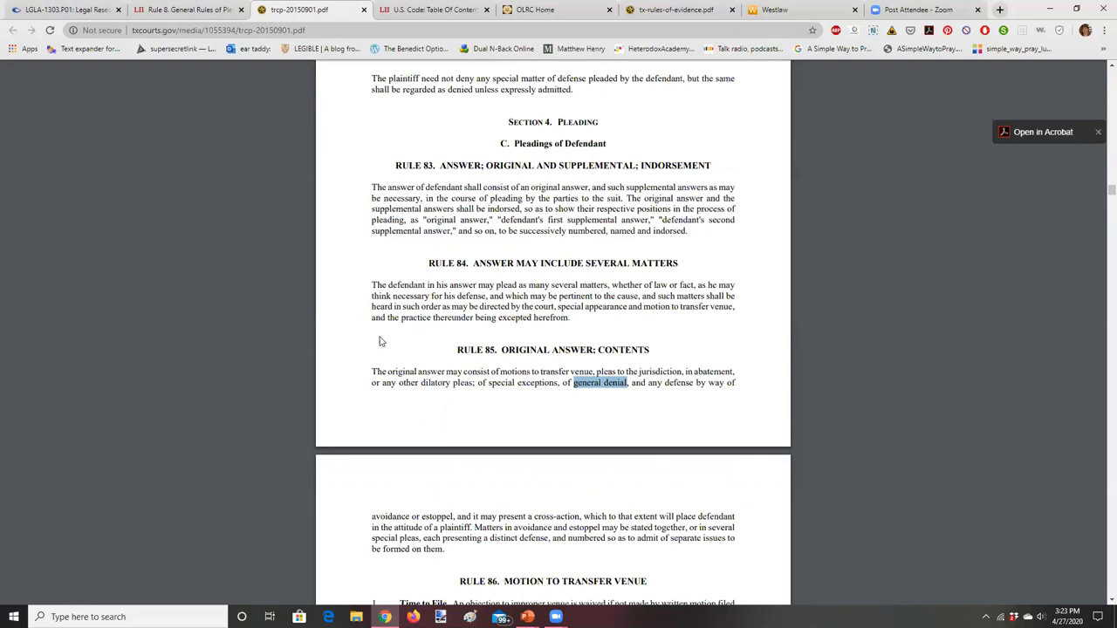
{"action": "left_click", "coordinate": [188, 9]}
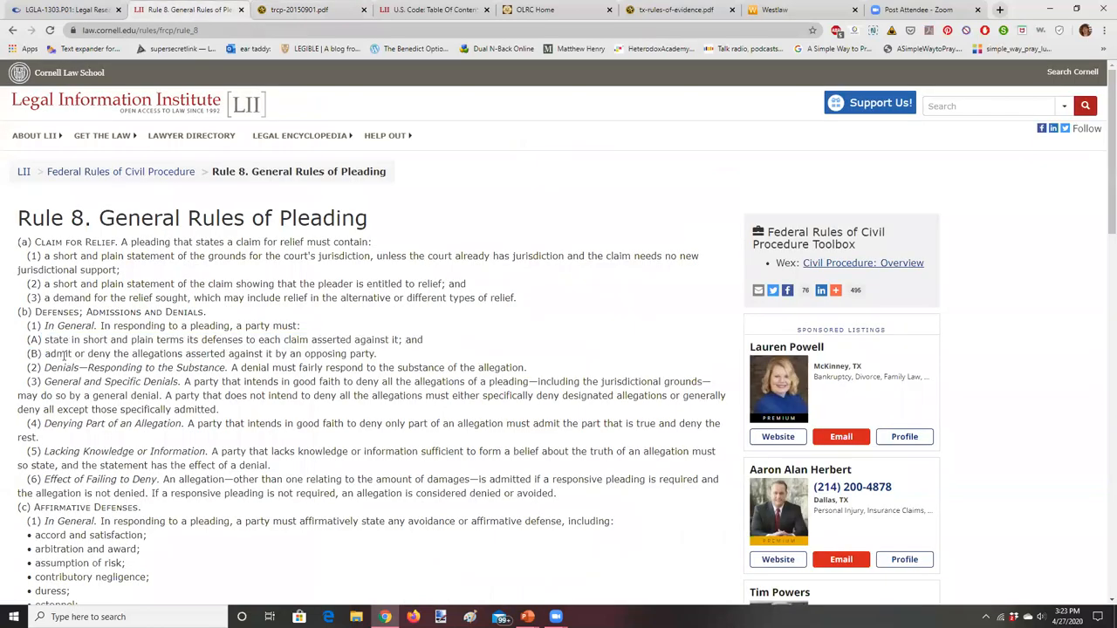
- Mark Rule 8(b)(1)(B) on admitting or denying allegations, then return to Texas Rule 85
{"action": "left_click_drag", "start_coordinate": [43, 353], "coordinate": [243, 354]}
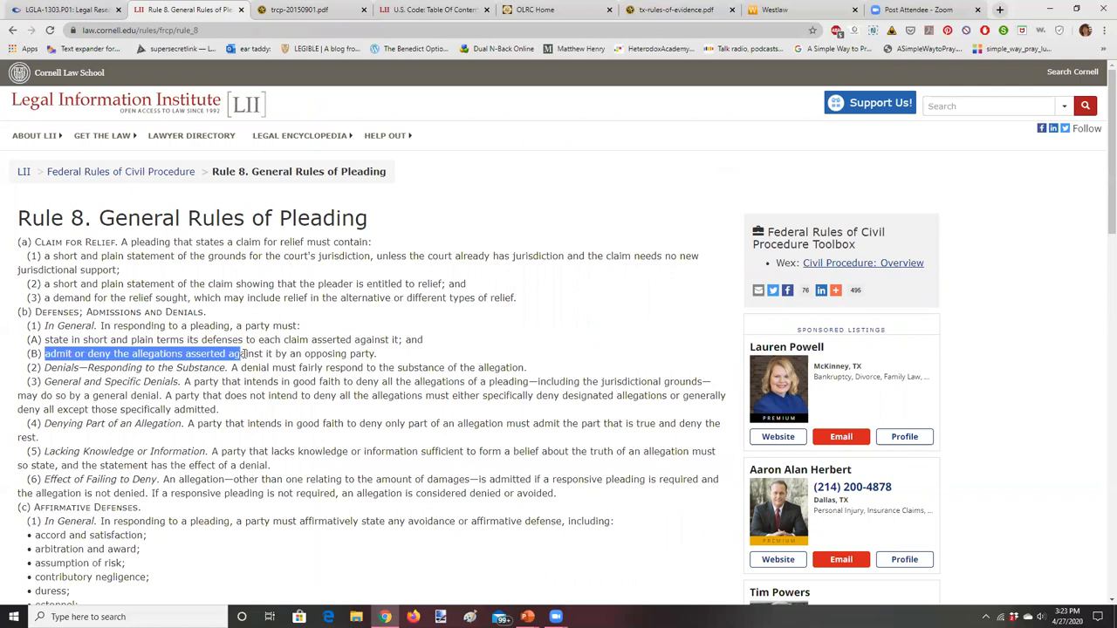
{"action": "left_click_drag", "start_coordinate": [240, 353], "coordinate": [377, 354]}
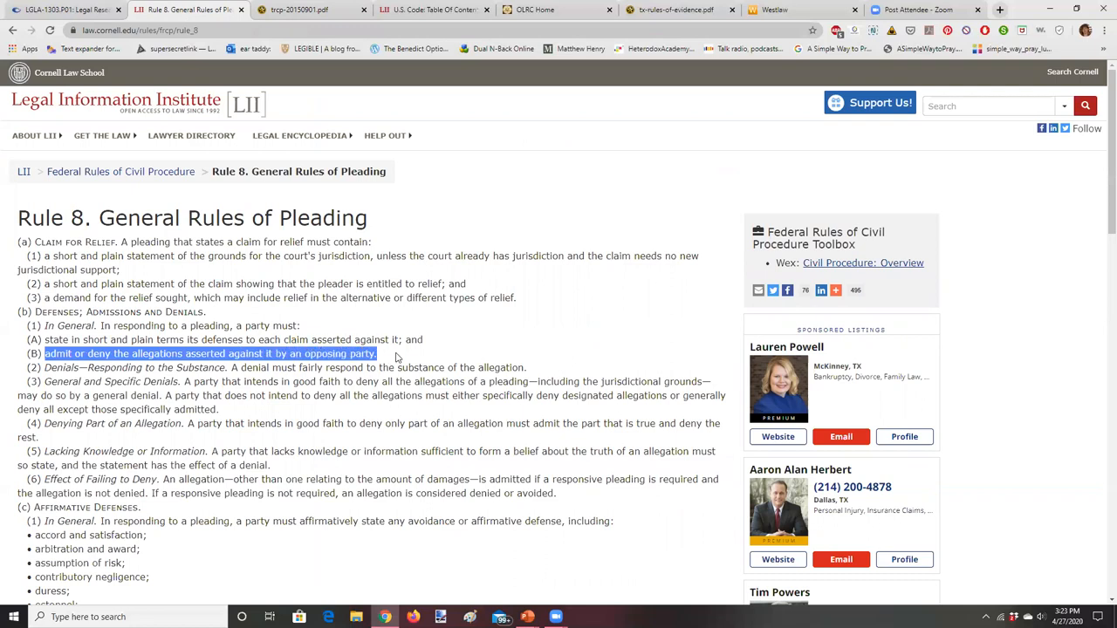
{"action": "mouse_move", "coordinate": [224, 420]}
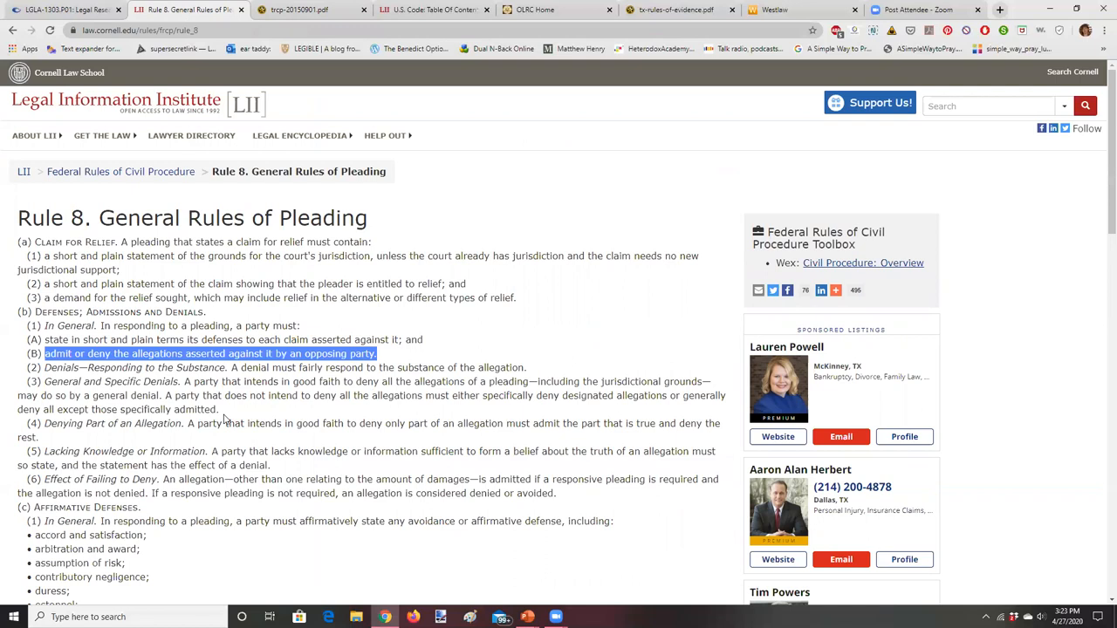
{"action": "mouse_move", "coordinate": [371, 558]}
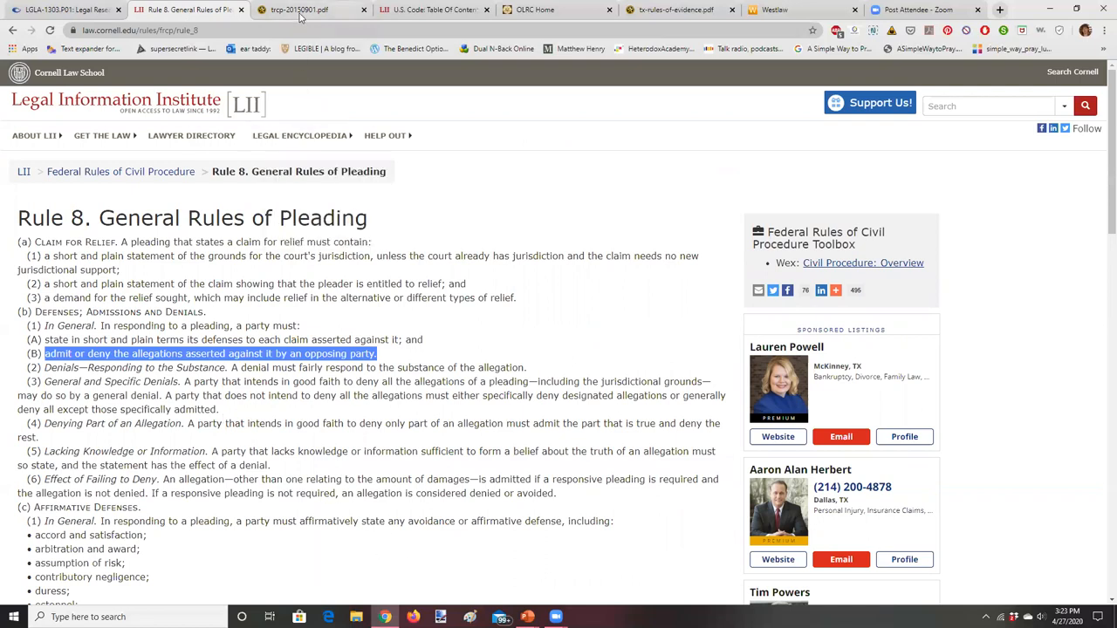
{"action": "left_click", "coordinate": [299, 9]}
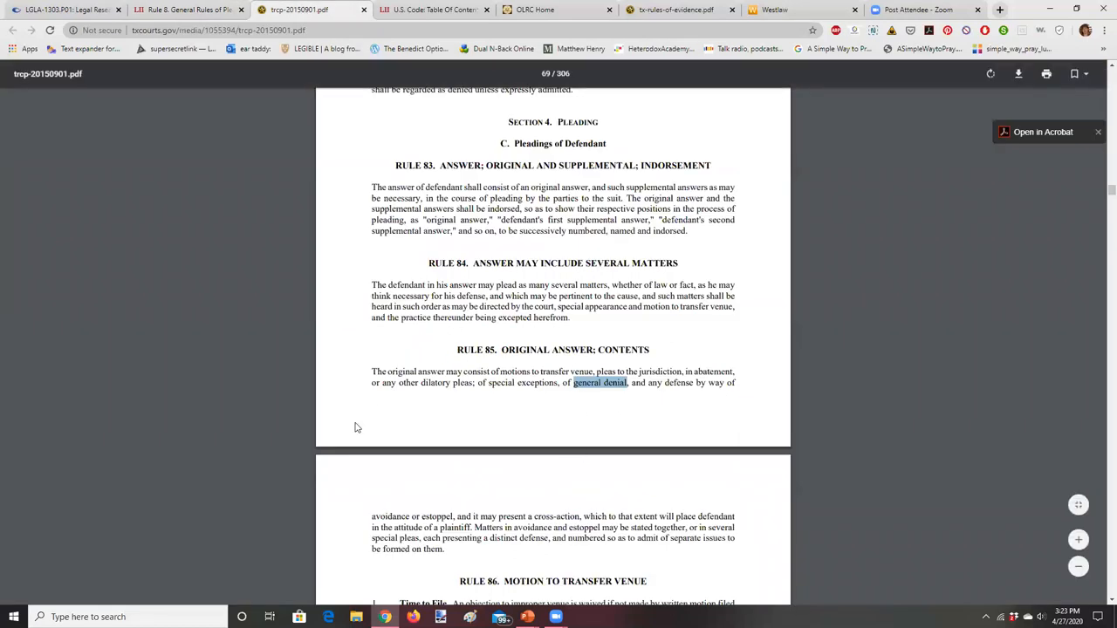
{"action": "mouse_move", "coordinate": [602, 338]}
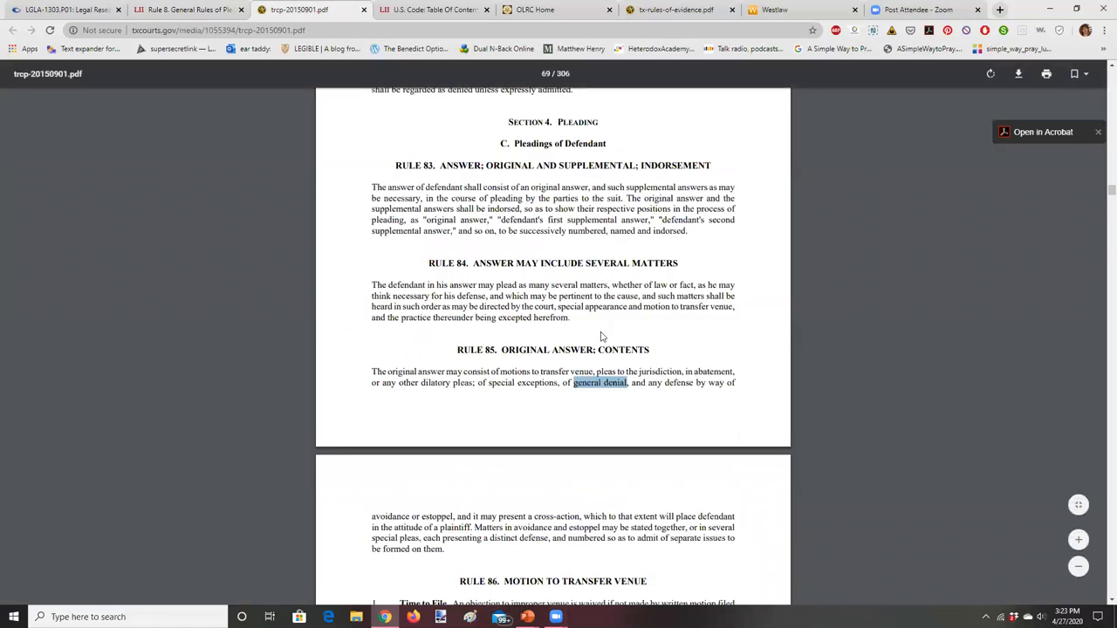
{"action": "scroll", "scroll_direction": "up", "scroll_amount": 3}
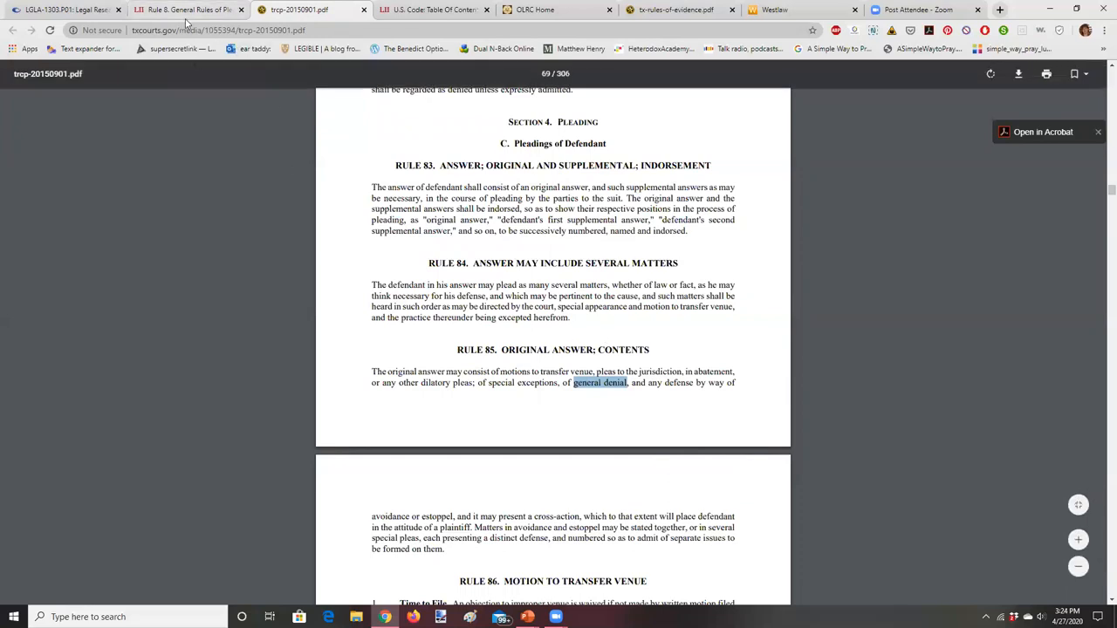
- Browse U.S. Code Title 28, Part V—Procedure, then return to the Rule 8 page
{"action": "left_click", "coordinate": [189, 10]}
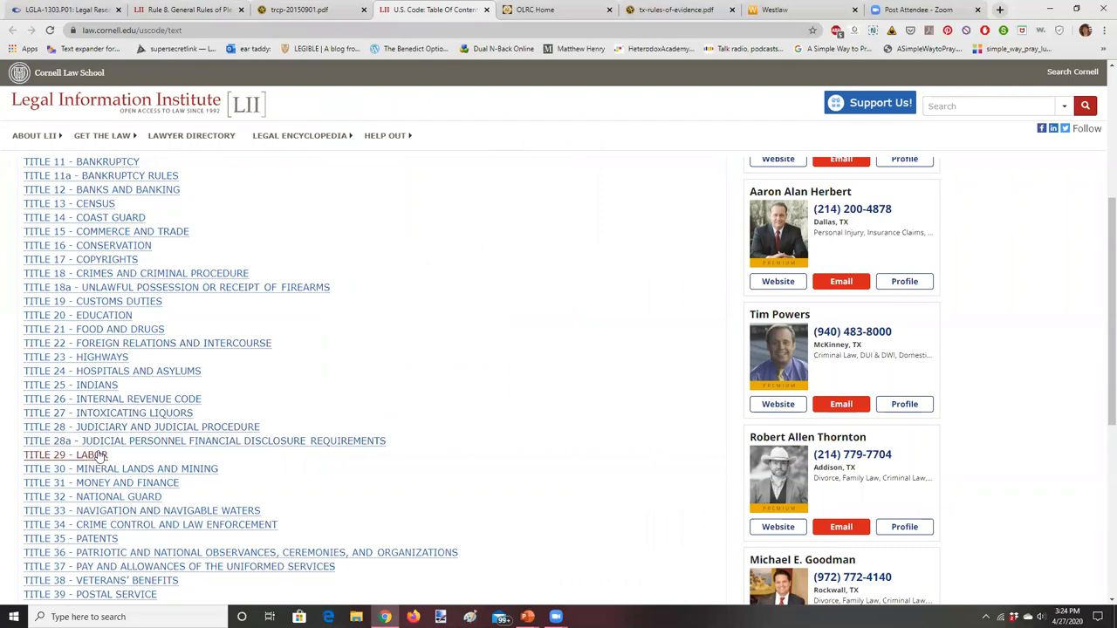
{"action": "mouse_move", "coordinate": [61, 427]}
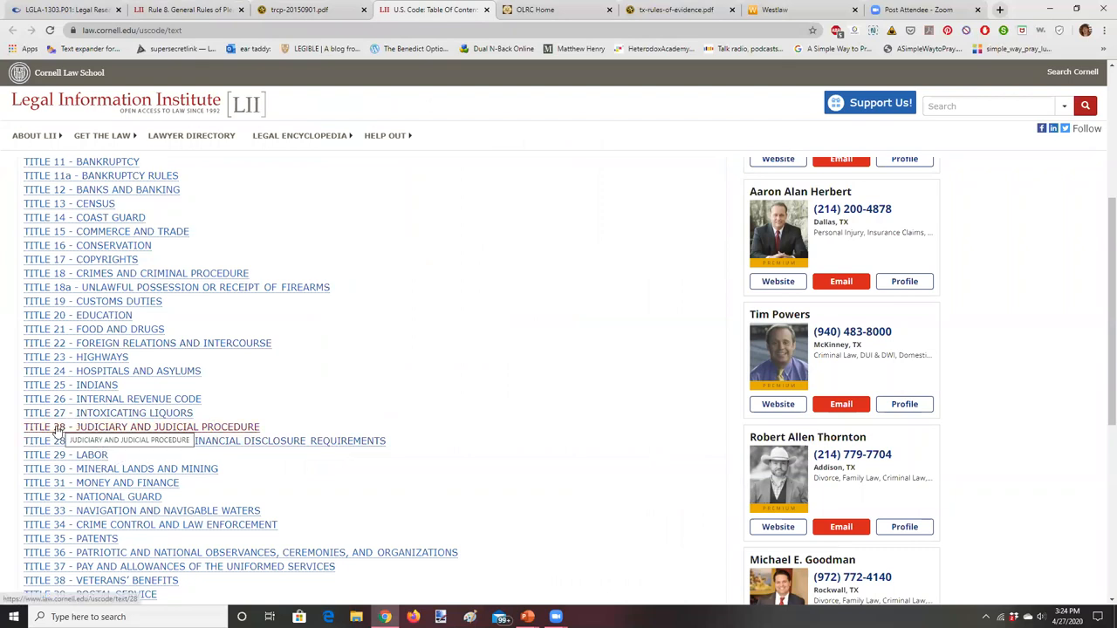
{"action": "double_click", "coordinate": [141, 427]}
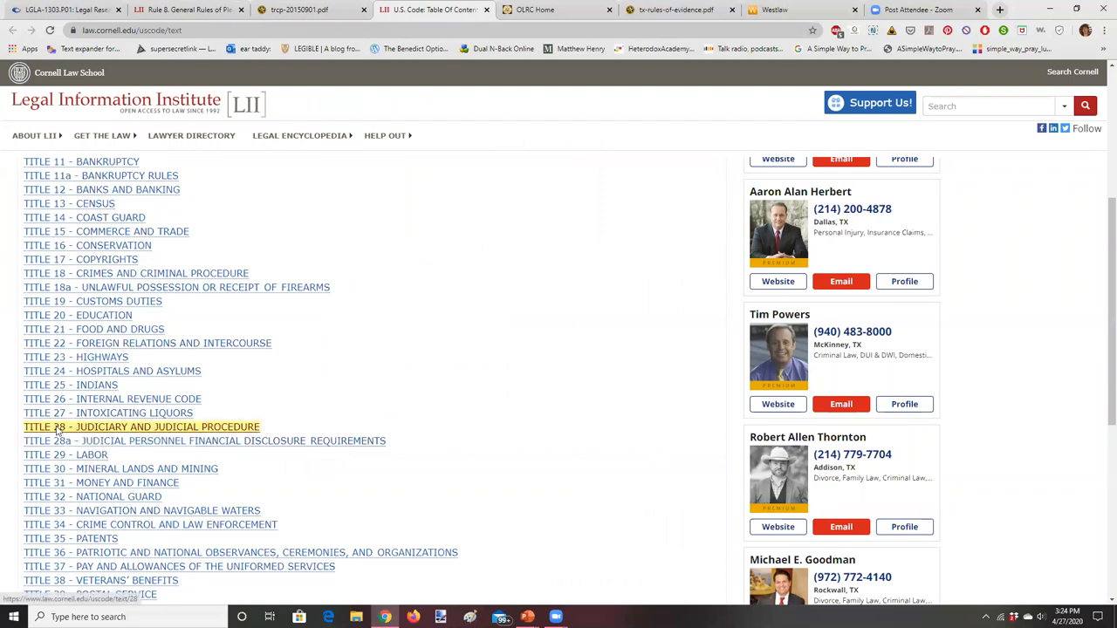
{"action": "left_click", "coordinate": [141, 427]}
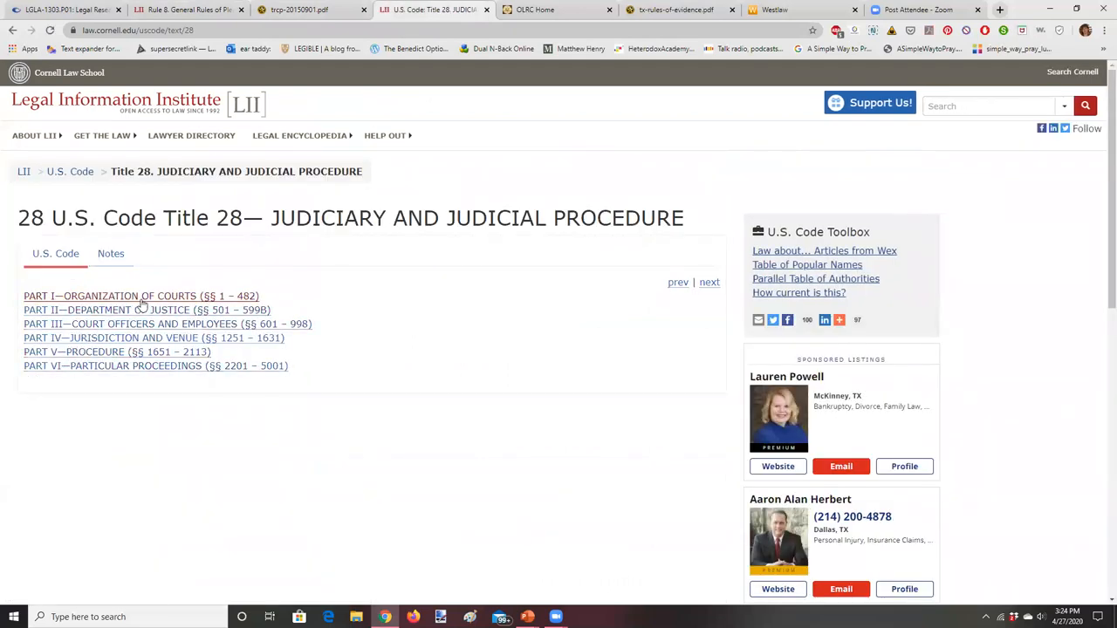
{"action": "mouse_move", "coordinate": [115, 296]}
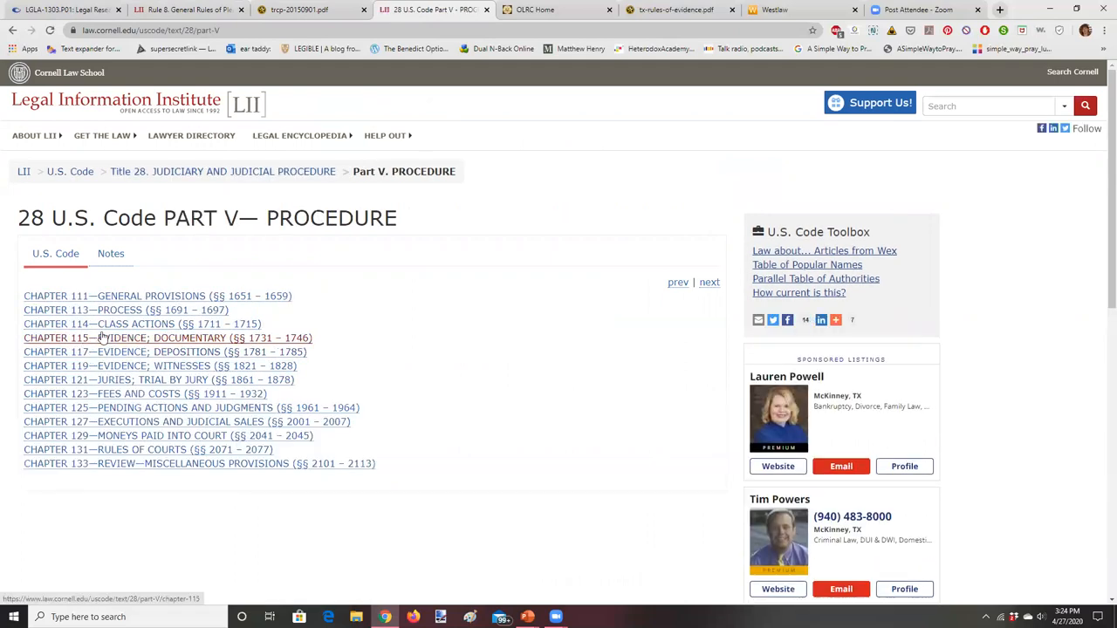
{"action": "mouse_move", "coordinate": [87, 348]}
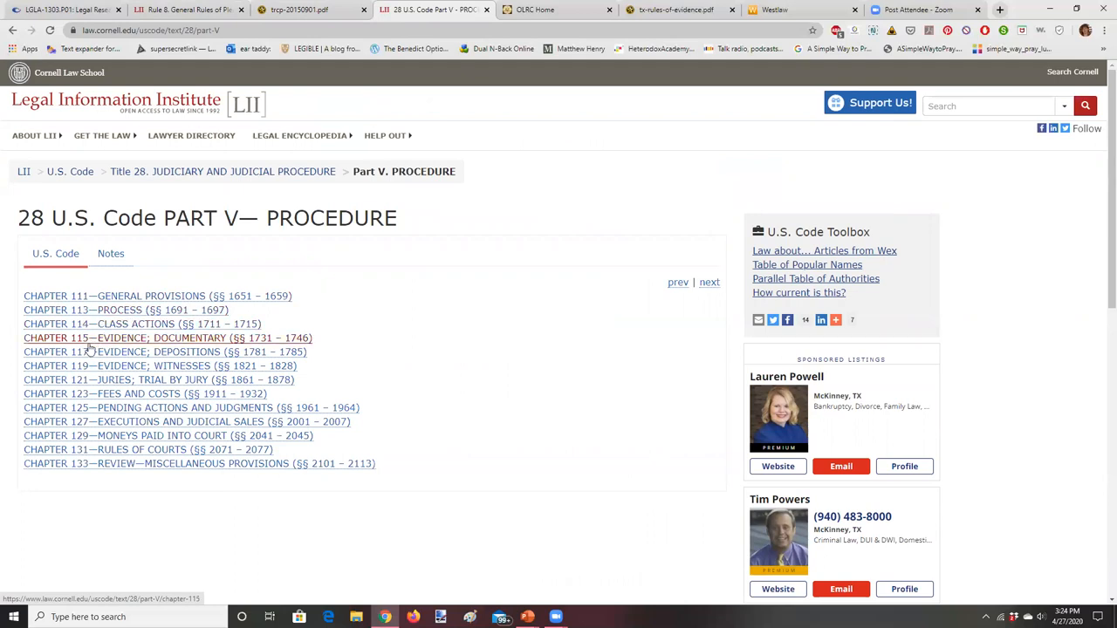
{"action": "mouse_move", "coordinate": [117, 365]}
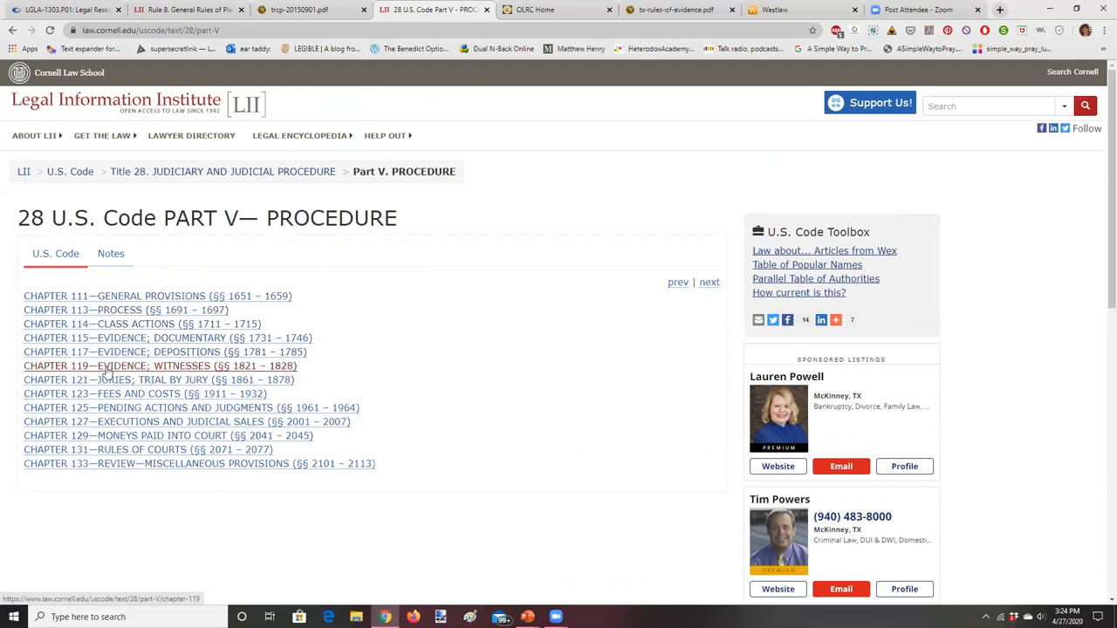
{"action": "mouse_move", "coordinate": [127, 310]}
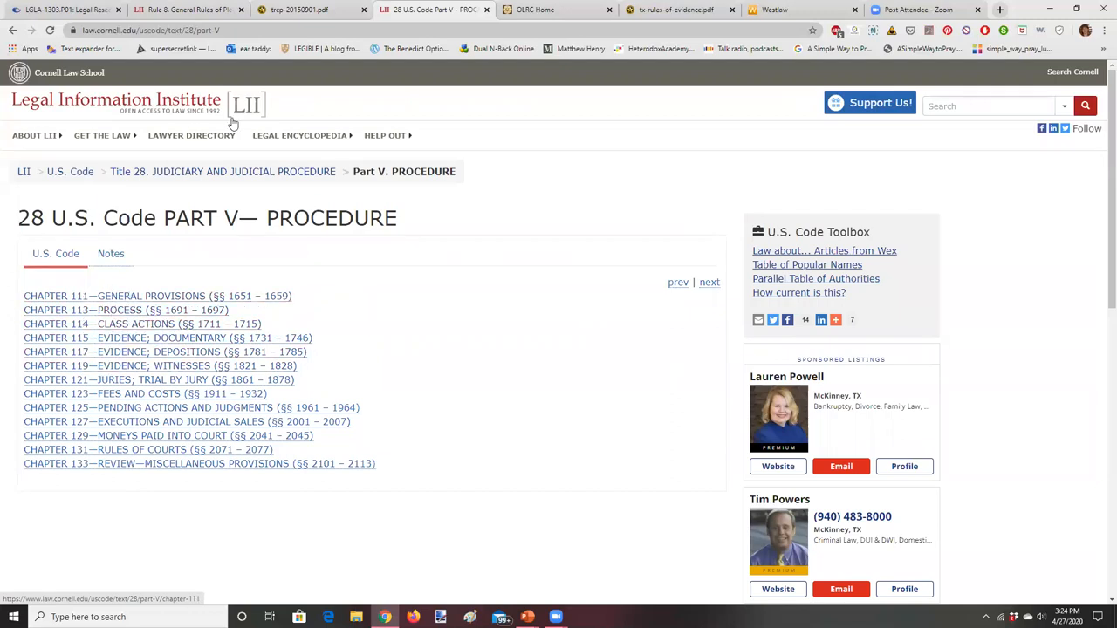
{"action": "left_click", "coordinate": [187, 9]}
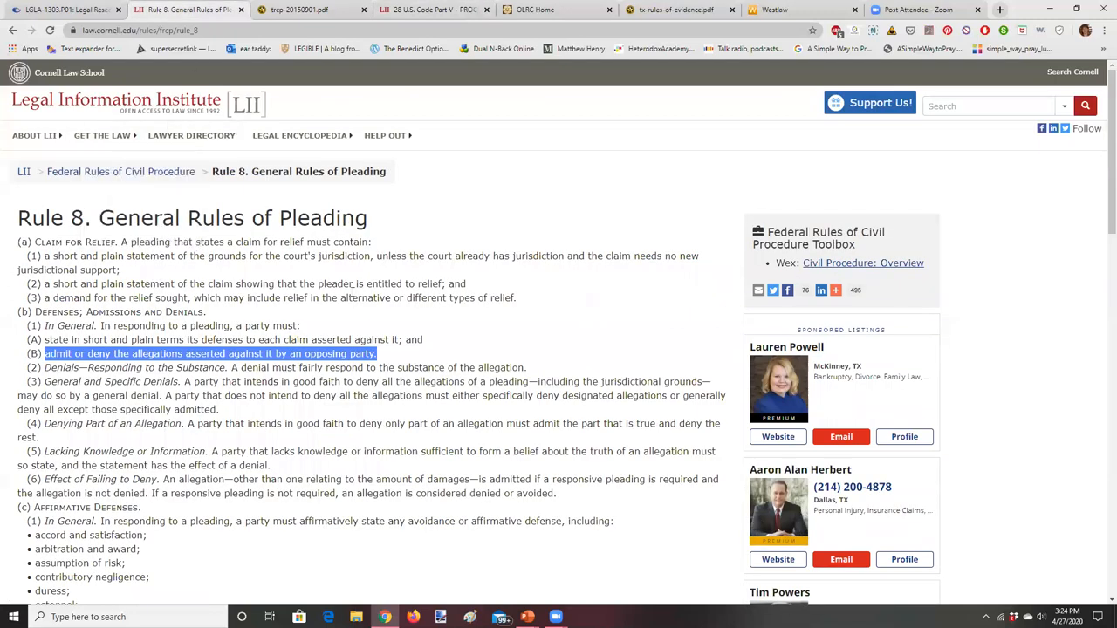
- Return to the OLRC United States Code Title 28 Part V listing
{"action": "left_click", "coordinate": [428, 10]}
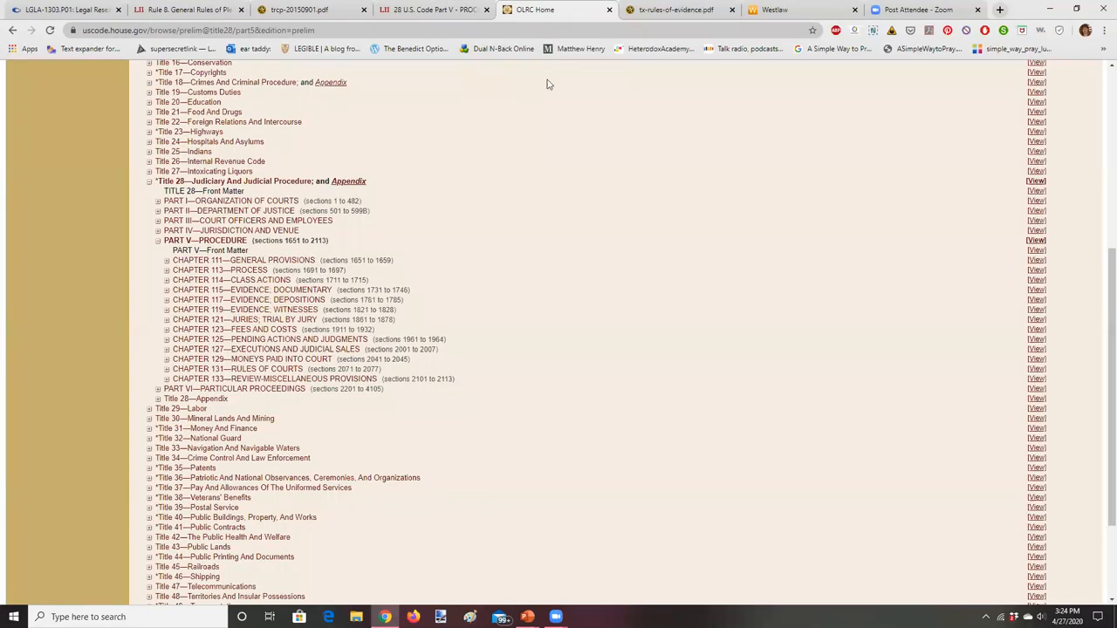
{"action": "scroll", "scroll_direction": "up", "scroll_amount": 3}
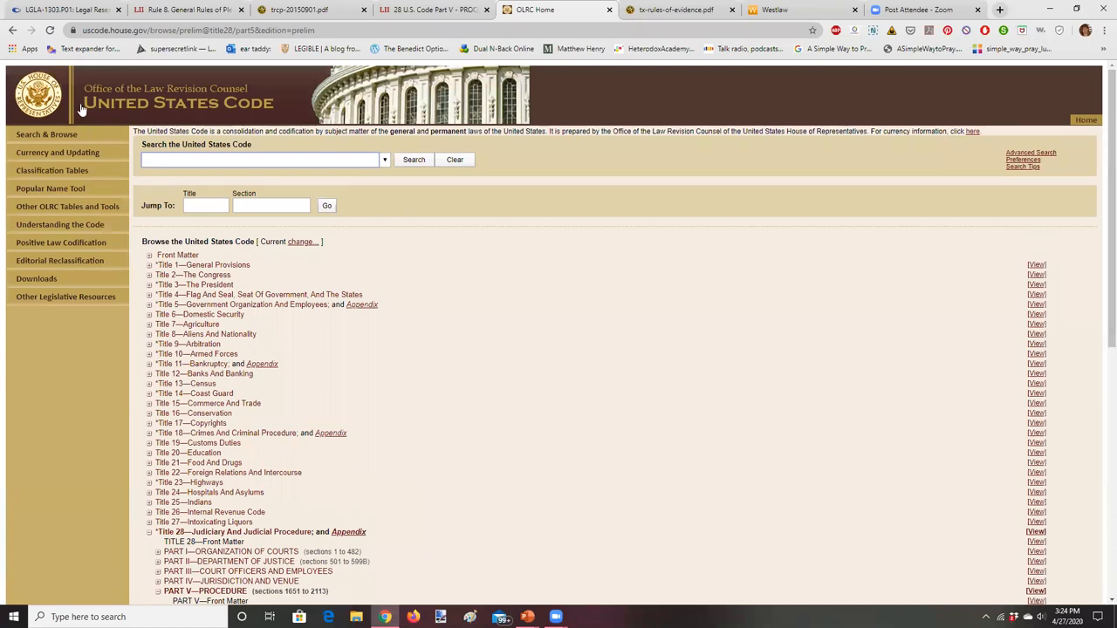
{"action": "left_click", "coordinate": [434, 10]}
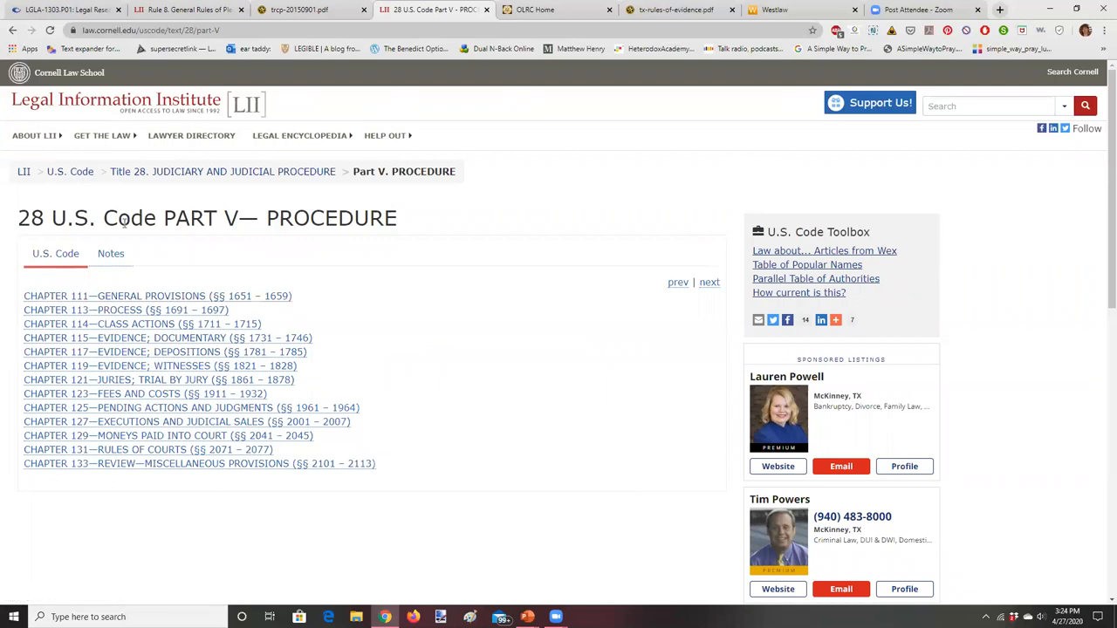
{"action": "mouse_move", "coordinate": [96, 99]}
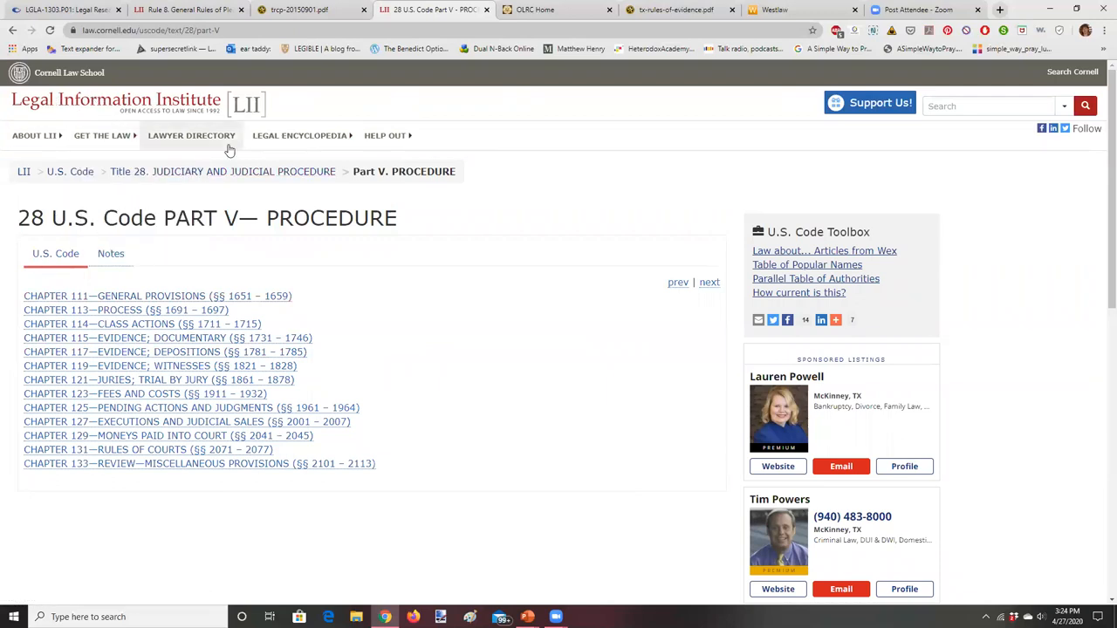
{"action": "mouse_move", "coordinate": [493, 63]}
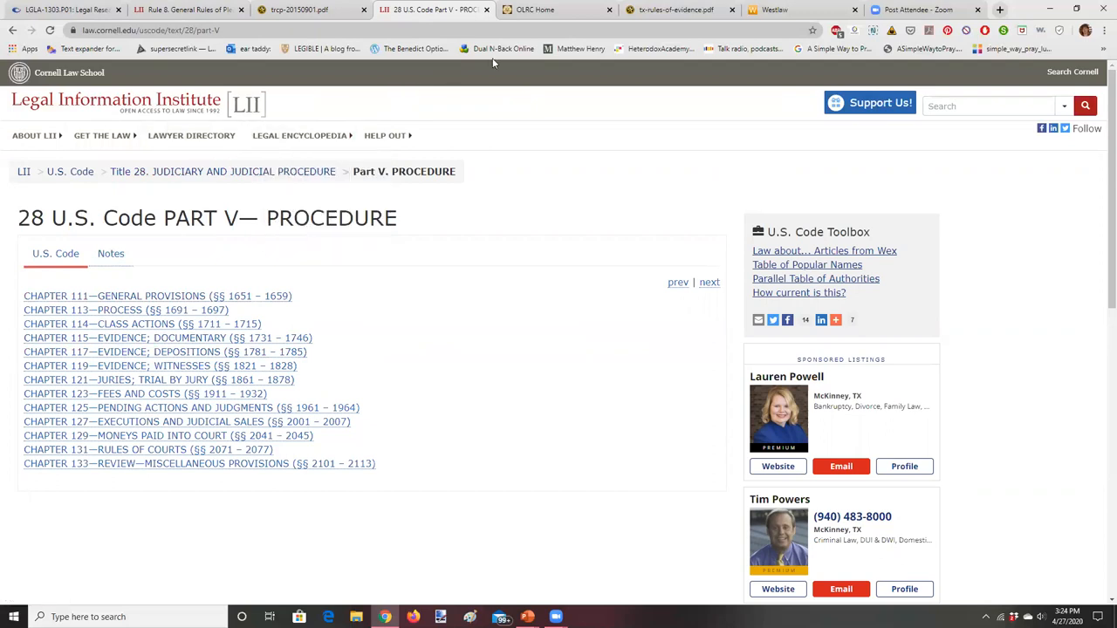
{"action": "left_click", "coordinate": [556, 10]}
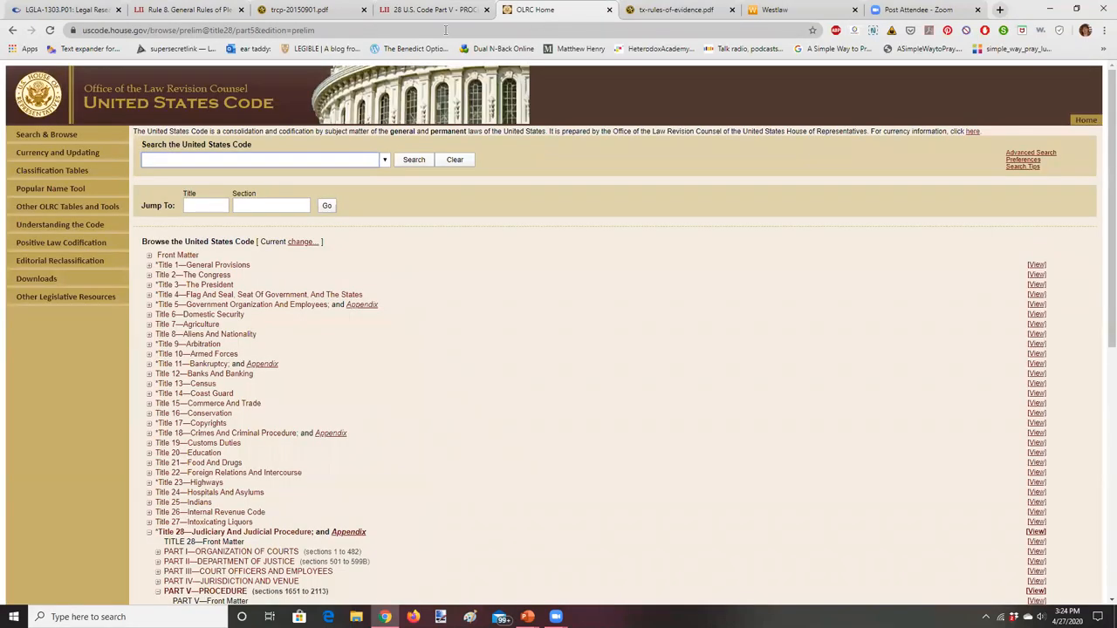
{"action": "mouse_move", "coordinate": [125, 109]}
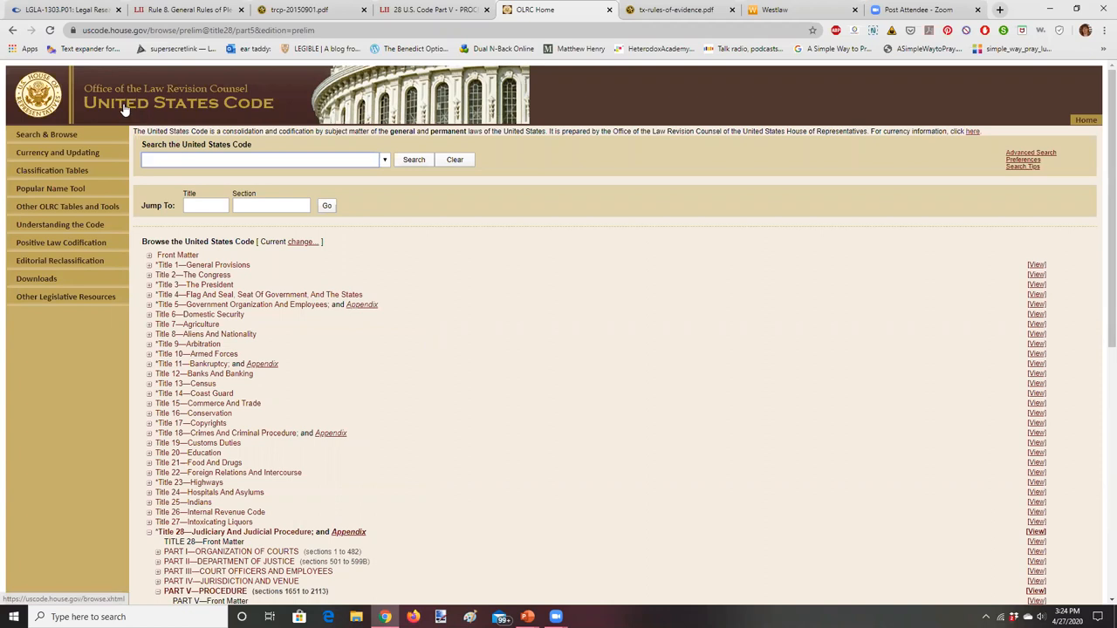
{"action": "mouse_move", "coordinate": [217, 111]}
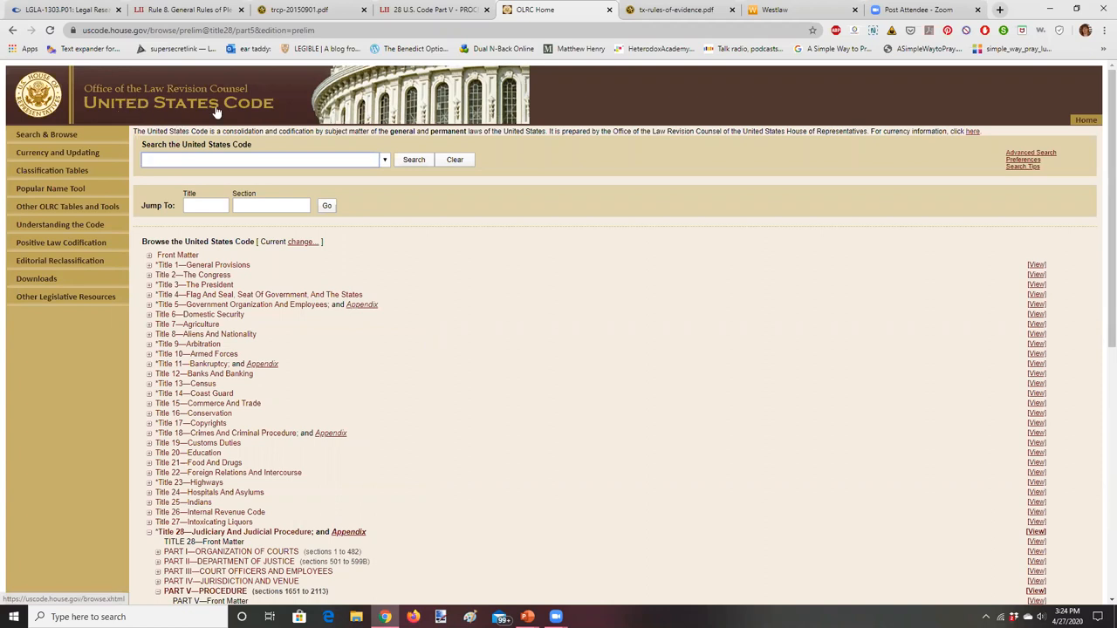
{"action": "scroll", "scroll_direction": "down", "scroll_amount": 3}
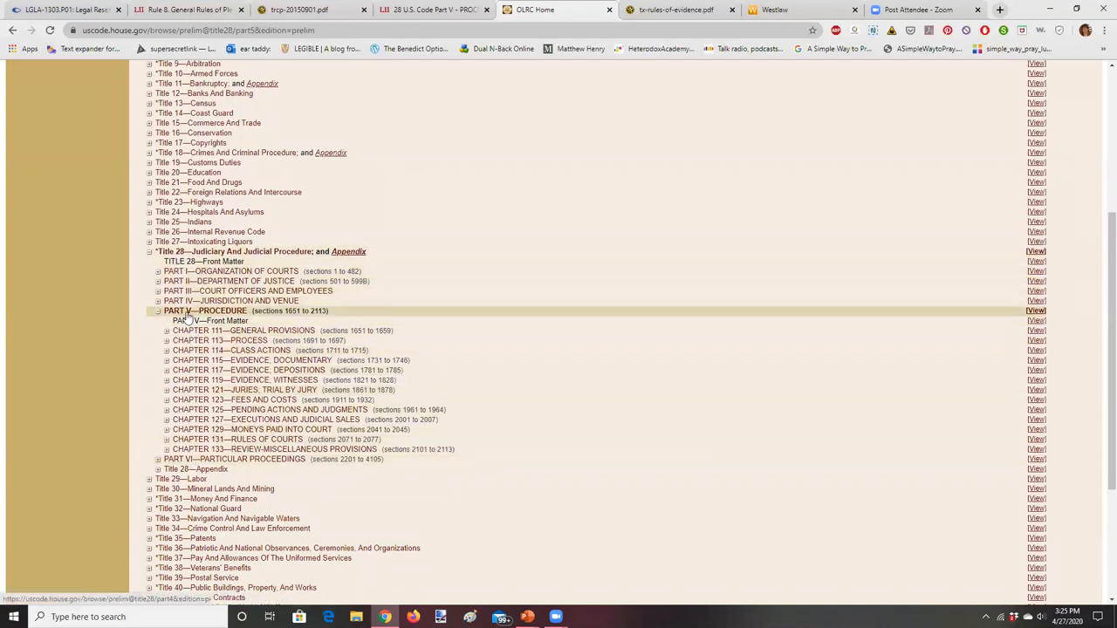
{"action": "mouse_move", "coordinate": [214, 360]}
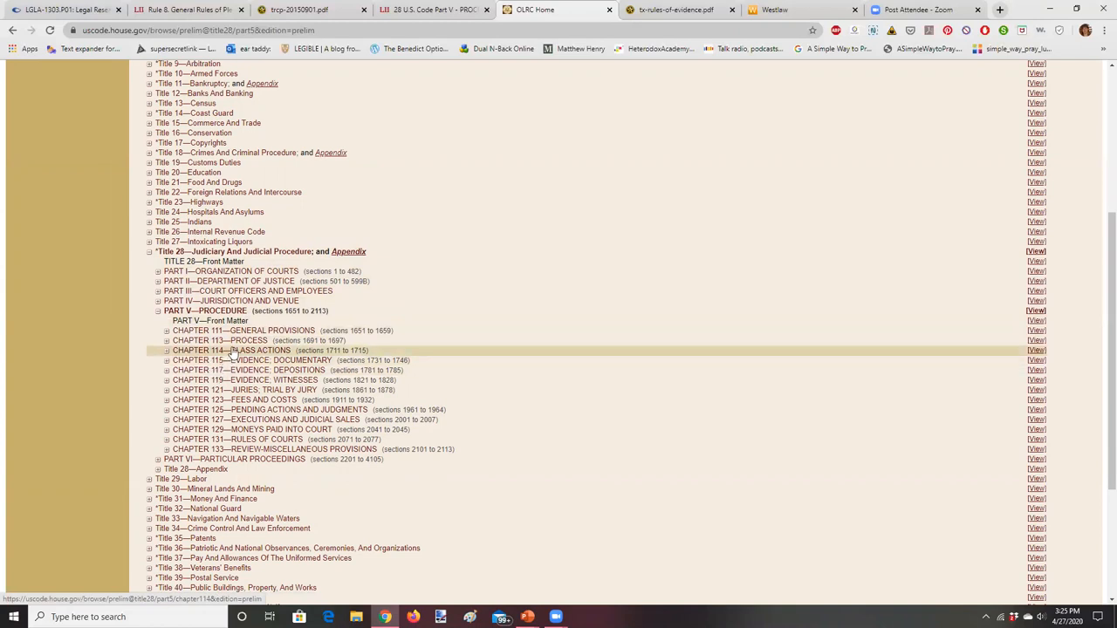
{"action": "mouse_move", "coordinate": [244, 361]}
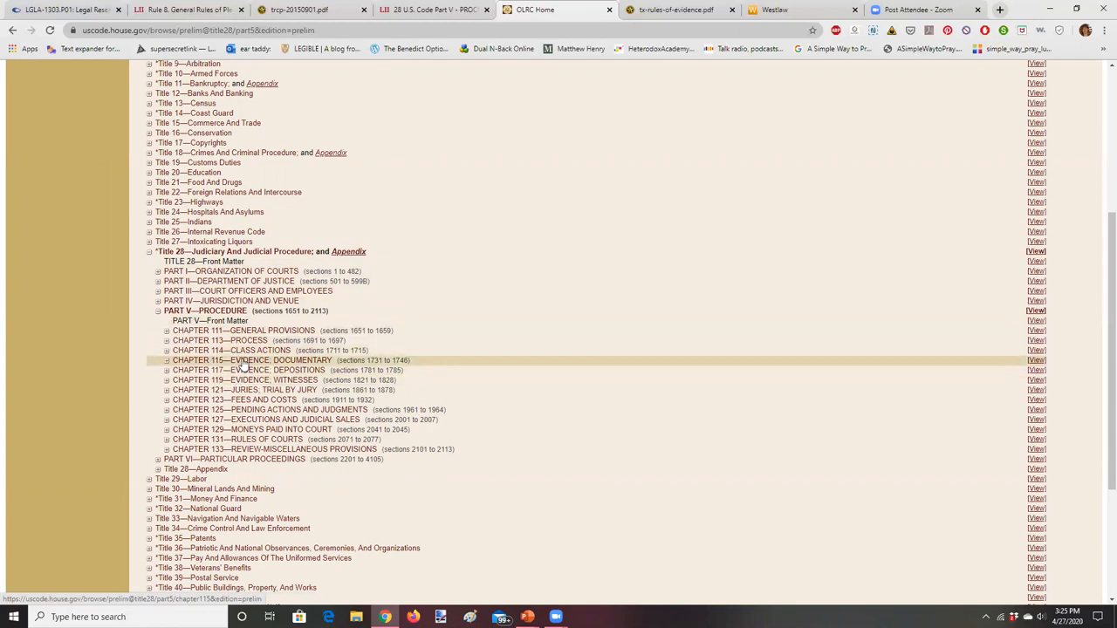
{"action": "mouse_move", "coordinate": [253, 439]}
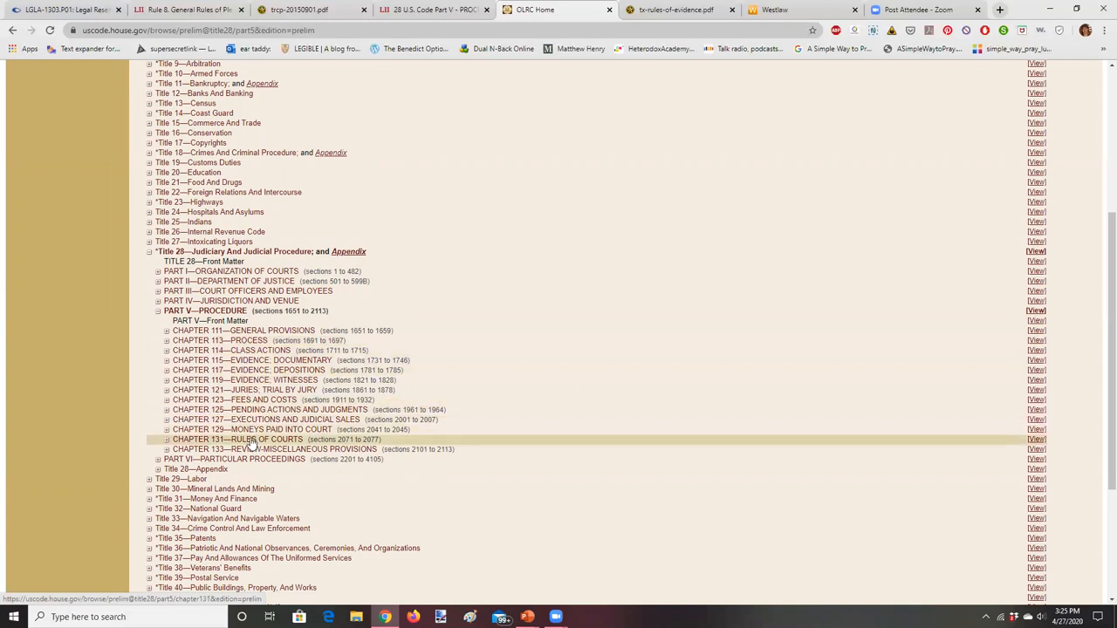
- Expand Chapter 131 Rules of Courts and Chapter 113 Process to list their sections
{"action": "left_click", "coordinate": [245, 439]}
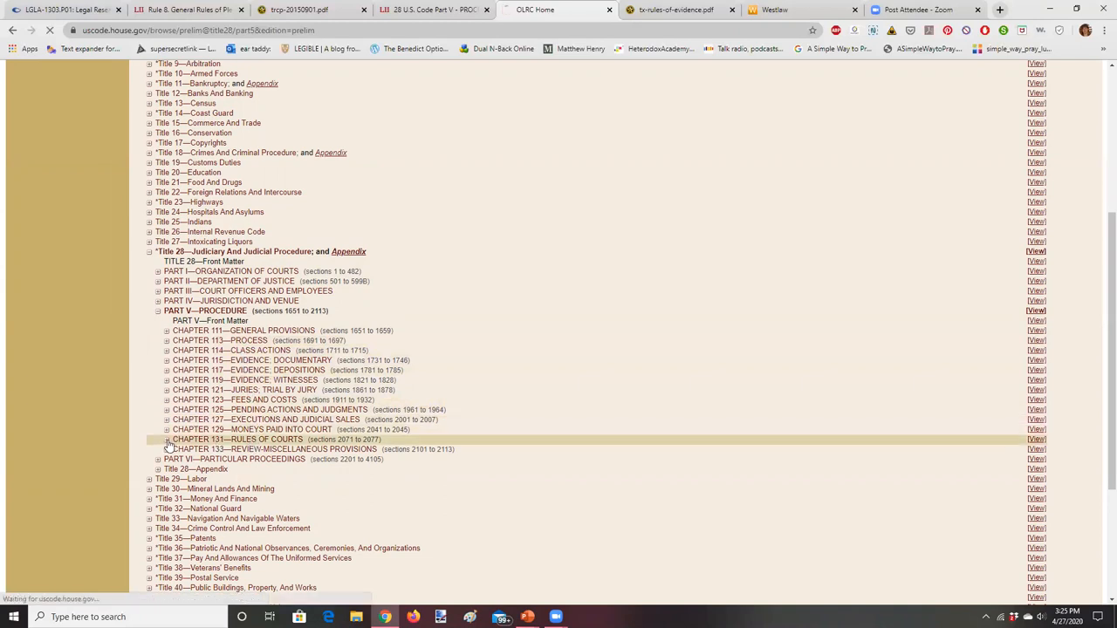
{"action": "left_click", "coordinate": [167, 439]}
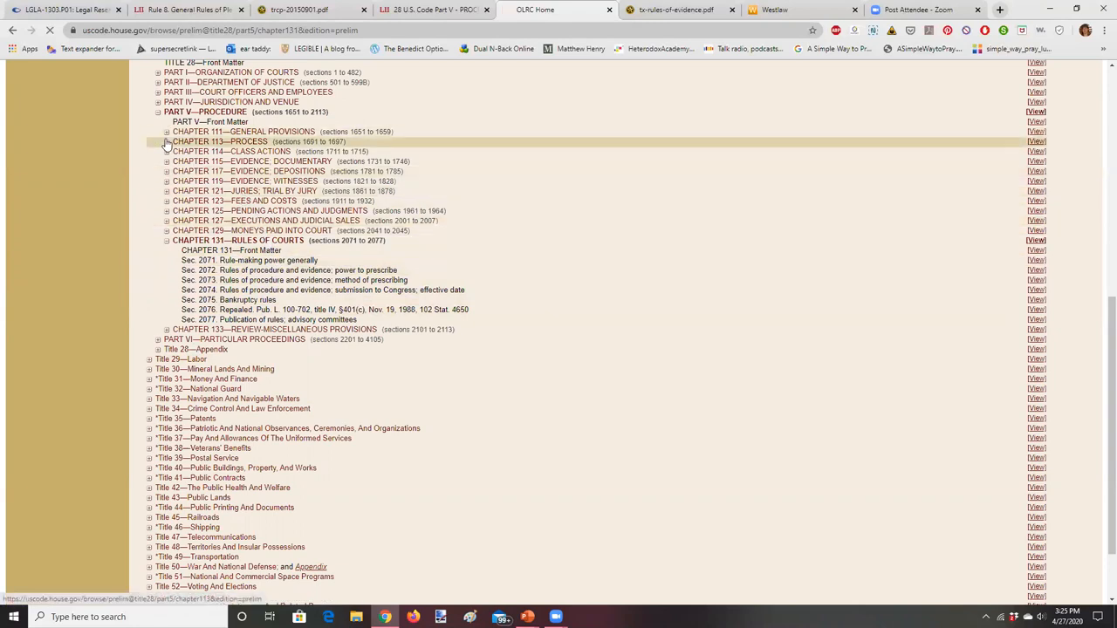
{"action": "left_click", "coordinate": [166, 141]}
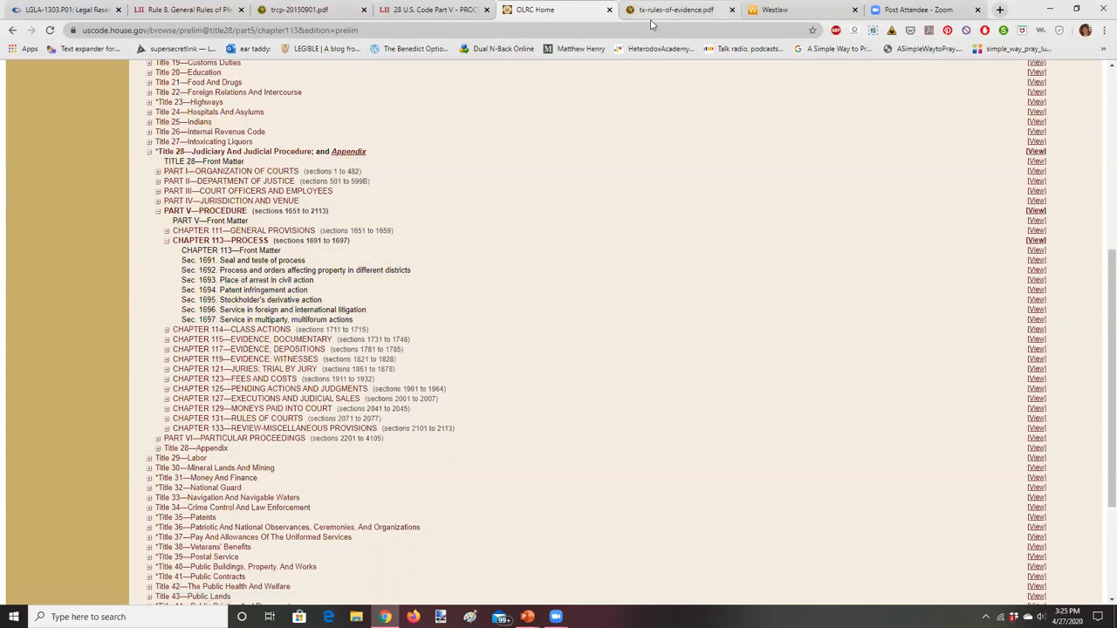
{"action": "left_click", "coordinate": [671, 10]}
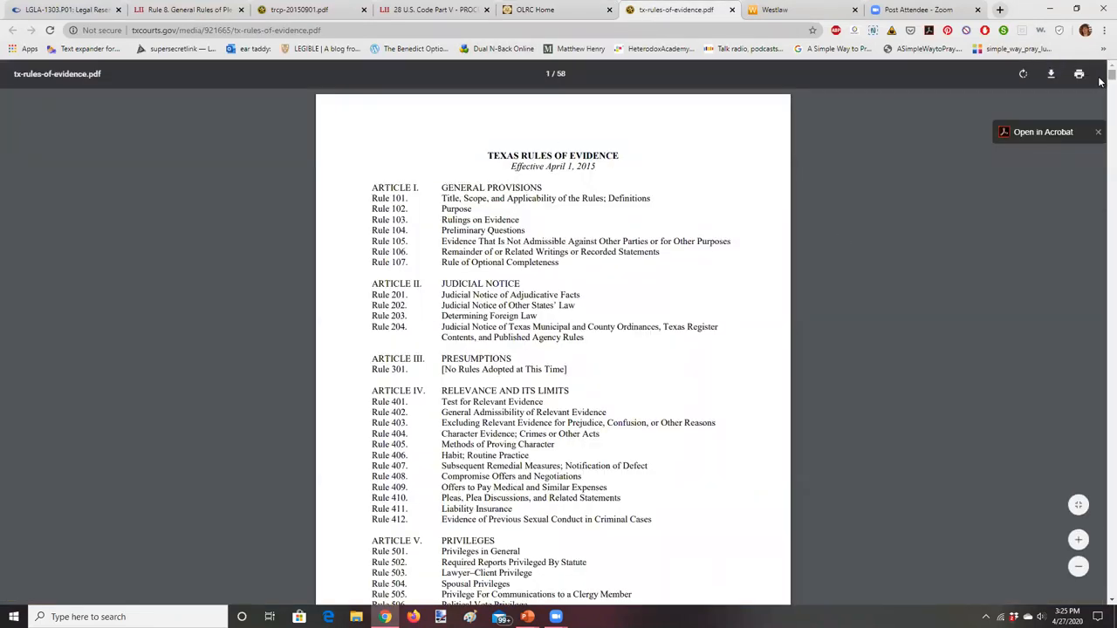
- Scroll the Texas Rules of Evidence PDF to Article VIII, Rule 801, on page 42
{"action": "scroll", "scroll_direction": "down", "scroll_amount": 3}
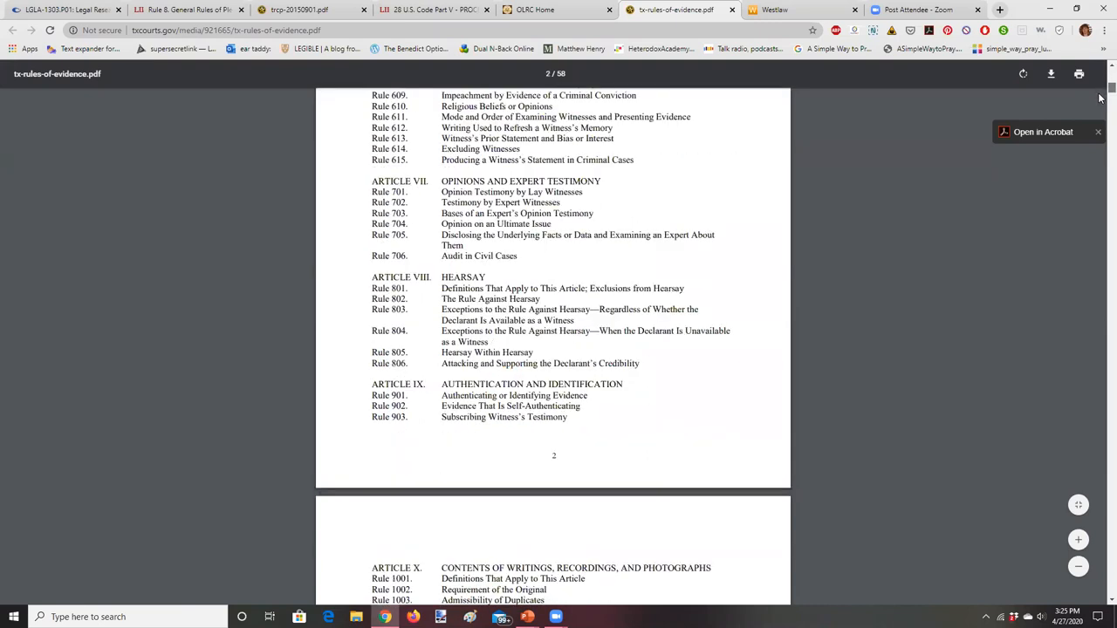
{"action": "scroll", "scroll_direction": "up", "scroll_amount": 3}
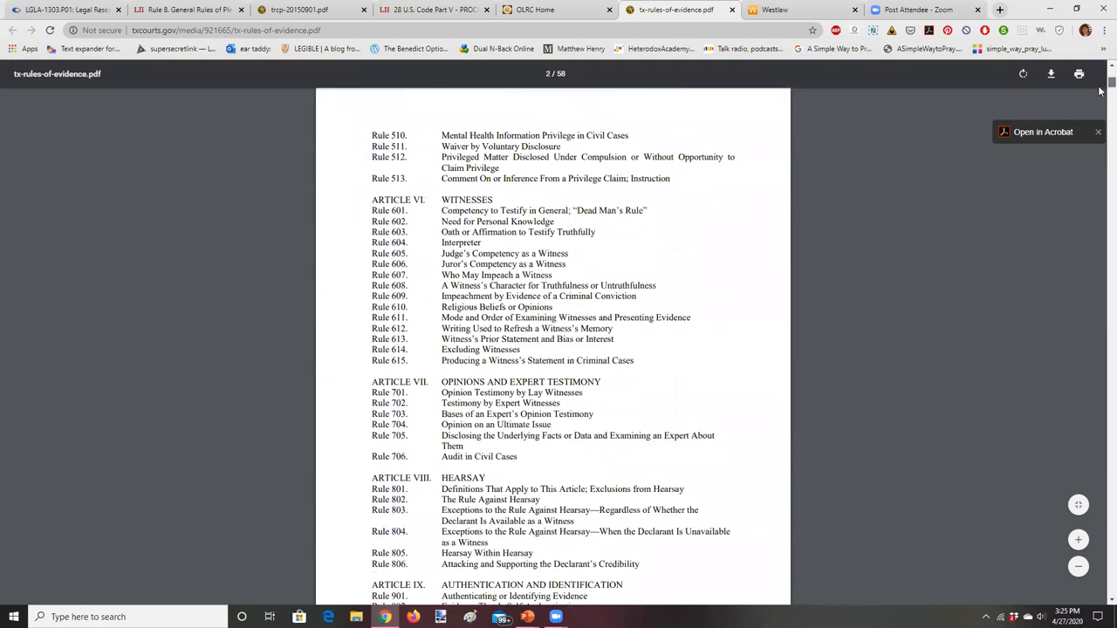
{"action": "scroll", "scroll_direction": "down", "scroll_amount": 3}
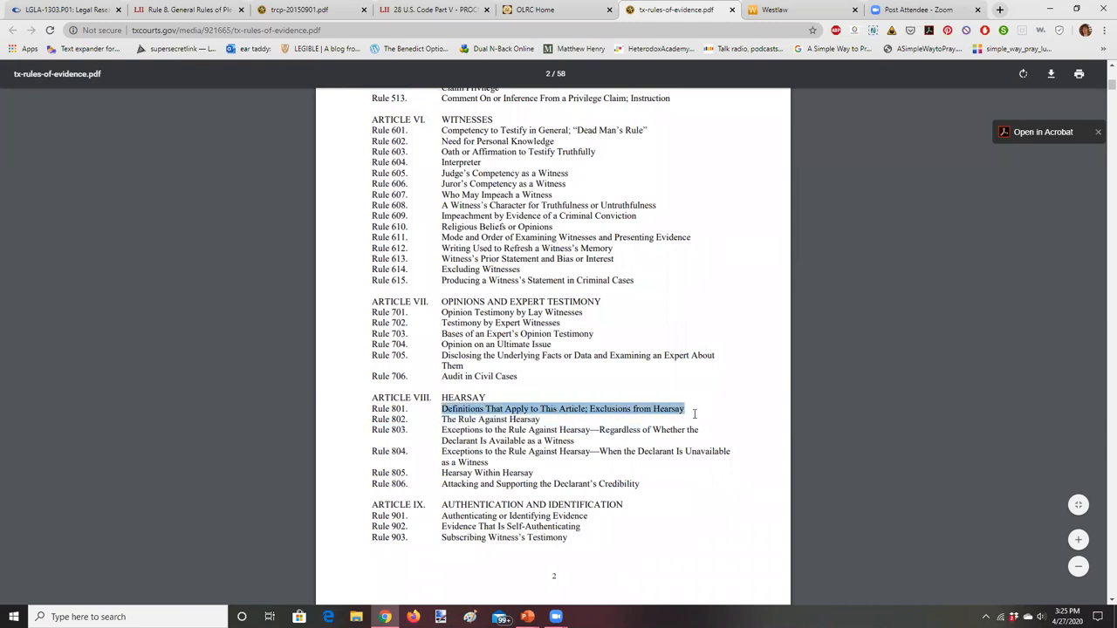
{"action": "mouse_move", "coordinate": [1102, 90]}
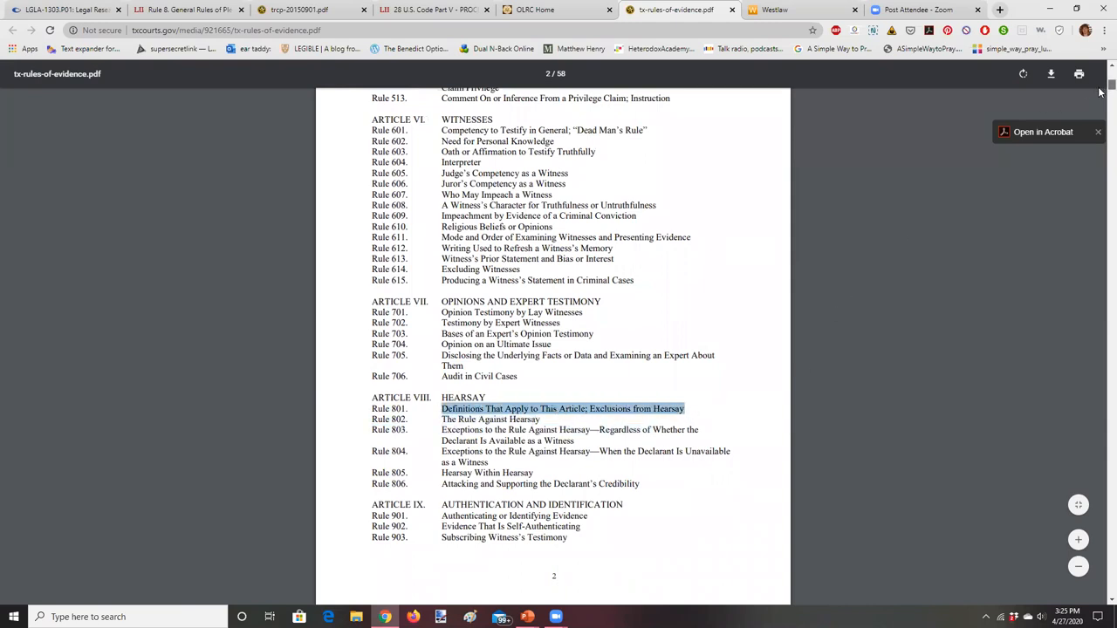
{"action": "scroll", "scroll_direction": "down", "scroll_amount": 3}
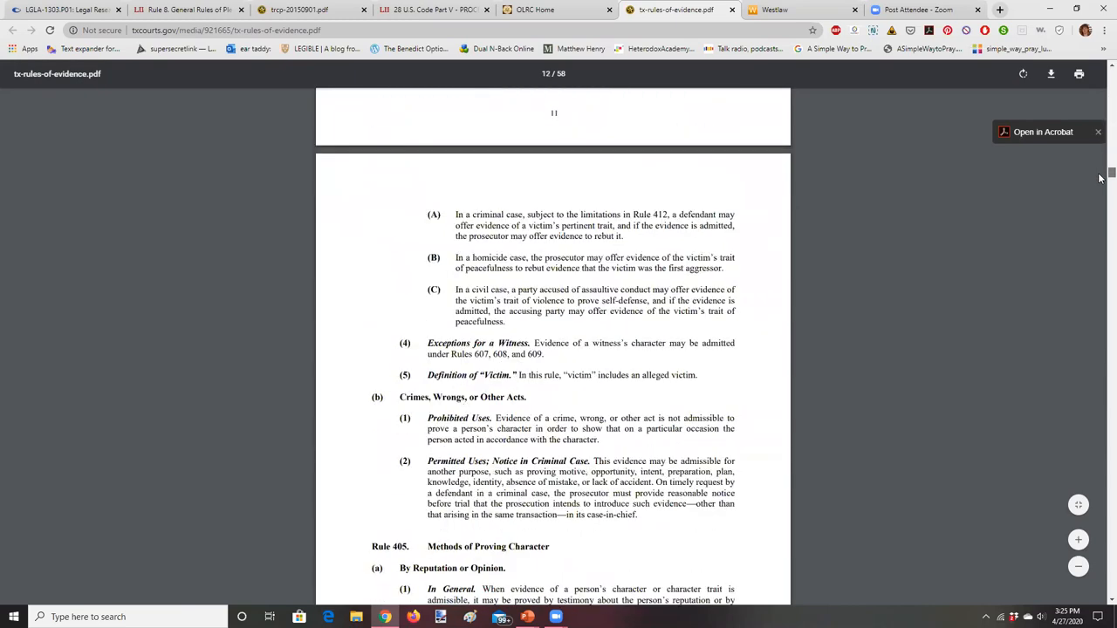
{"action": "scroll", "scroll_direction": "down", "scroll_amount": 3}
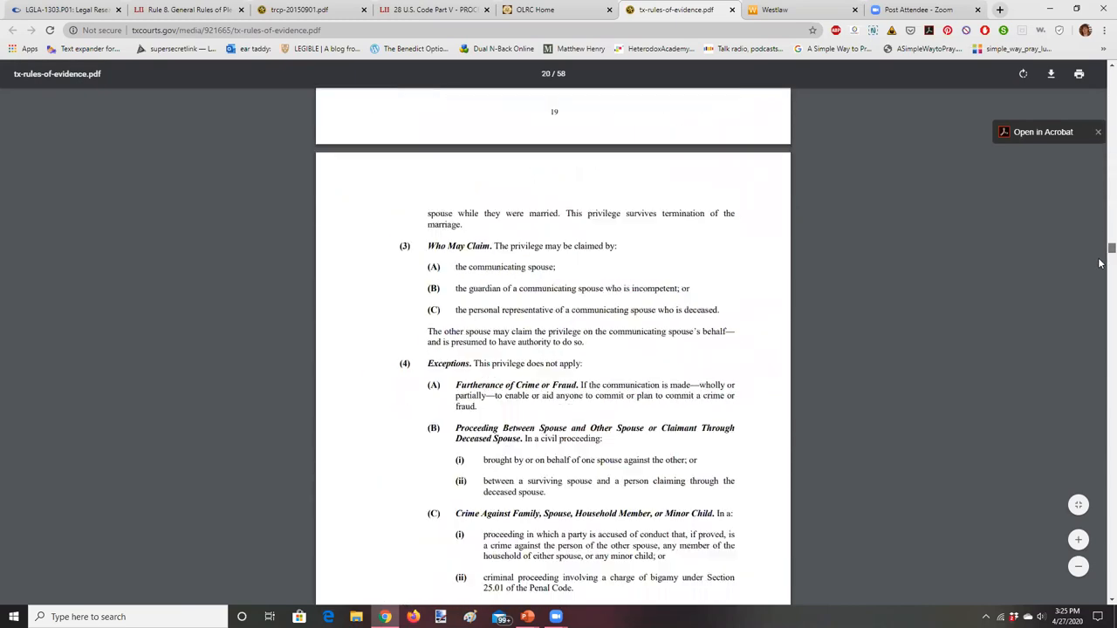
{"action": "scroll", "scroll_direction": "down", "scroll_amount": 3}
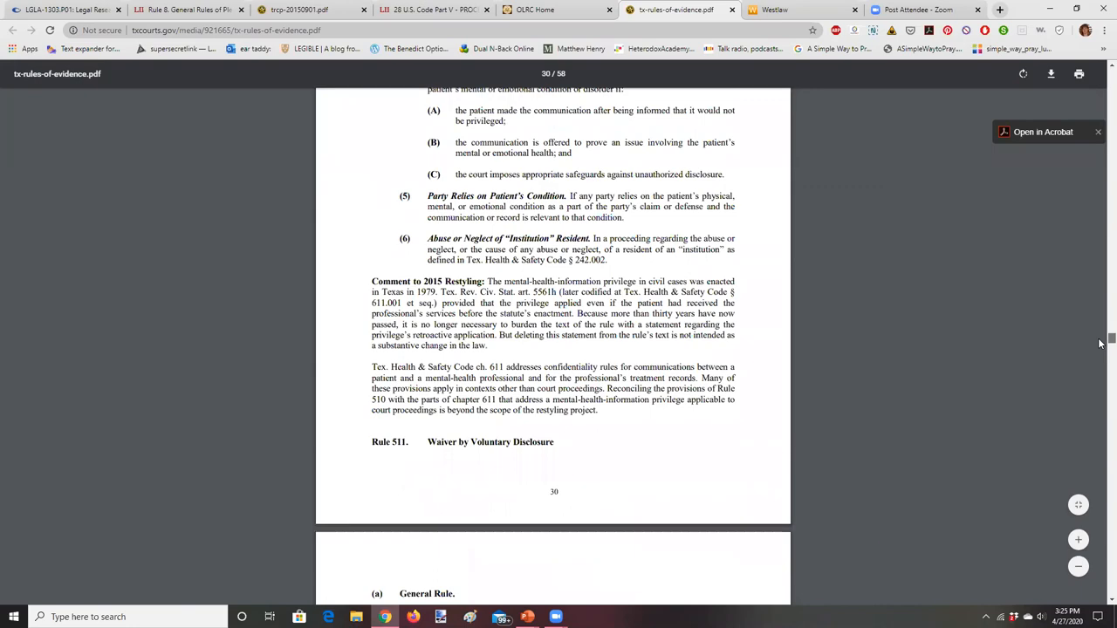
{"action": "scroll", "scroll_direction": "down", "scroll_amount": 3}
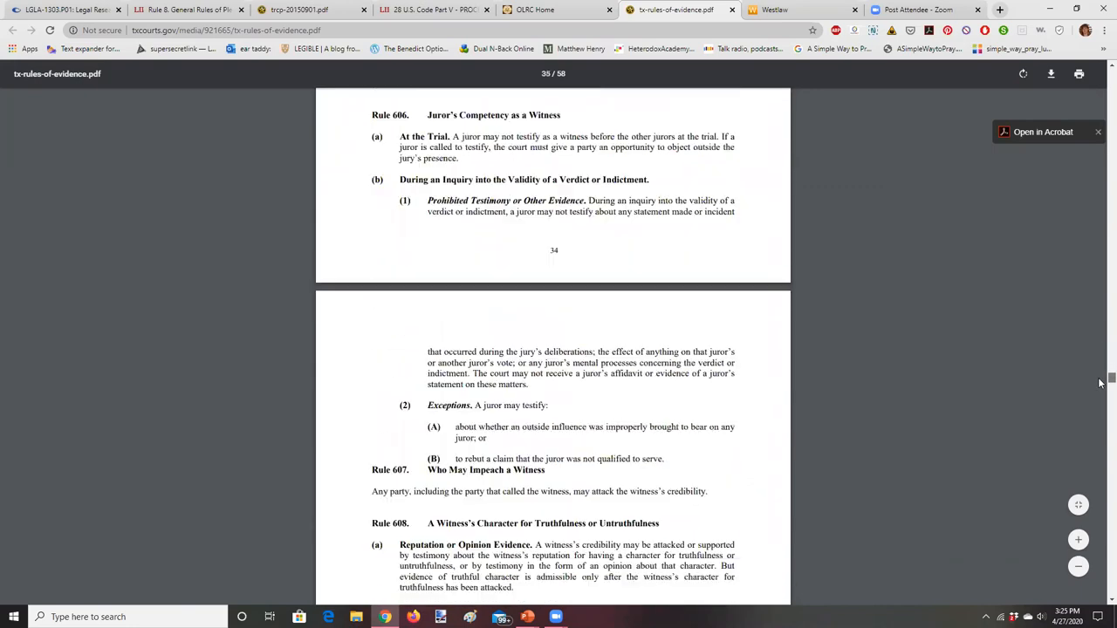
{"action": "scroll", "scroll_direction": "down", "scroll_amount": 3}
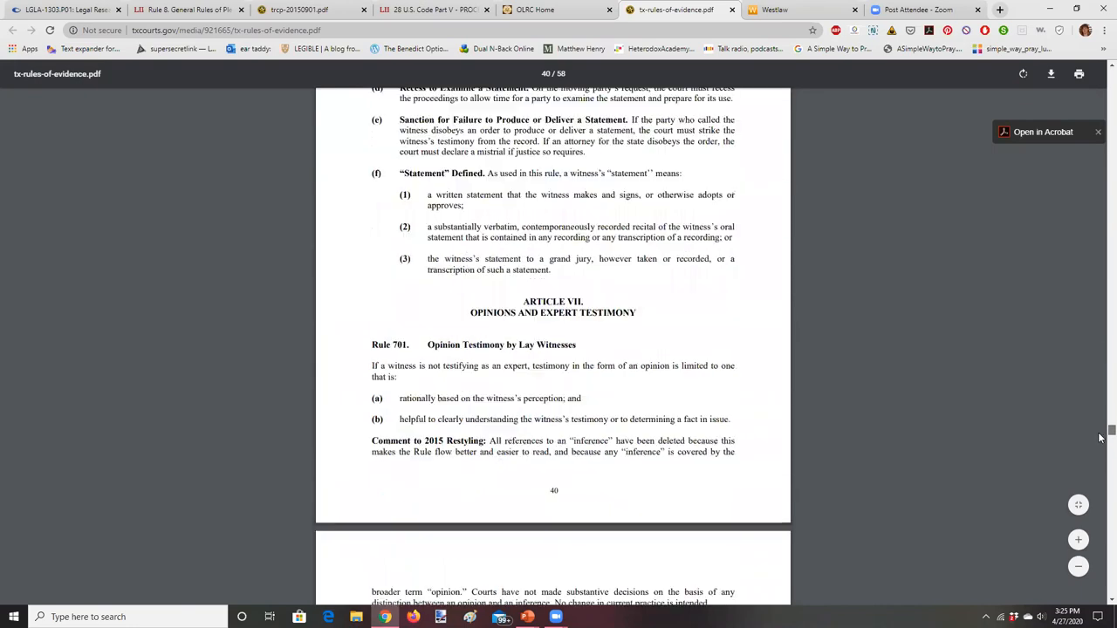
{"action": "scroll", "scroll_direction": "down", "scroll_amount": 3}
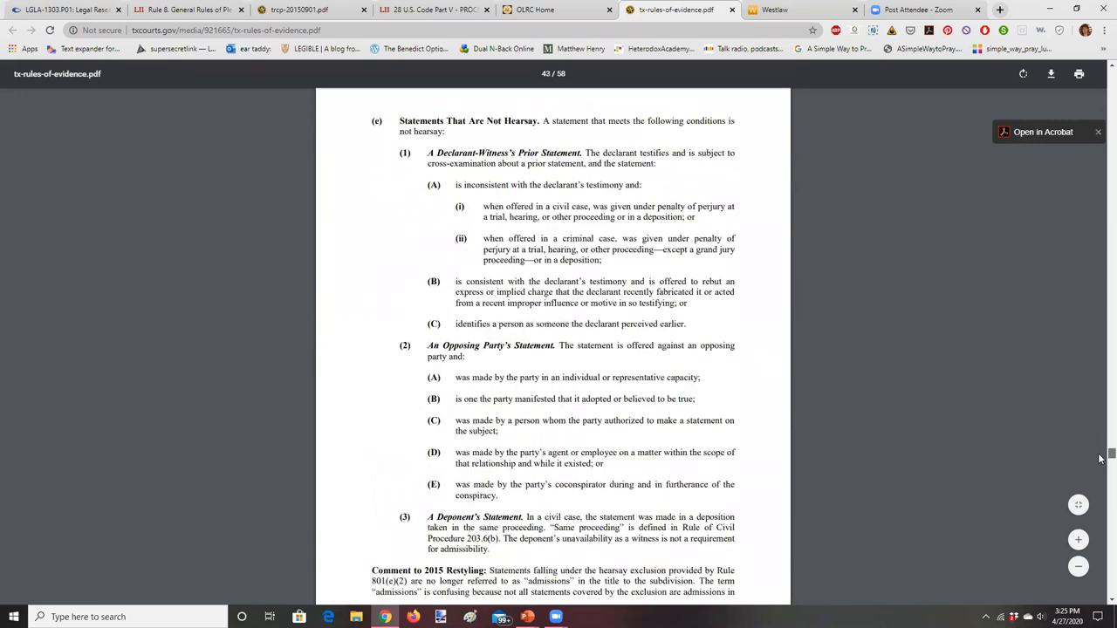
{"action": "scroll", "scroll_direction": "down", "scroll_amount": 3}
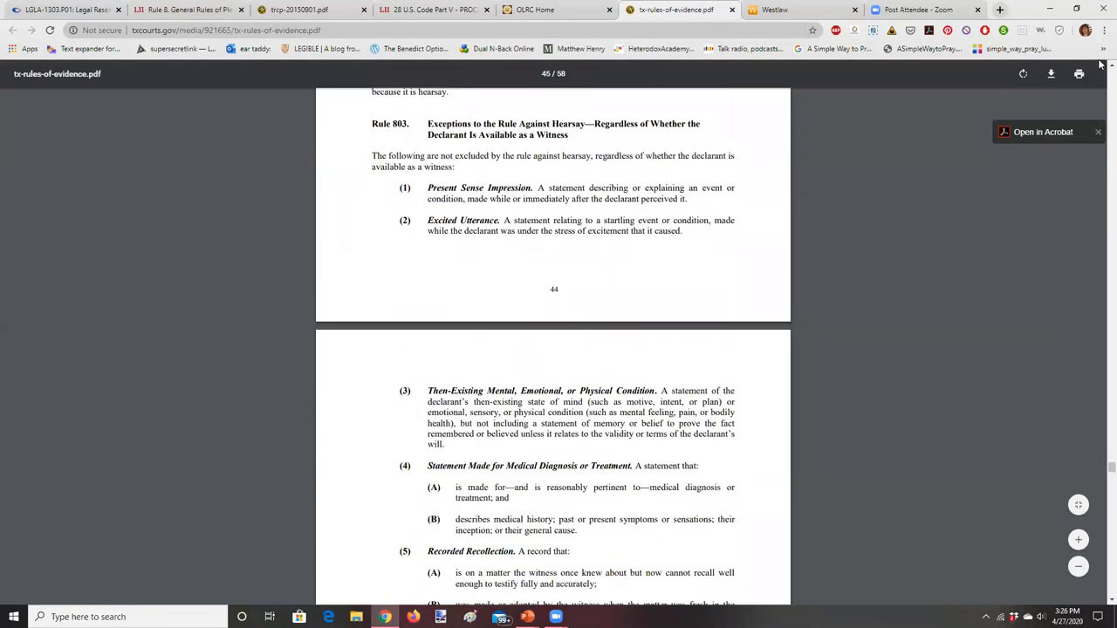
{"action": "scroll", "scroll_direction": "up", "scroll_amount": 3}
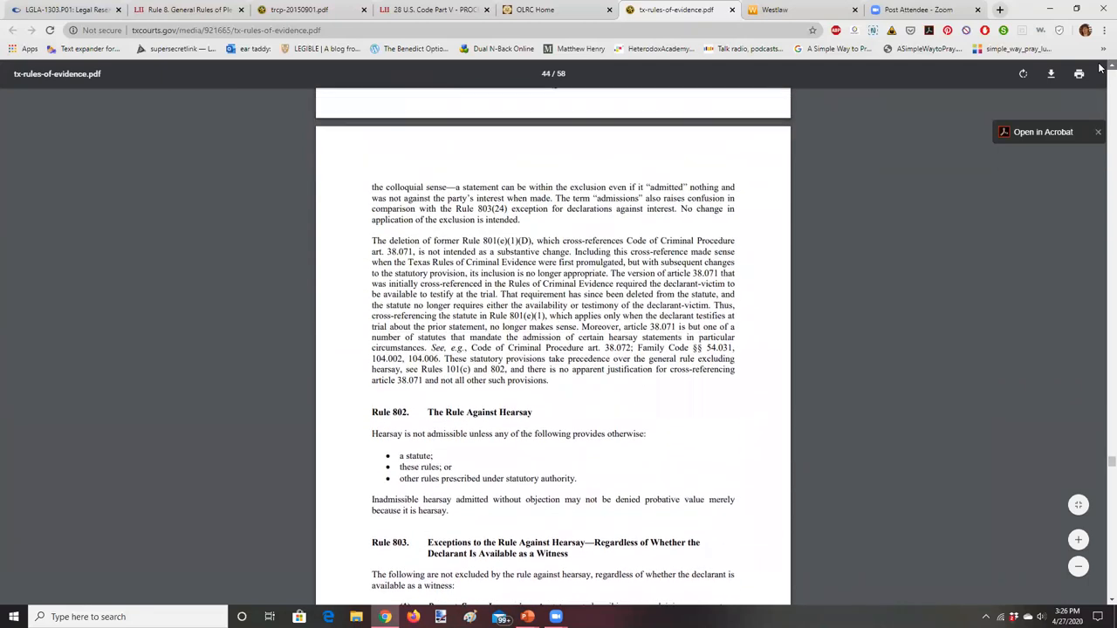
{"action": "scroll", "scroll_direction": "up", "scroll_amount": 3}
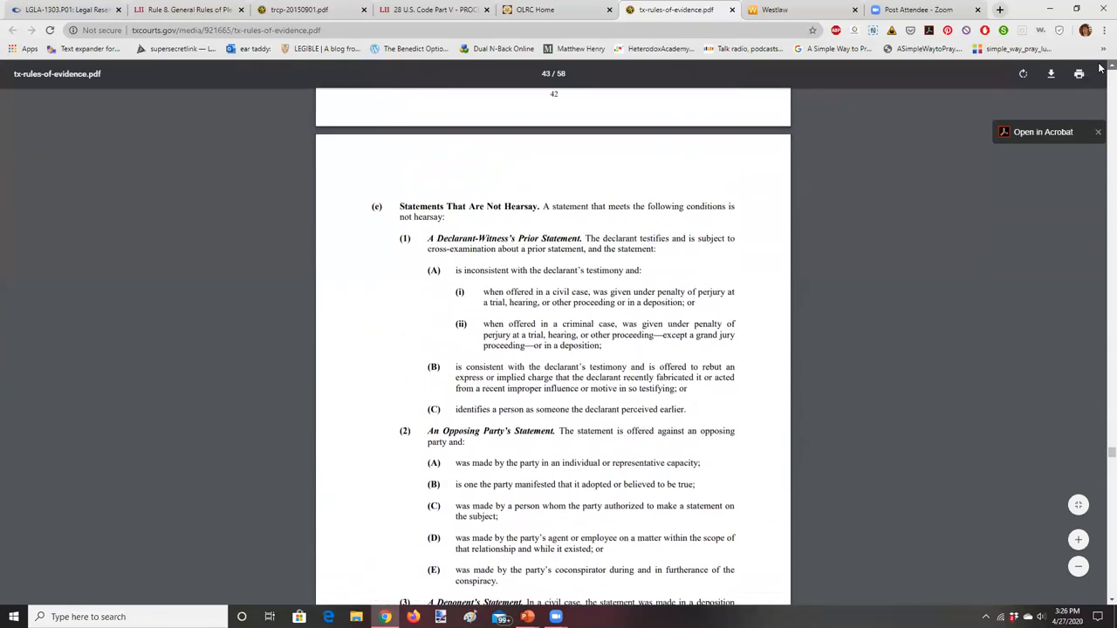
{"action": "scroll", "scroll_direction": "up", "scroll_amount": 3}
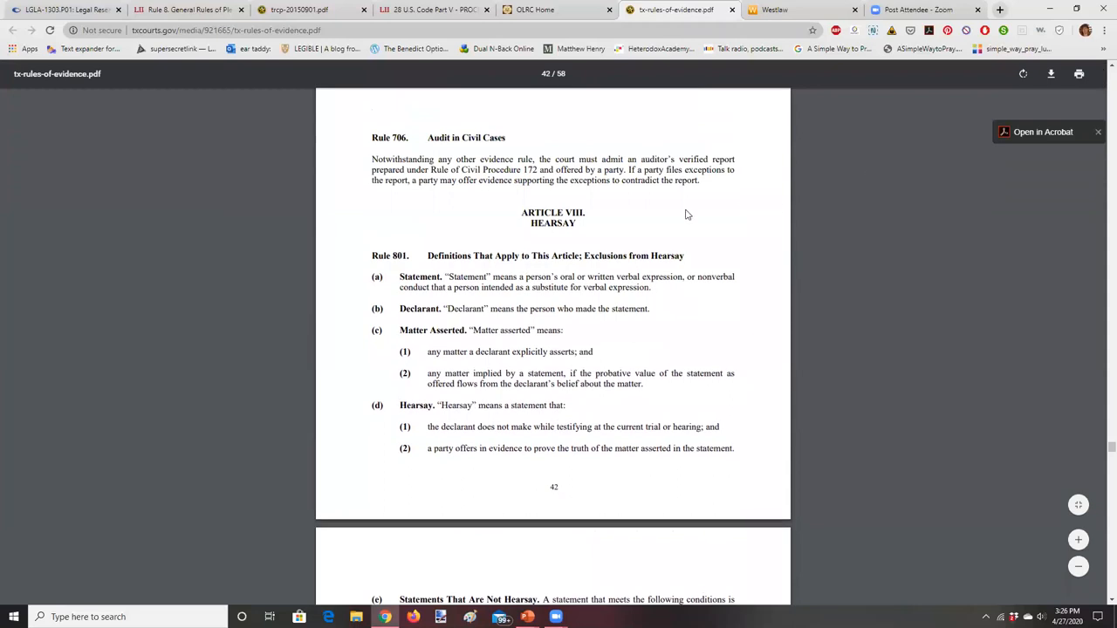
{"action": "mouse_move", "coordinate": [521, 254]}
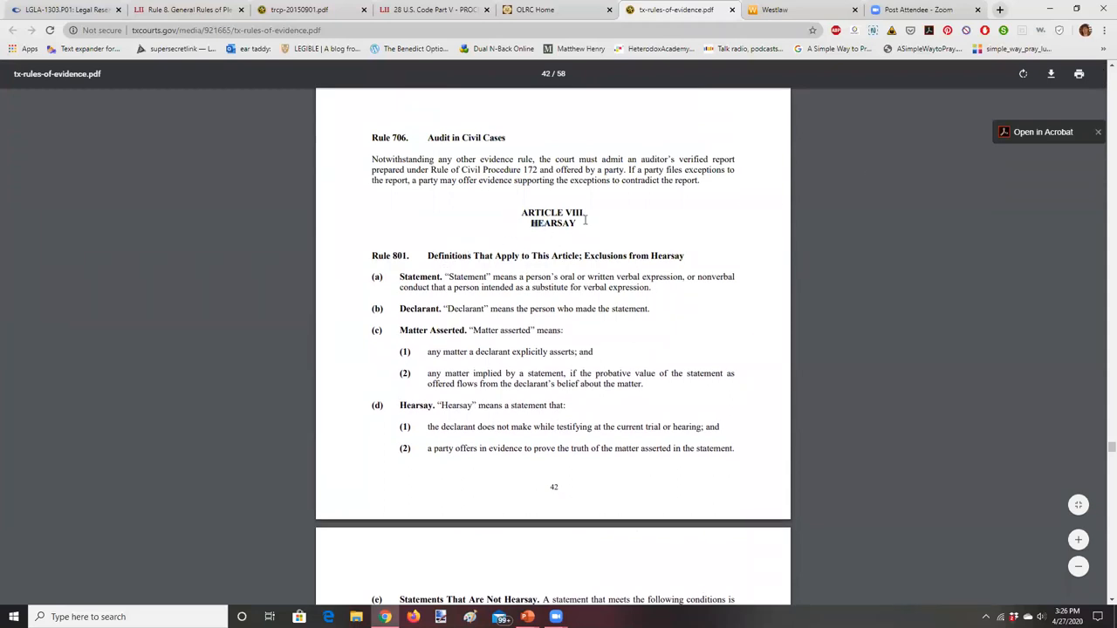
{"action": "mouse_move", "coordinate": [454, 281]}
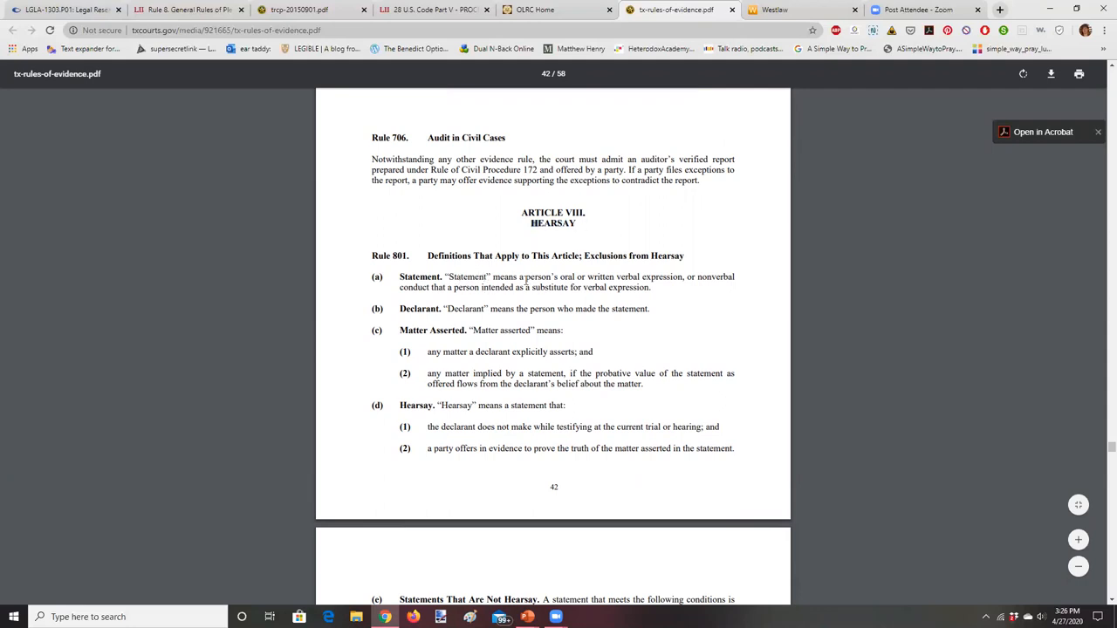
{"action": "mouse_move", "coordinate": [676, 285]}
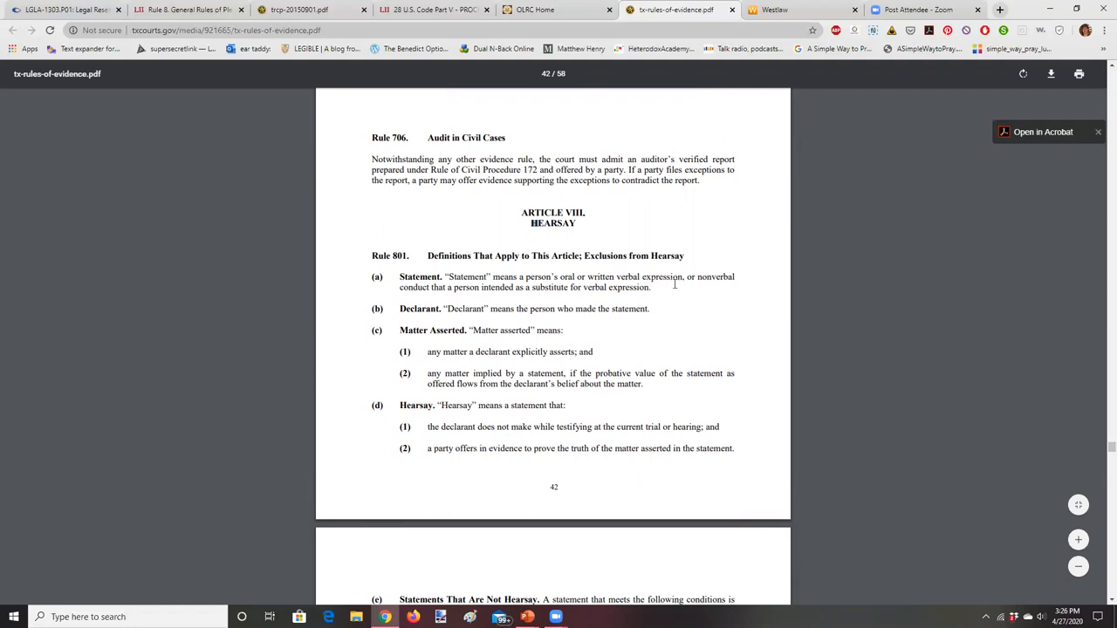
{"action": "mouse_move", "coordinate": [439, 293]}
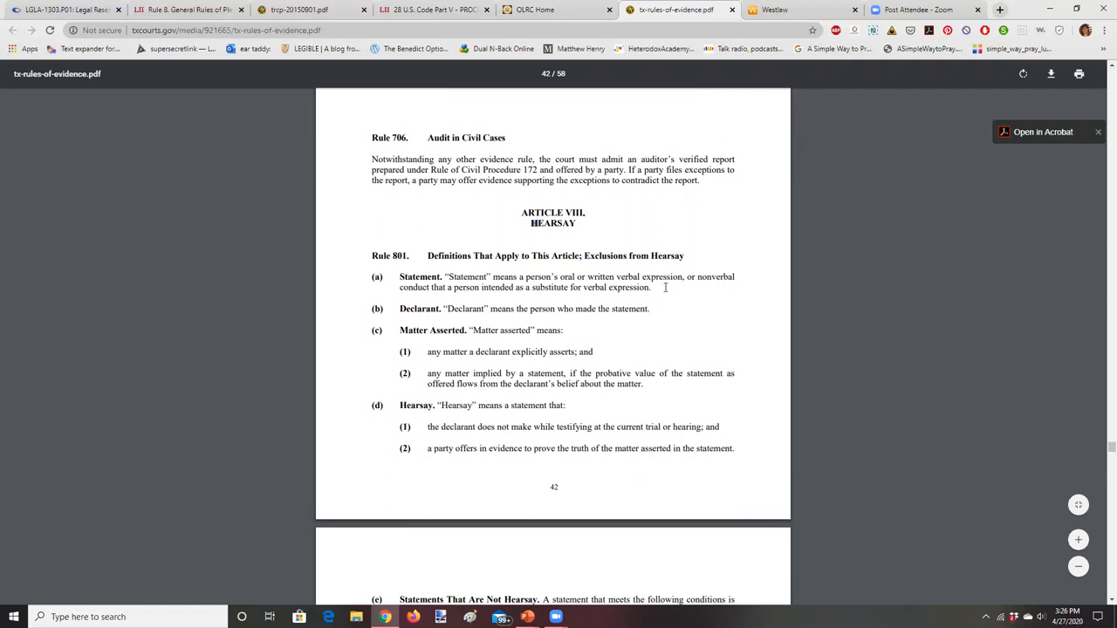
{"action": "mouse_move", "coordinate": [458, 316]}
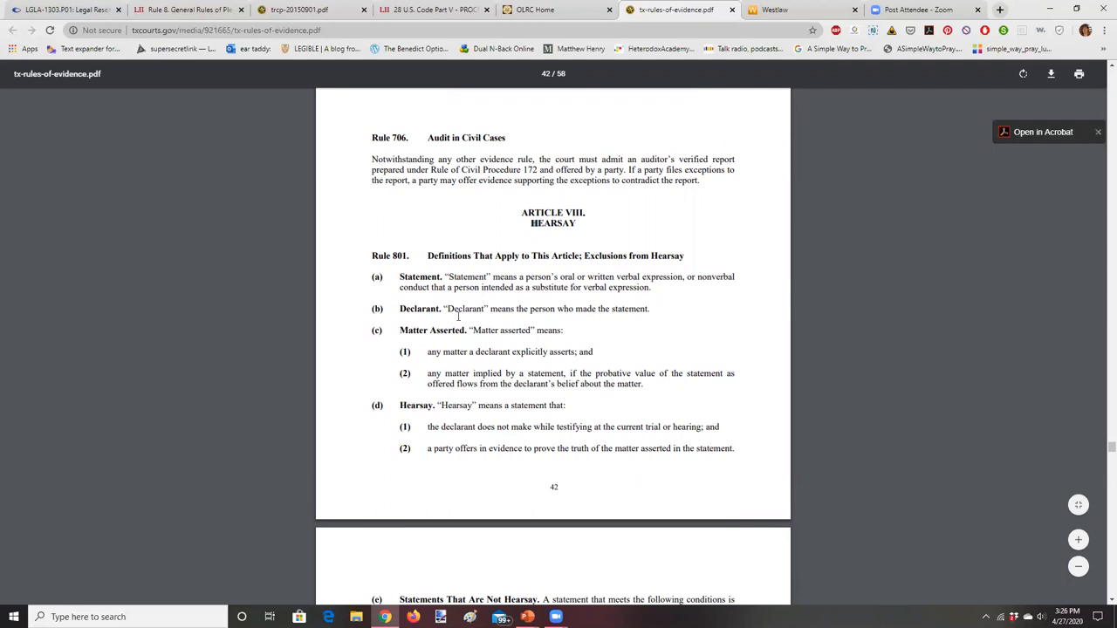
{"action": "mouse_move", "coordinate": [652, 311]}
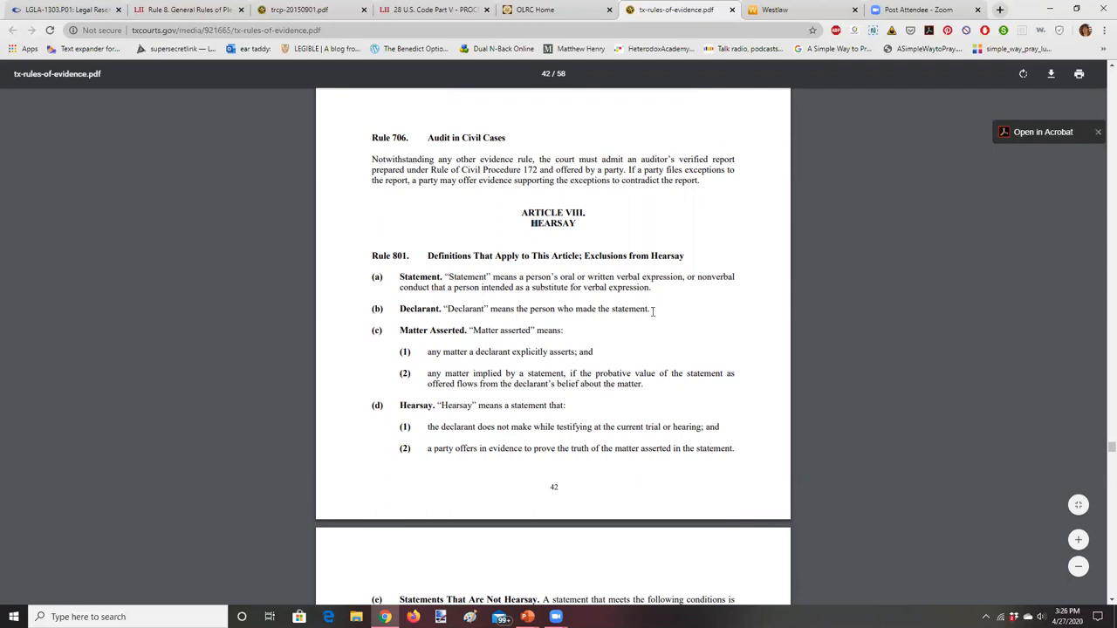
{"action": "mouse_move", "coordinate": [552, 336]}
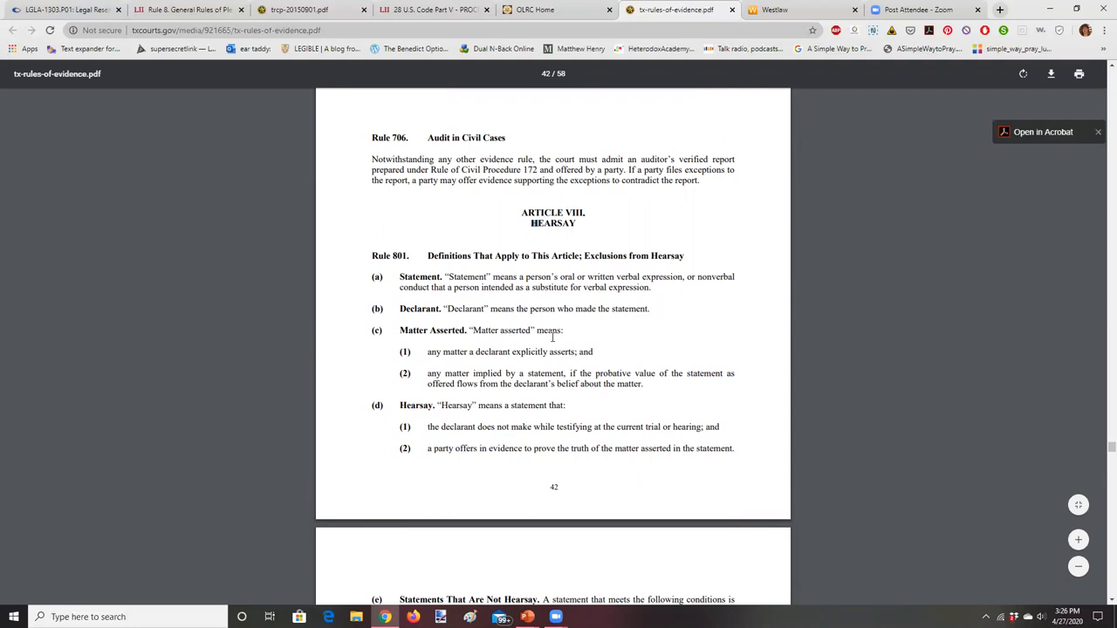
{"action": "mouse_move", "coordinate": [477, 410]}
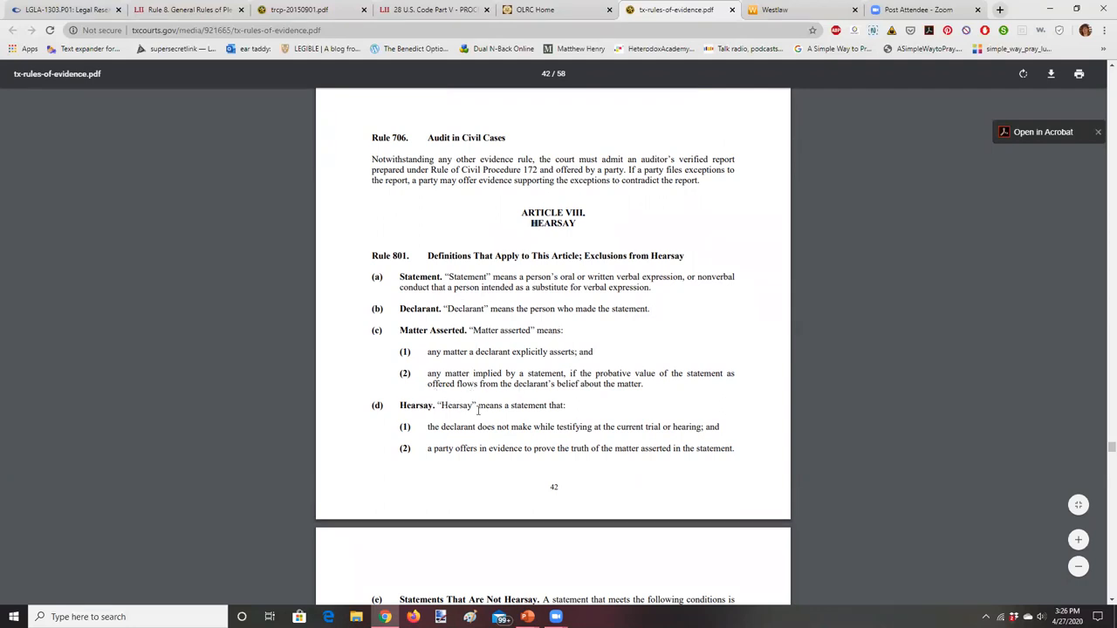
{"action": "mouse_move", "coordinate": [526, 408]}
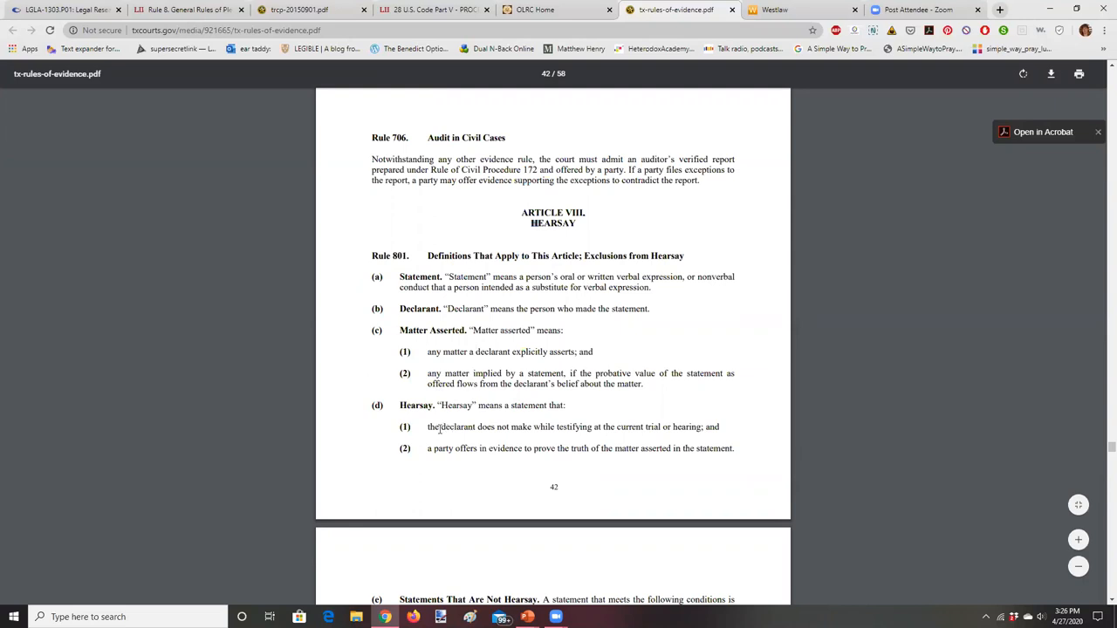
- Highlight the terms Declarant, Statement and matter in Rule 801's hearsay definitions
{"action": "double_click", "coordinate": [455, 427]}
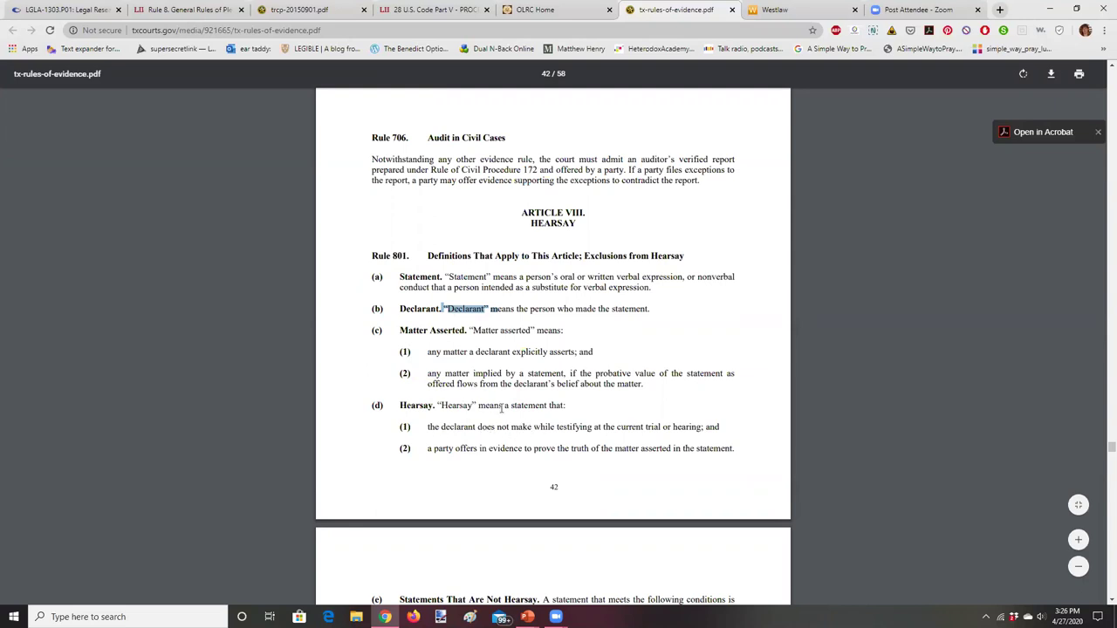
{"action": "double_click", "coordinate": [524, 405]}
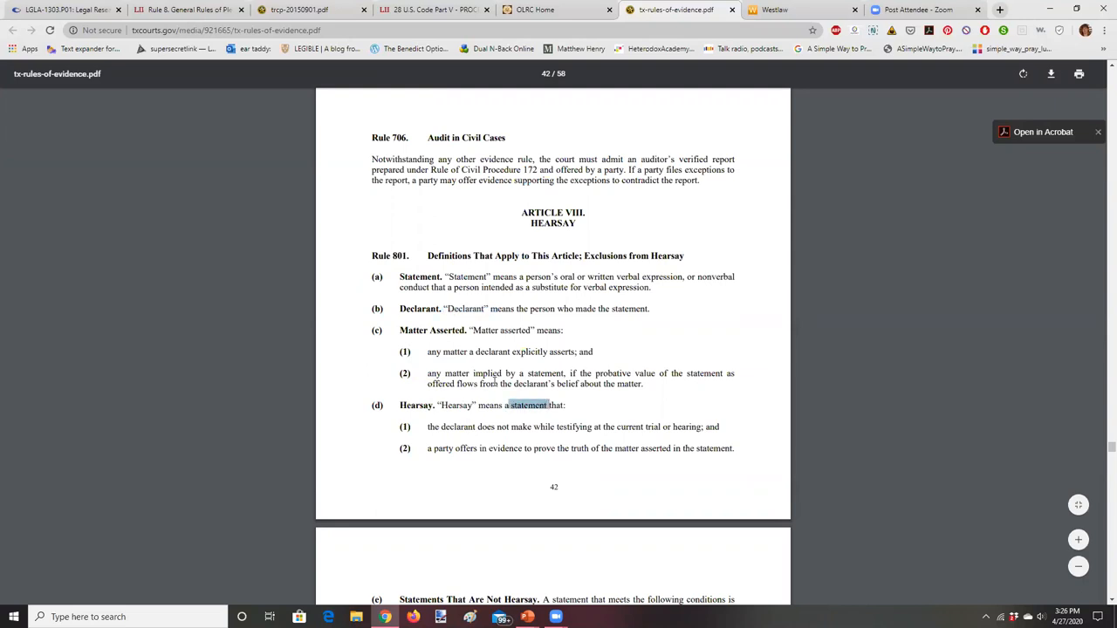
{"action": "double_click", "coordinate": [469, 277]}
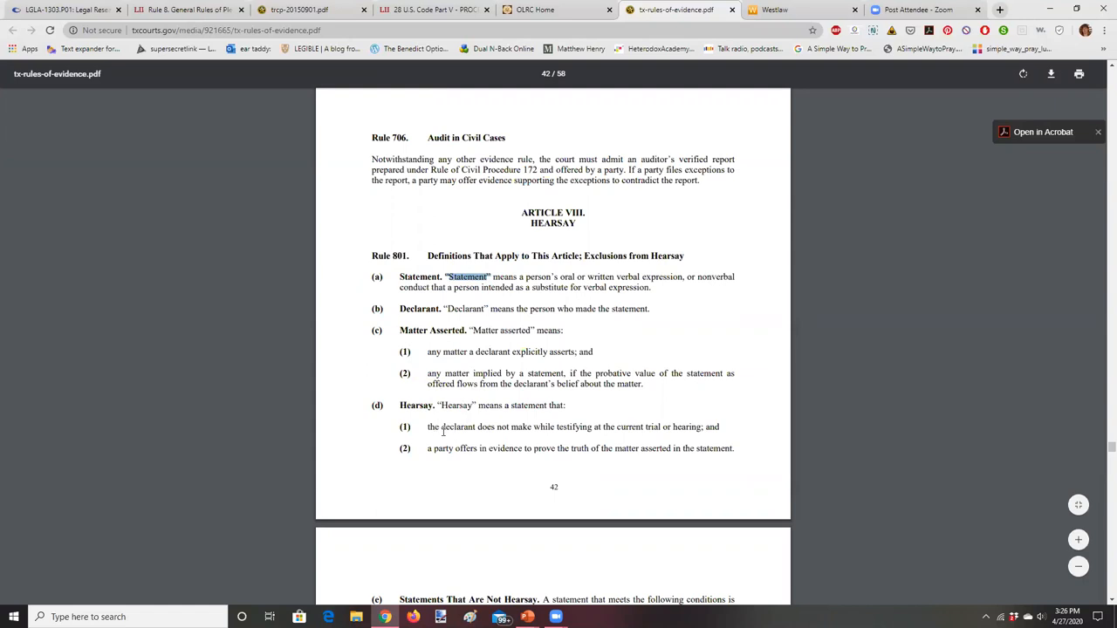
{"action": "double_click", "coordinate": [454, 427]}
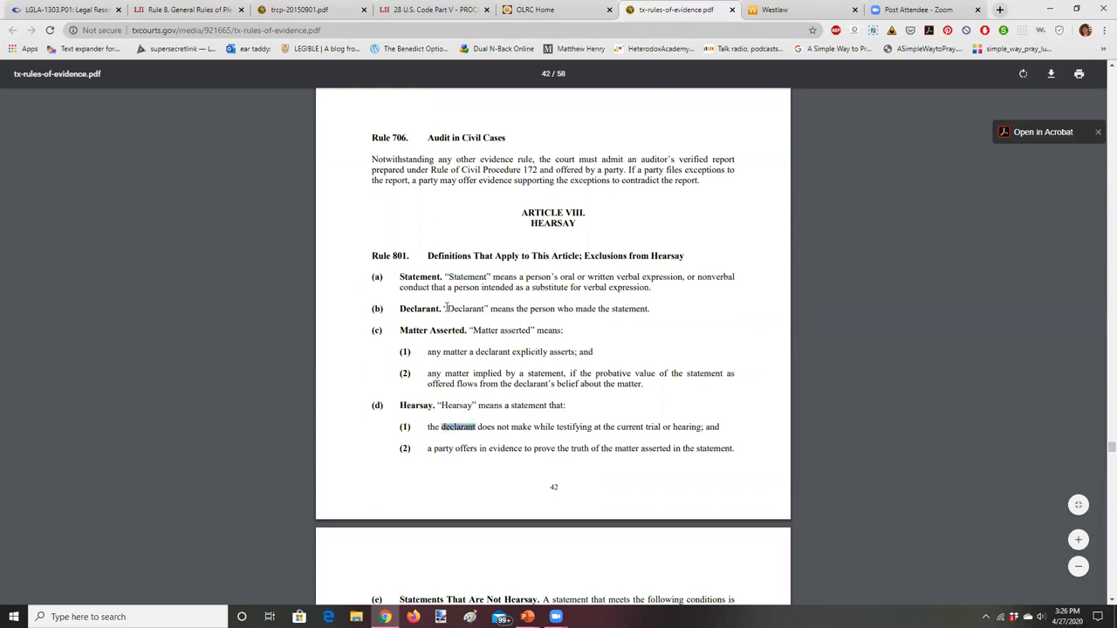
{"action": "double_click", "coordinate": [465, 308]}
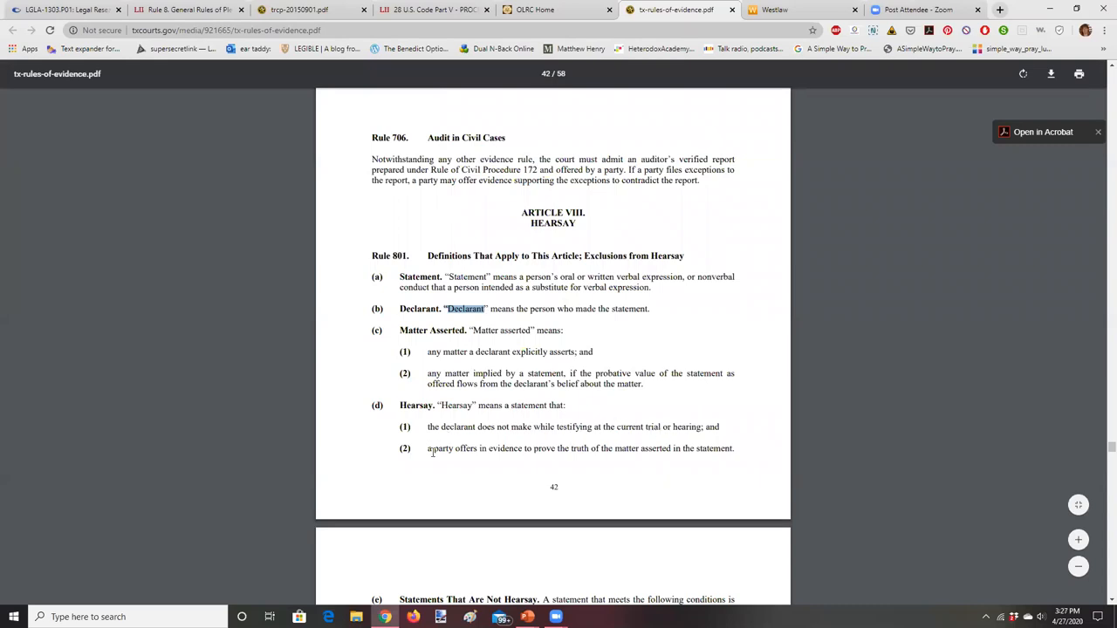
{"action": "mouse_move", "coordinate": [530, 456]}
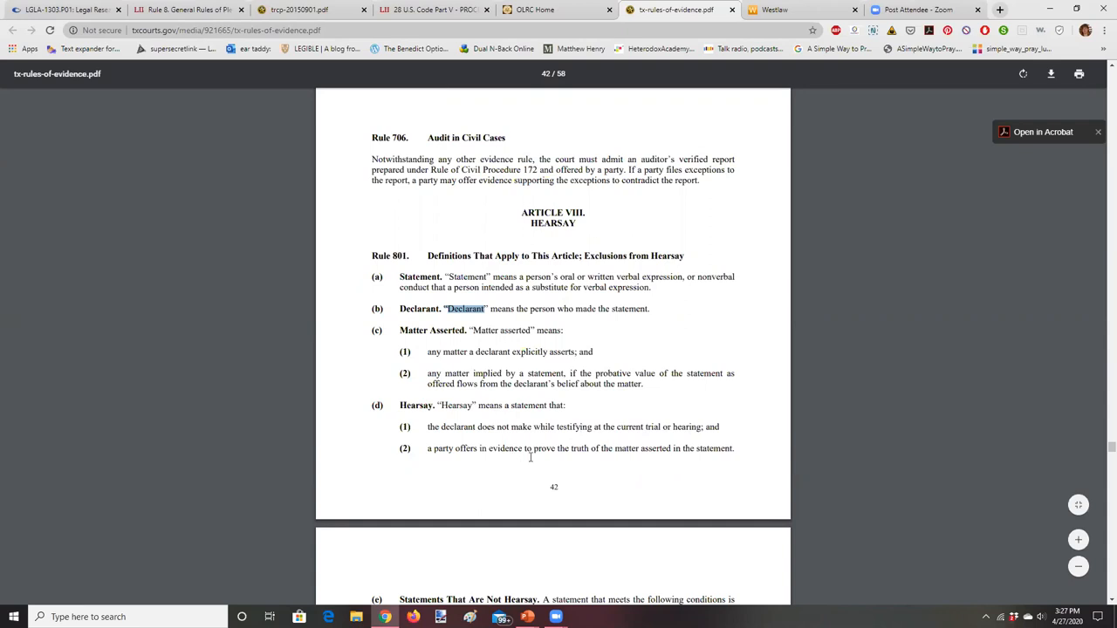
{"action": "mouse_move", "coordinate": [592, 452]}
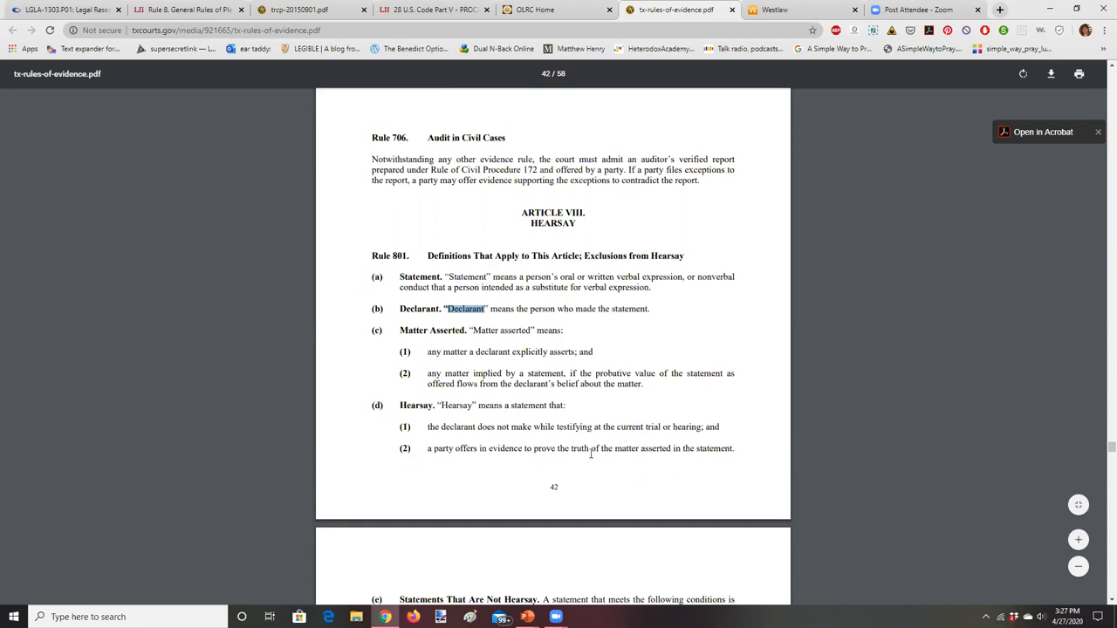
{"action": "double_click", "coordinate": [626, 447]}
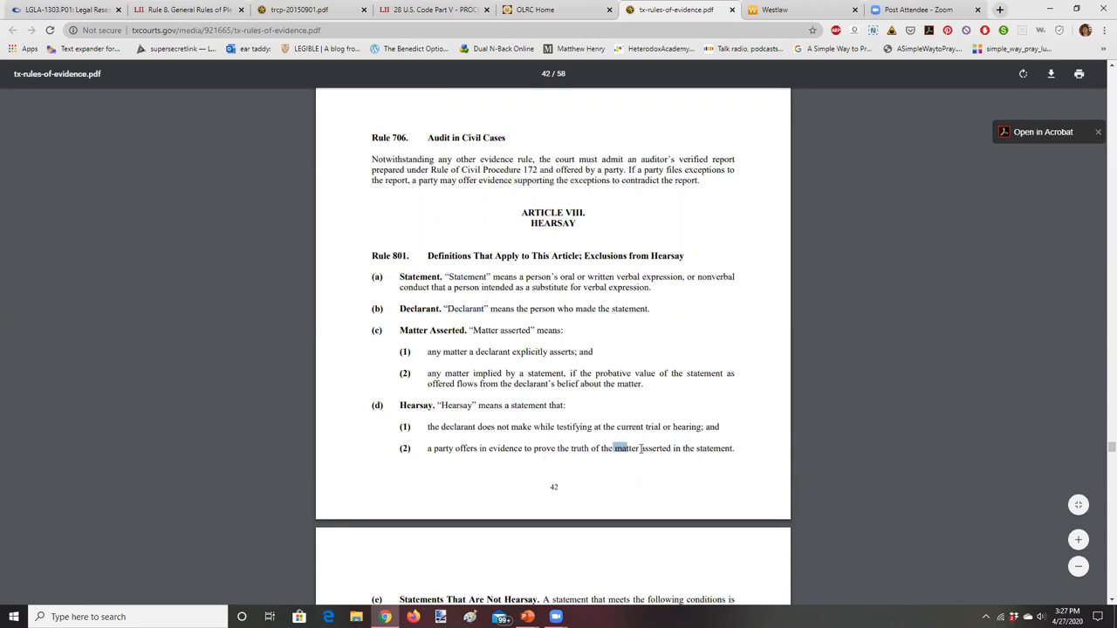
{"action": "double_click", "coordinate": [624, 447]}
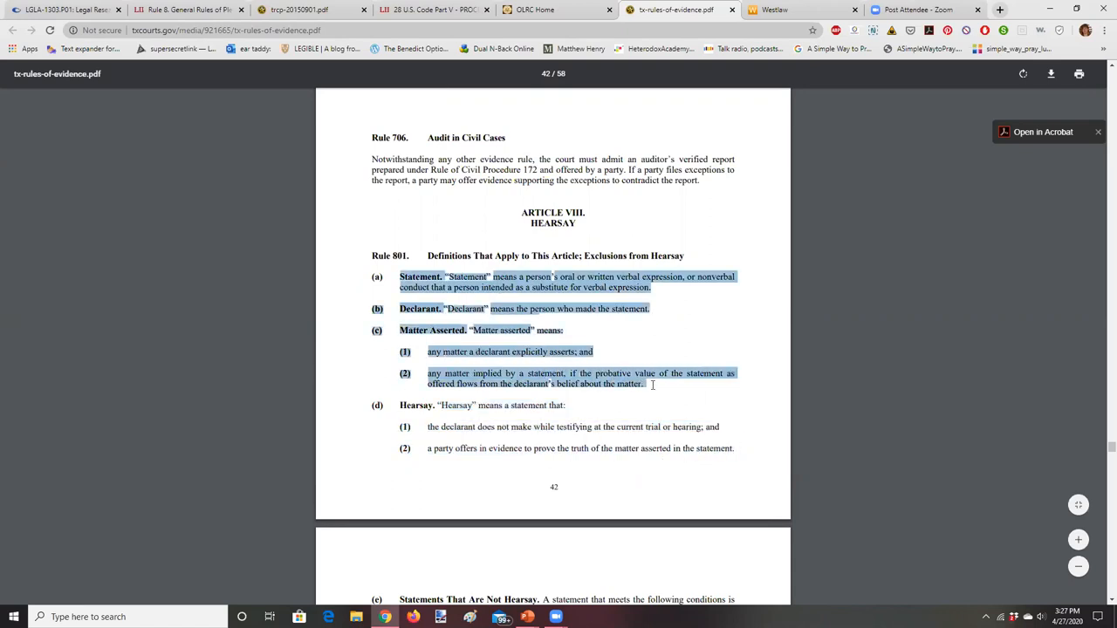
{"action": "mouse_move", "coordinate": [608, 412]}
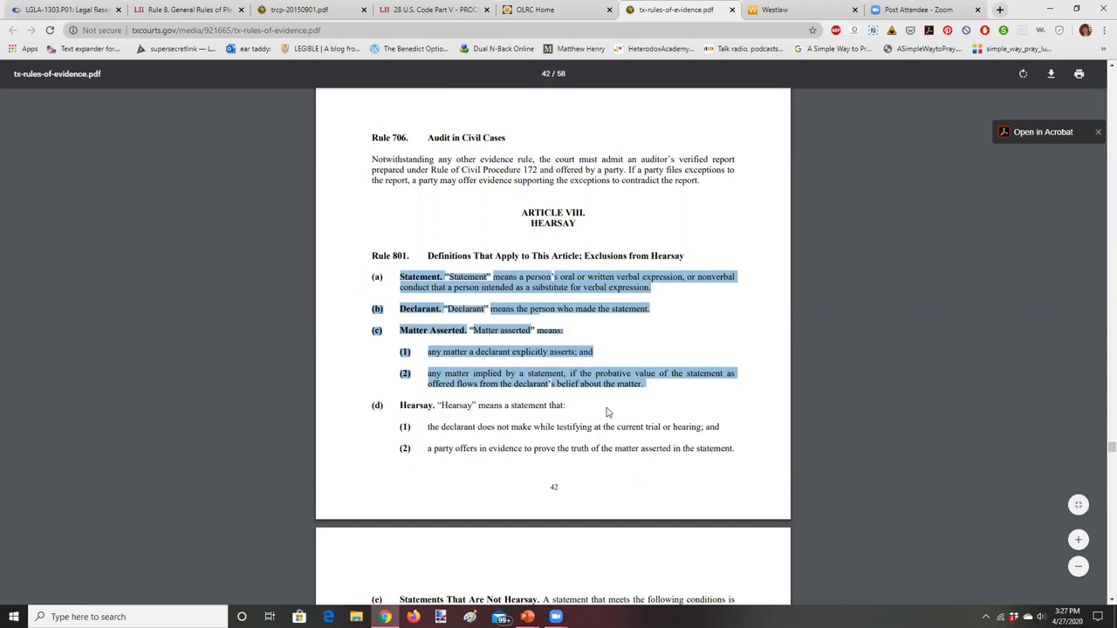
{"action": "mouse_move", "coordinate": [491, 214]}
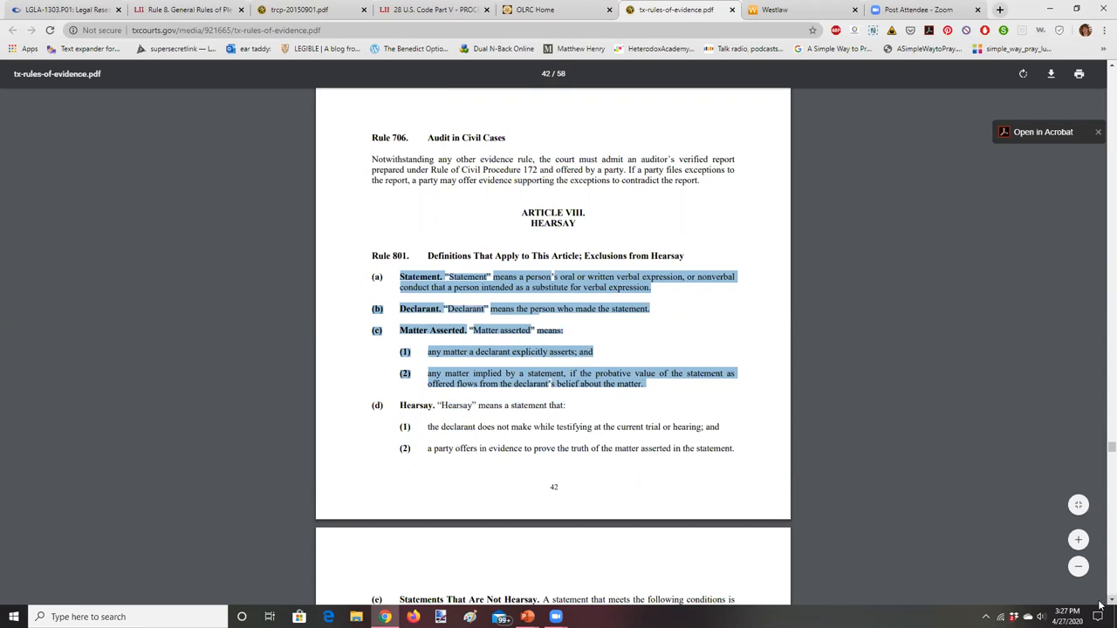
- Scroll down to Rule 802, The Rule Against Hearsay, on page 44
{"action": "scroll", "scroll_direction": "down", "scroll_amount": 3}
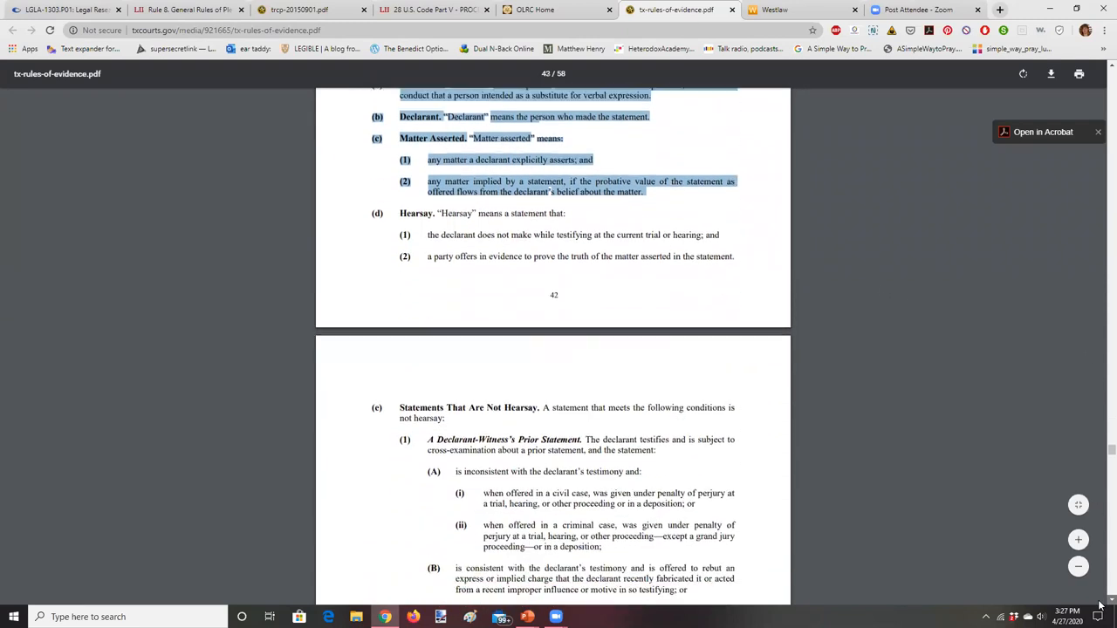
{"action": "scroll", "scroll_direction": "down", "scroll_amount": 3}
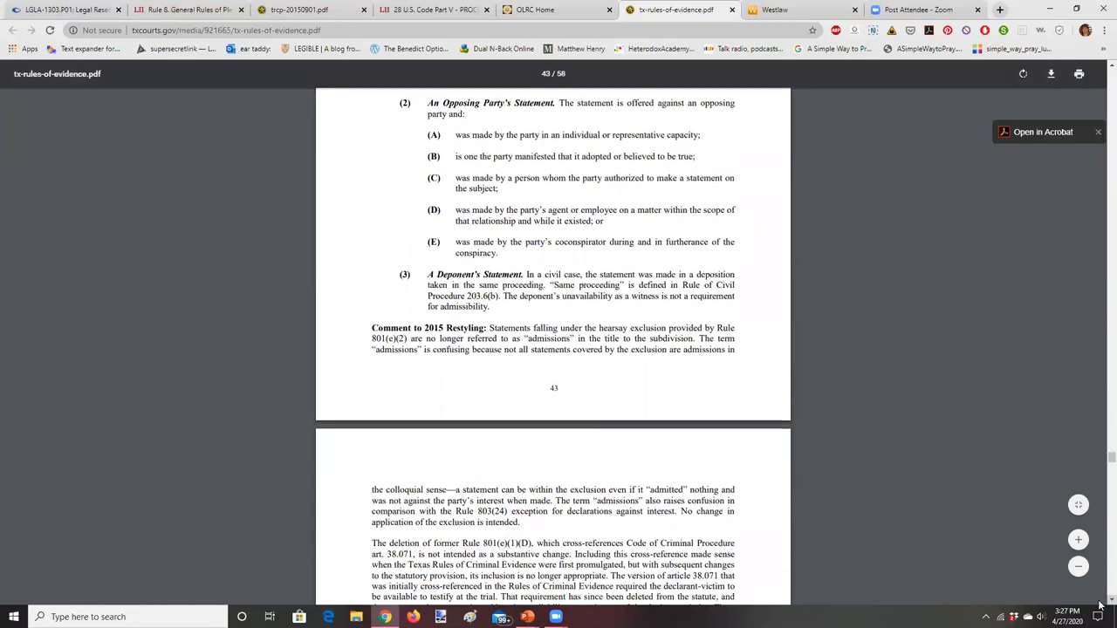
{"action": "scroll", "scroll_direction": "down", "scroll_amount": 3}
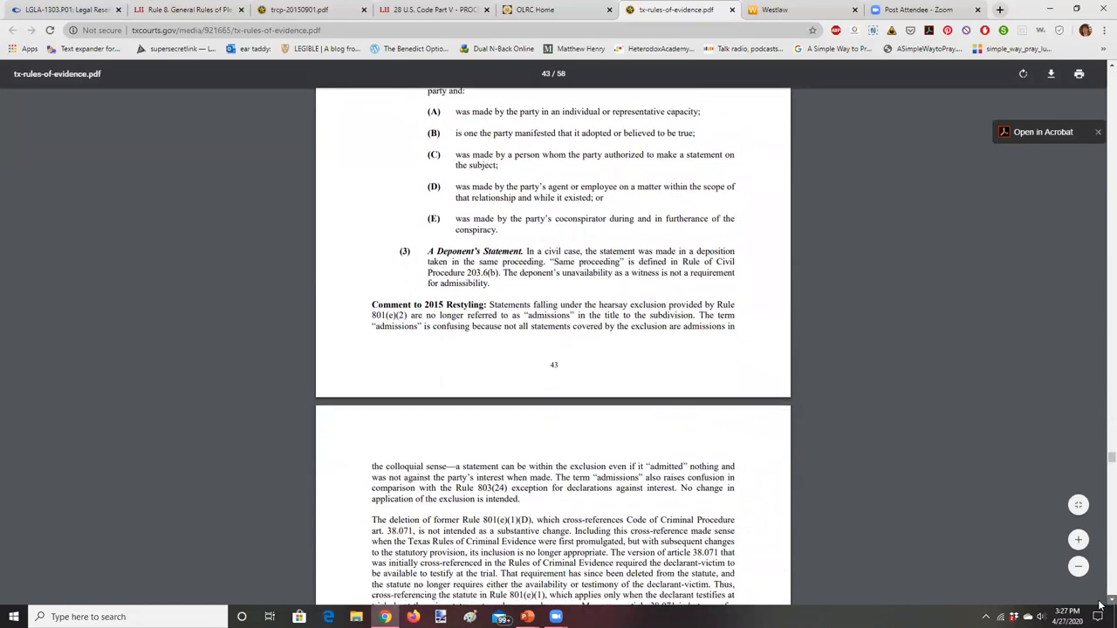
{"action": "scroll", "scroll_direction": "down", "scroll_amount": 3}
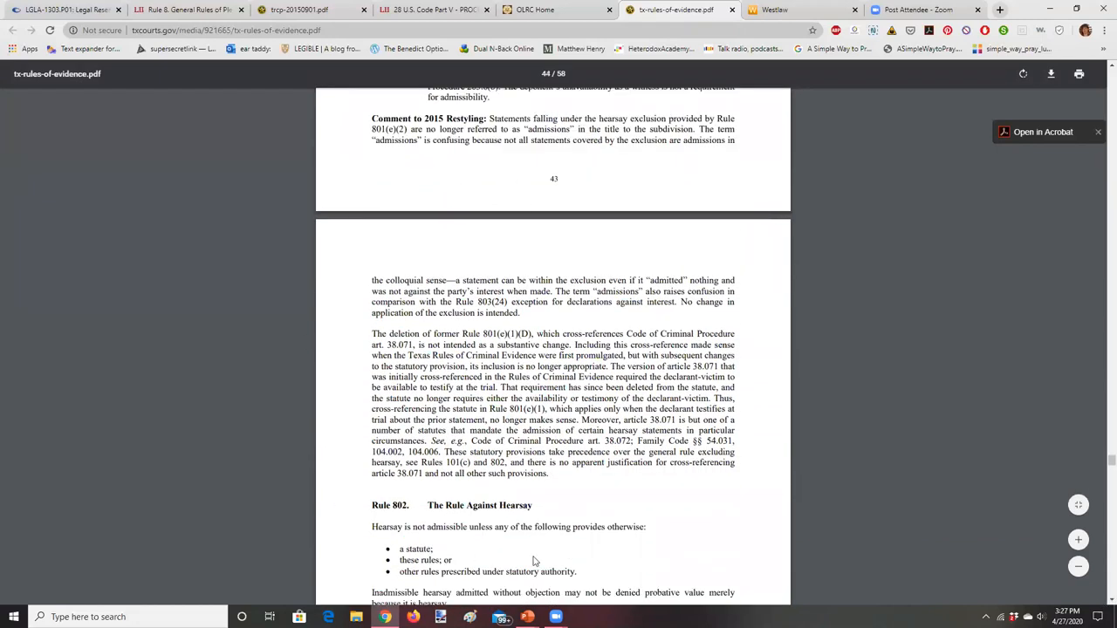
{"action": "mouse_move", "coordinate": [801, 344]}
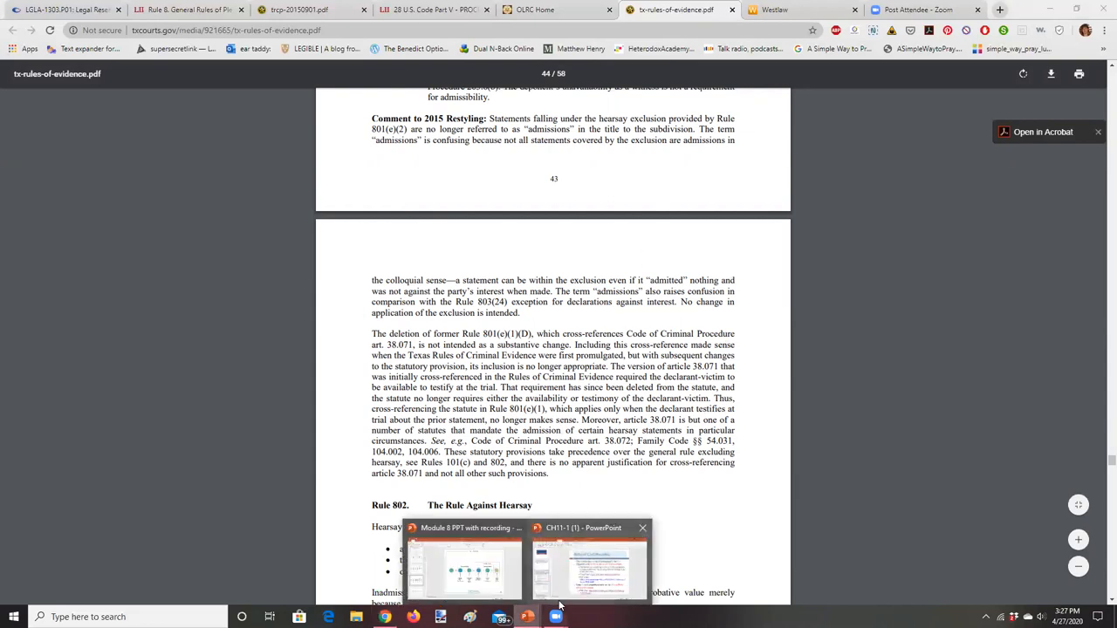
{"action": "left_click", "coordinate": [589, 567]}
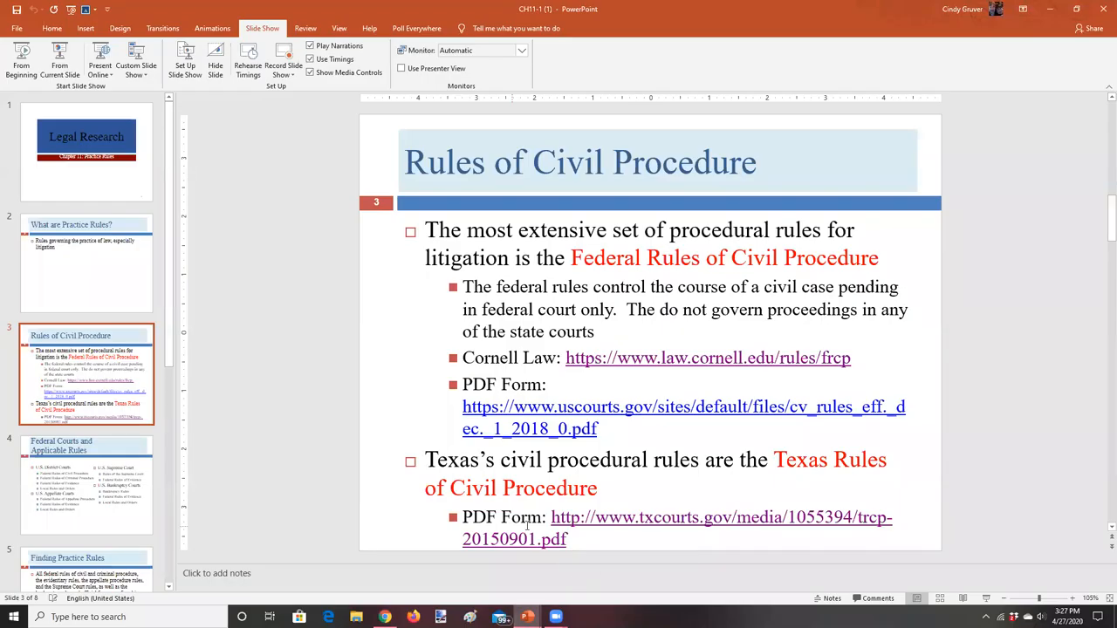
{"action": "mouse_move", "coordinate": [645, 98]}
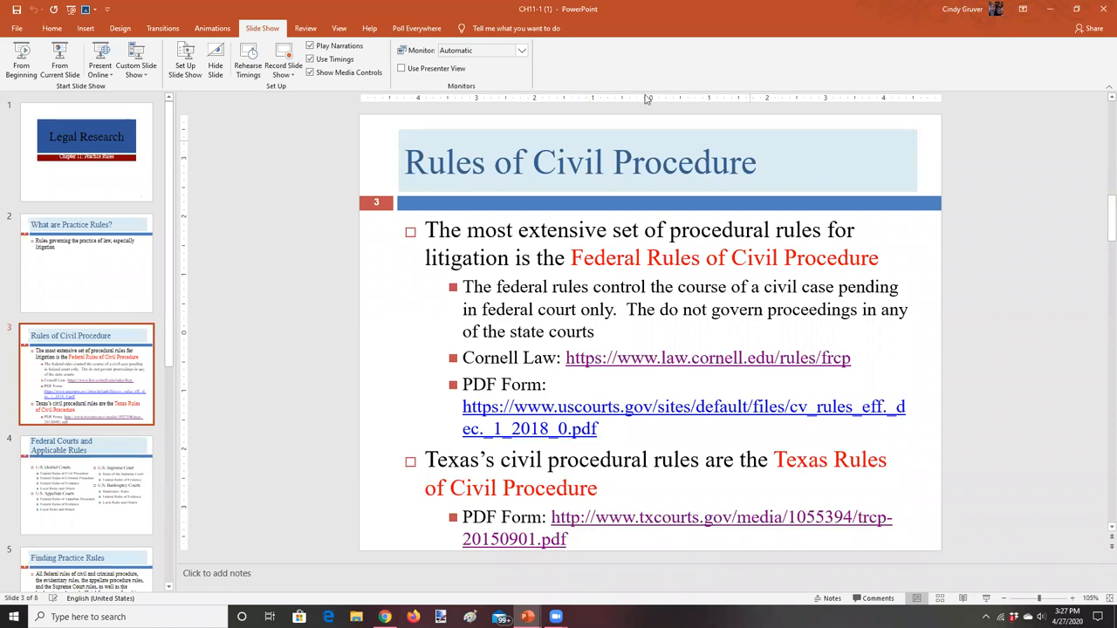
{"action": "mouse_move", "coordinate": [780, 451]}
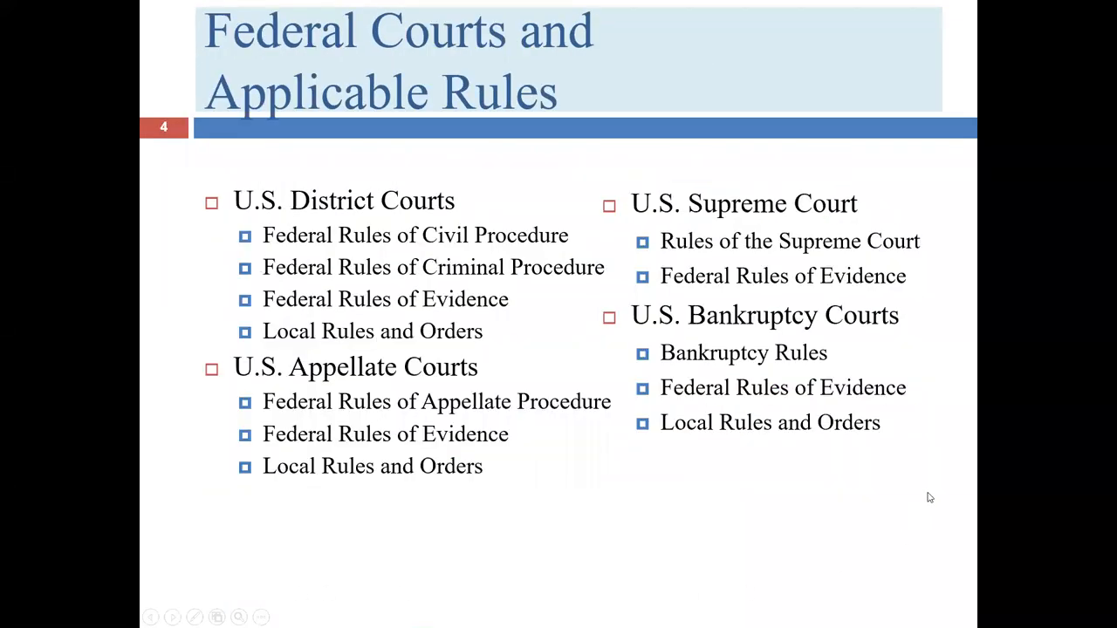
{"action": "mouse_move", "coordinate": [933, 491]}
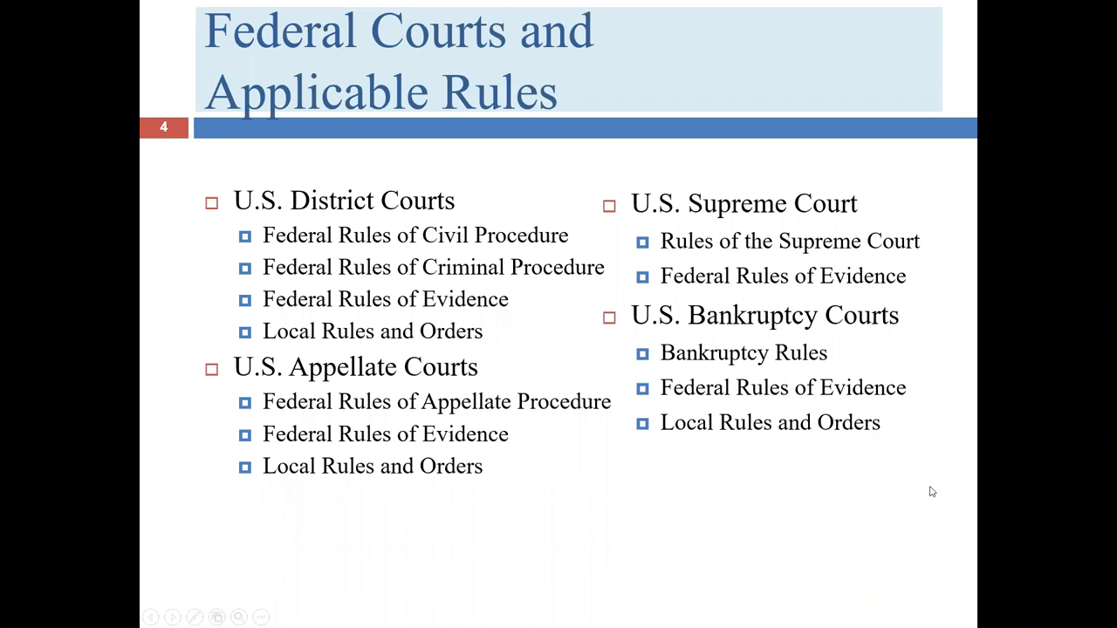
{"action": "mouse_move", "coordinate": [358, 288]}
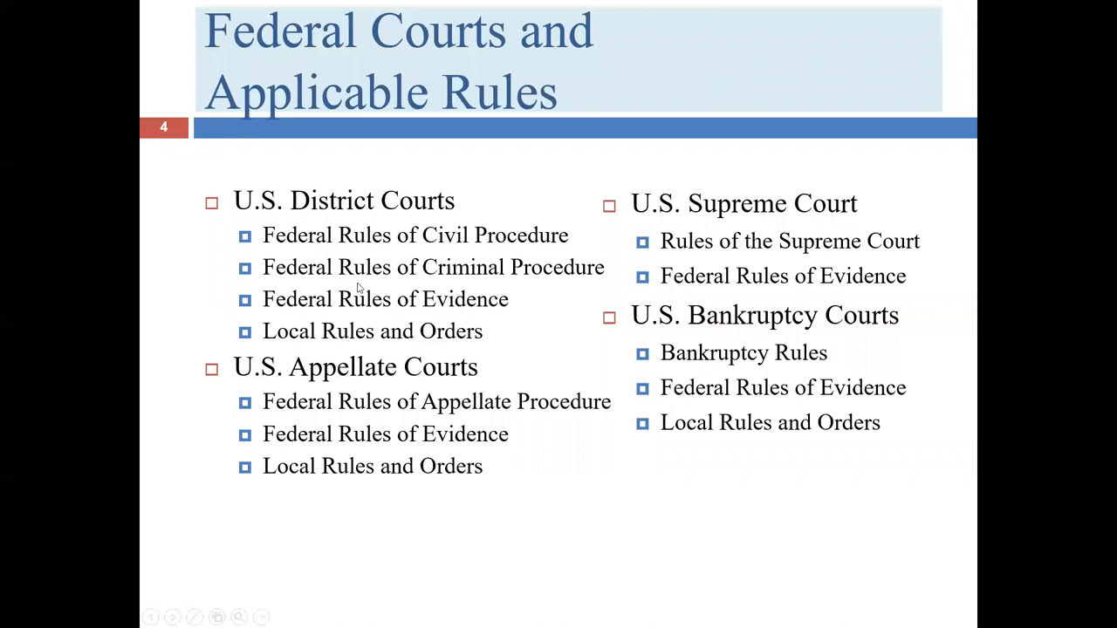
{"action": "mouse_move", "coordinate": [454, 310]}
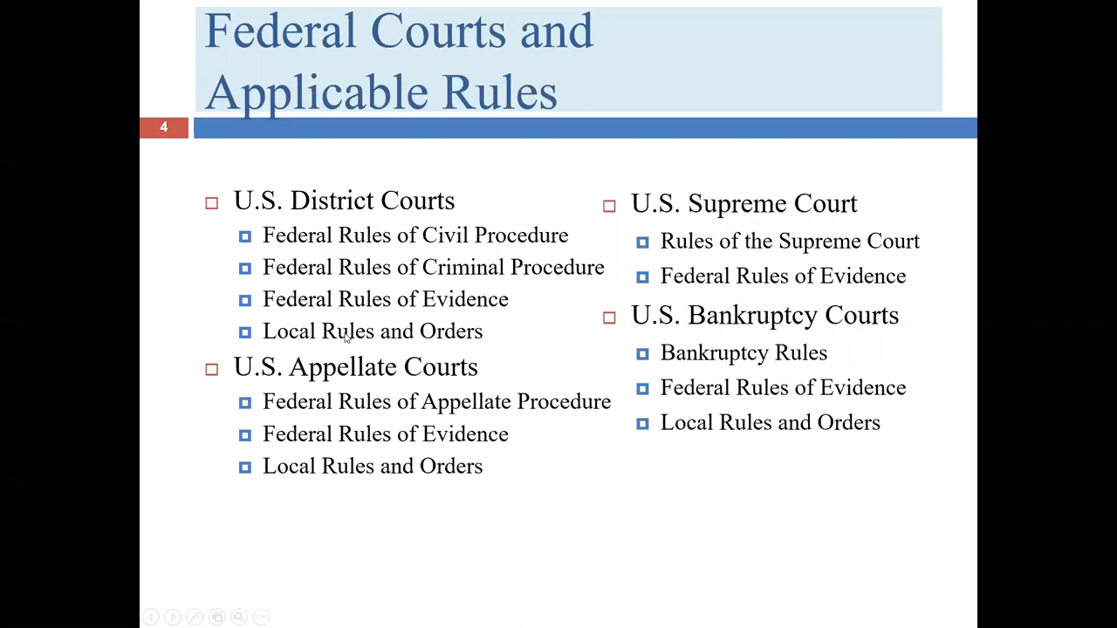
{"action": "key", "text": "Escape"}
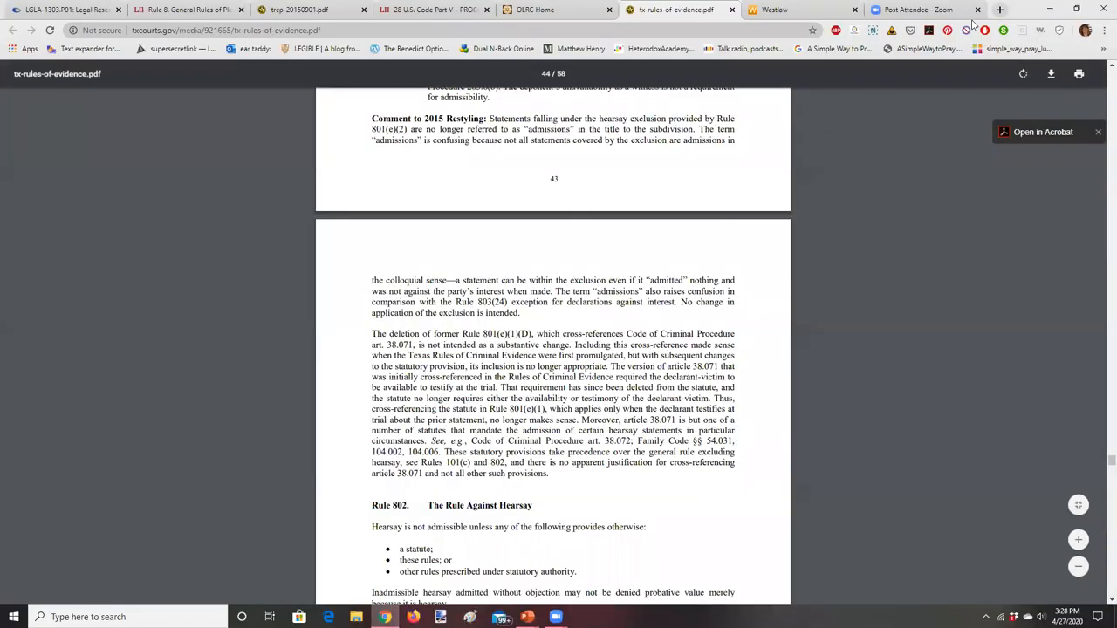
- Search Yahoo in a new tab for 'eastern district of texas local rules'
{"action": "left_click", "coordinate": [999, 10]}
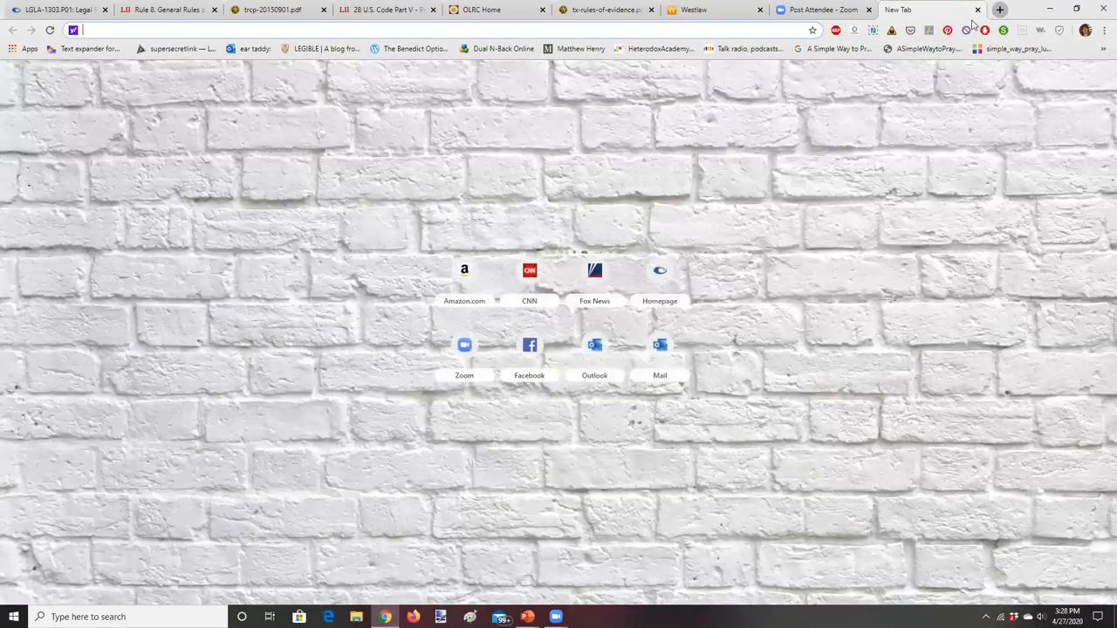
{"action": "type", "text": "eastern"}
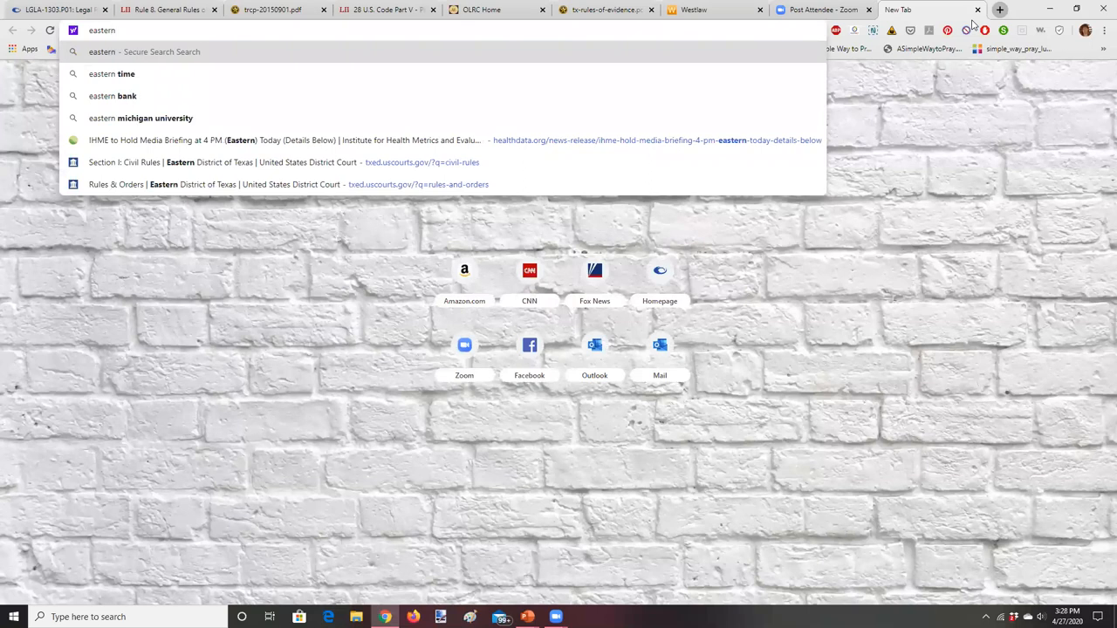
{"action": "type", "text": "distr"}
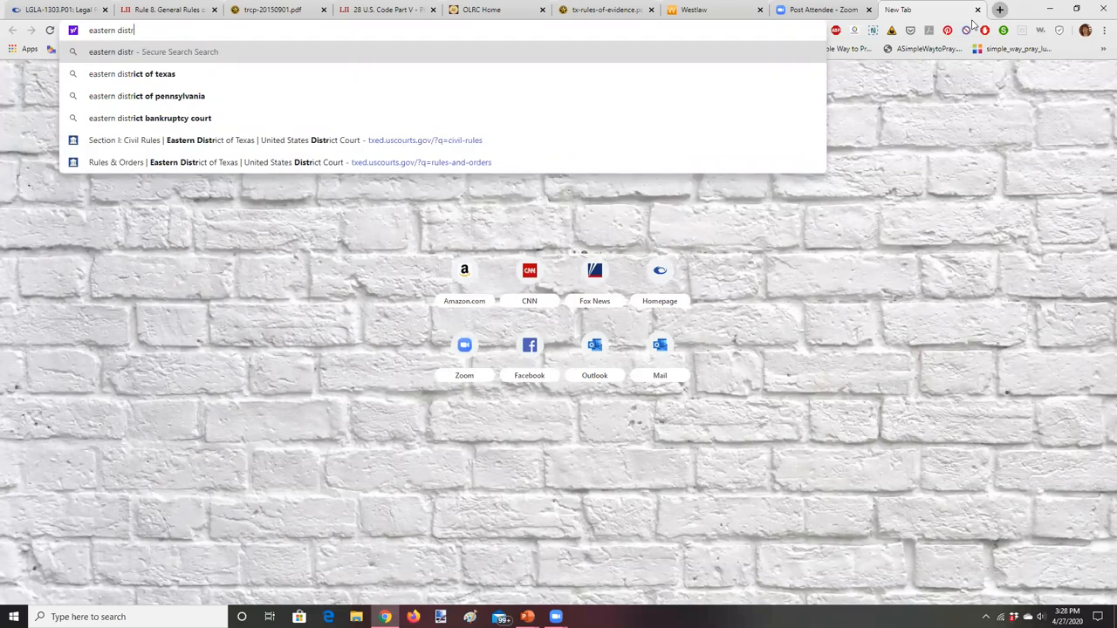
{"action": "type", "text": "ict"}
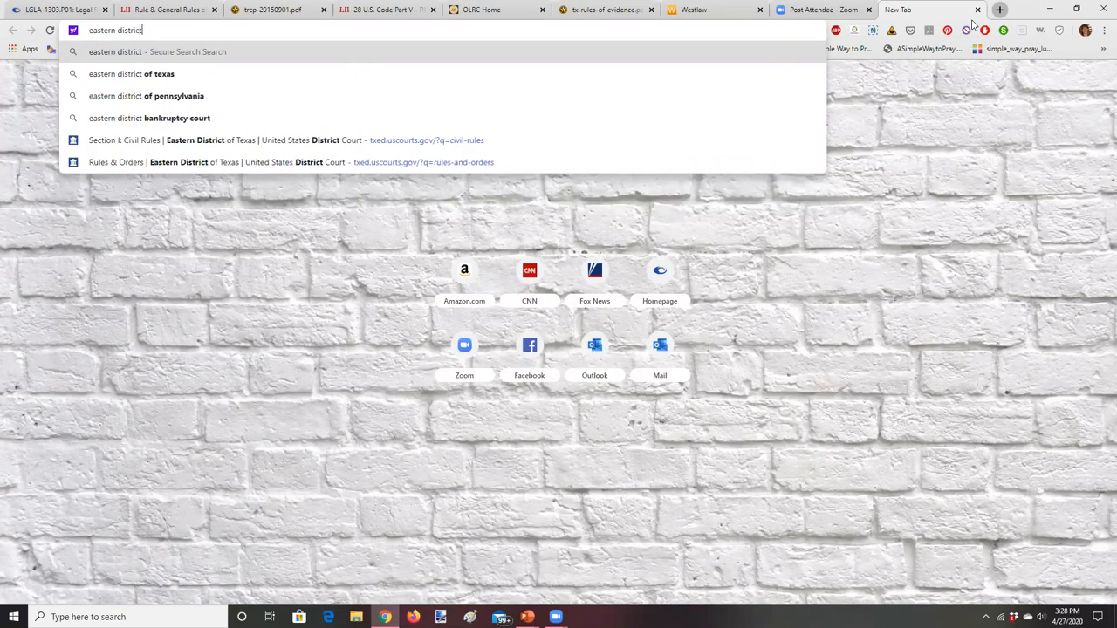
{"action": "type", "text": "of tex"}
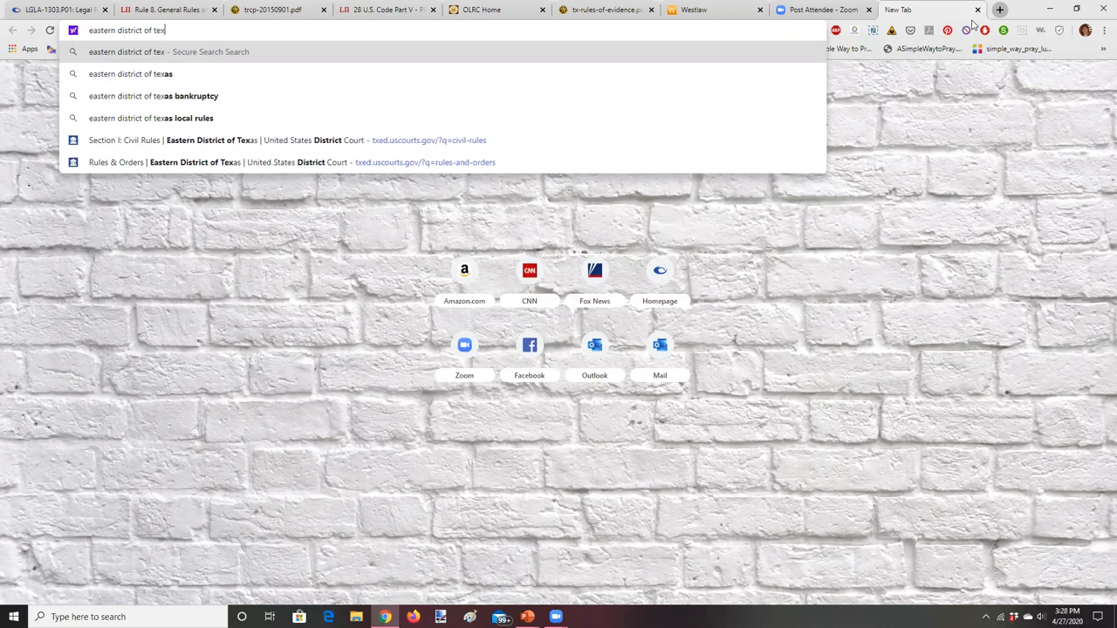
{"action": "type", "text": "as local r"}
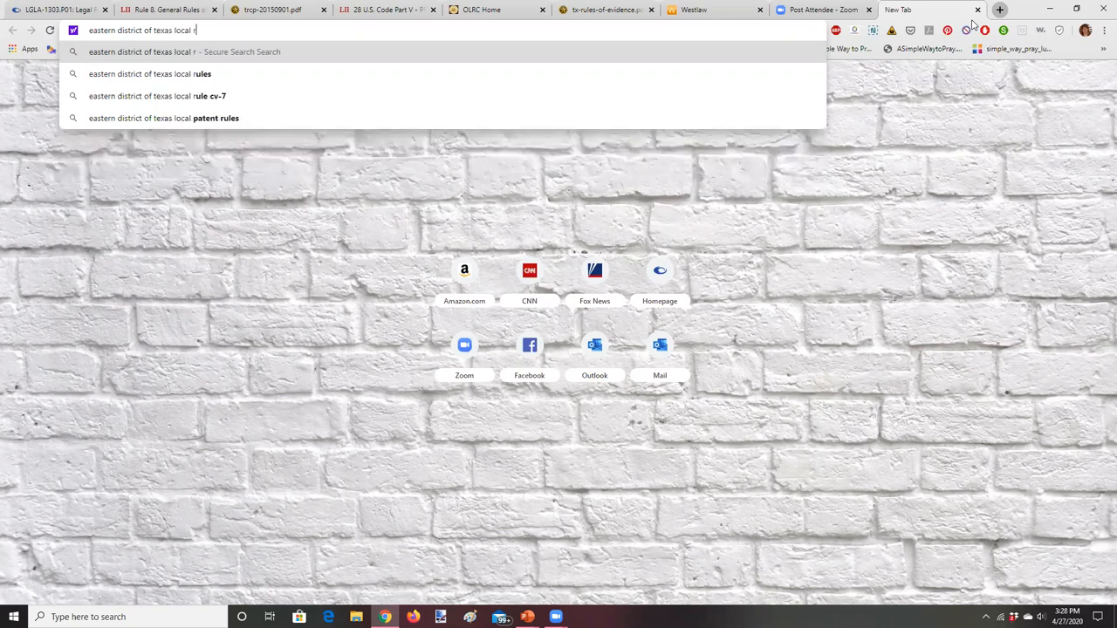
{"action": "left_click", "coordinate": [150, 73]}
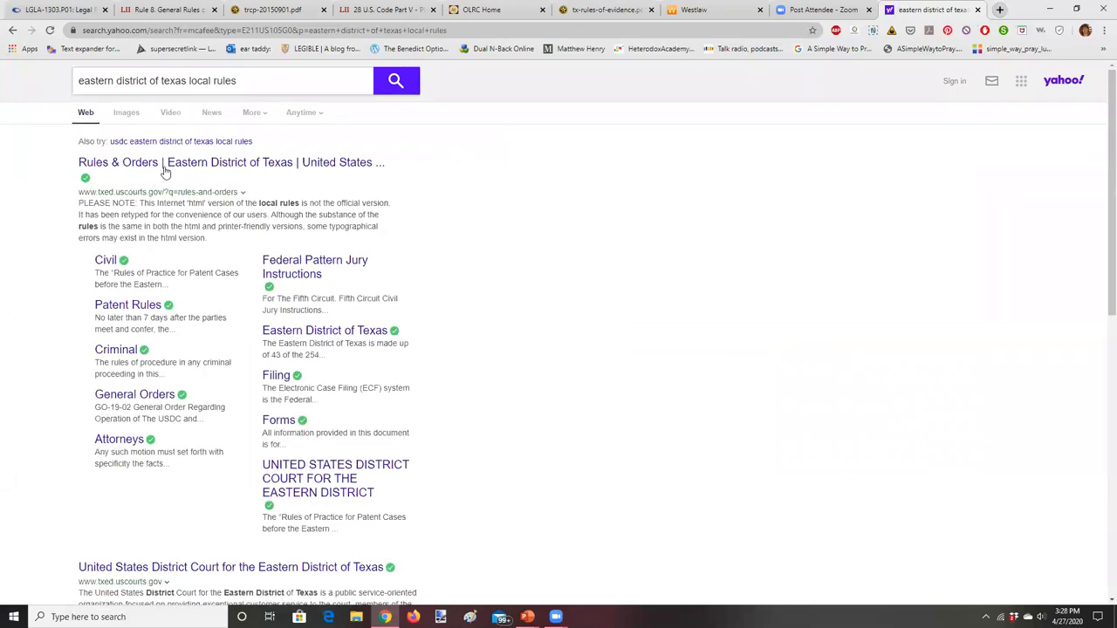
- Open the court's Rules & Orders page and browse the Civil Rules list, CV-1 to CV-47
{"action": "left_click", "coordinate": [231, 163]}
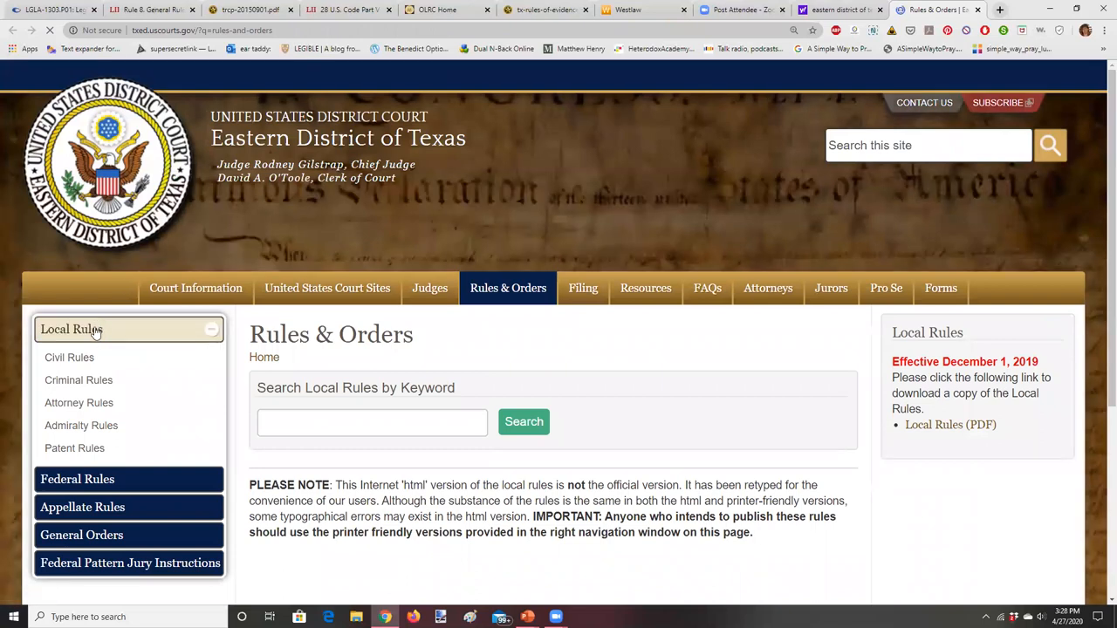
{"action": "left_click", "coordinate": [69, 356]}
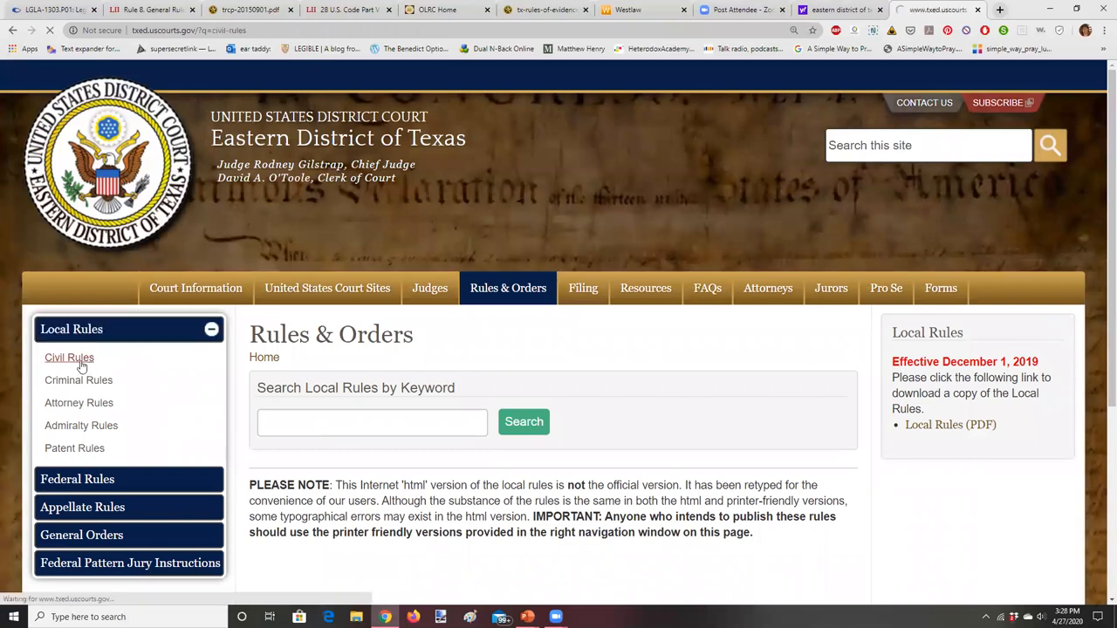
{"action": "left_click", "coordinate": [69, 356]}
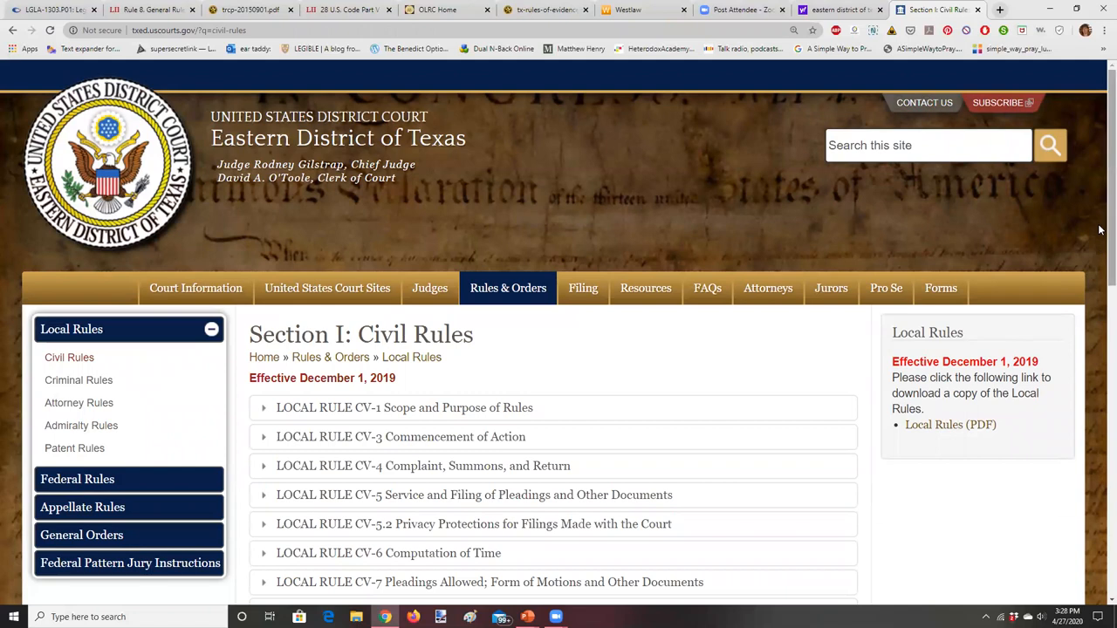
{"action": "scroll", "scroll_direction": "down", "scroll_amount": 3}
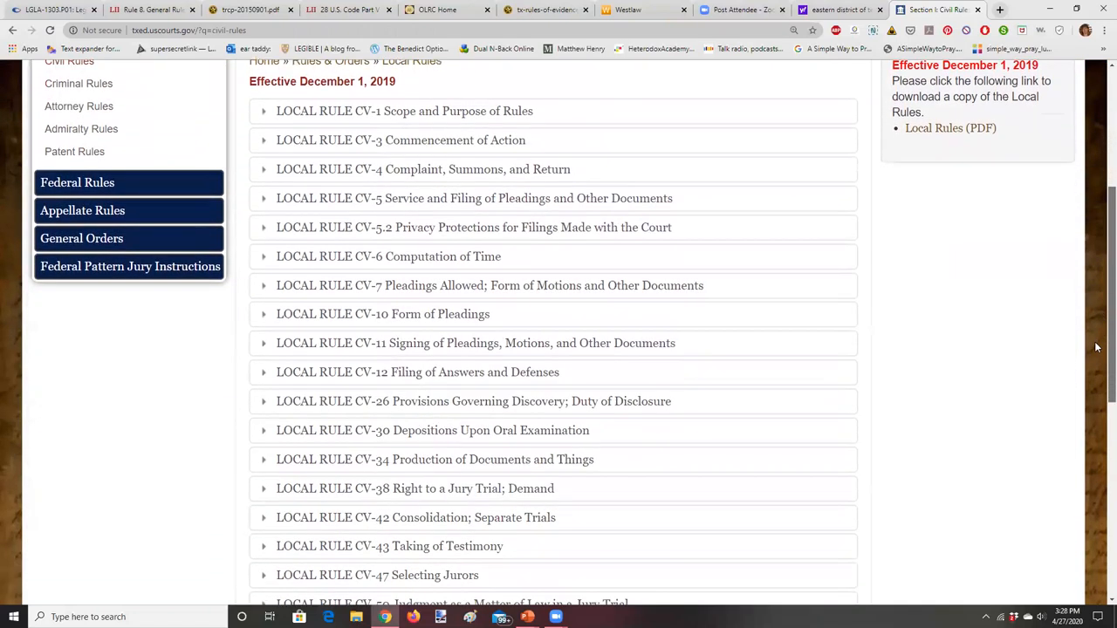
{"action": "mouse_move", "coordinate": [417, 383]}
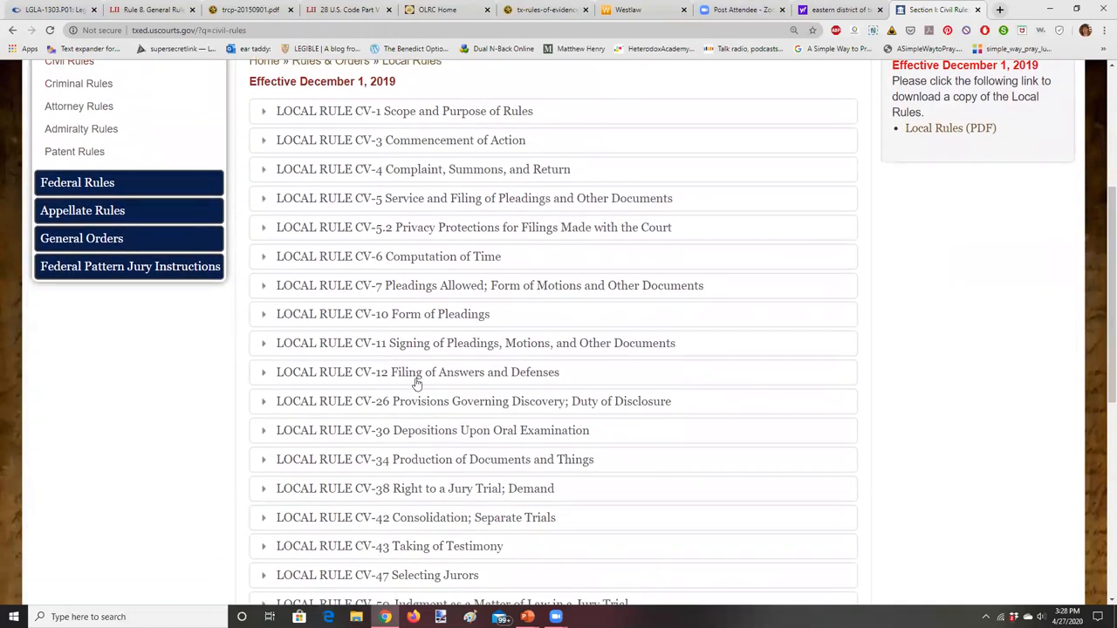
{"action": "mouse_move", "coordinate": [591, 403]}
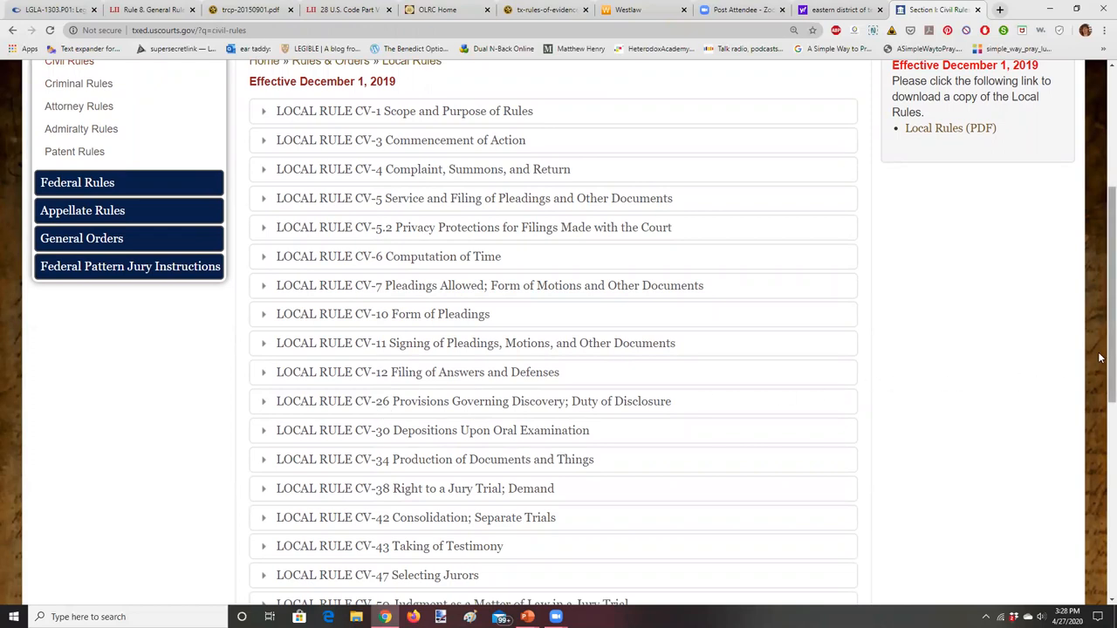
{"action": "scroll", "scroll_direction": "up", "scroll_amount": 3}
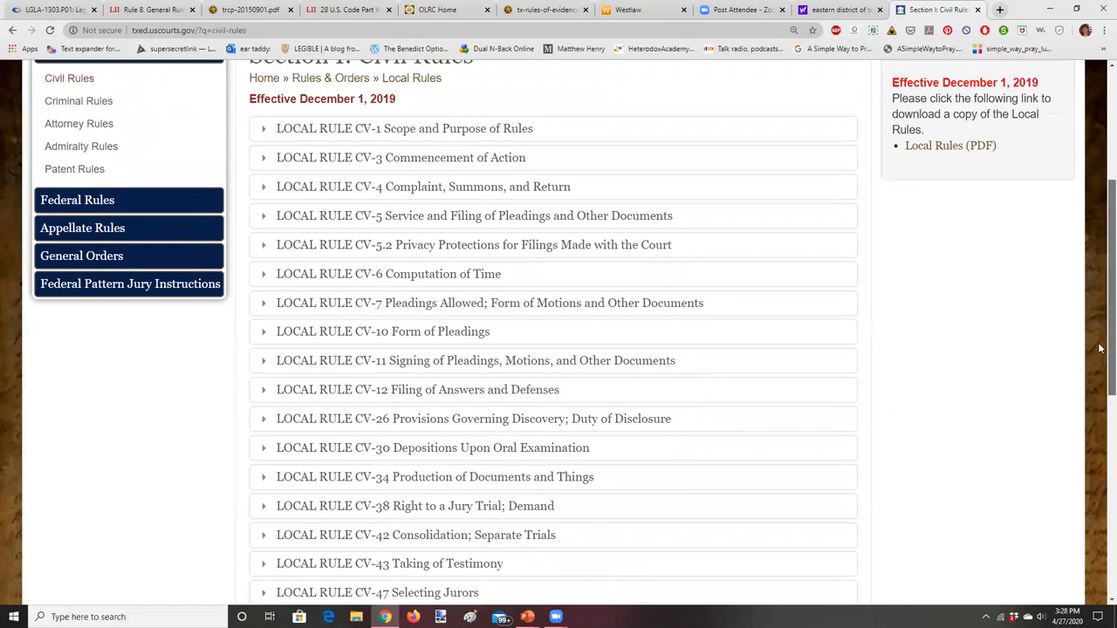
{"action": "scroll", "scroll_direction": "up", "scroll_amount": 3}
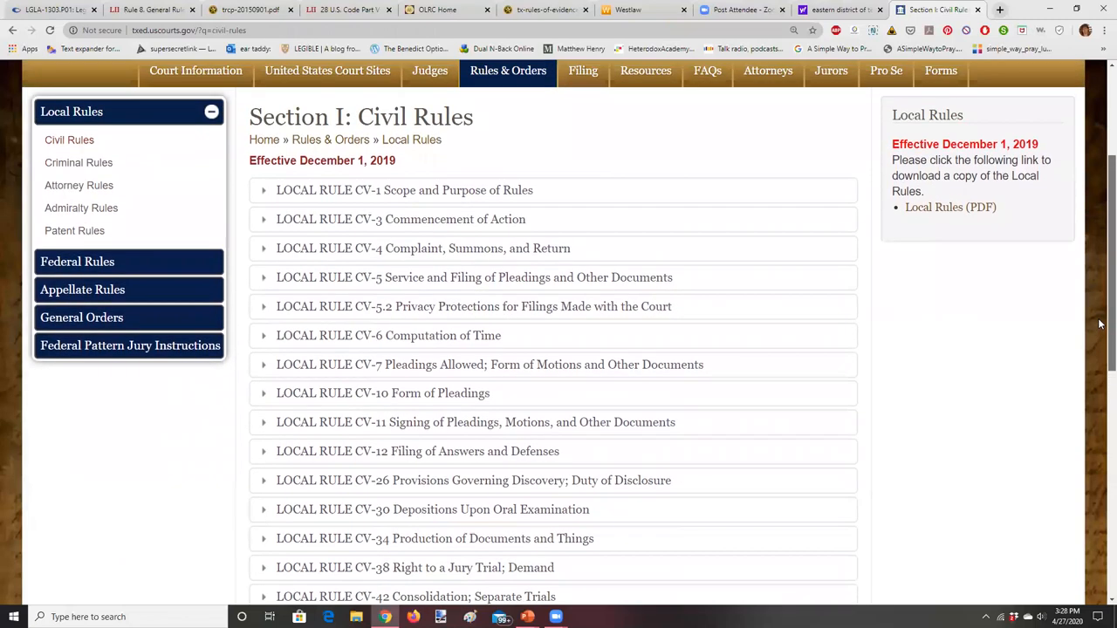
{"action": "scroll", "scroll_direction": "up", "scroll_amount": 3}
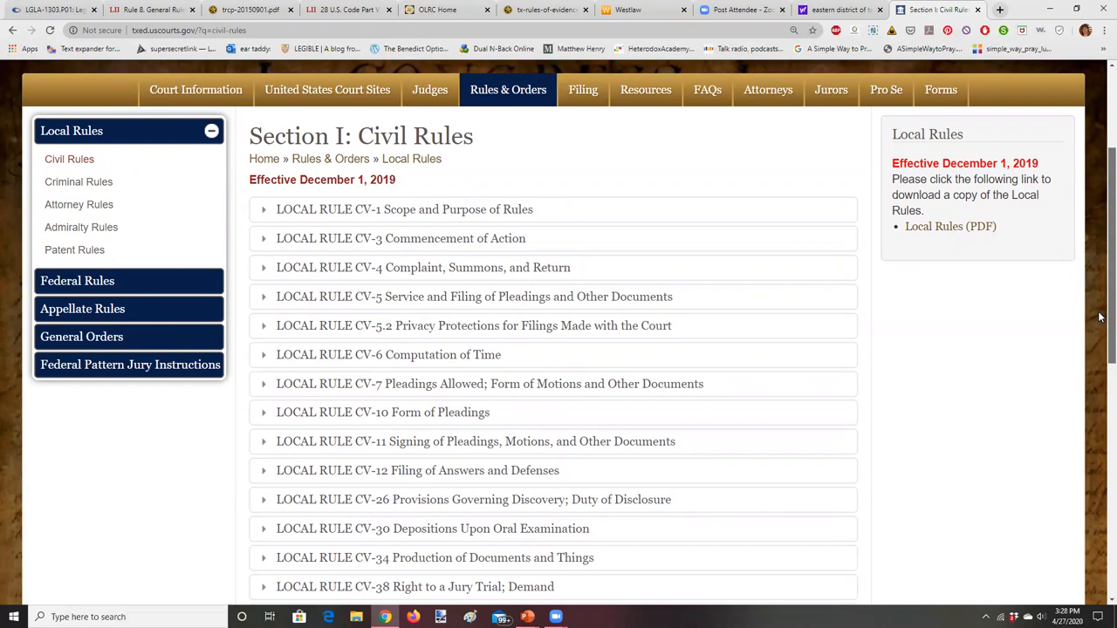
{"action": "scroll", "scroll_direction": "down", "scroll_amount": 3}
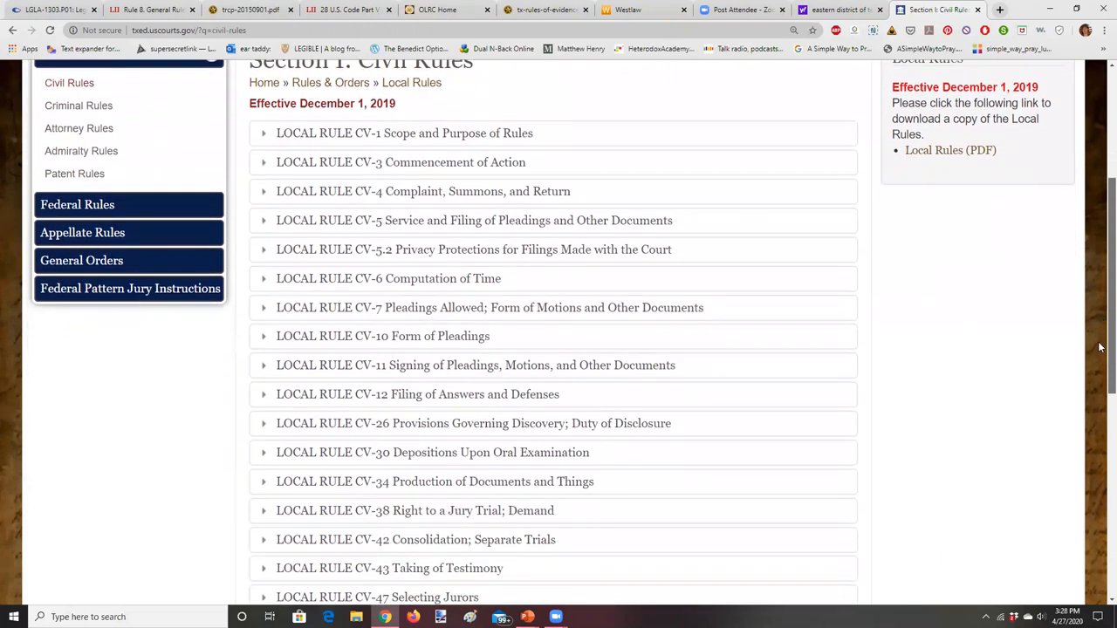
{"action": "mouse_move", "coordinate": [266, 167]}
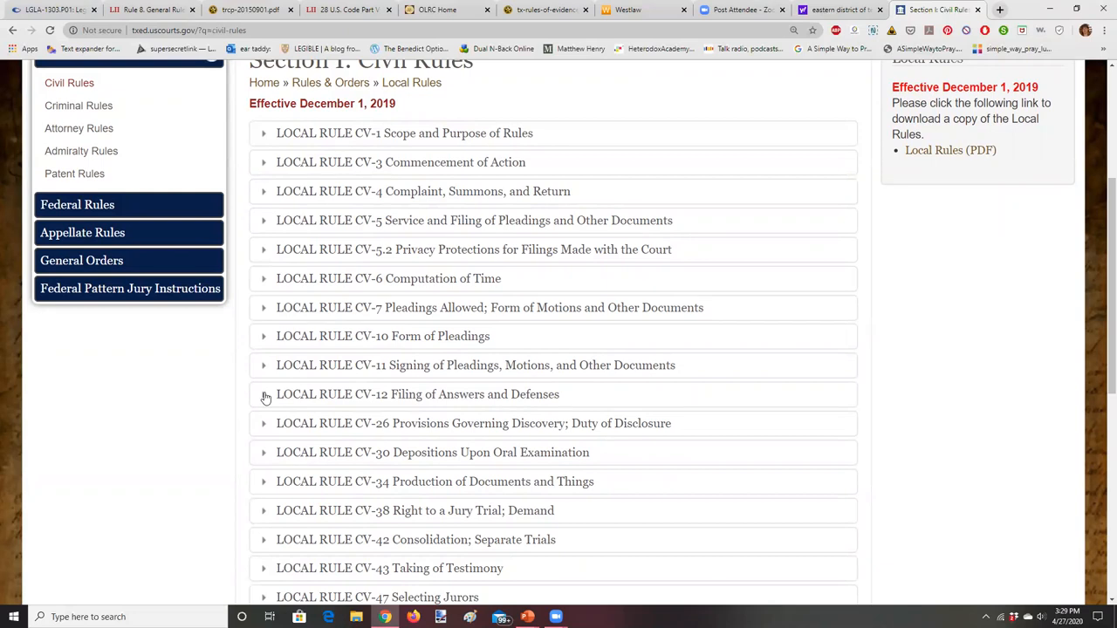
- Expand Local Rule CV-12, Filing of Answers and Defenses, to read its text
{"action": "left_click", "coordinate": [263, 394]}
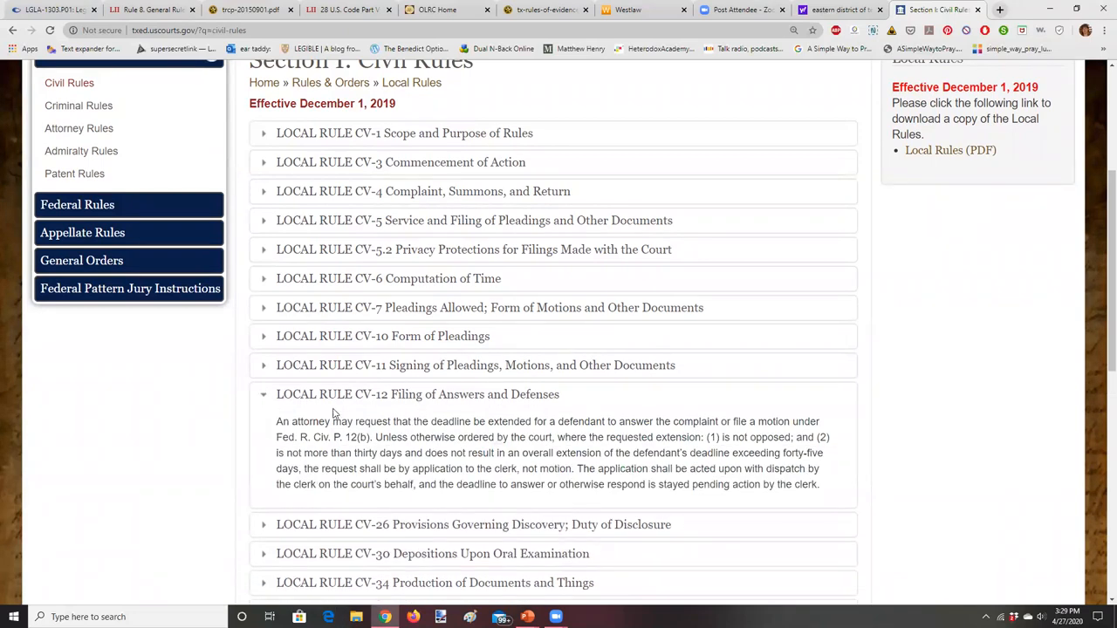
{"action": "mouse_move", "coordinate": [373, 426]}
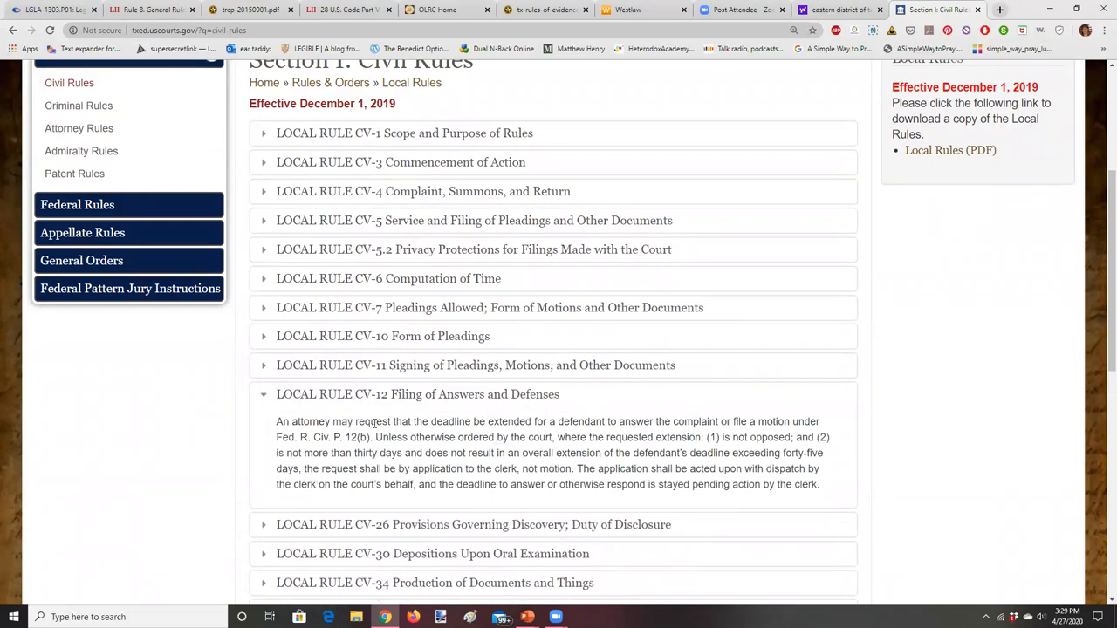
{"action": "mouse_move", "coordinate": [524, 427]}
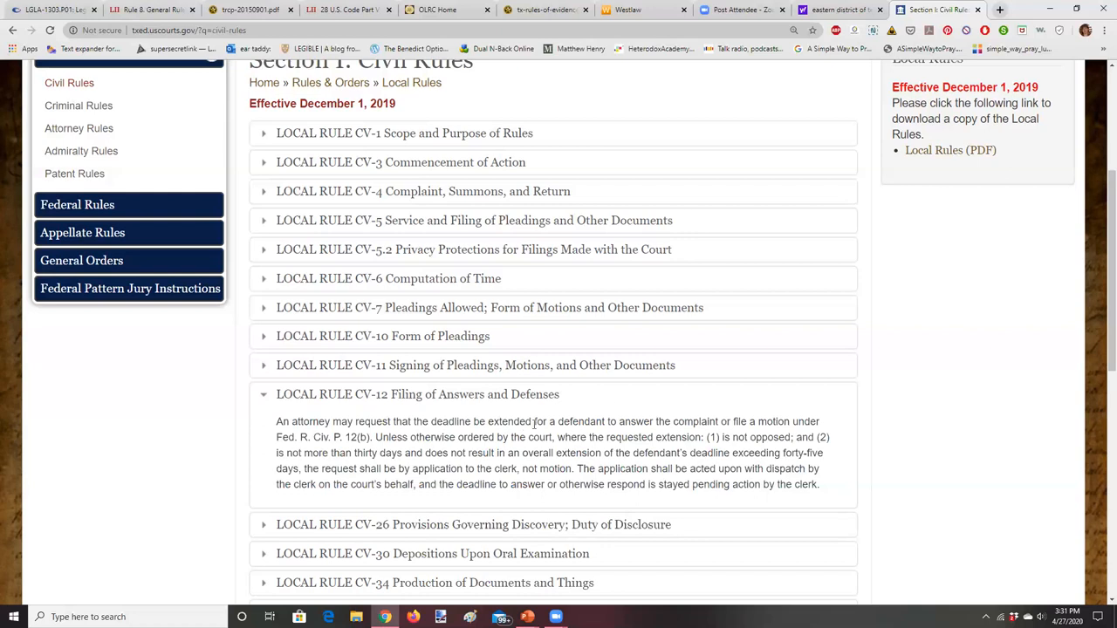
{"action": "mouse_move", "coordinate": [266, 369]}
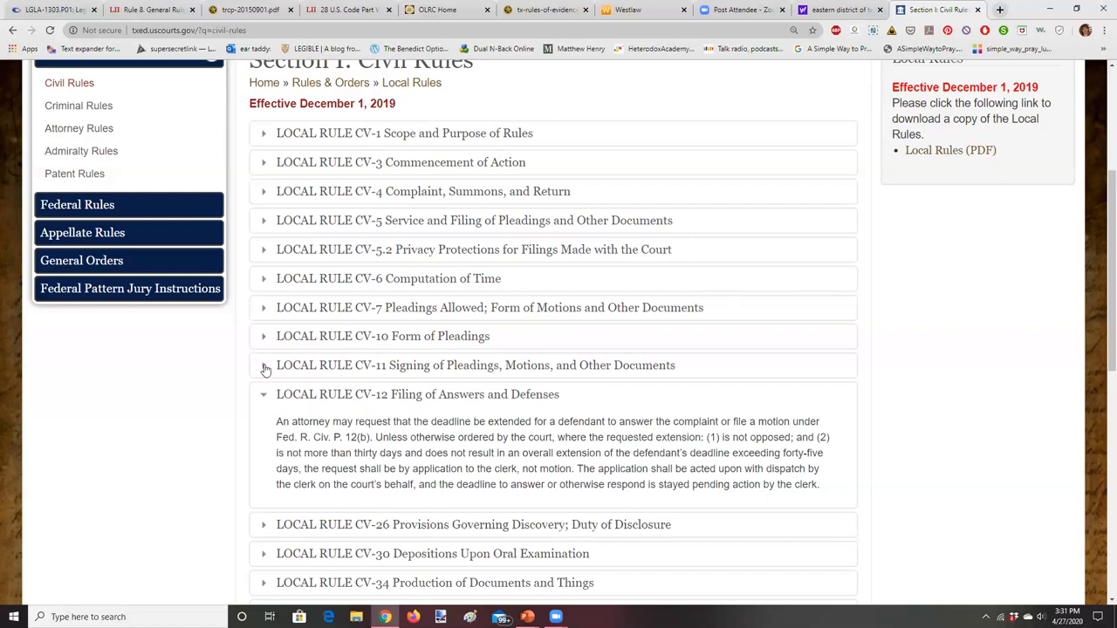
{"action": "mouse_move", "coordinate": [177, 487]}
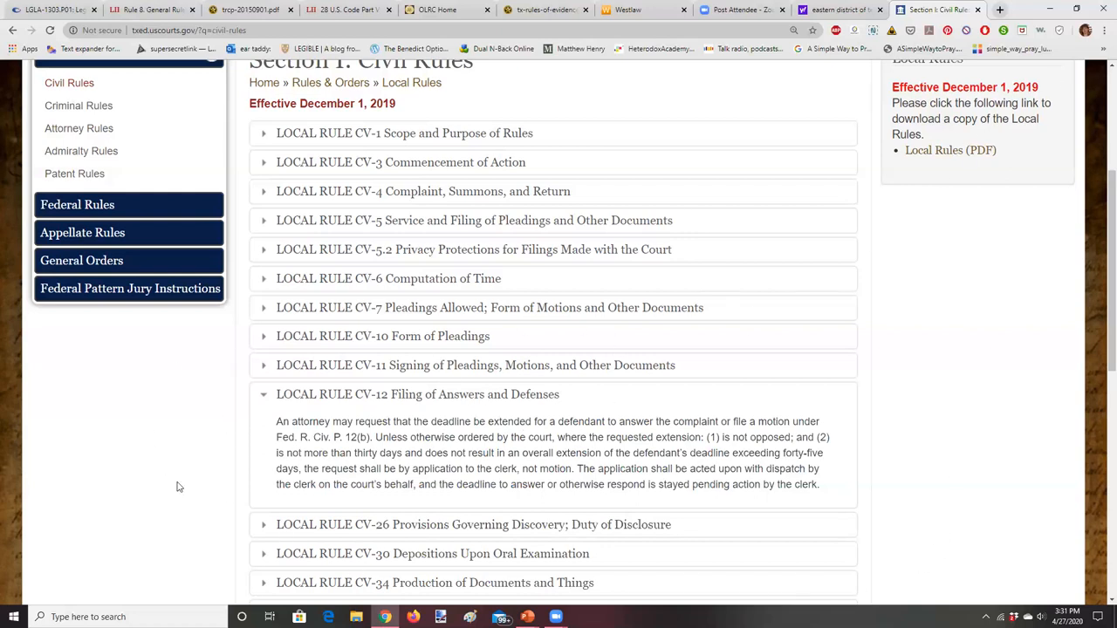
{"action": "mouse_move", "coordinate": [301, 458]}
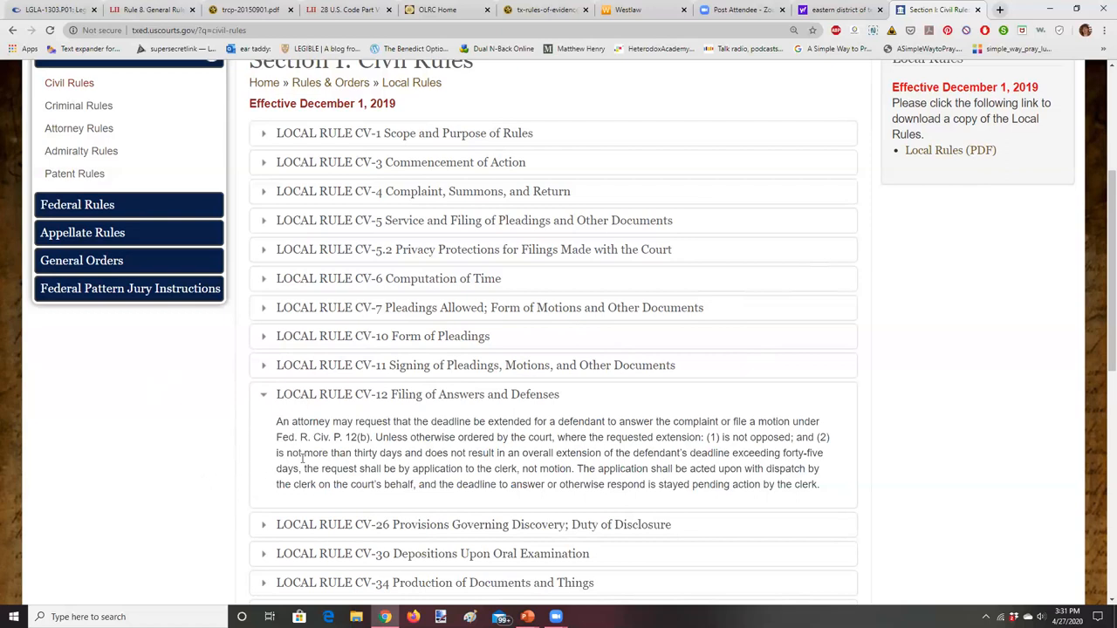
{"action": "mouse_move", "coordinate": [264, 487]}
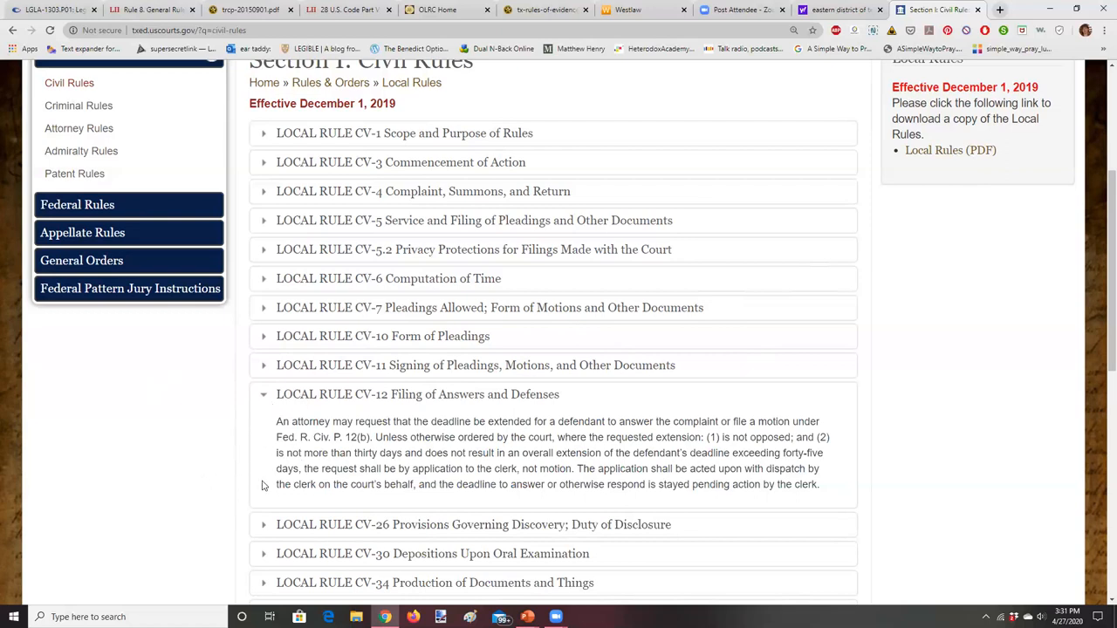
{"action": "mouse_move", "coordinate": [382, 404]}
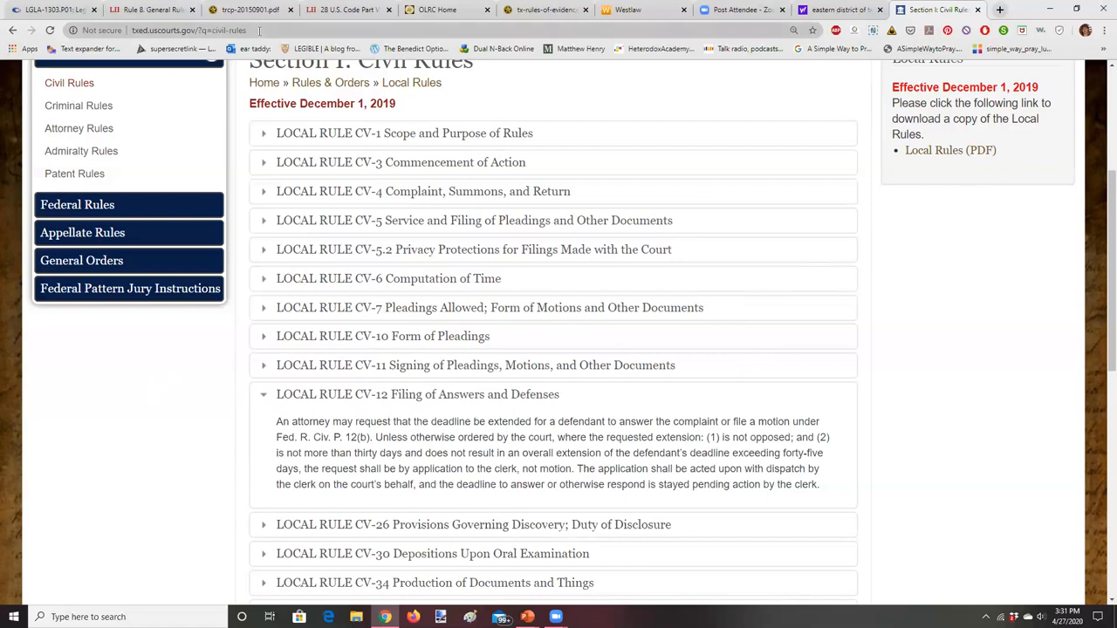
{"action": "left_click", "coordinate": [148, 10]}
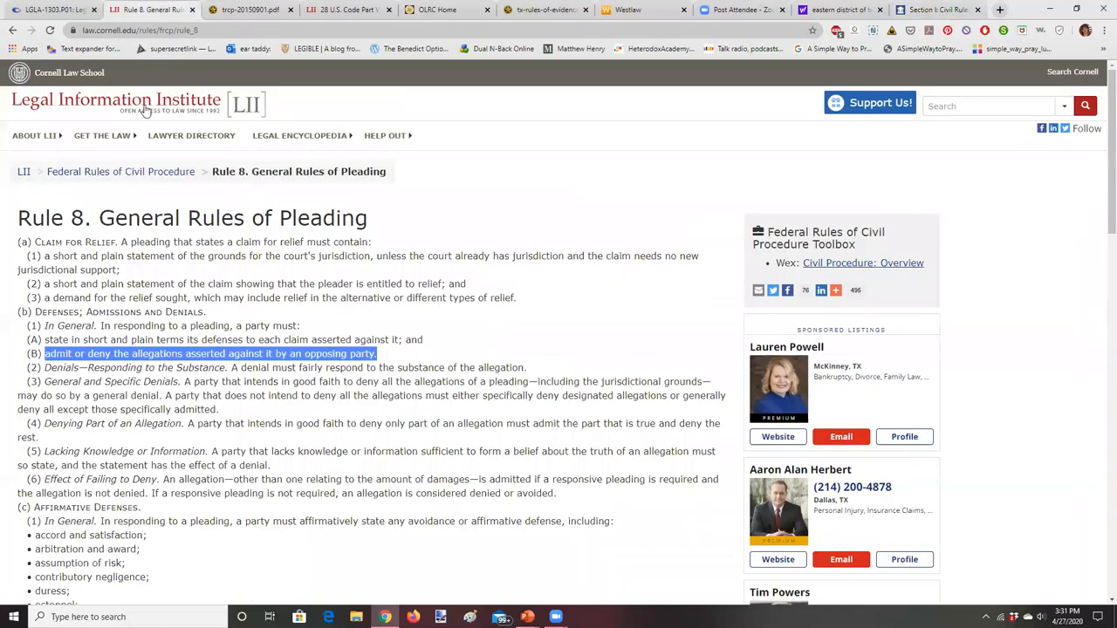
{"action": "scroll", "scroll_direction": "down", "scroll_amount": 3}
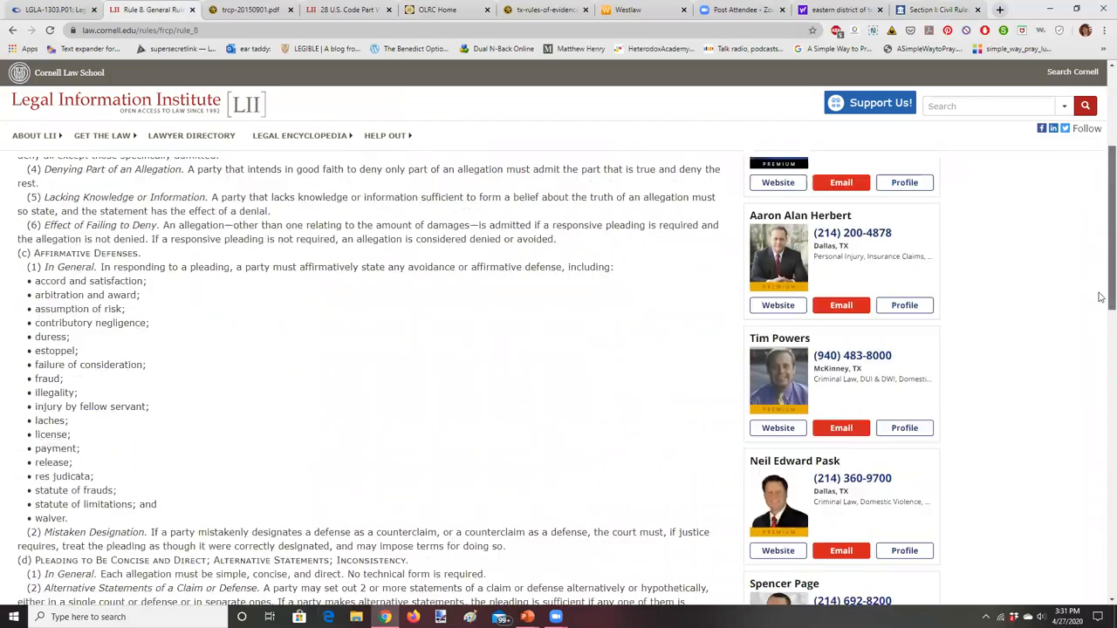
{"action": "scroll", "scroll_direction": "down", "scroll_amount": 3}
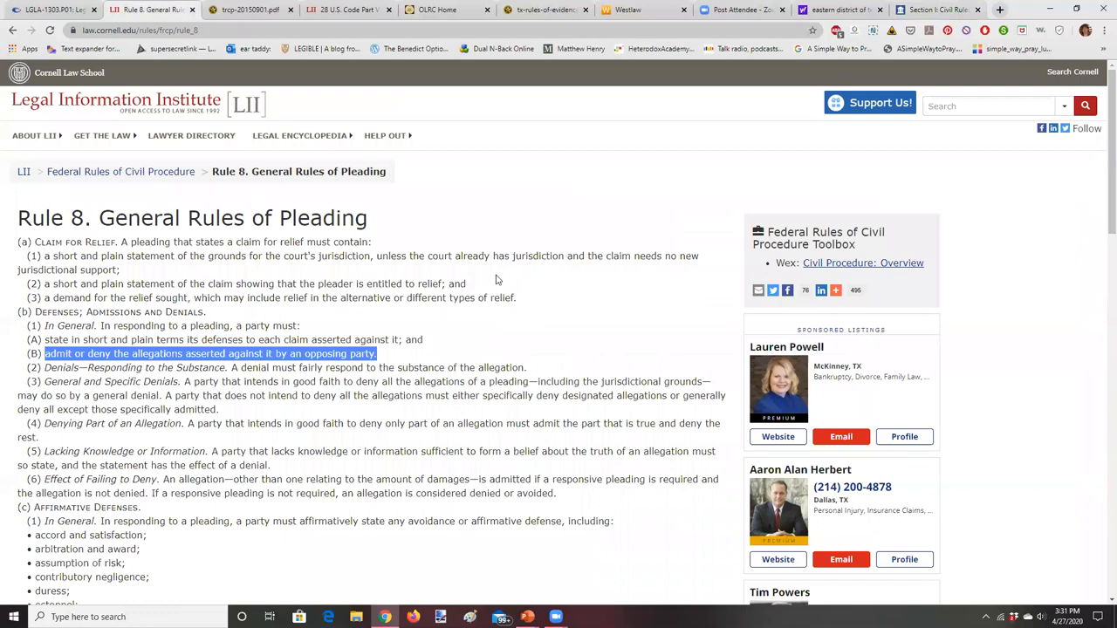
{"action": "mouse_move", "coordinate": [347, 222]}
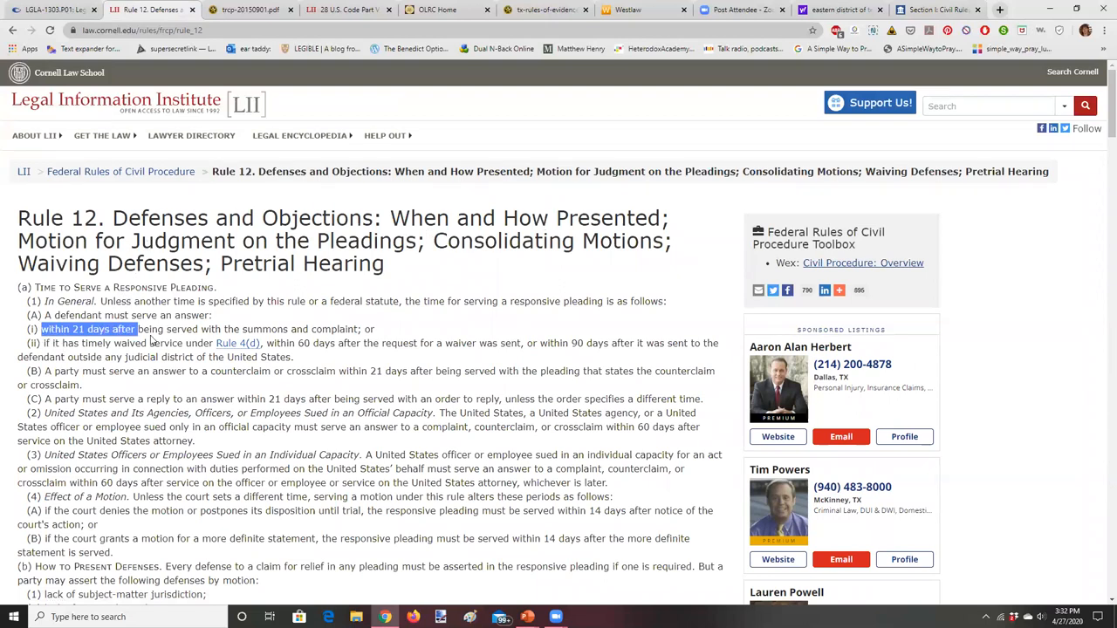
{"action": "left_click_drag", "start_coordinate": [139, 329], "coordinate": [362, 329]}
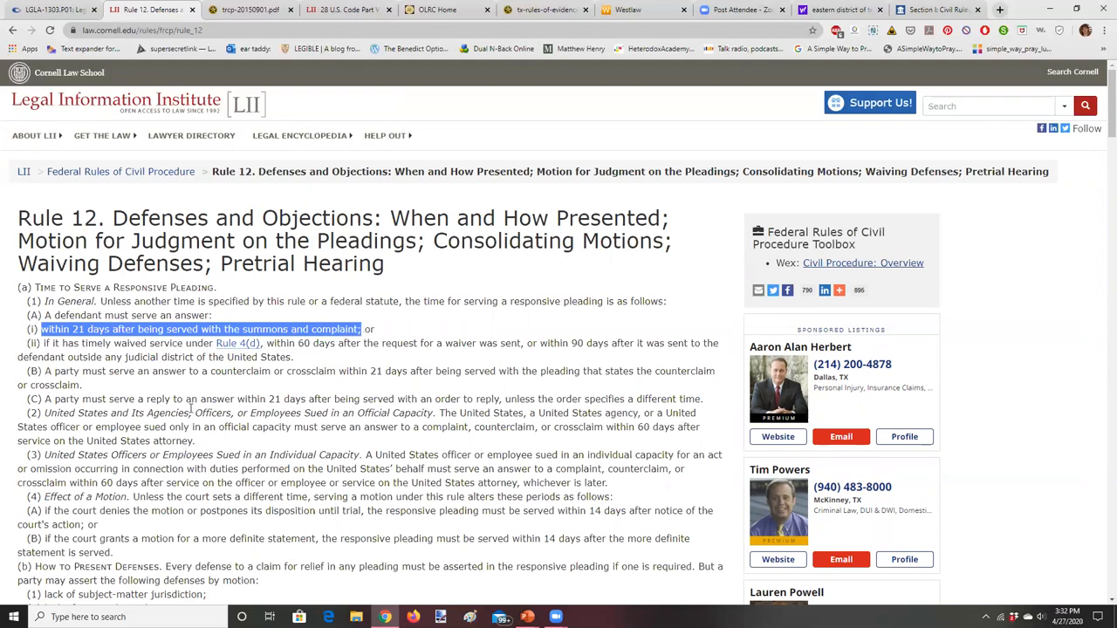
{"action": "mouse_move", "coordinate": [226, 267]}
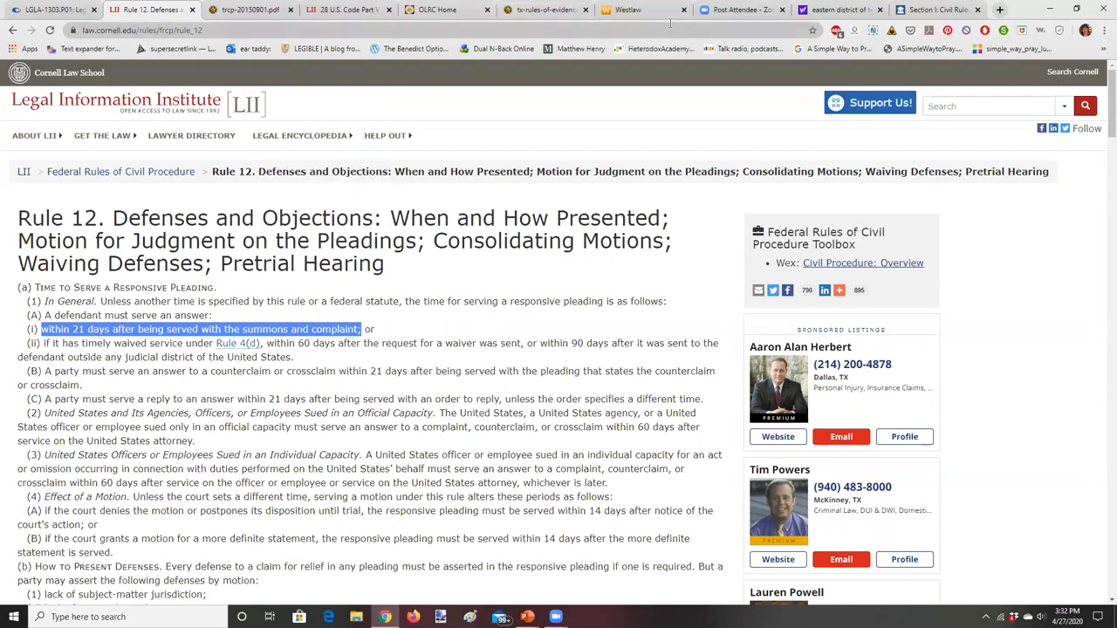
{"action": "mouse_move", "coordinate": [656, 29]}
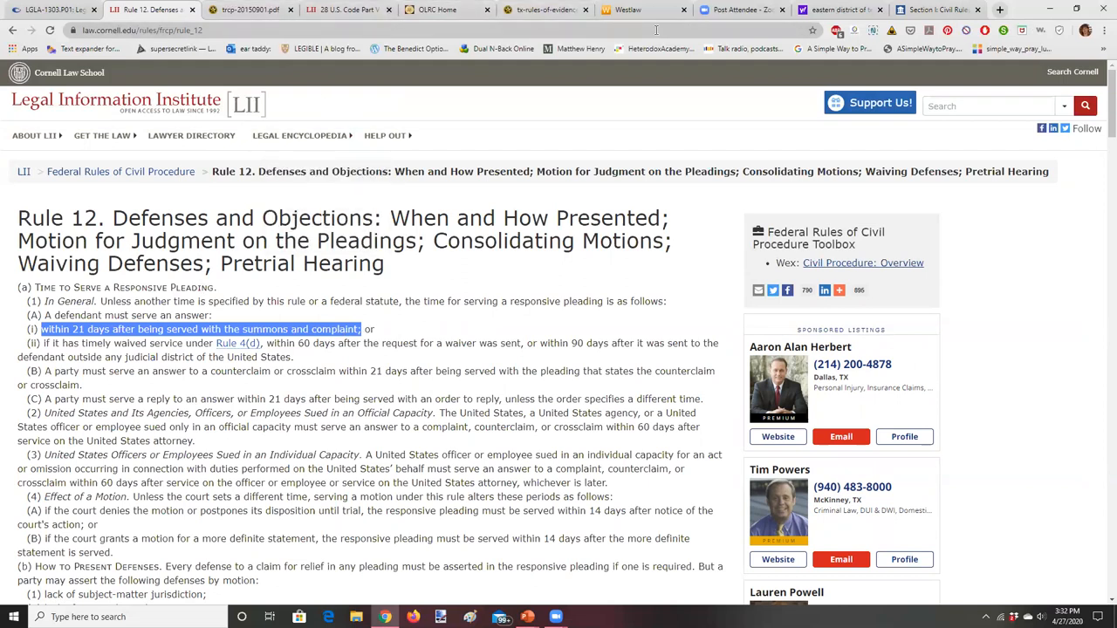
{"action": "left_click", "coordinate": [742, 10]}
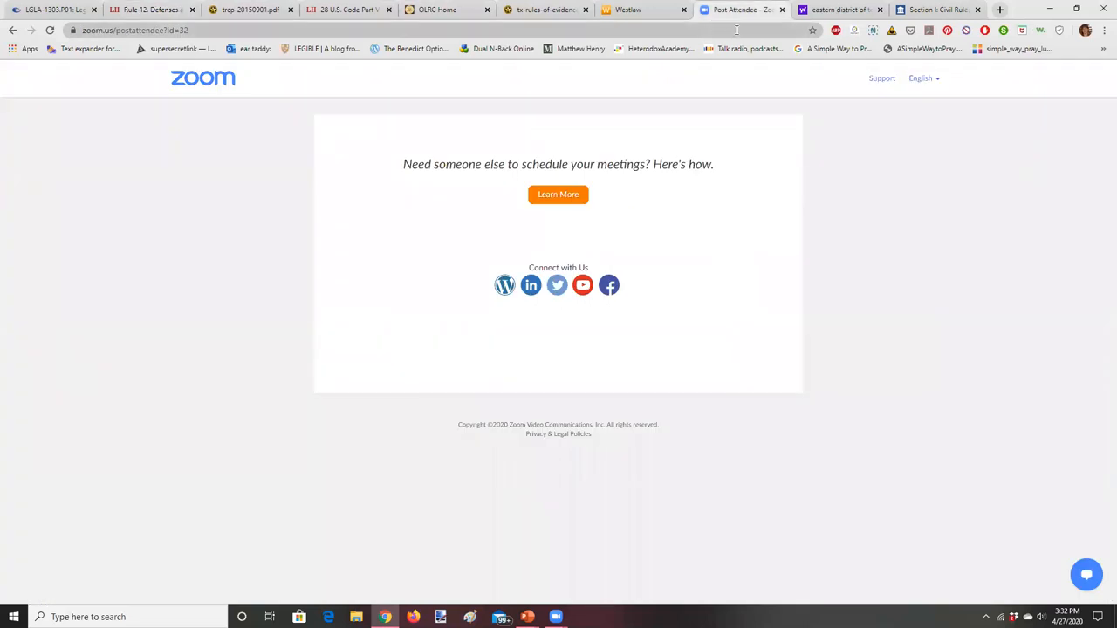
{"action": "left_click", "coordinate": [938, 10]}
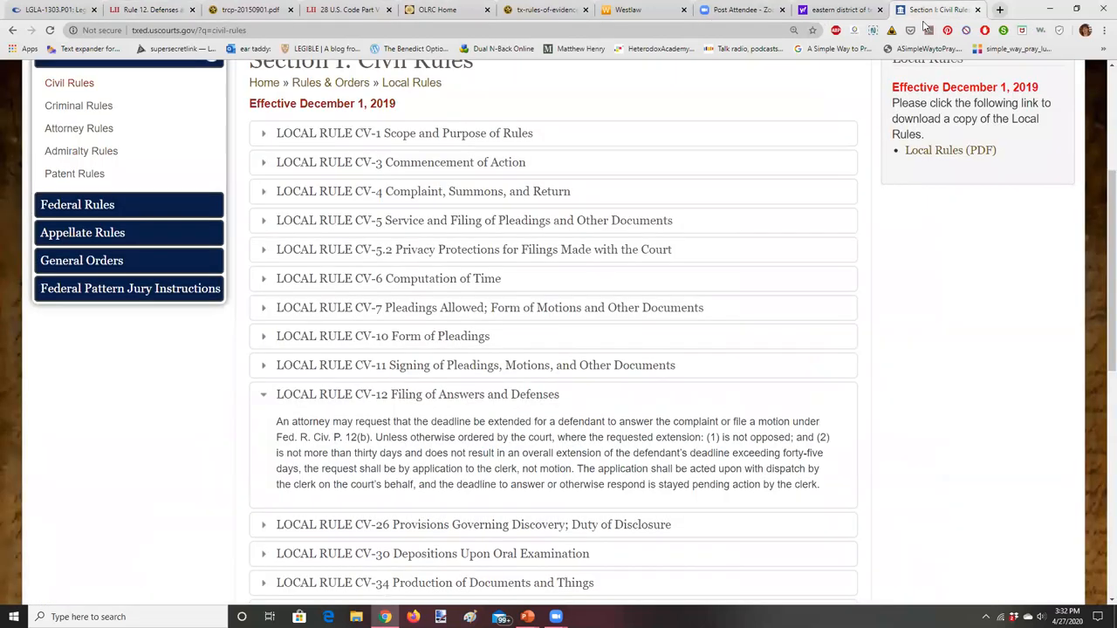
{"action": "mouse_move", "coordinate": [319, 394]}
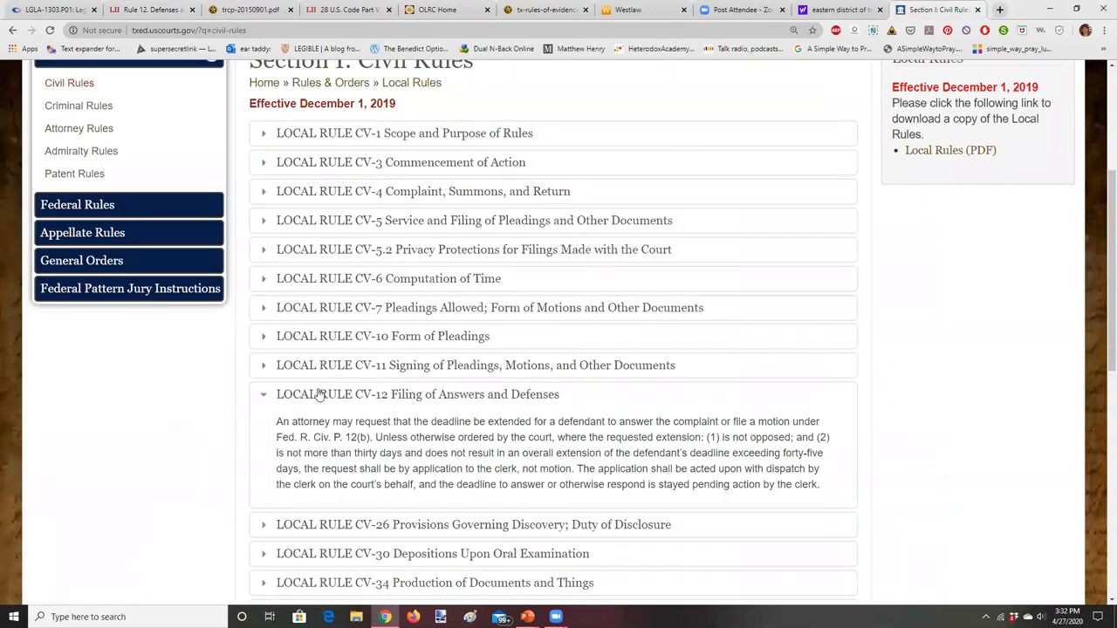
{"action": "mouse_move", "coordinate": [267, 363]}
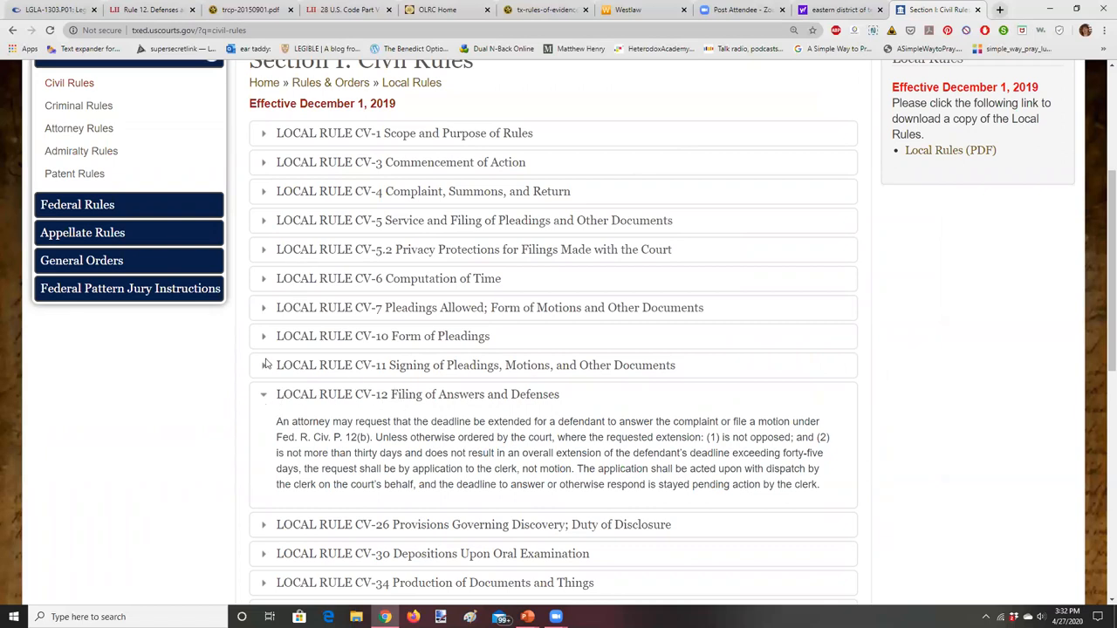
{"action": "left_click", "coordinate": [148, 10]}
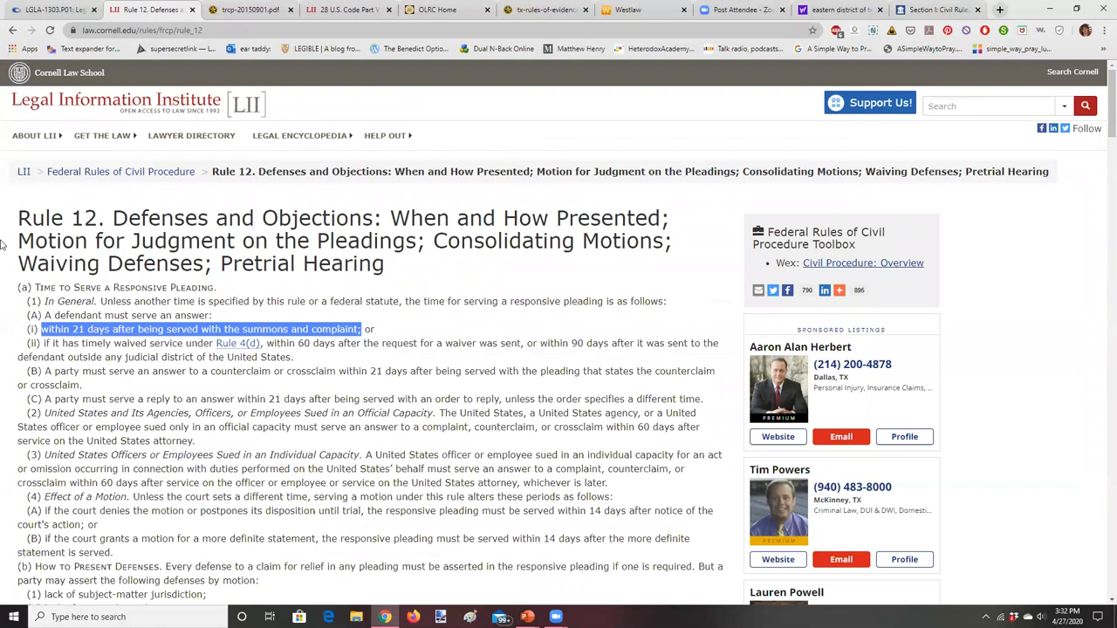
{"action": "left_click", "coordinate": [933, 9]}
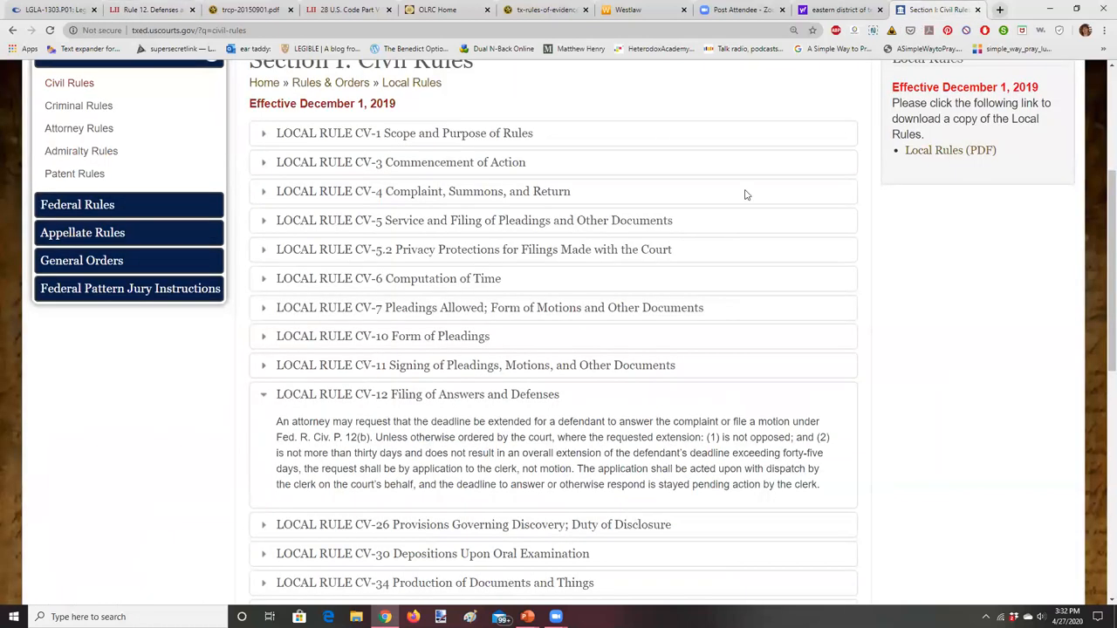
{"action": "mouse_move", "coordinate": [359, 326]}
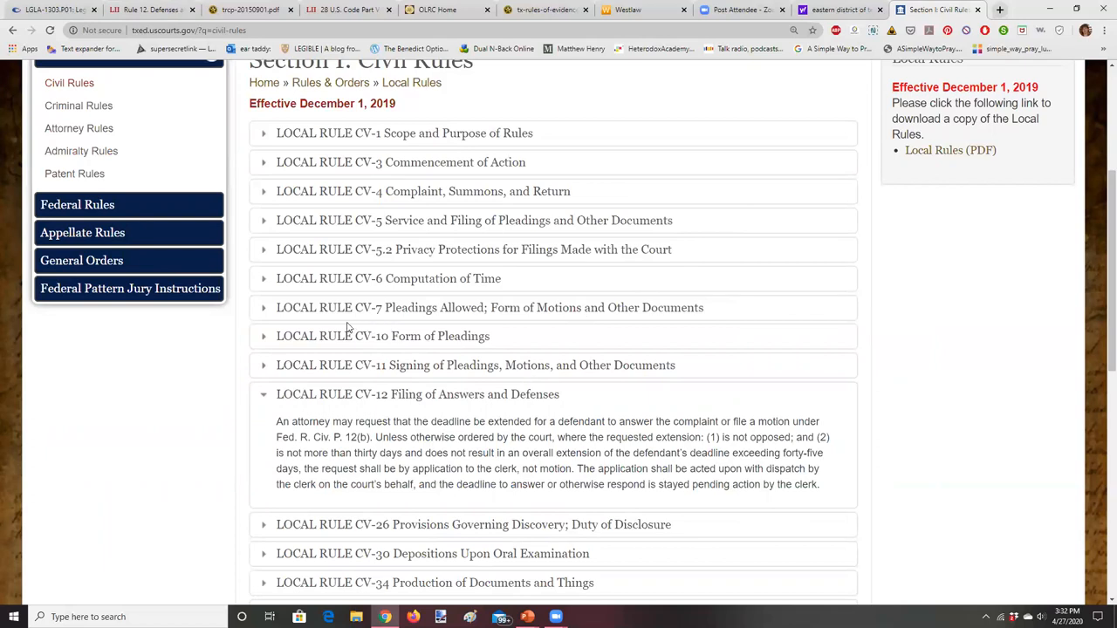
{"action": "mouse_move", "coordinate": [391, 326]}
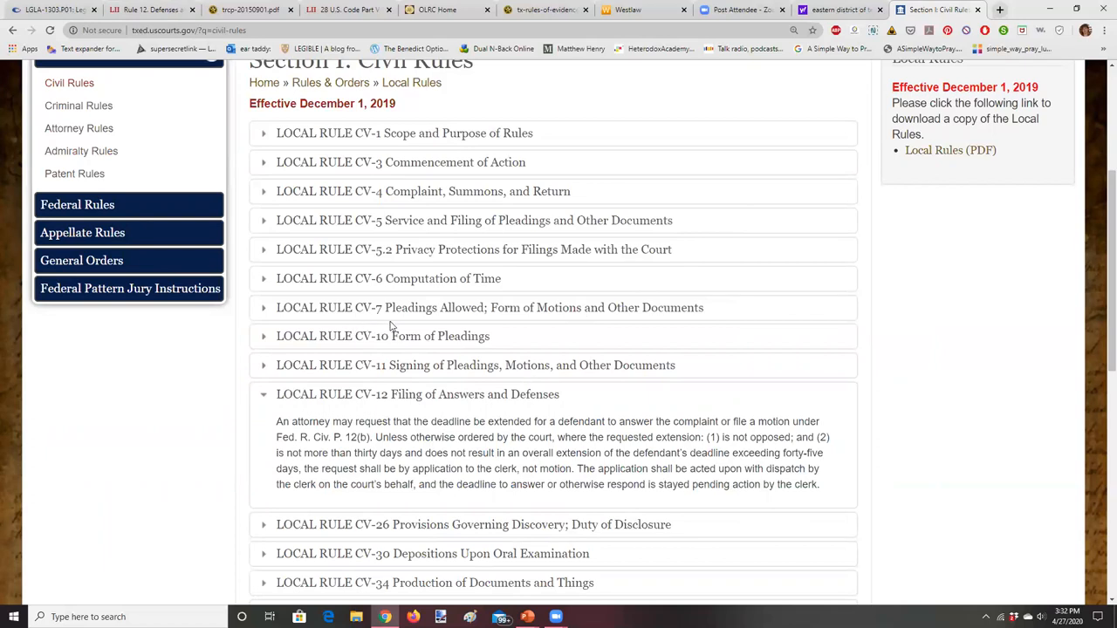
{"action": "mouse_move", "coordinate": [366, 304]}
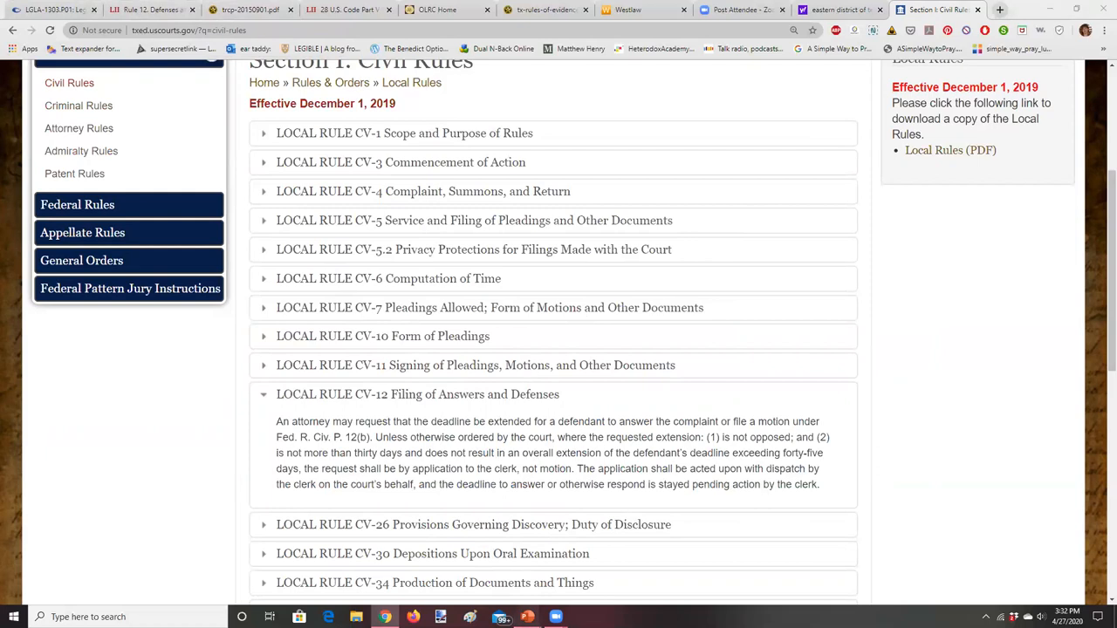
- Show slide 4, view the 28 U.S. Code Part V page, and return to PowerPoint
{"action": "left_click", "coordinate": [526, 617]}
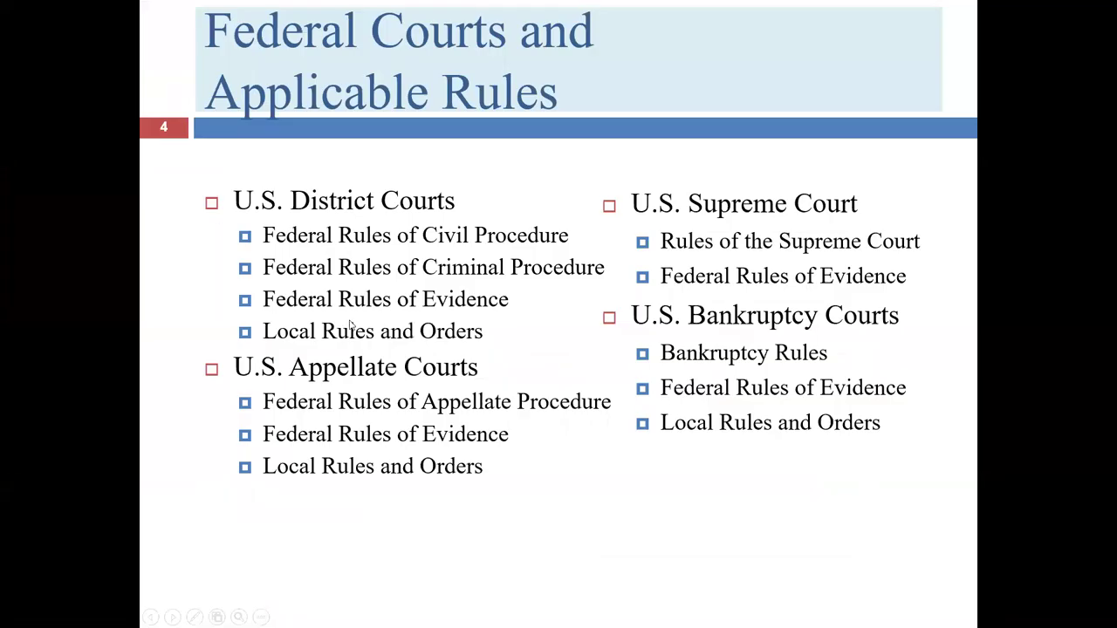
{"action": "mouse_move", "coordinate": [711, 280]}
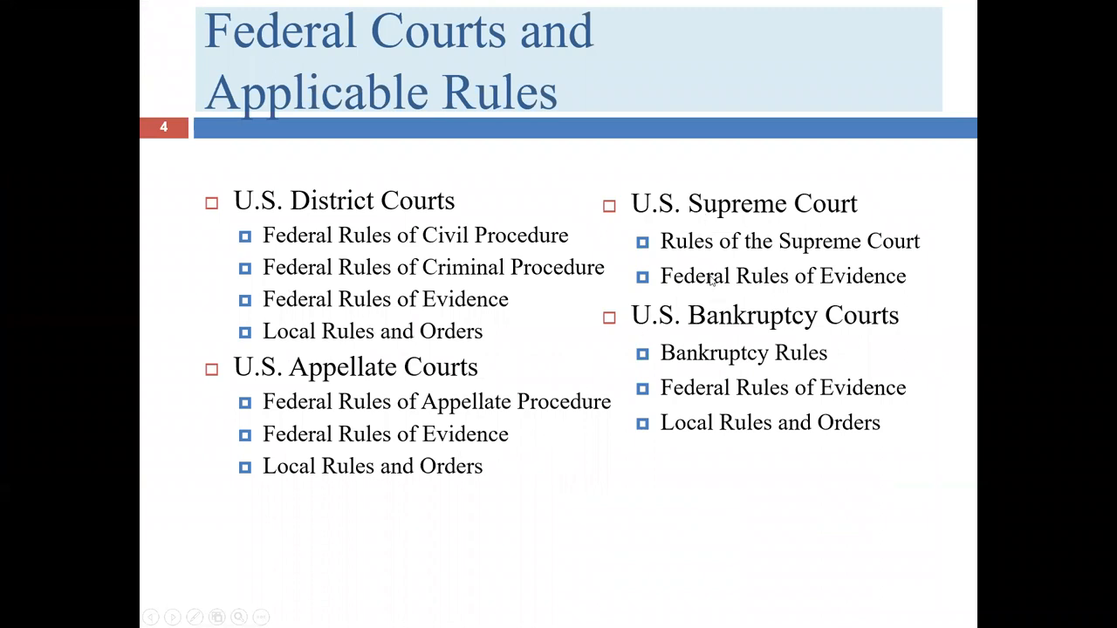
{"action": "mouse_move", "coordinate": [711, 463]}
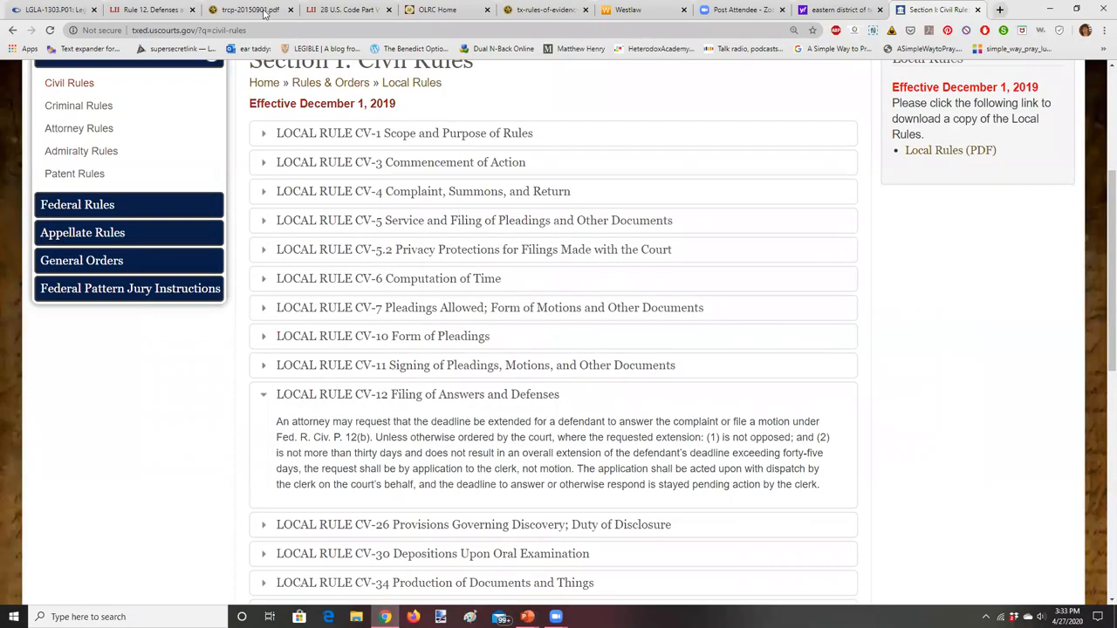
{"action": "left_click", "coordinate": [340, 9]}
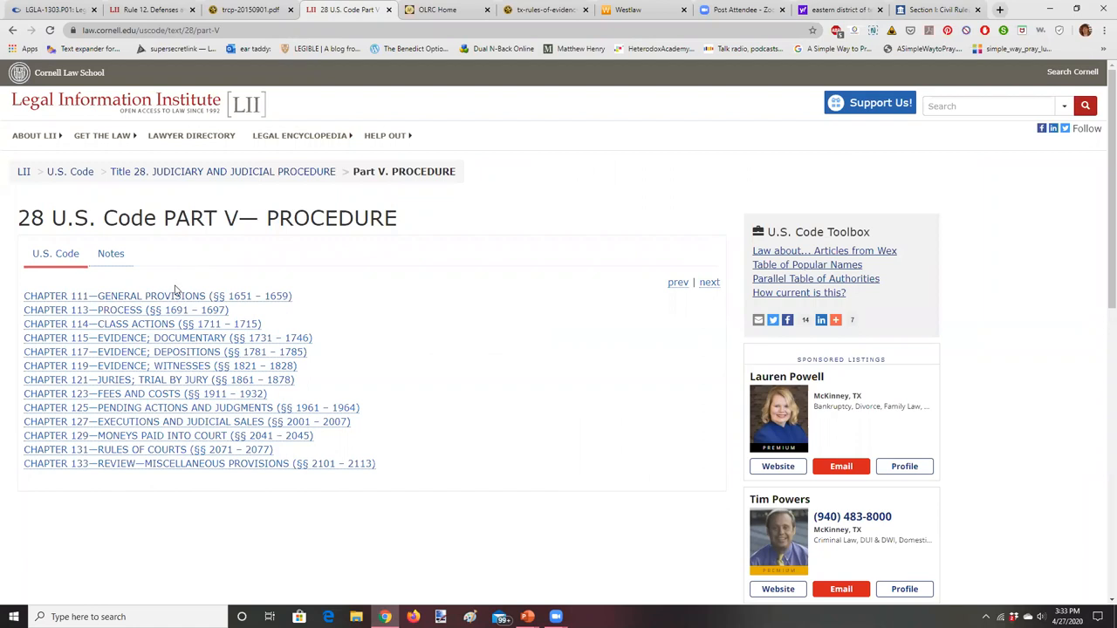
{"action": "left_click", "coordinate": [299, 135]}
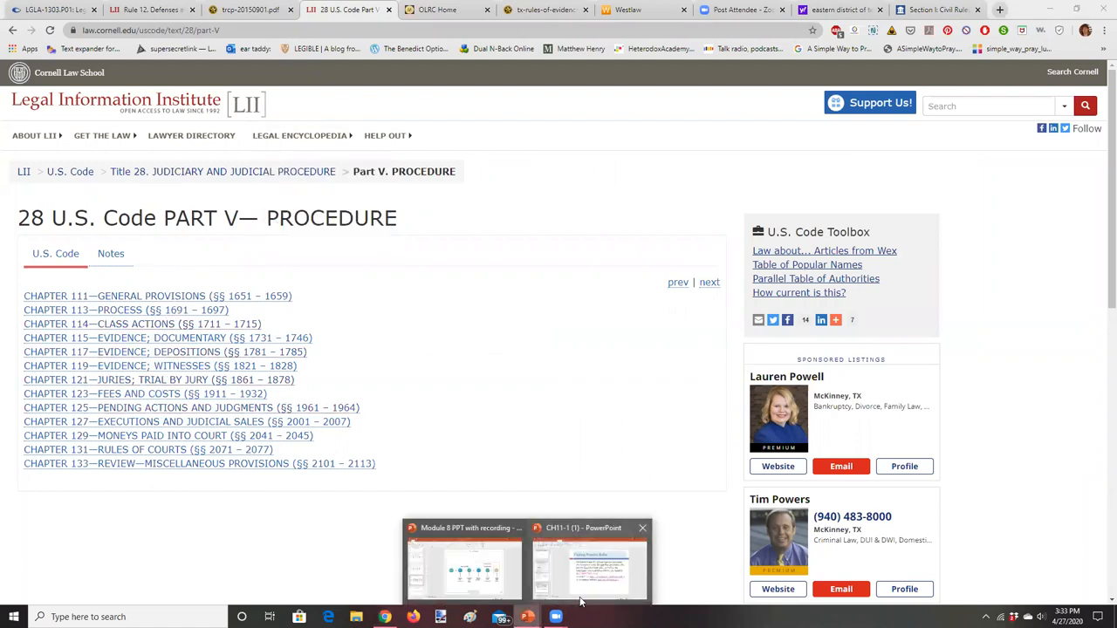
- Bring up the CH11-1 presentation from the taskbar preview
{"action": "left_click", "coordinate": [589, 567]}
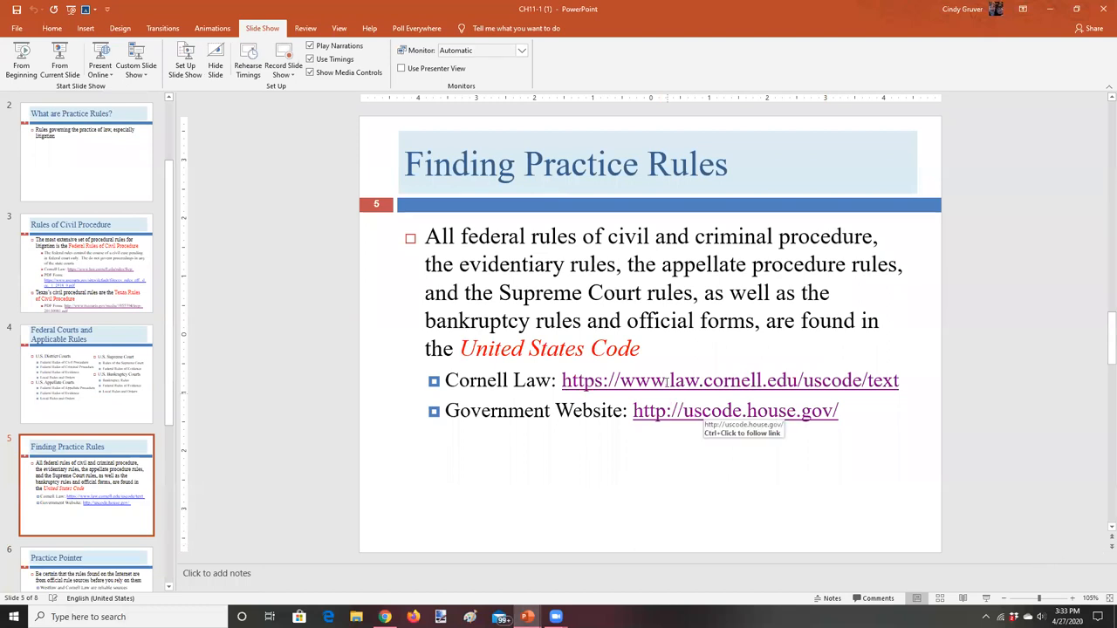
{"action": "mouse_move", "coordinate": [1101, 554]}
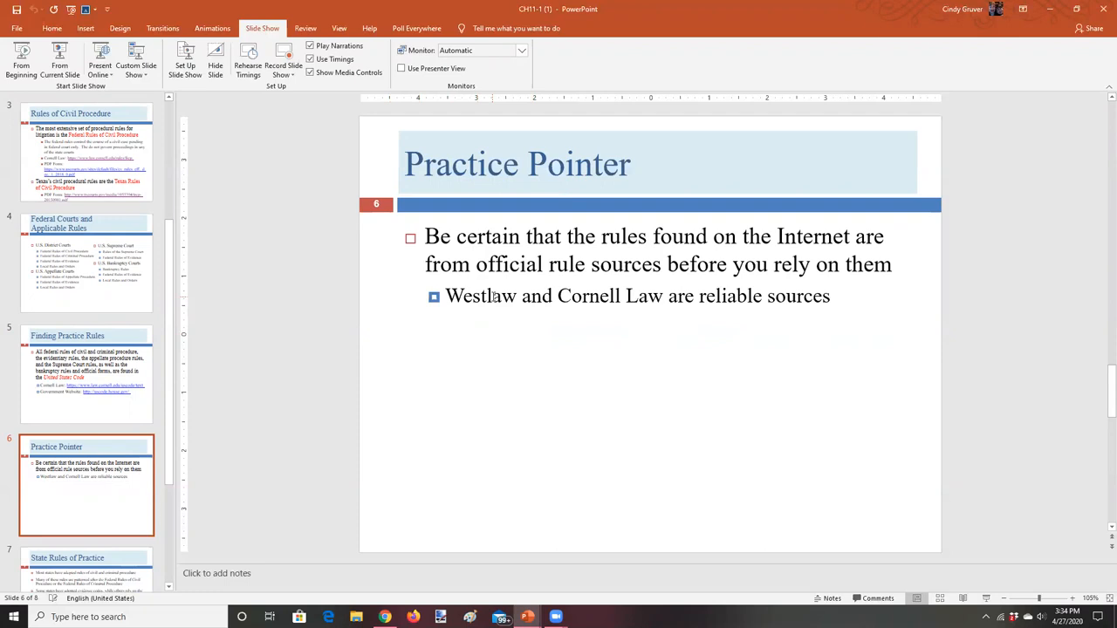
{"action": "mouse_move", "coordinate": [582, 295]}
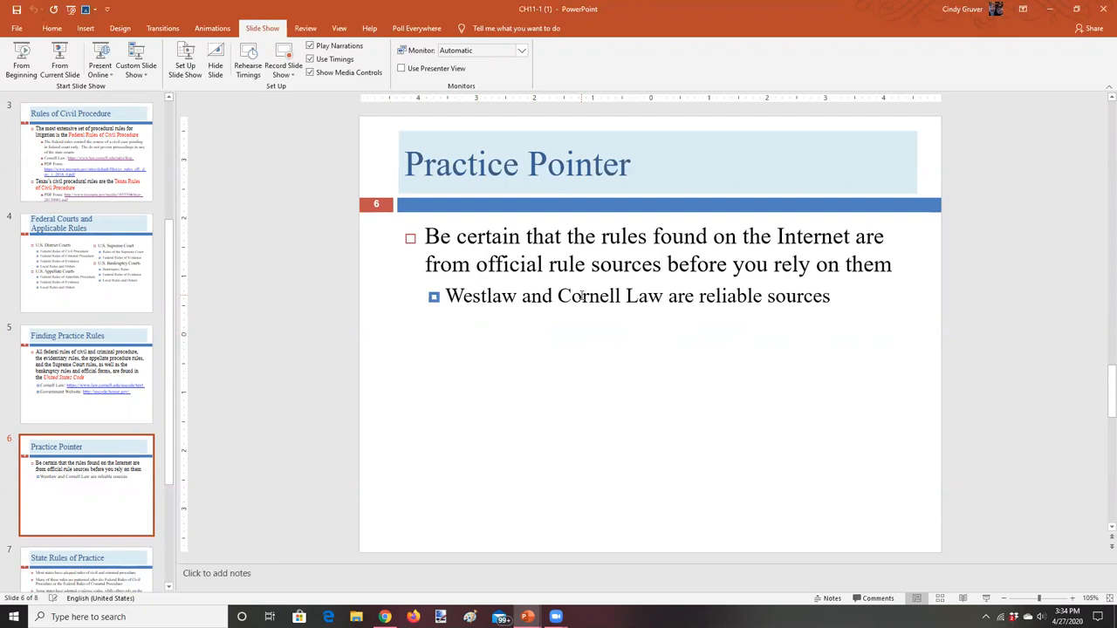
{"action": "mouse_move", "coordinate": [1095, 495]}
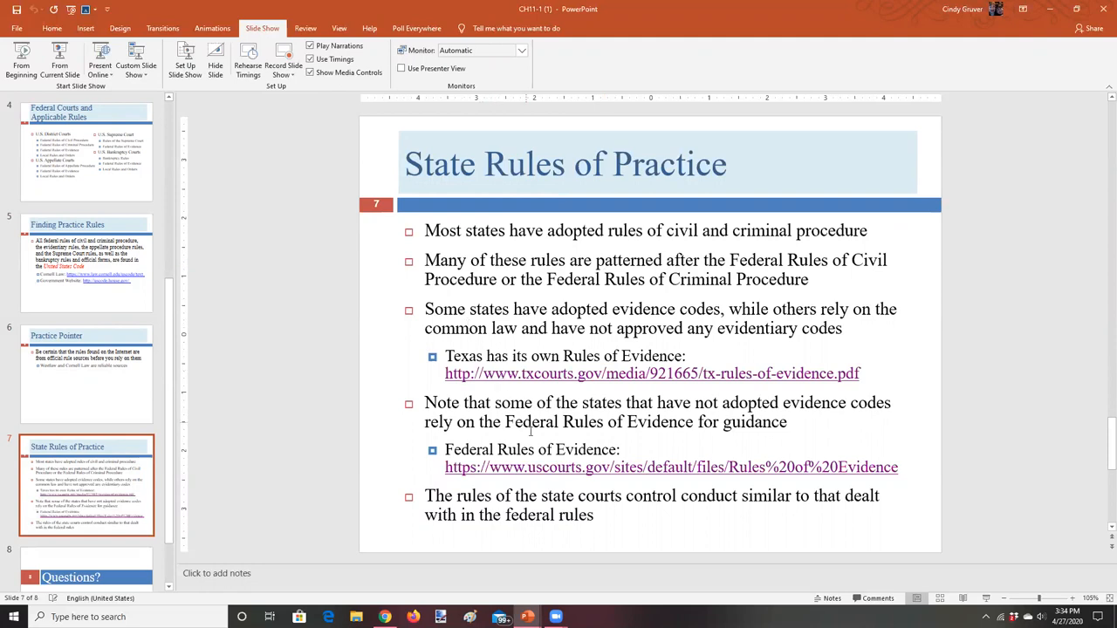
{"action": "mouse_move", "coordinate": [1068, 494]}
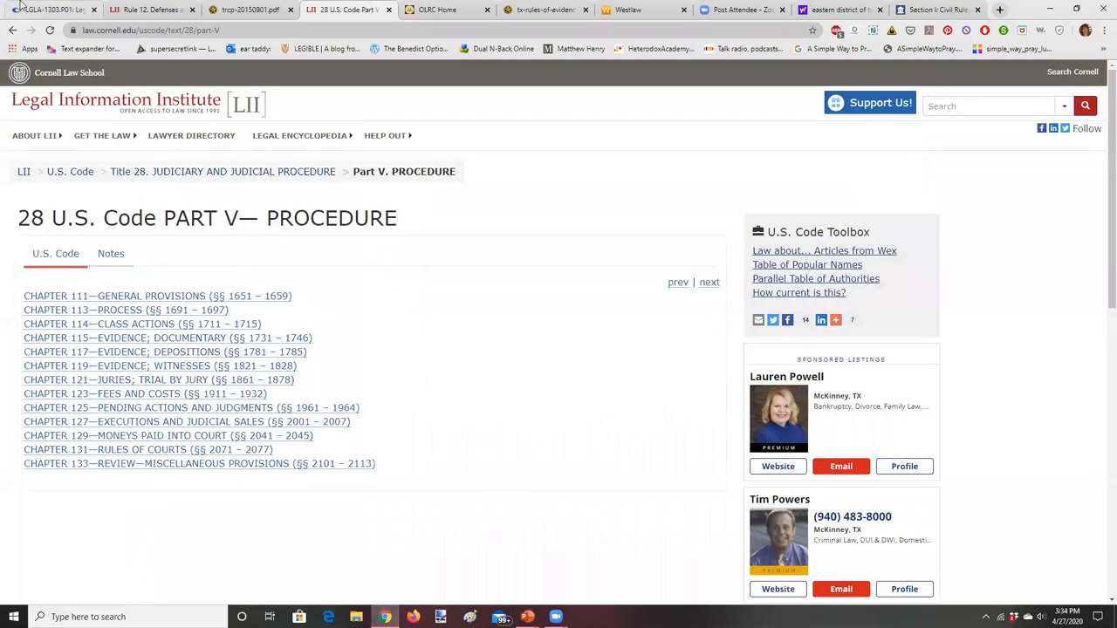
- Navigate from the federal Rule 12 page back to the LII home page
{"action": "left_click", "coordinate": [153, 10]}
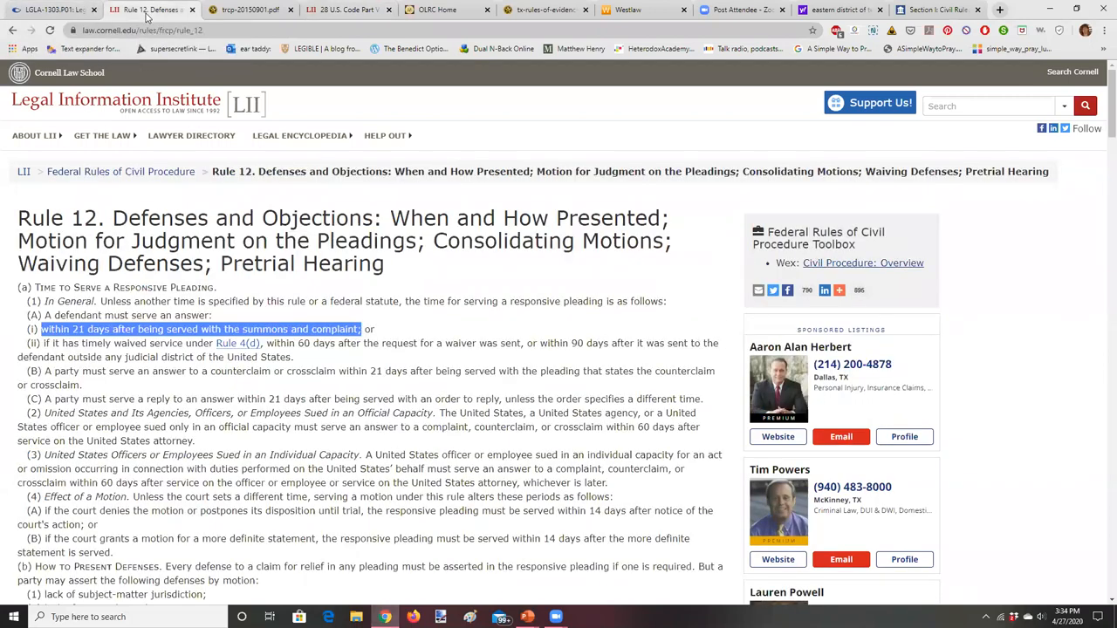
{"action": "mouse_move", "coordinate": [216, 81]}
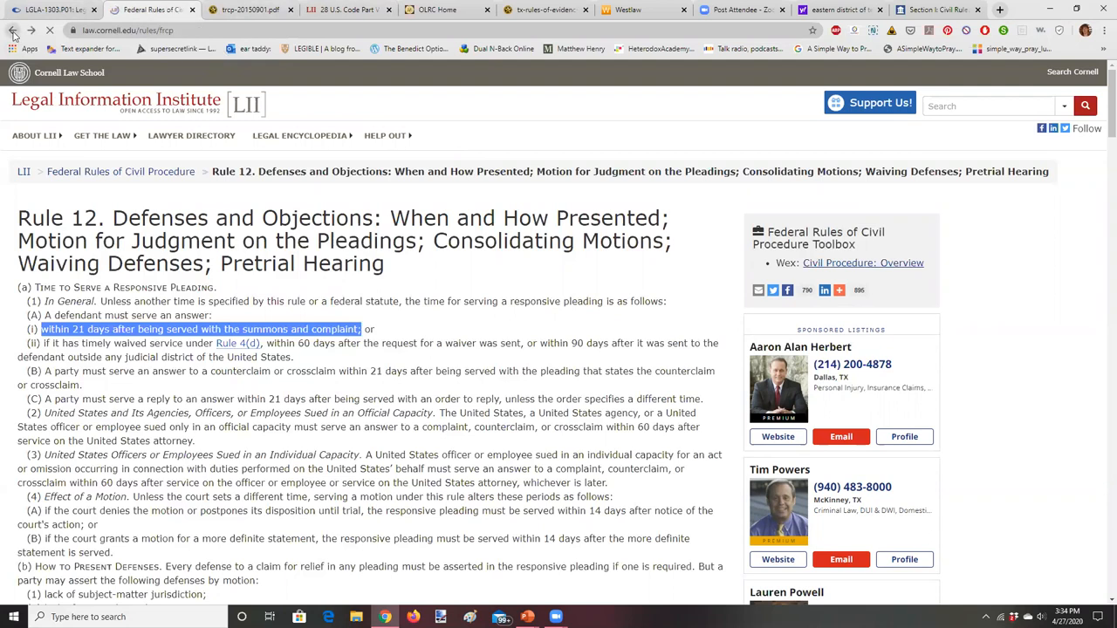
{"action": "left_click", "coordinate": [13, 30]}
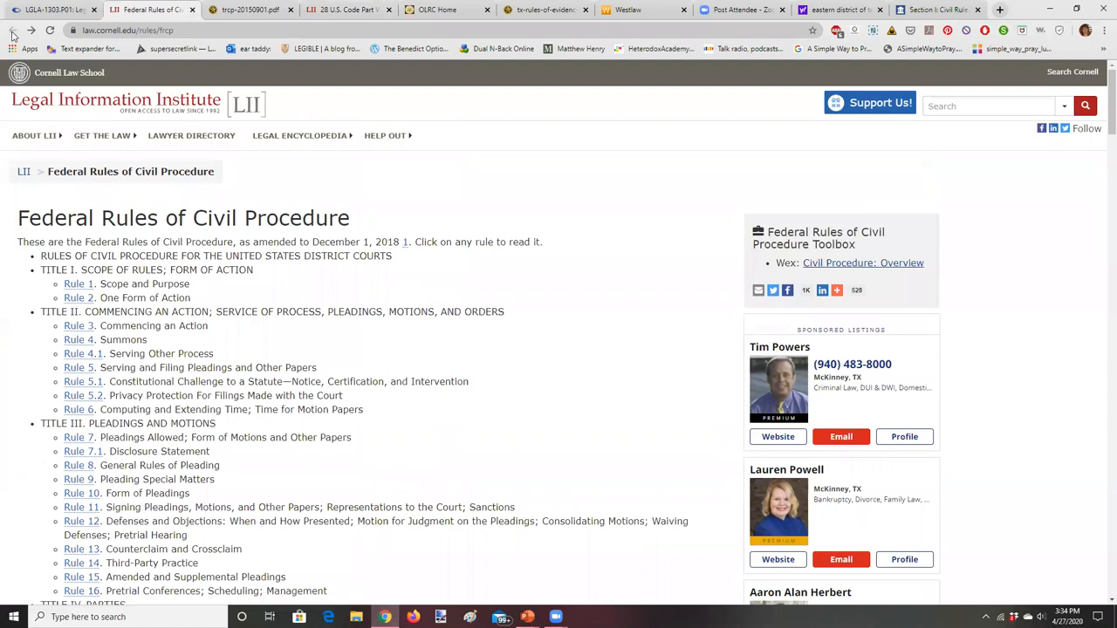
{"action": "left_click", "coordinate": [101, 135]}
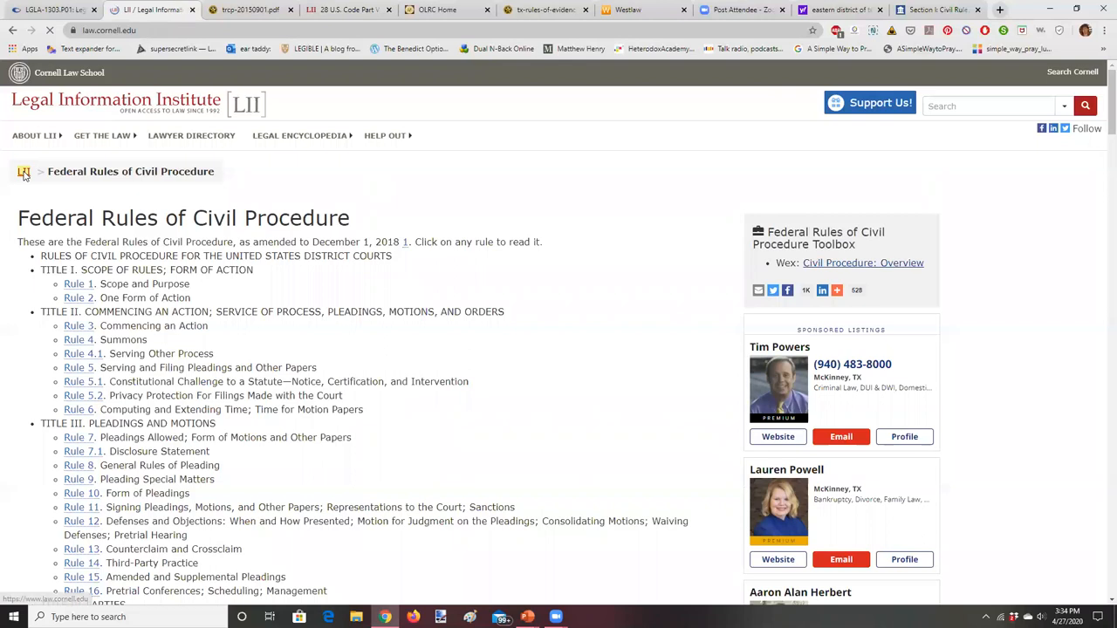
{"action": "left_click", "coordinate": [24, 171]}
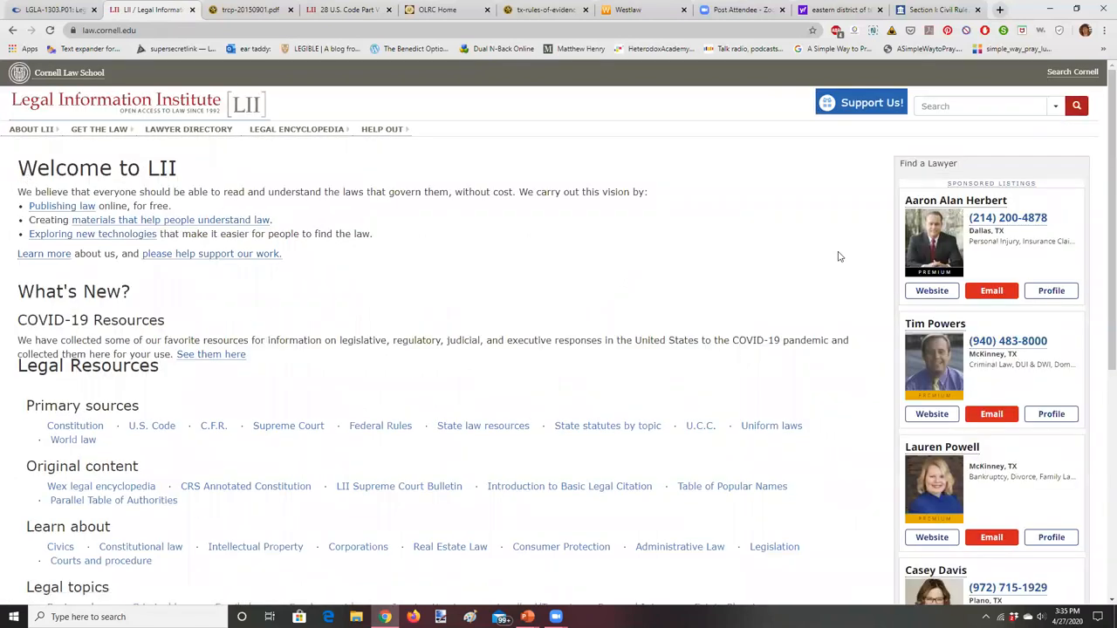
- Enter 'Federal Rules of Evidence' in the LII site search box
{"action": "scroll", "scroll_direction": "down", "scroll_amount": 3}
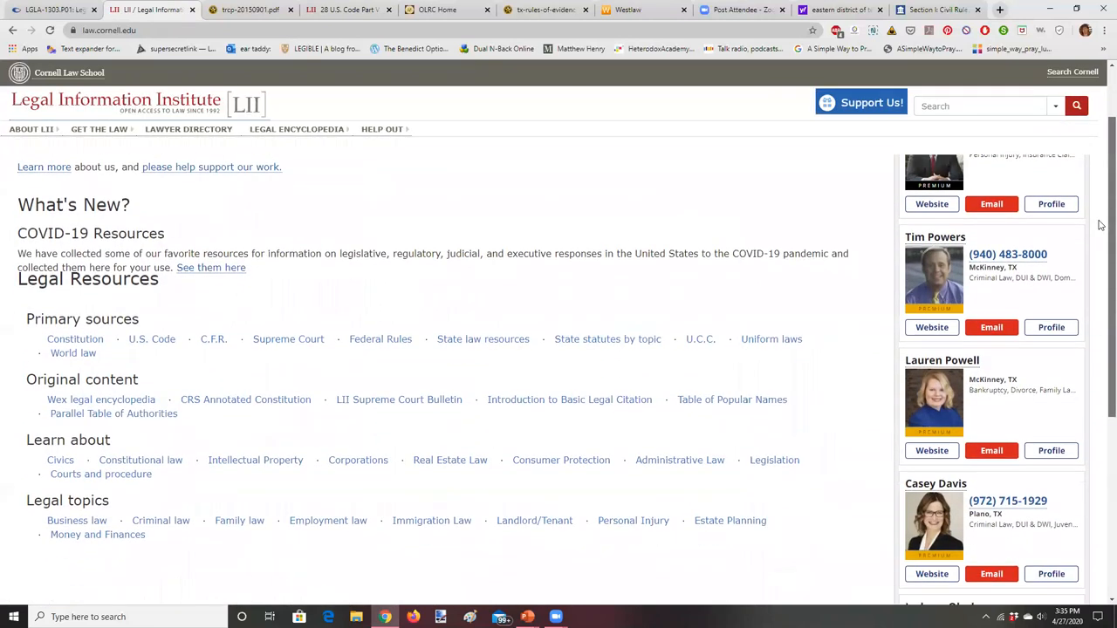
{"action": "scroll", "scroll_direction": "up", "scroll_amount": 3}
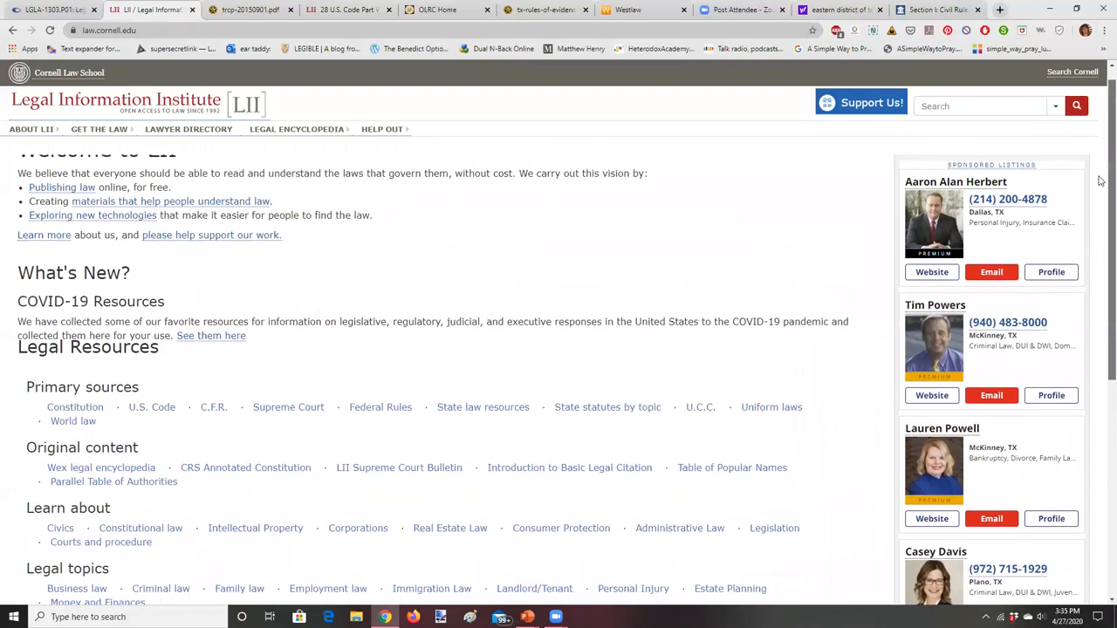
{"action": "scroll", "scroll_direction": "down", "scroll_amount": 3}
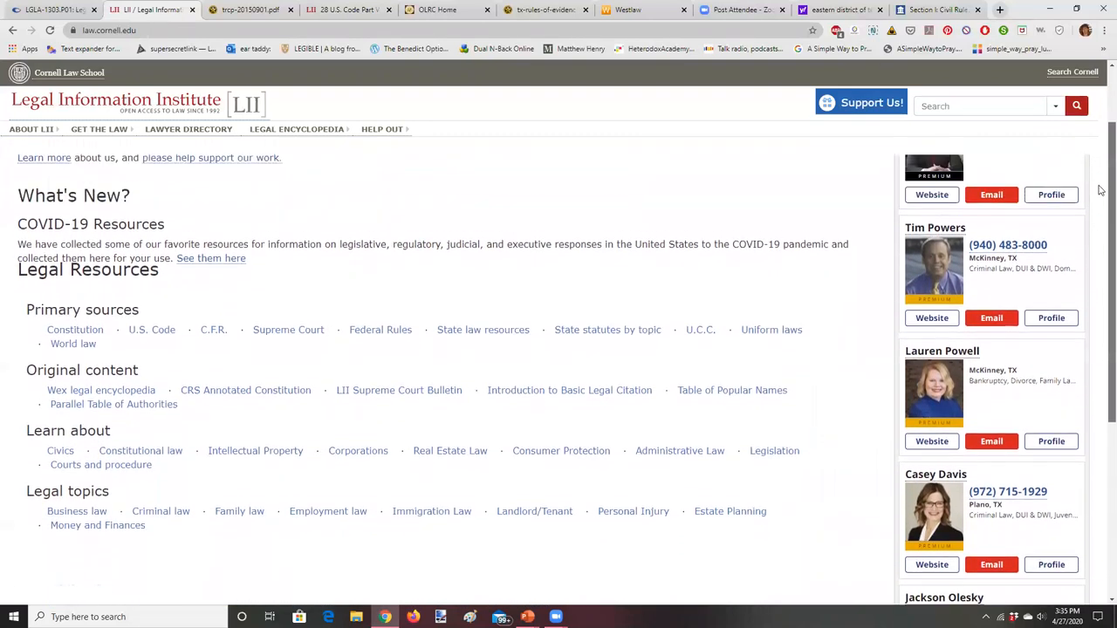
{"action": "scroll", "scroll_direction": "up", "scroll_amount": 3}
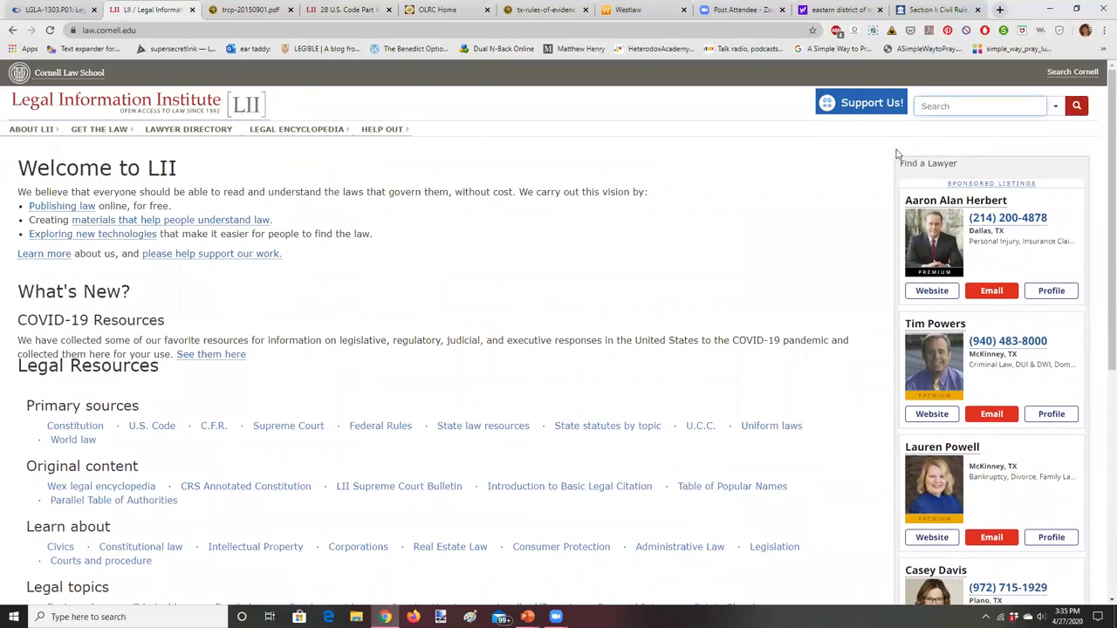
{"action": "type", "text": "Federal R"}
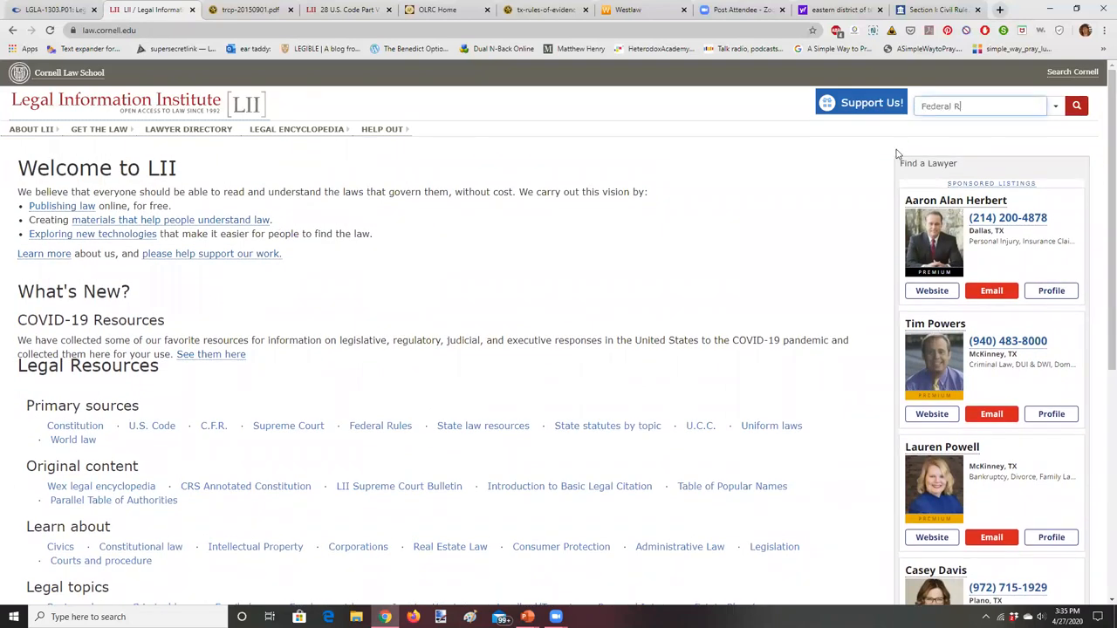
{"action": "type", "text": "ules of Evidence"}
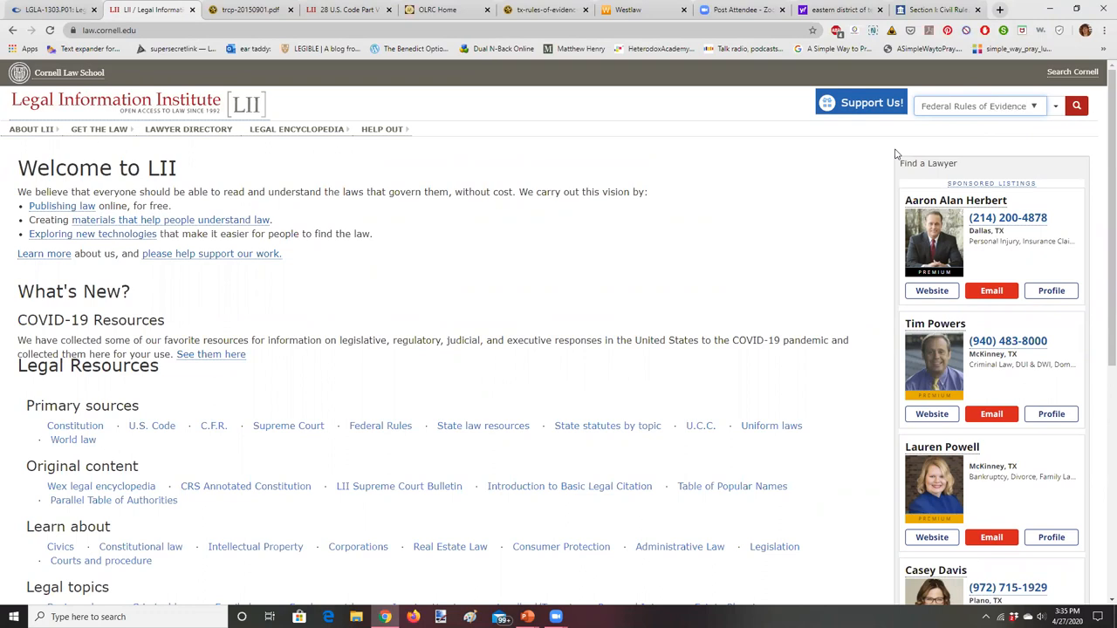
- Reach the Federal Rules of Evidence index via the Wex Evidence article, scrolling to hearsay
{"action": "left_click", "coordinate": [1076, 106]}
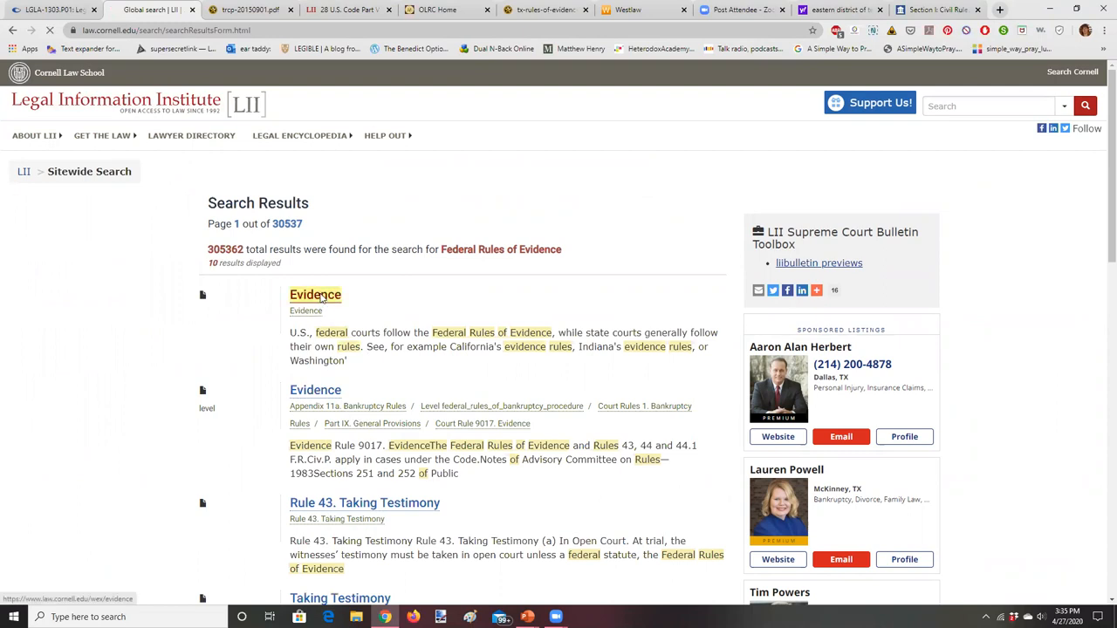
{"action": "left_click", "coordinate": [315, 294]}
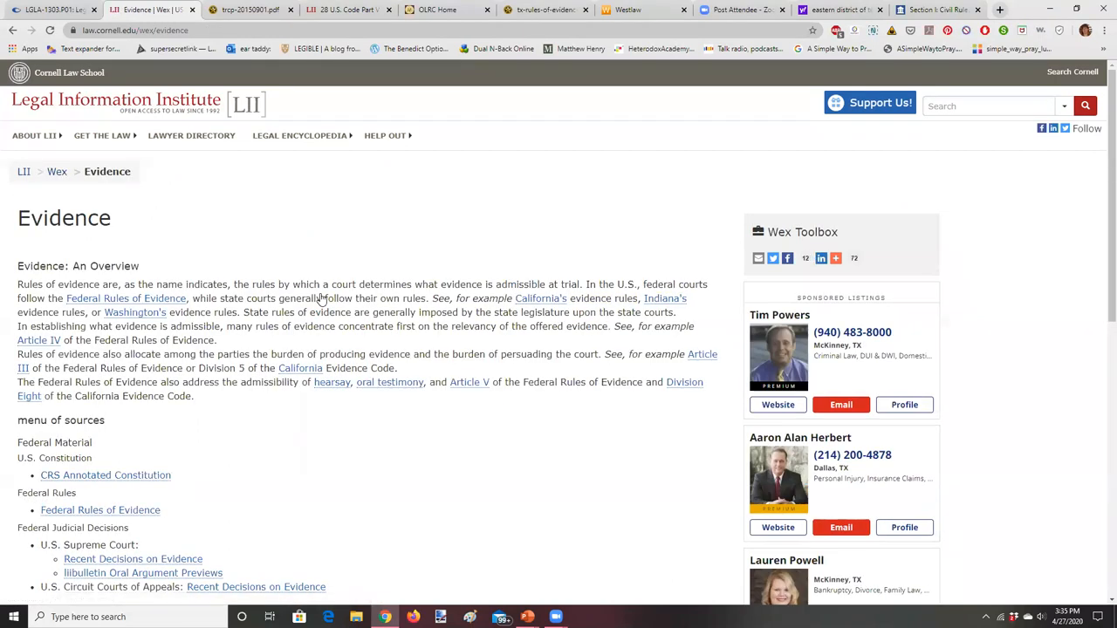
{"action": "scroll", "scroll_direction": "down", "scroll_amount": 3}
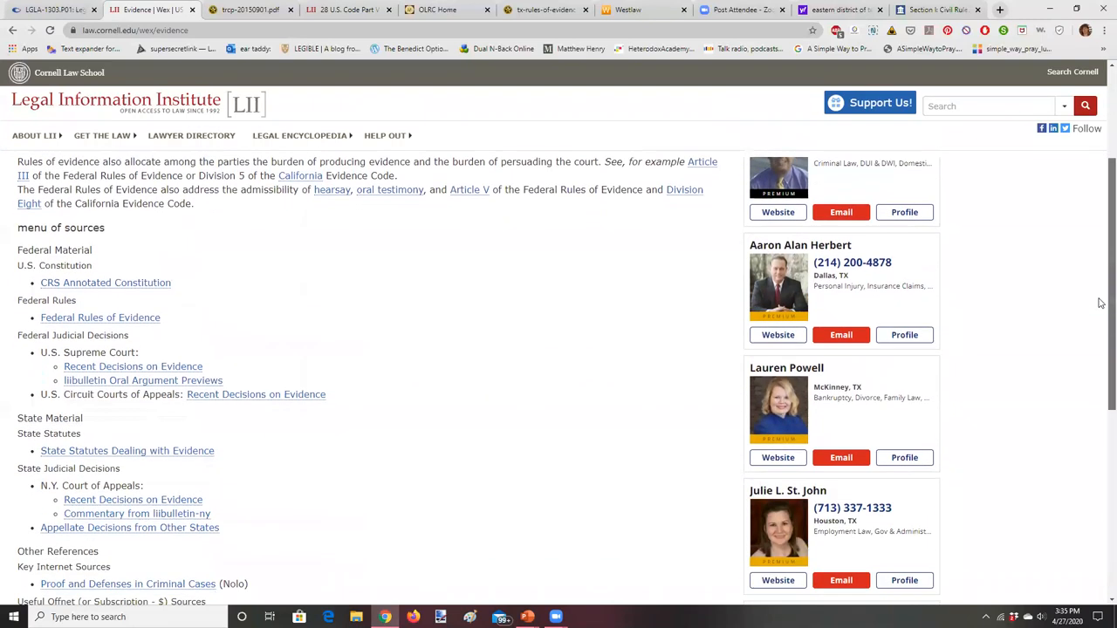
{"action": "scroll", "scroll_direction": "down", "scroll_amount": 3}
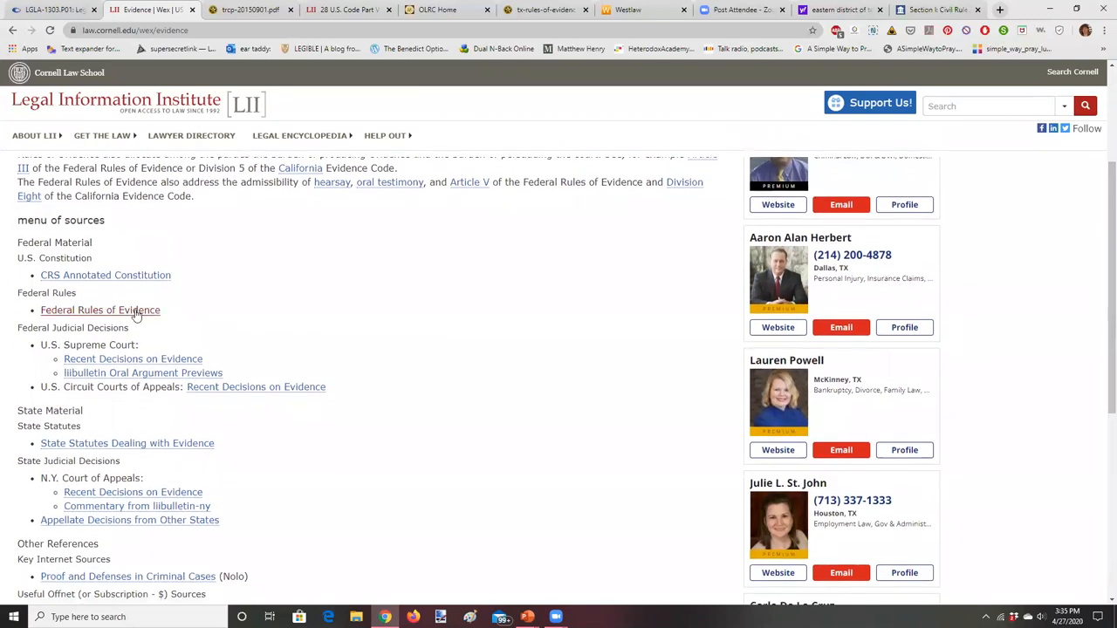
{"action": "left_click", "coordinate": [99, 310]}
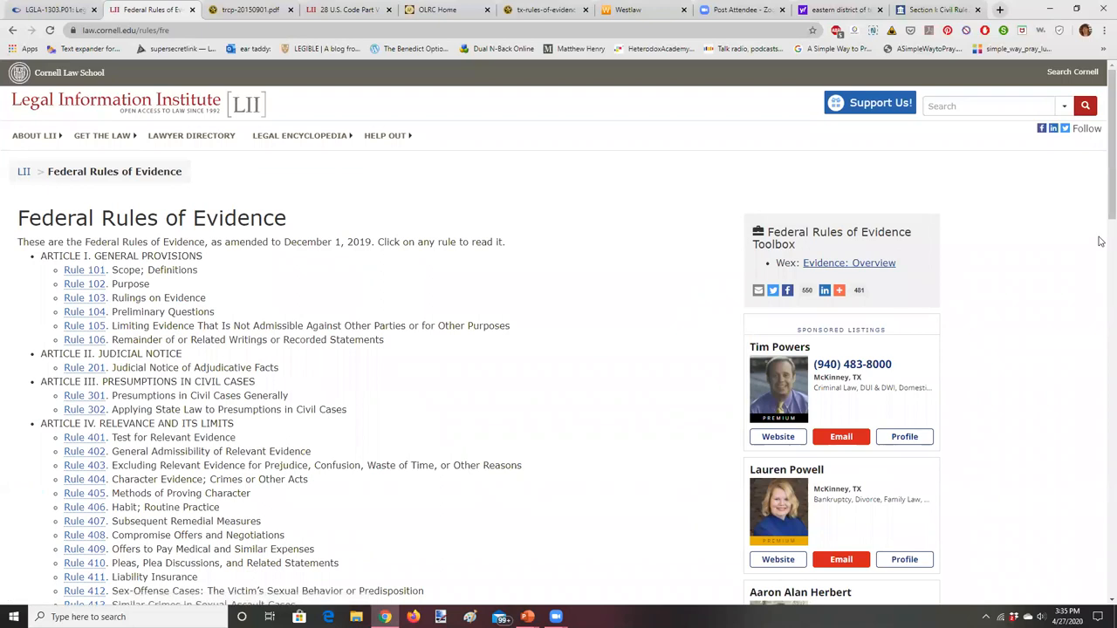
{"action": "scroll", "scroll_direction": "down", "scroll_amount": 3}
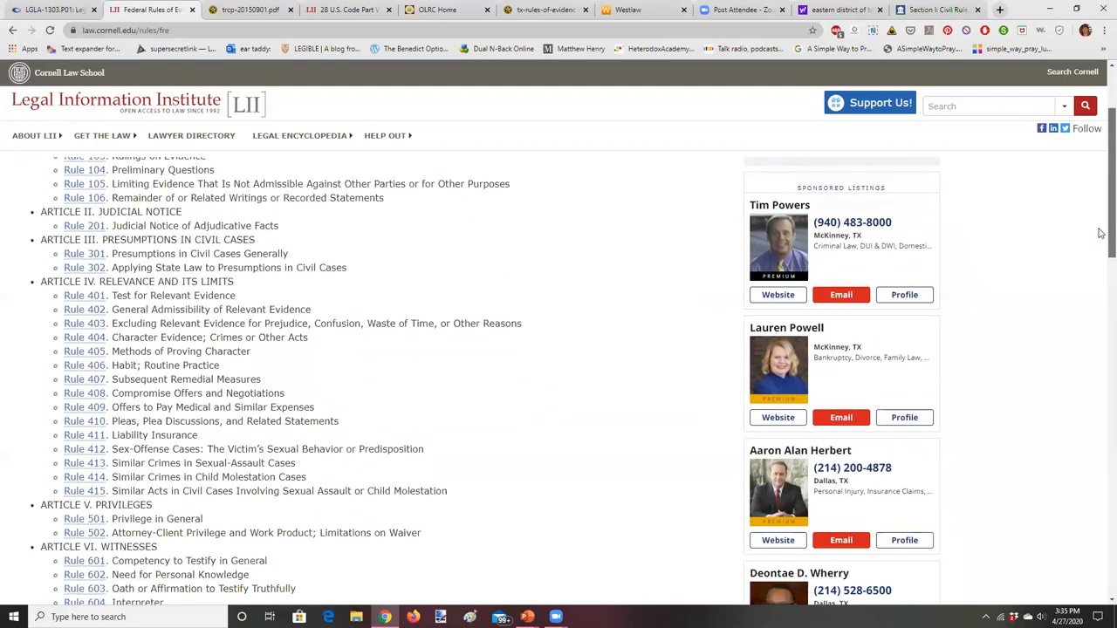
{"action": "scroll", "scroll_direction": "down", "scroll_amount": 3}
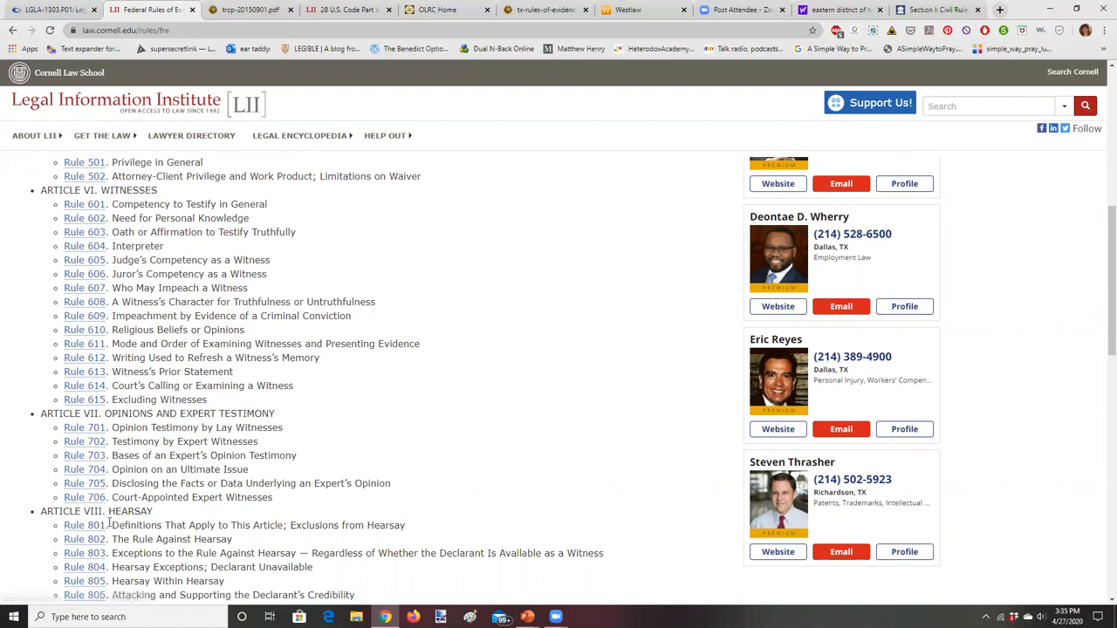
- Open Federal Rule of Evidence 801 and highlight 'matter asserted' in its hearsay definition
{"action": "left_click", "coordinate": [84, 525]}
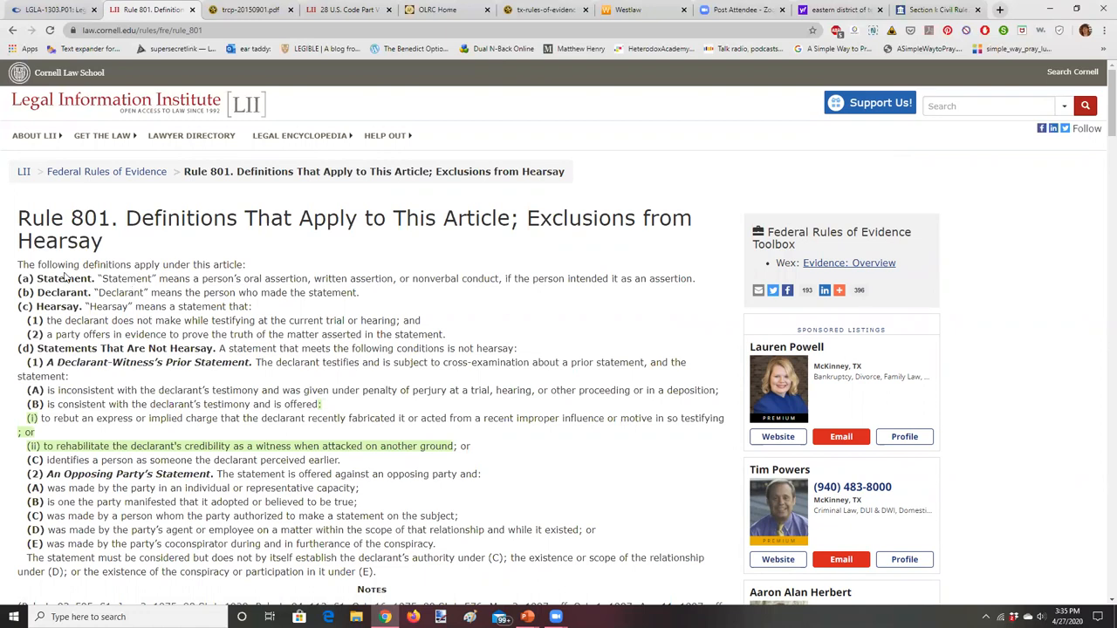
{"action": "left_click_drag", "start_coordinate": [17, 278], "coordinate": [148, 320]}
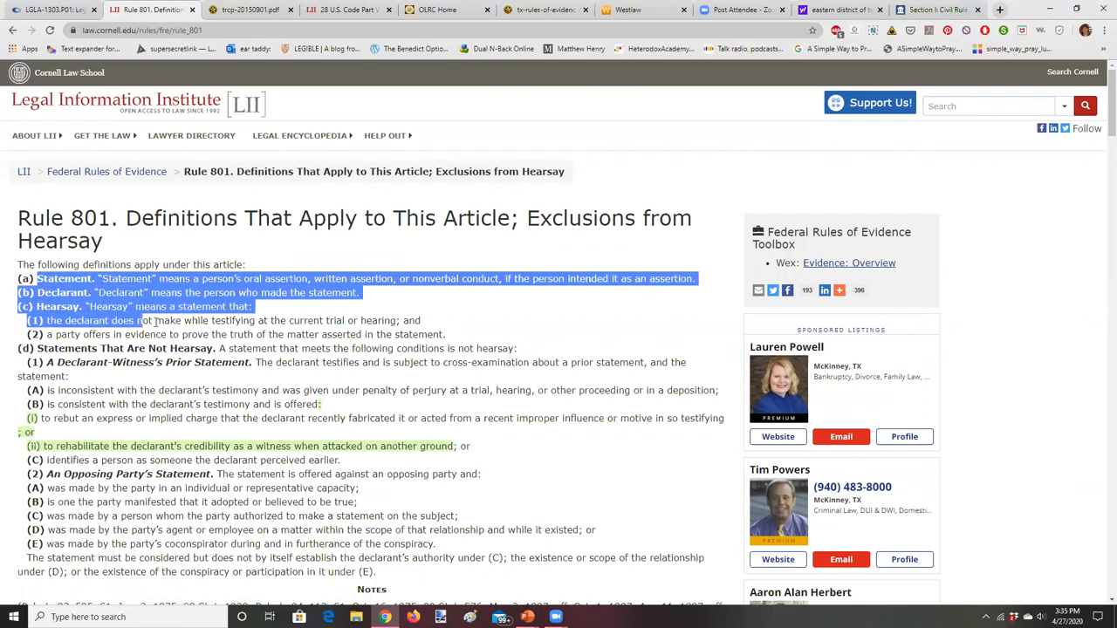
{"action": "left_click_drag", "start_coordinate": [131, 320], "coordinate": [445, 334]}
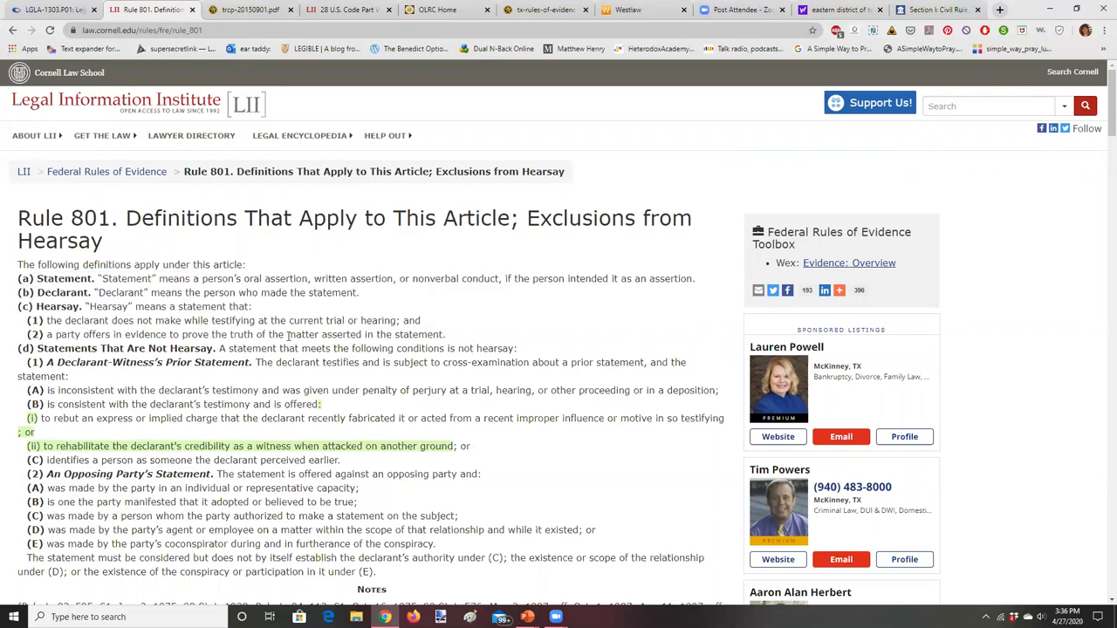
{"action": "double_click", "coordinate": [324, 334]}
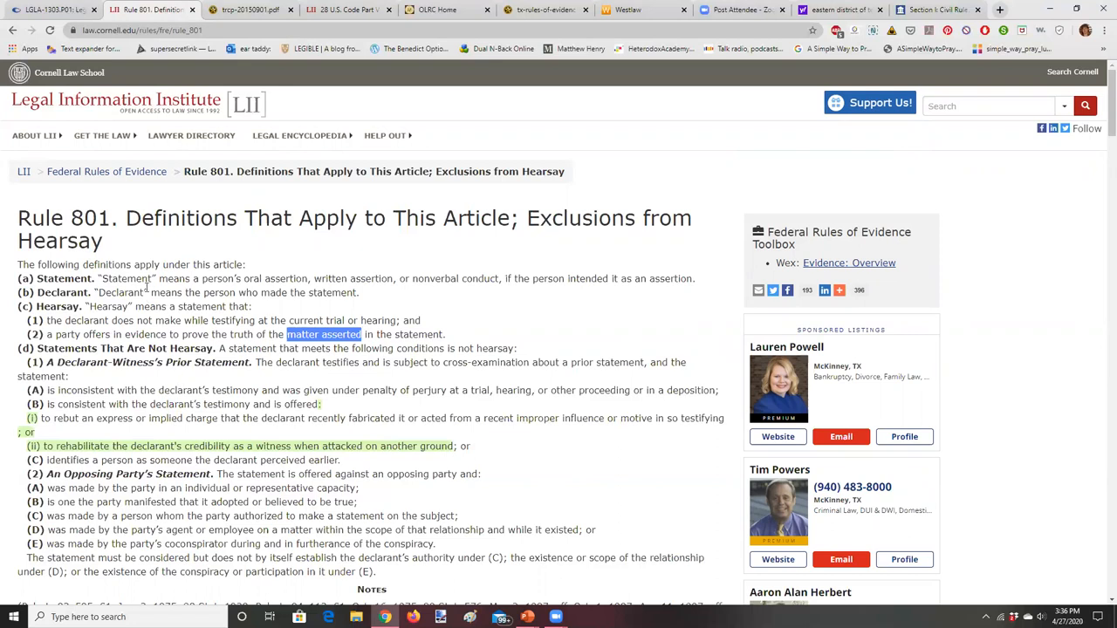
{"action": "mouse_move", "coordinate": [142, 317]}
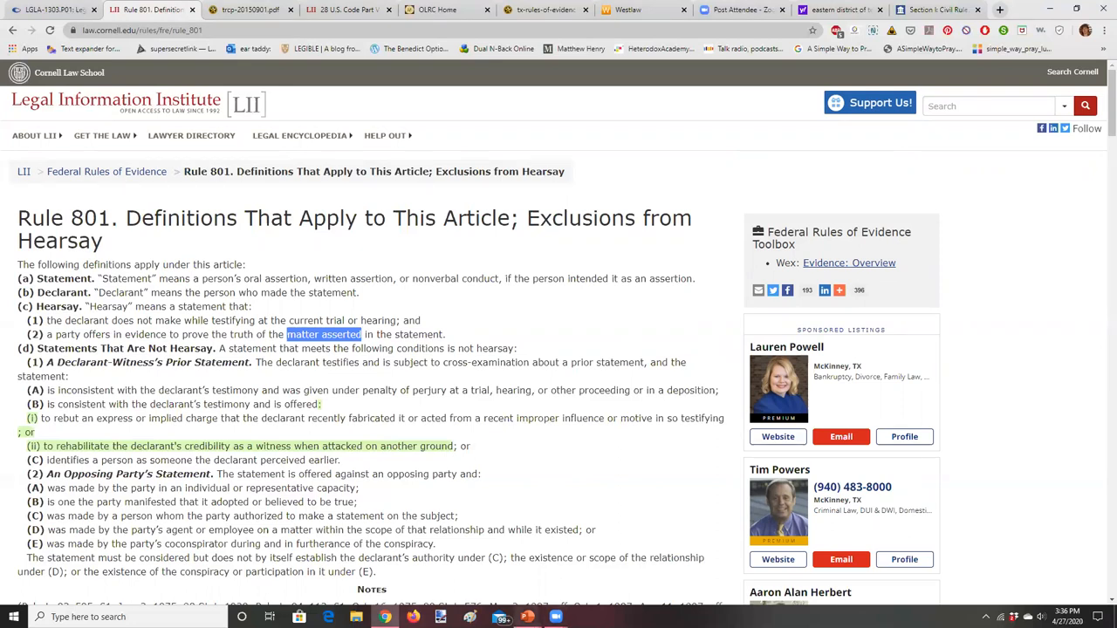
- Bring the CH11-1 PowerPoint deck forward and go to slide 8, Questions?
{"action": "left_click", "coordinate": [528, 617]}
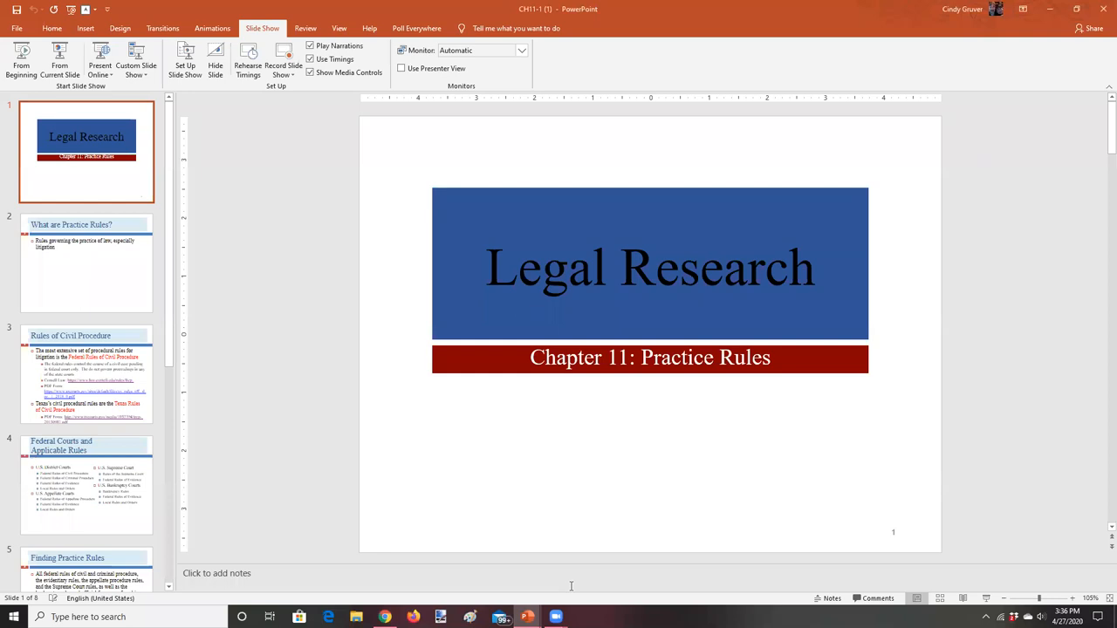
{"action": "mouse_move", "coordinate": [234, 435]}
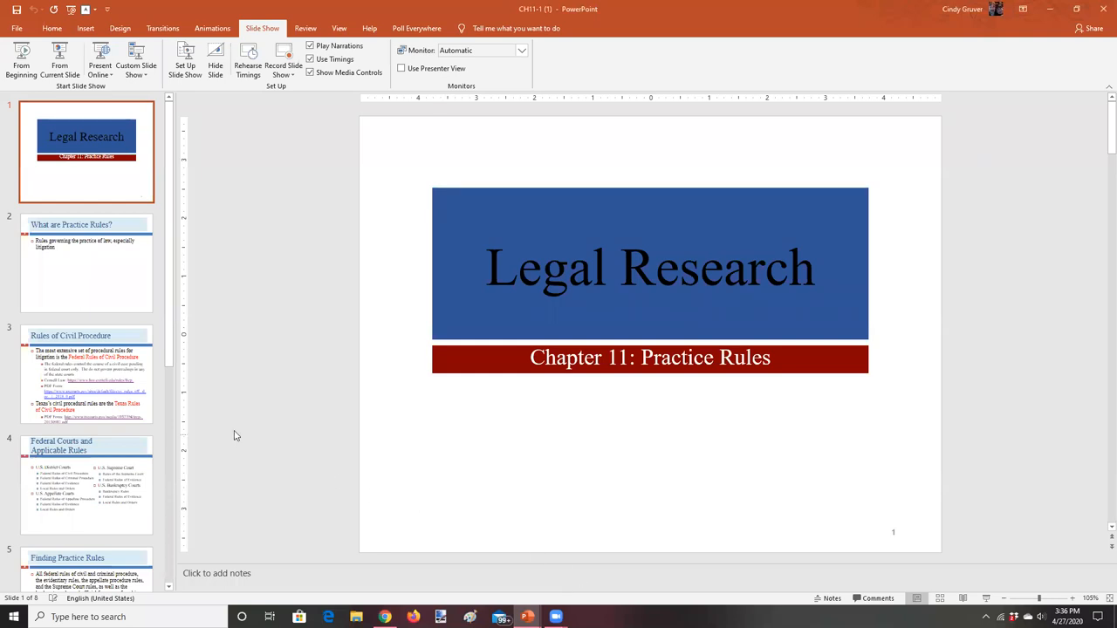
{"action": "scroll", "scroll_direction": "down", "scroll_amount": 3}
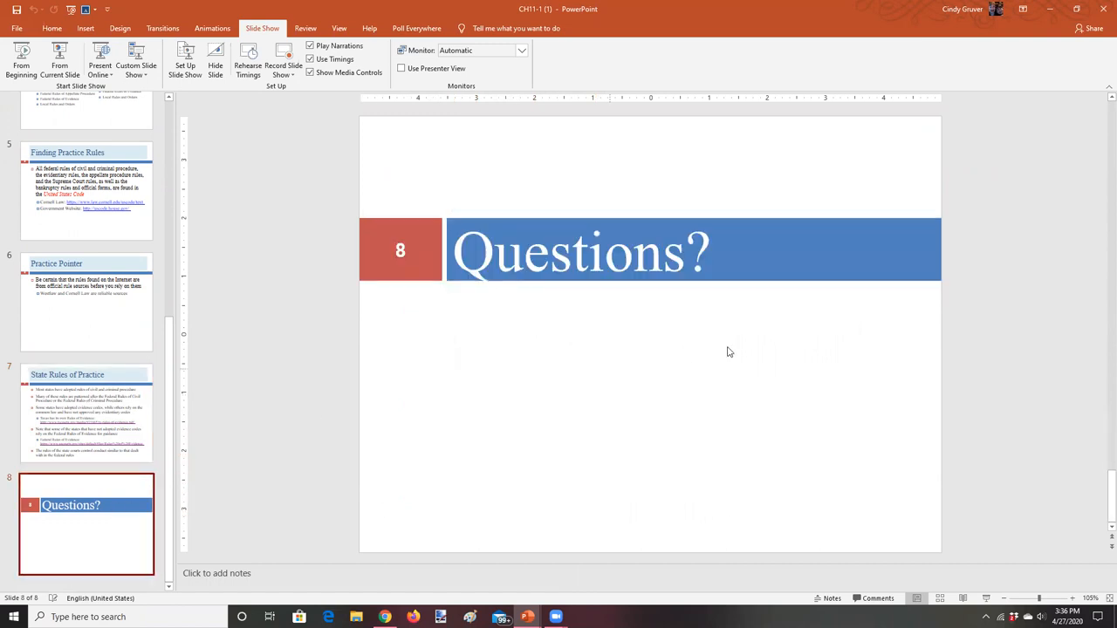
{"action": "mouse_move", "coordinate": [369, 364]}
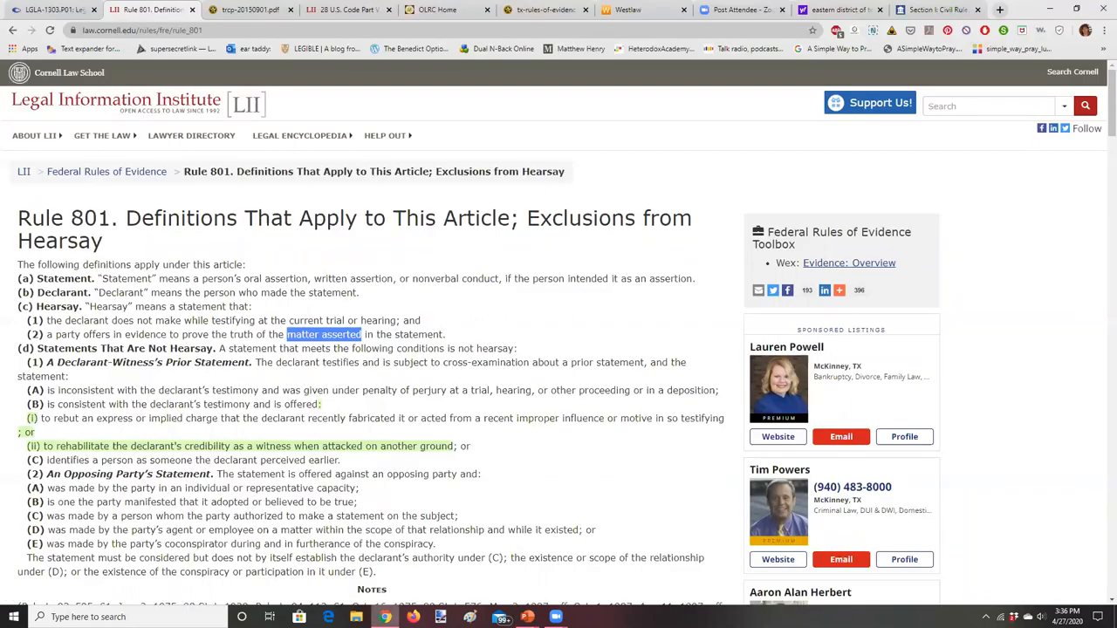
{"action": "mouse_move", "coordinate": [887, 42]}
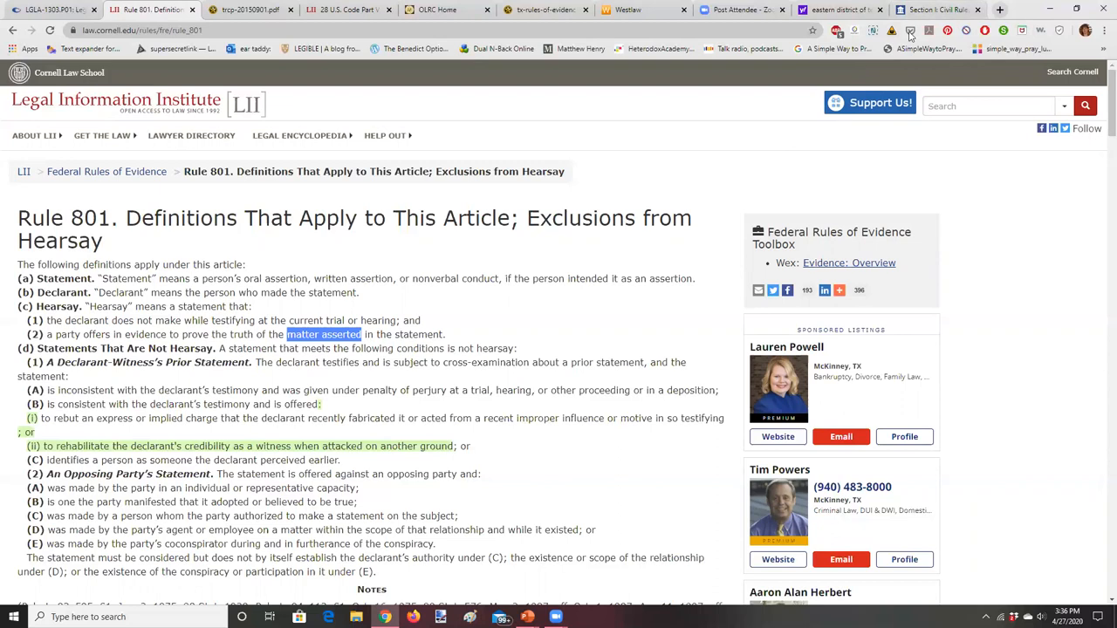
- Leave Cornell LII's Rule 801 page for the Westlaw browser tab
{"action": "left_click", "coordinate": [627, 9]}
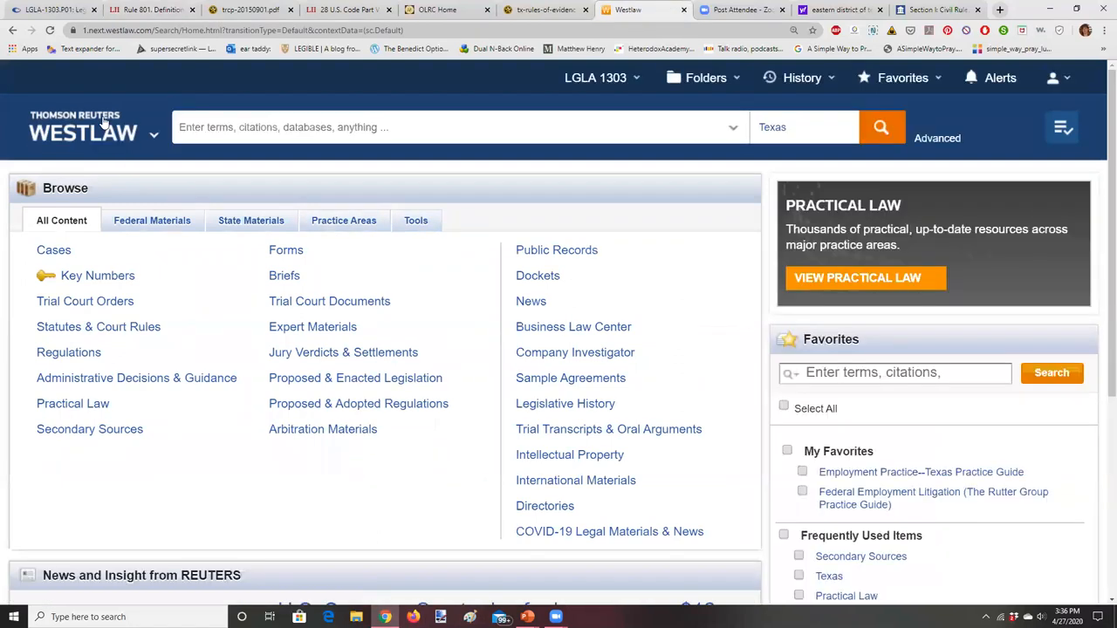
{"action": "mouse_move", "coordinate": [251, 220]}
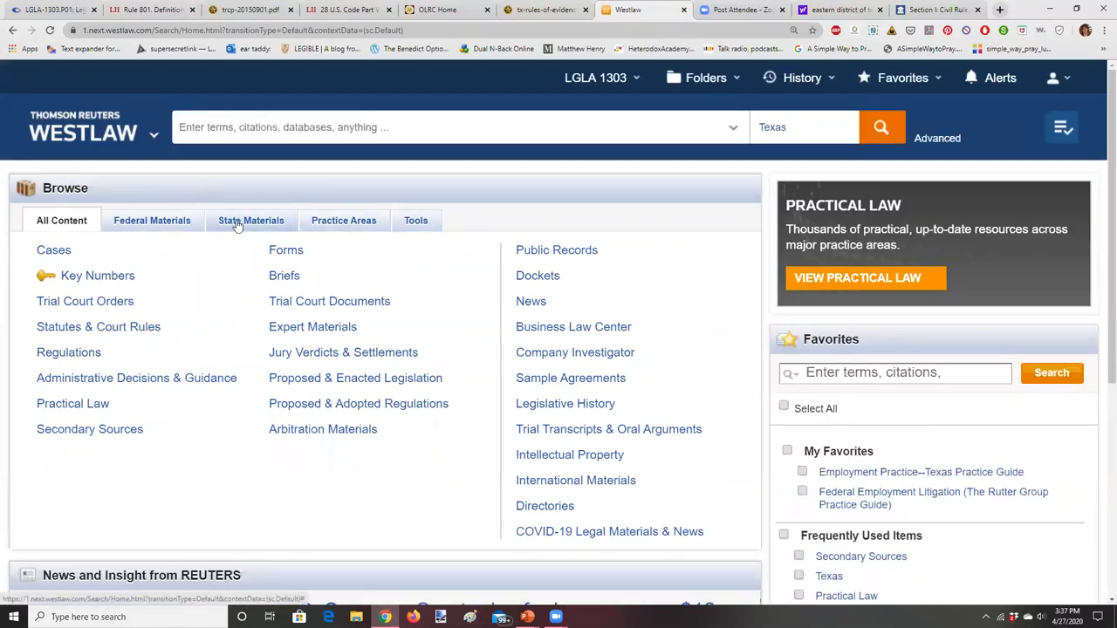
- Browse Westlaw's state materials to Texas and preview Texas Statutes & Court Rules
{"action": "left_click", "coordinate": [251, 219]}
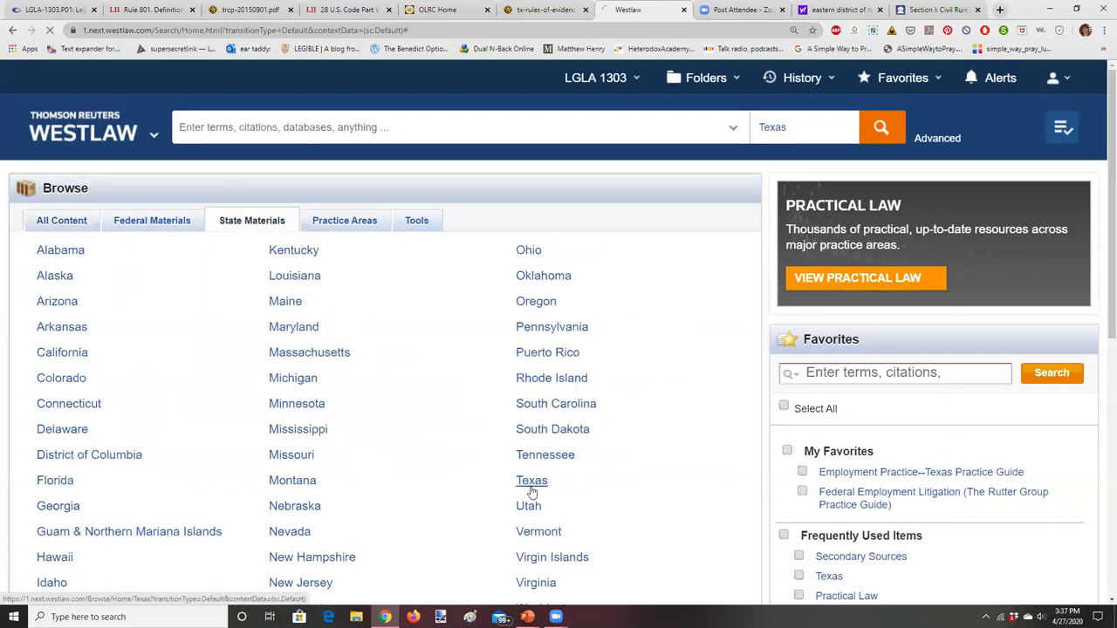
{"action": "left_click", "coordinate": [532, 480]}
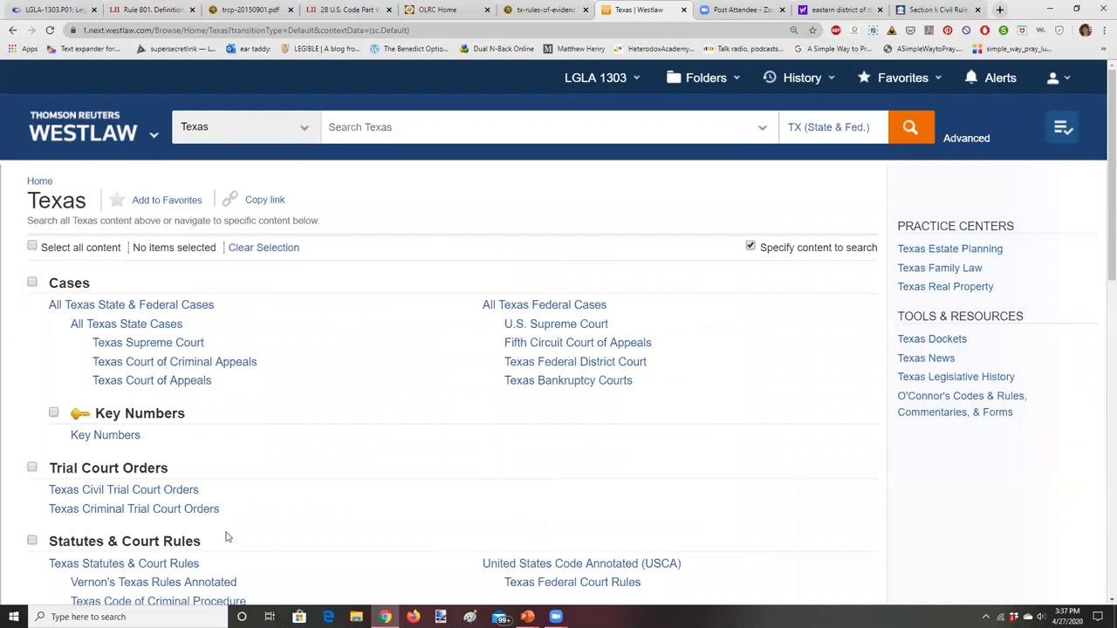
{"action": "mouse_move", "coordinate": [179, 554]}
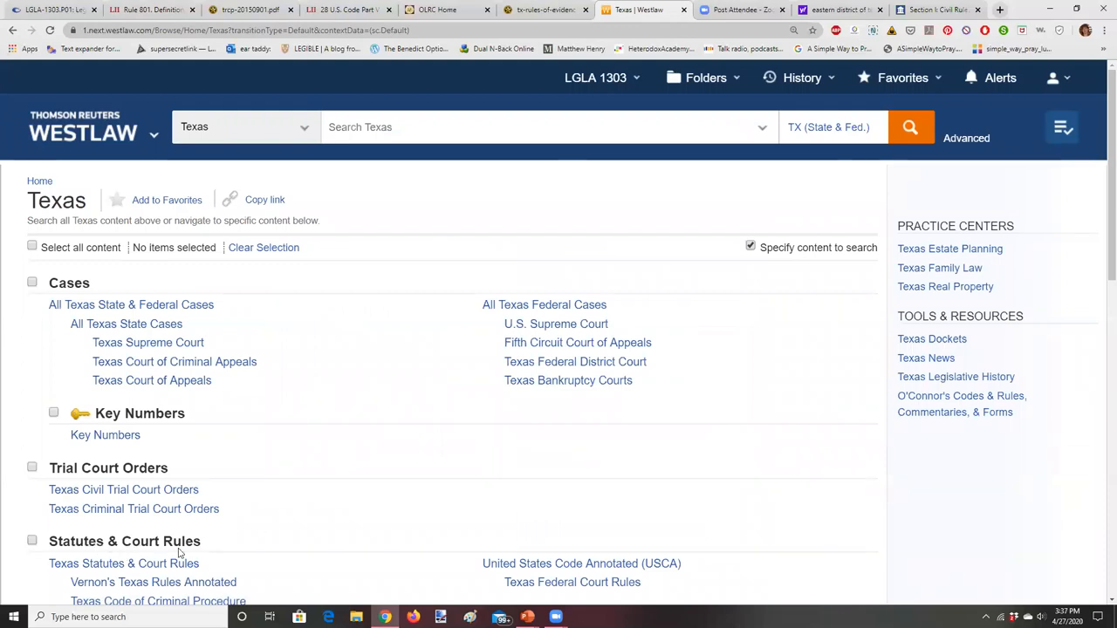
{"action": "scroll", "scroll_direction": "down", "scroll_amount": 3}
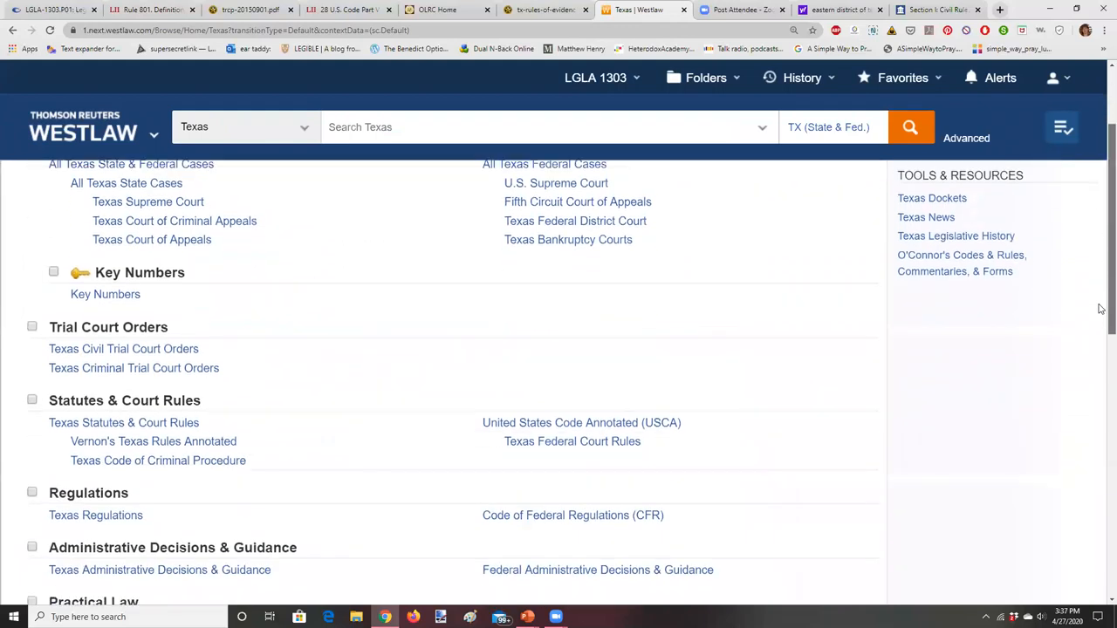
{"action": "scroll", "scroll_direction": "down", "scroll_amount": 3}
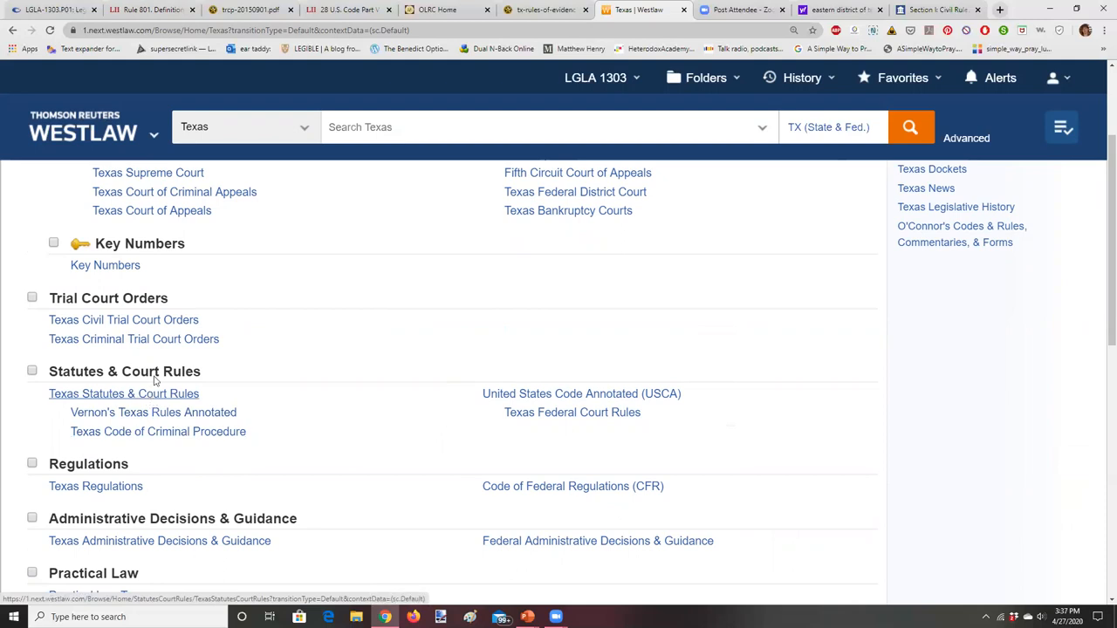
{"action": "mouse_move", "coordinate": [129, 301]}
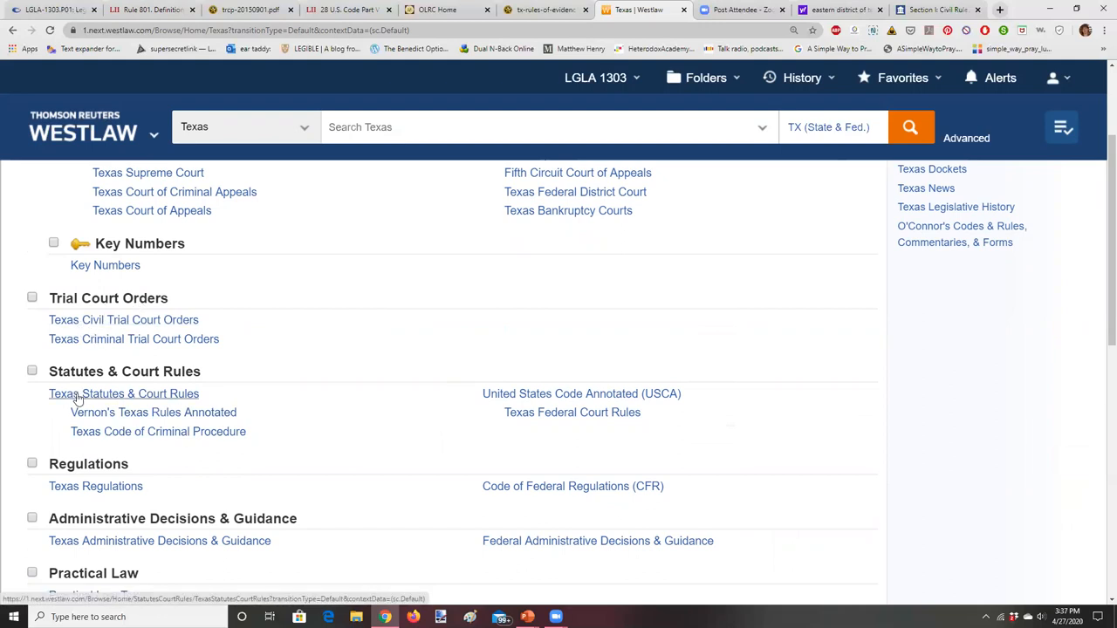
{"action": "left_click", "coordinate": [123, 394]}
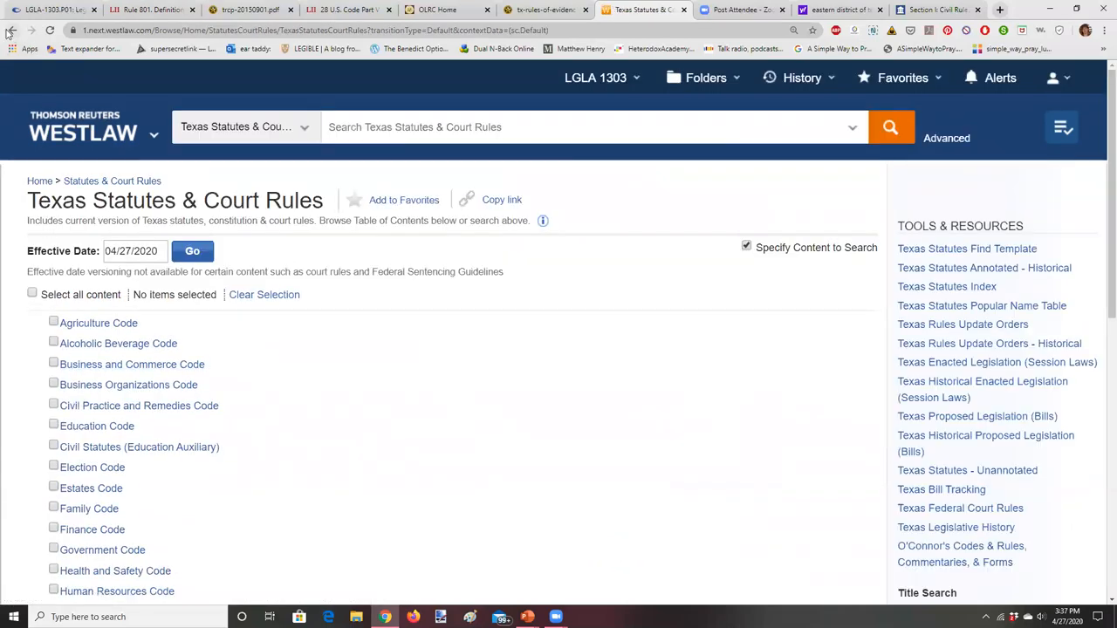
{"action": "left_click", "coordinate": [12, 30]}
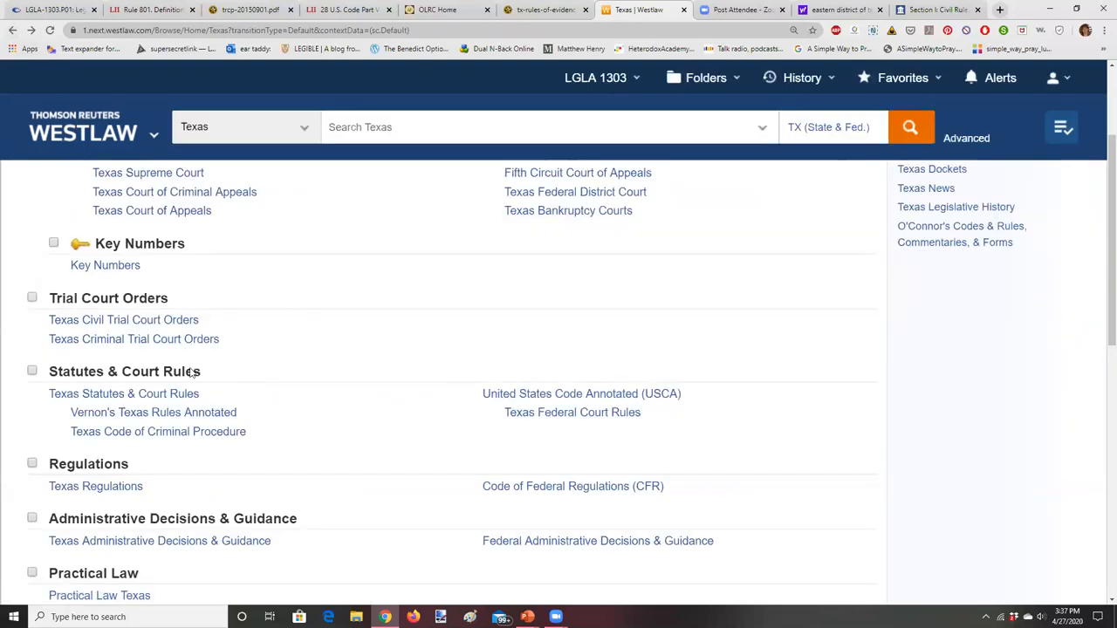
{"action": "mouse_move", "coordinate": [955, 288]}
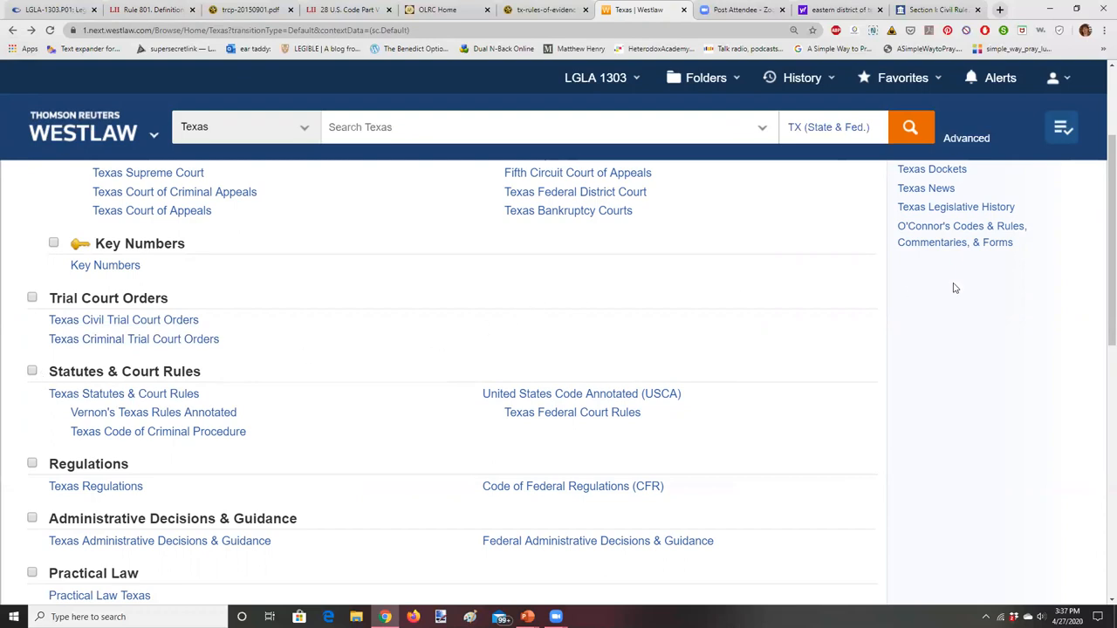
- Reopen Texas Statutes & Court Rules, look through it, and return to the Texas page
{"action": "scroll", "scroll_direction": "down", "scroll_amount": 3}
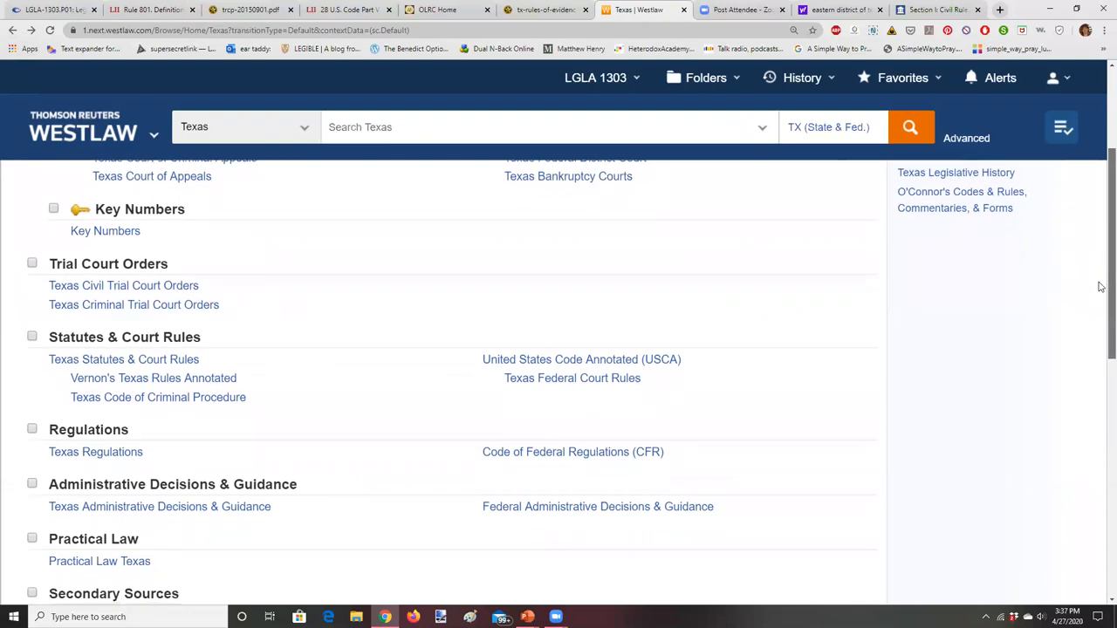
{"action": "scroll", "scroll_direction": "down", "scroll_amount": 3}
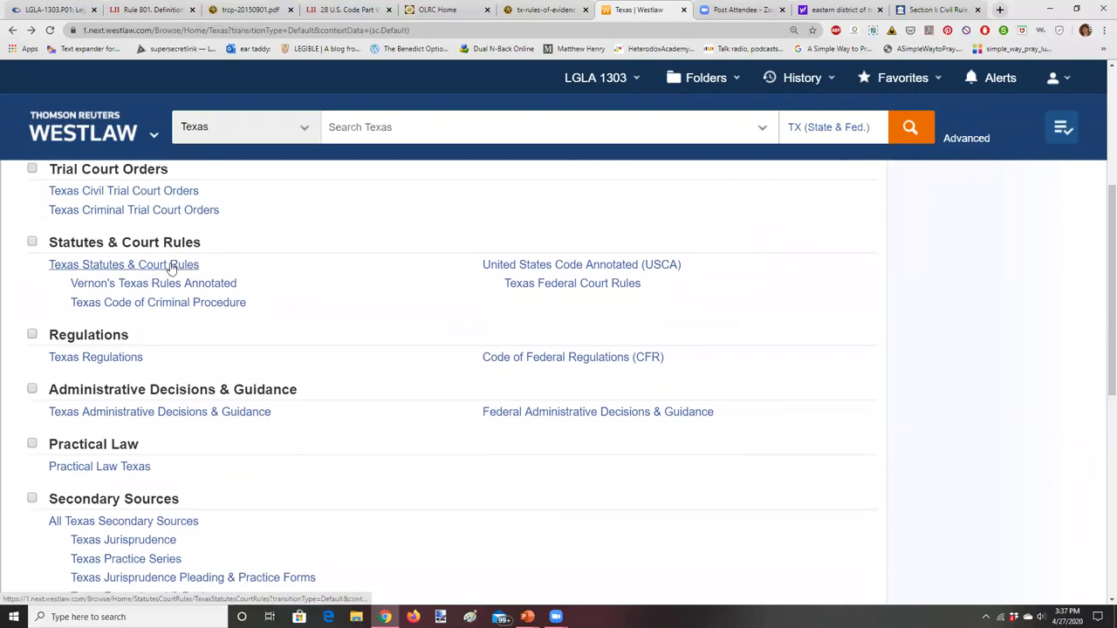
{"action": "left_click", "coordinate": [124, 264]}
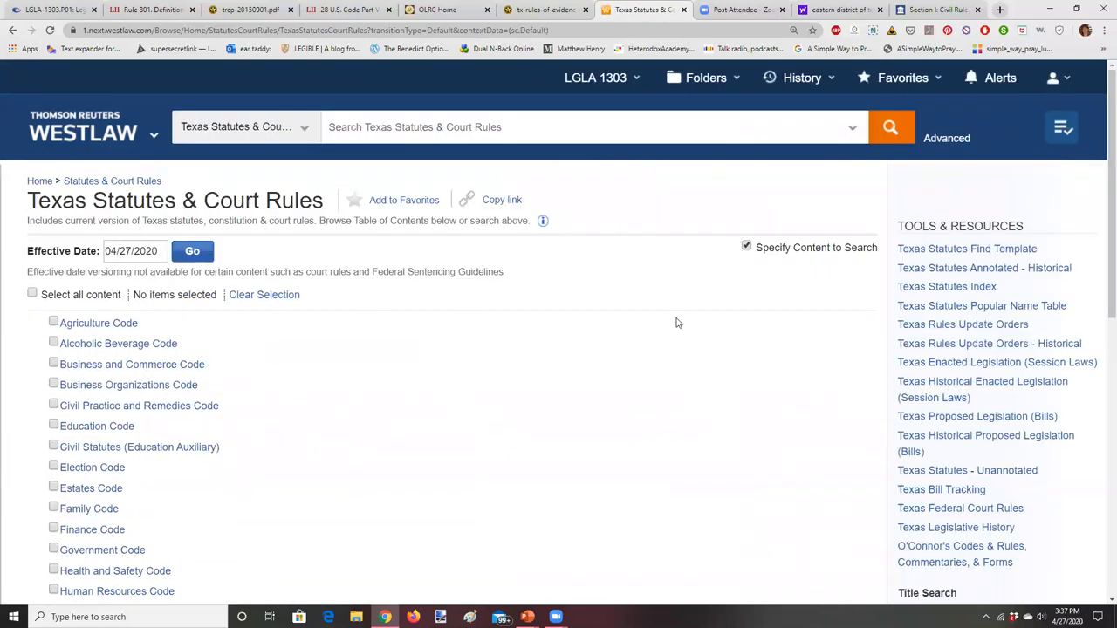
{"action": "scroll", "scroll_direction": "down", "scroll_amount": 3}
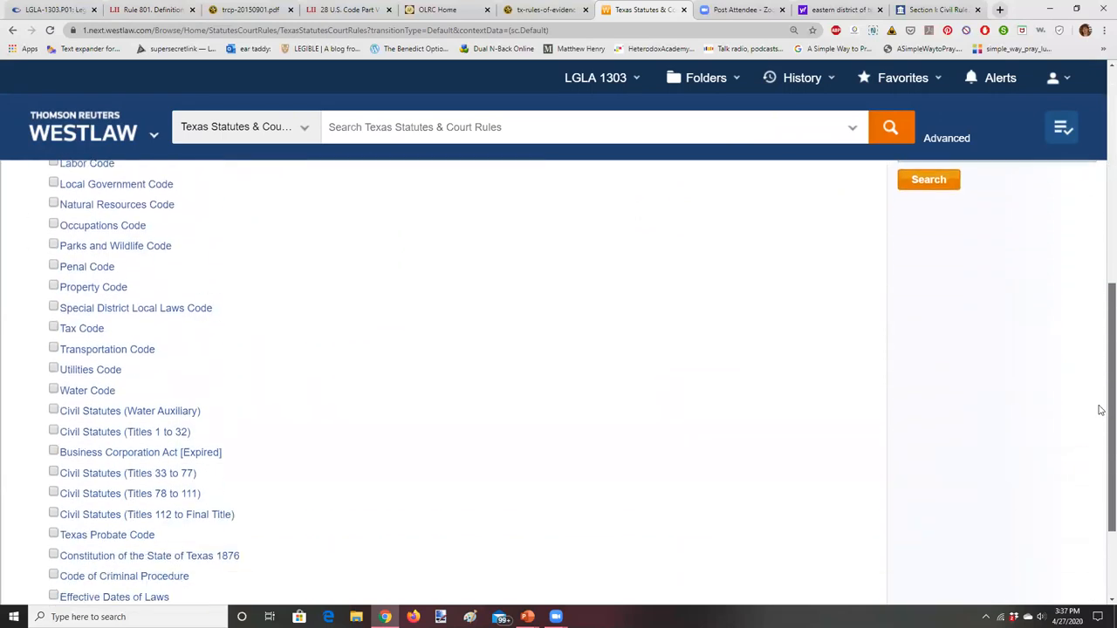
{"action": "scroll", "scroll_direction": "up", "scroll_amount": 3}
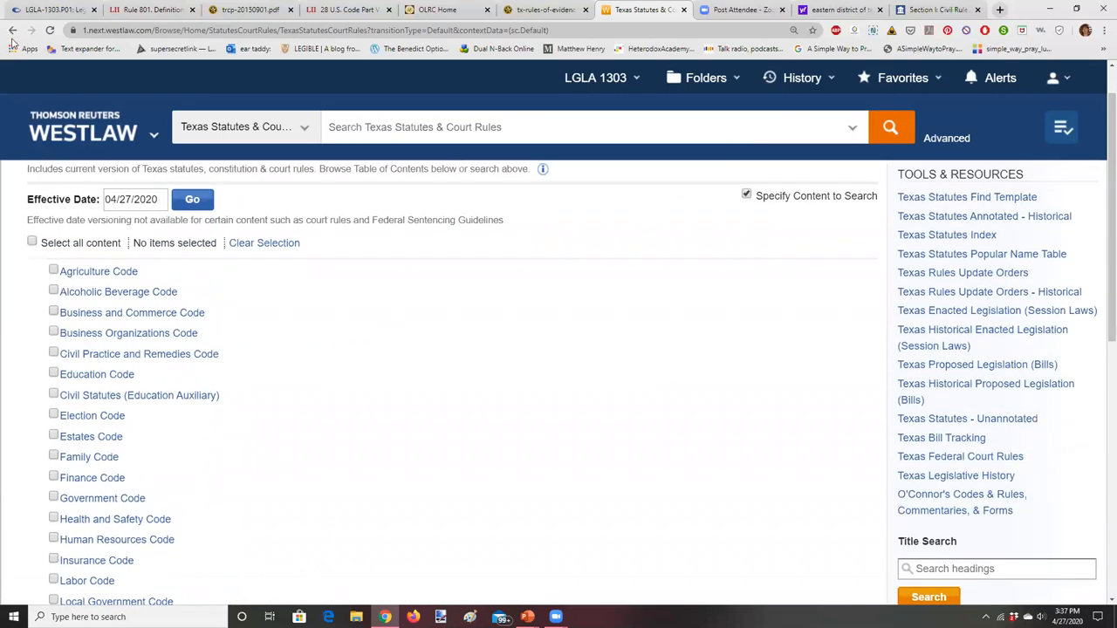
{"action": "left_click", "coordinate": [12, 30]}
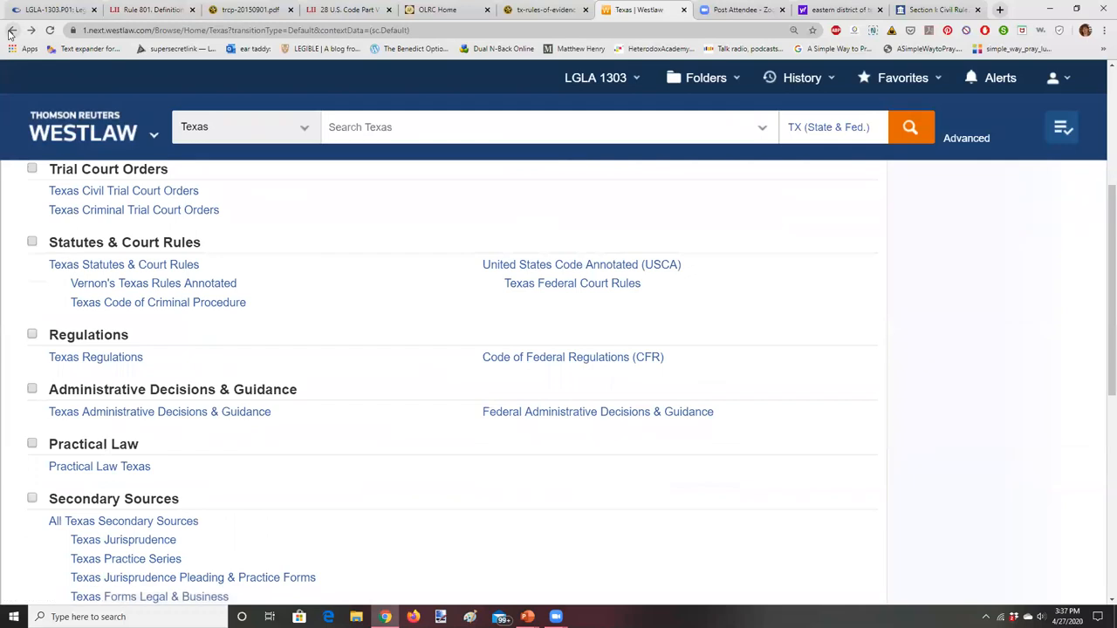
{"action": "mouse_move", "coordinate": [306, 128]}
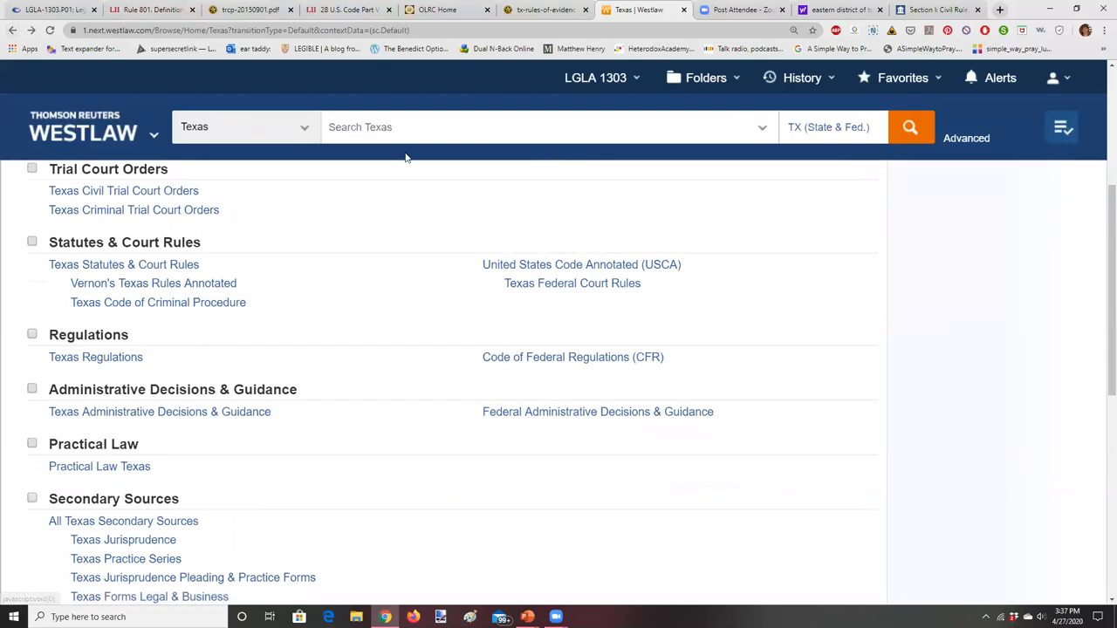
{"action": "mouse_move", "coordinate": [434, 179]}
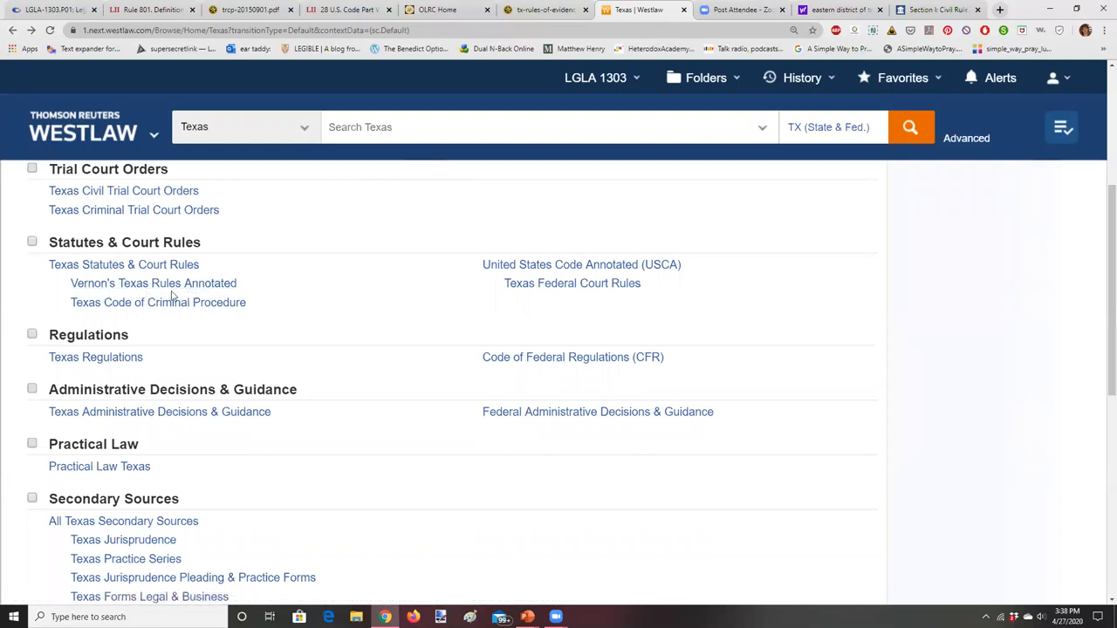
- In Vernon's Texas Rules Annotated, expand Part II, Section 4 Pleading, General and Pleadings of Defendant
{"action": "left_click", "coordinate": [154, 283]}
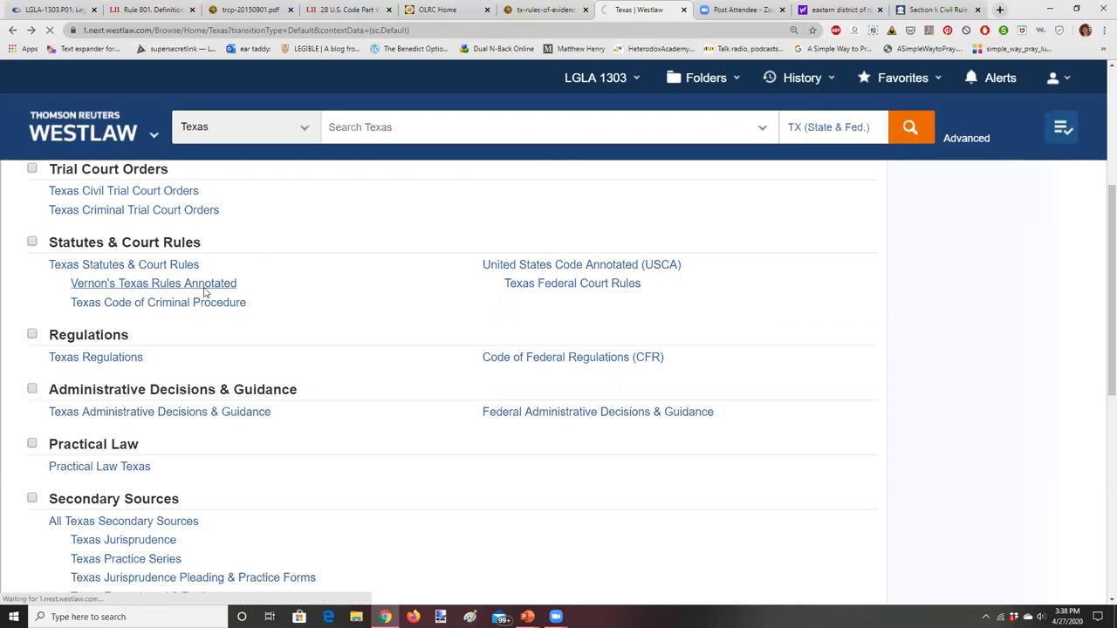
{"action": "left_click", "coordinate": [152, 283]}
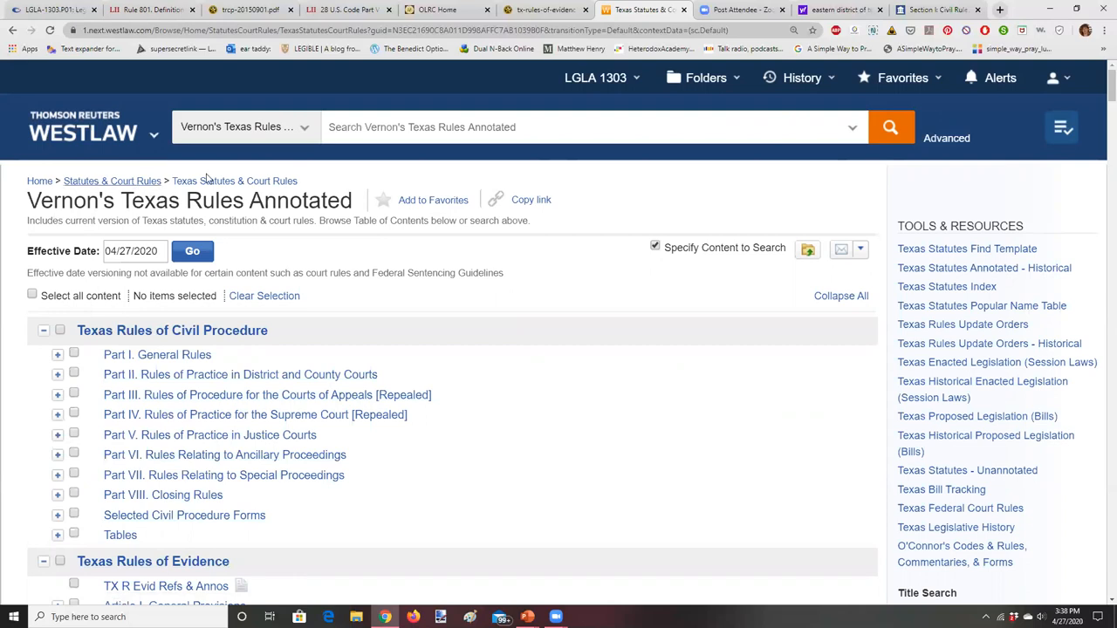
{"action": "mouse_move", "coordinate": [81, 445]}
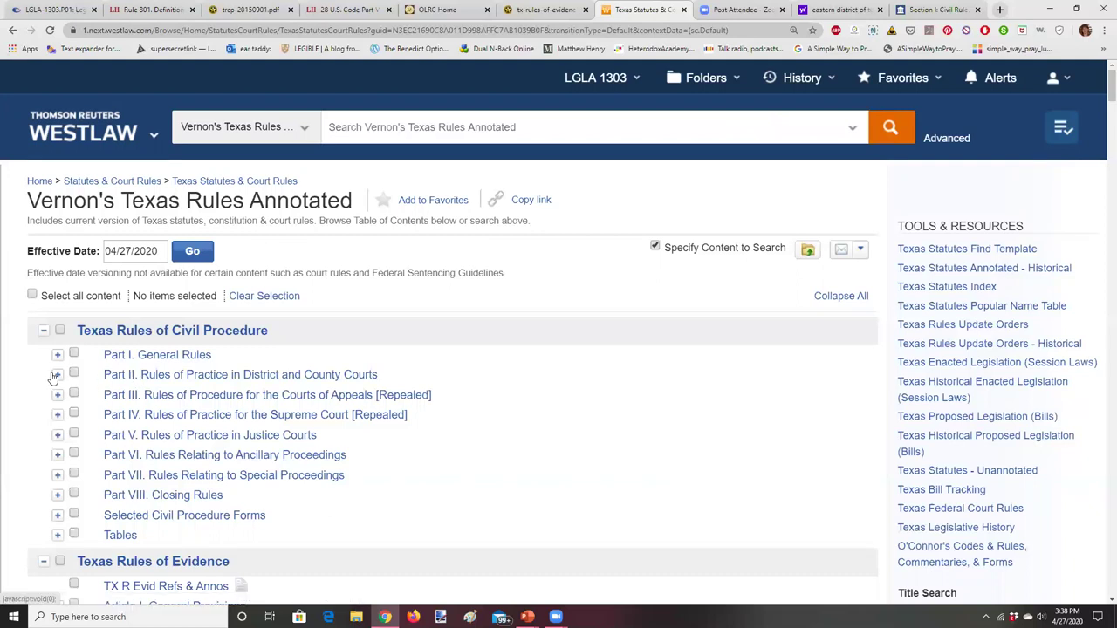
{"action": "left_click", "coordinate": [58, 374]}
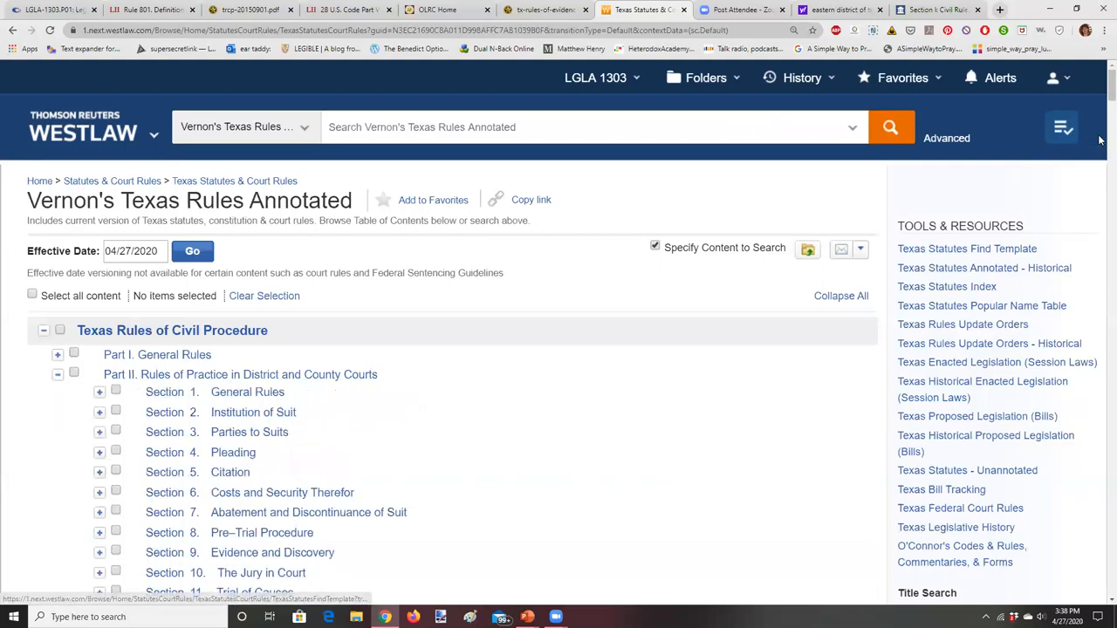
{"action": "scroll", "scroll_direction": "down", "scroll_amount": 3}
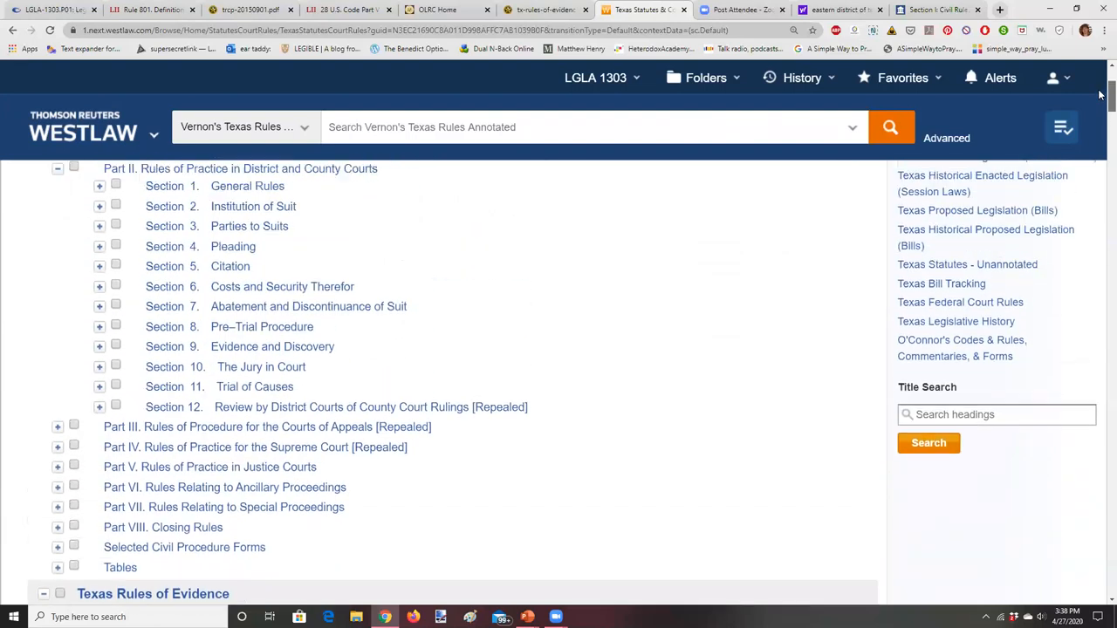
{"action": "scroll", "scroll_direction": "up", "scroll_amount": 3}
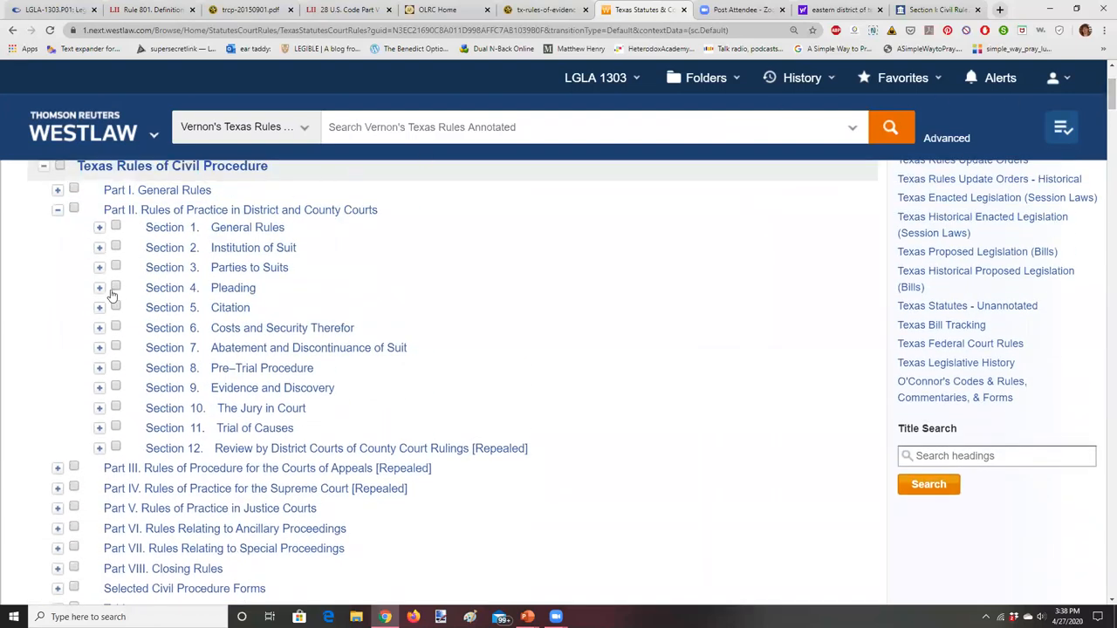
{"action": "left_click", "coordinate": [99, 288]}
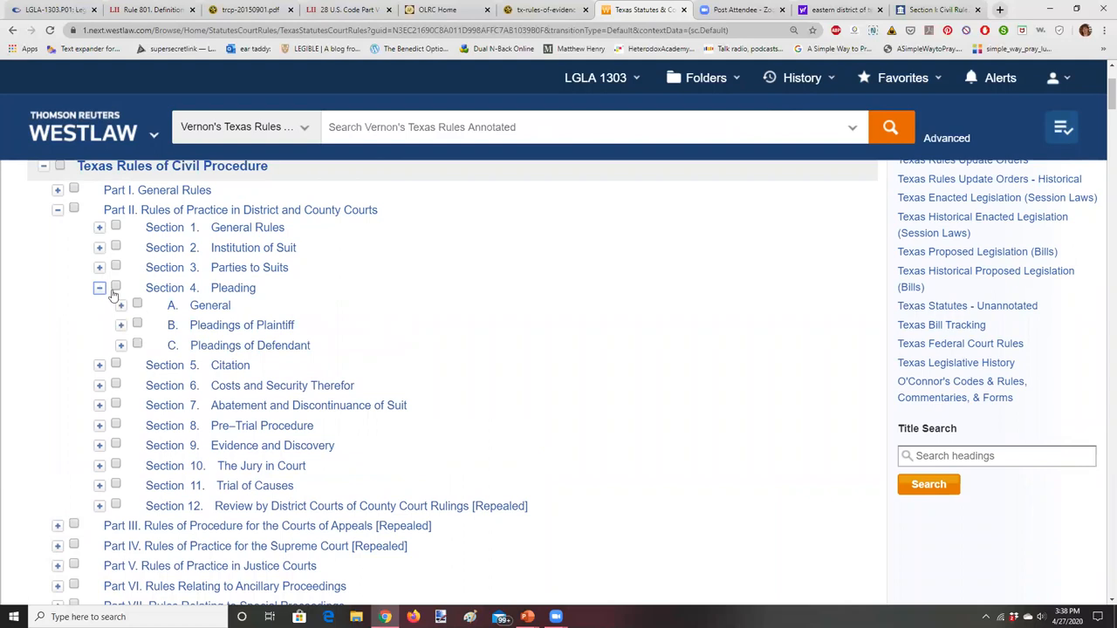
{"action": "left_click", "coordinate": [120, 306]}
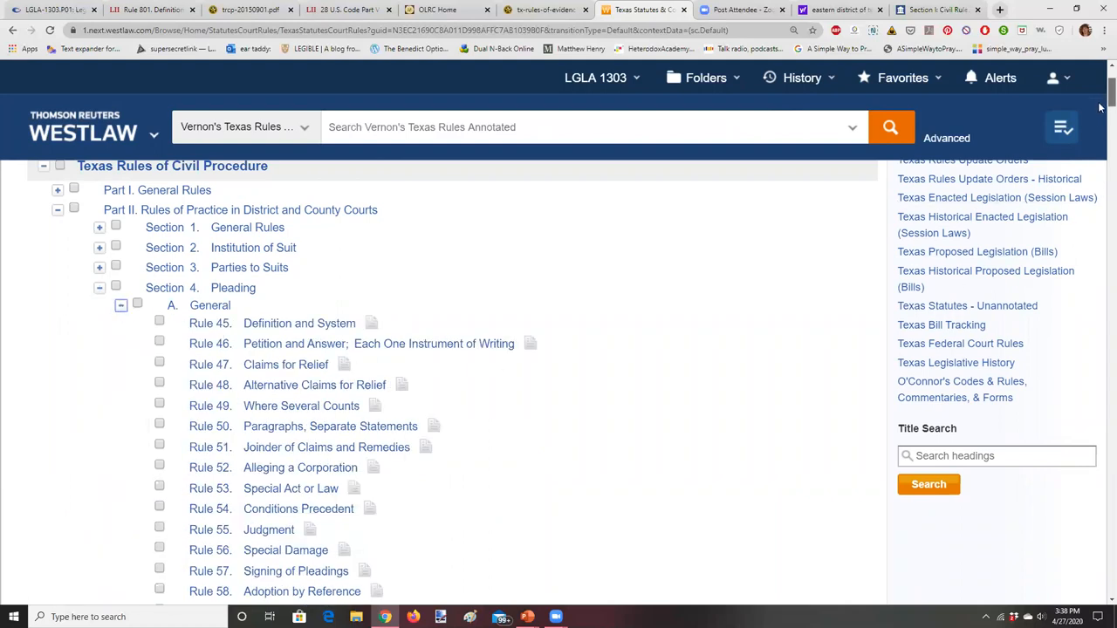
{"action": "scroll", "scroll_direction": "down", "scroll_amount": 3}
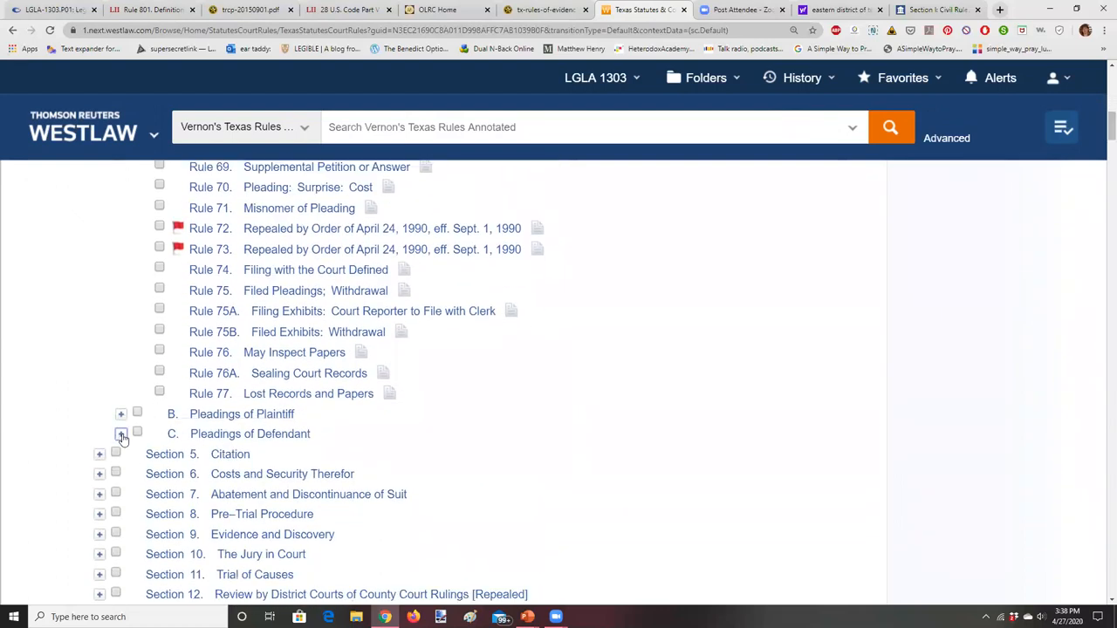
{"action": "left_click", "coordinate": [121, 434]}
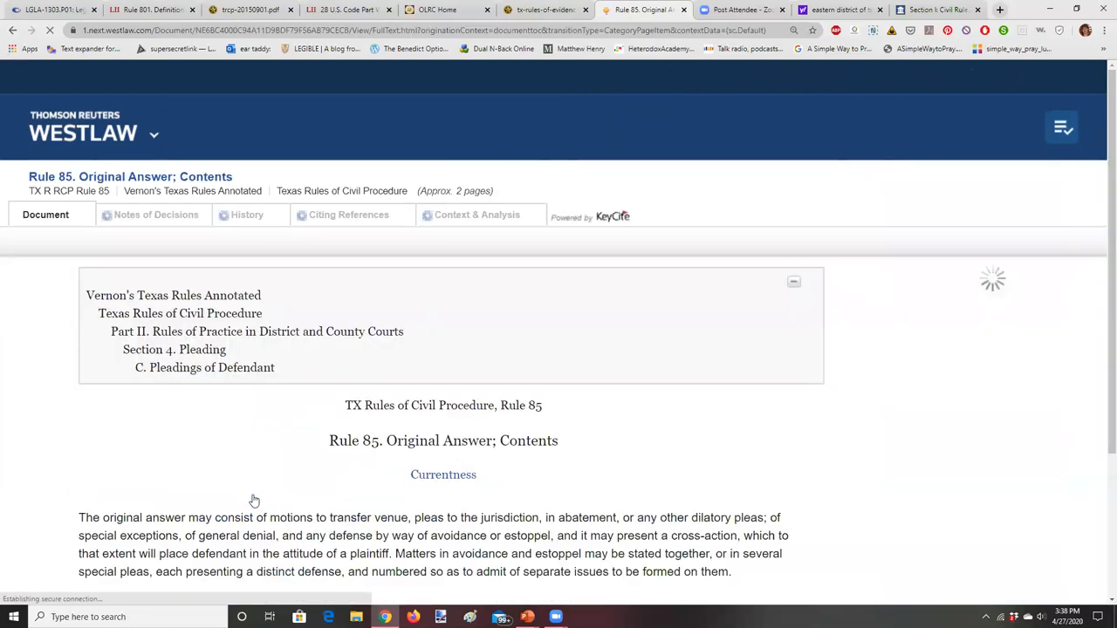
- Select Rule 85's full text in the trcp PDF, then show Eastern District Local Rule CV-12
{"action": "left_click", "coordinate": [152, 10]}
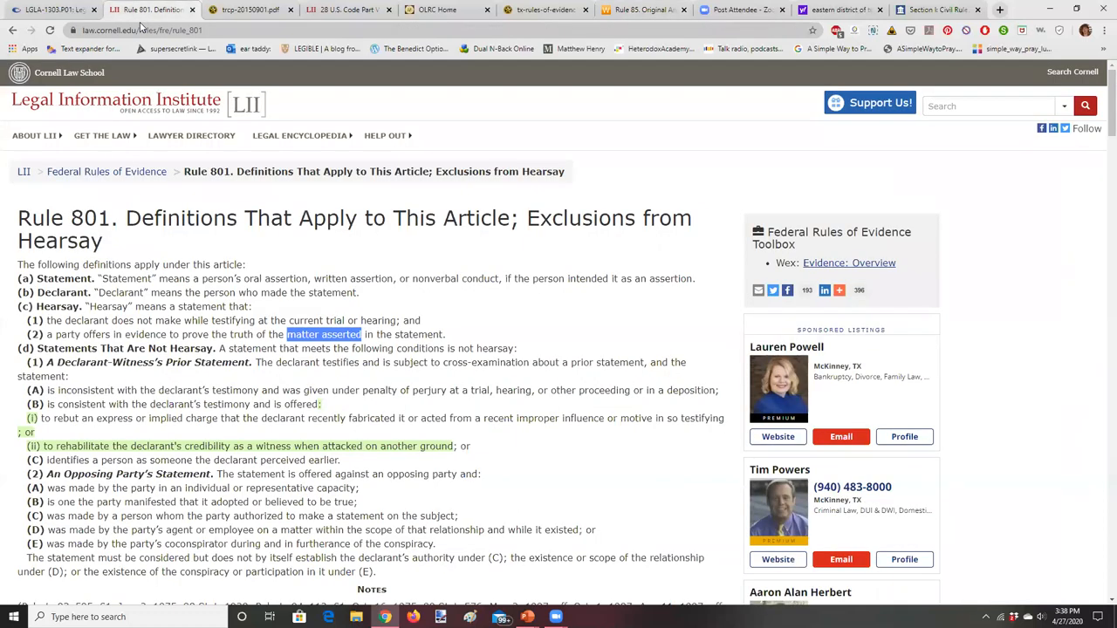
{"action": "left_click", "coordinate": [250, 10]}
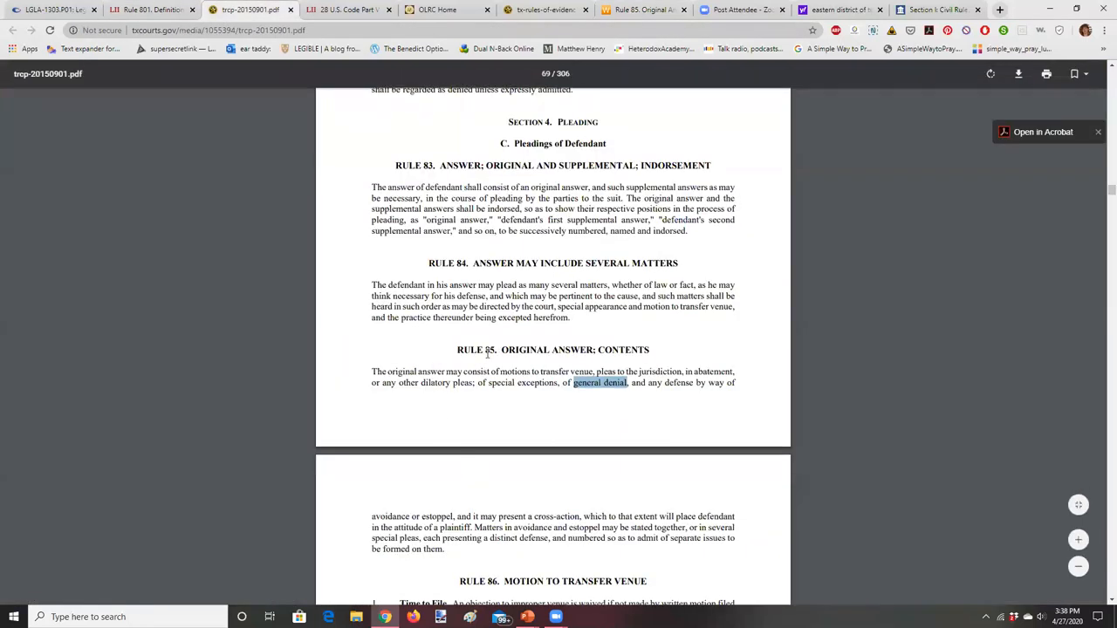
{"action": "left_click_drag", "start_coordinate": [370, 371], "coordinate": [736, 376]}
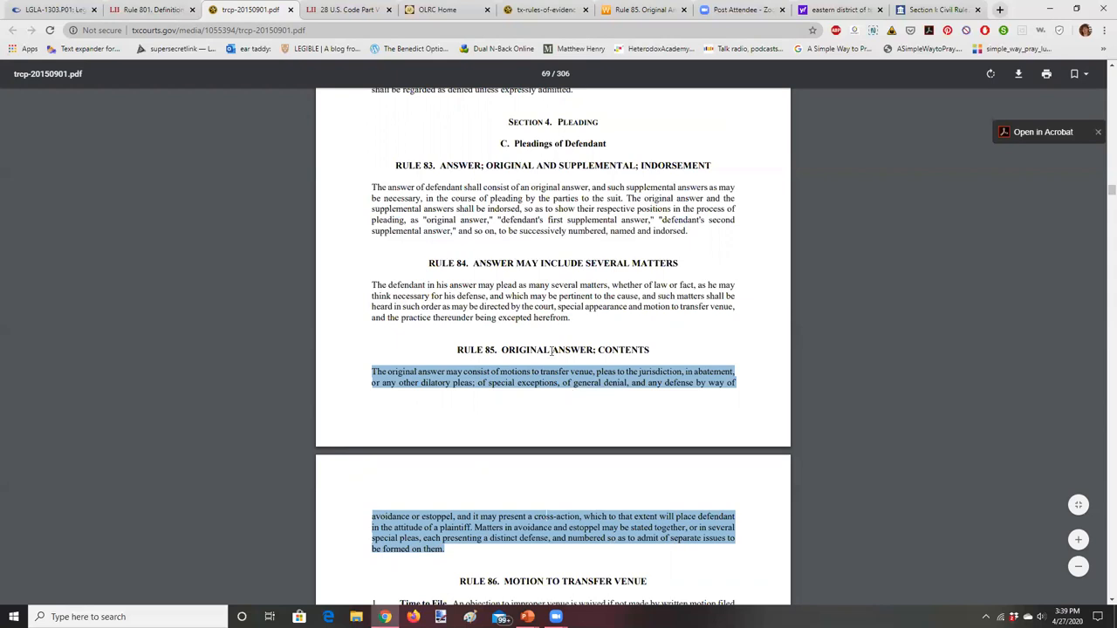
{"action": "left_click", "coordinate": [934, 9]}
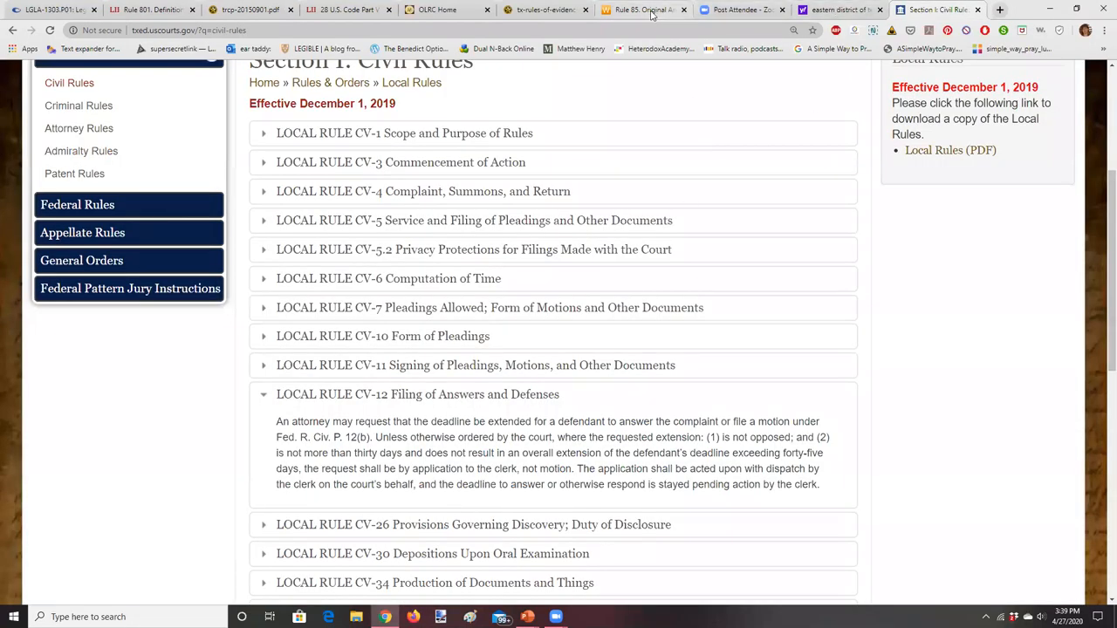
- Return to Westlaw's Rule 85 and scroll down to its Credits and Notes of Decisions
{"action": "left_click", "coordinate": [643, 9]}
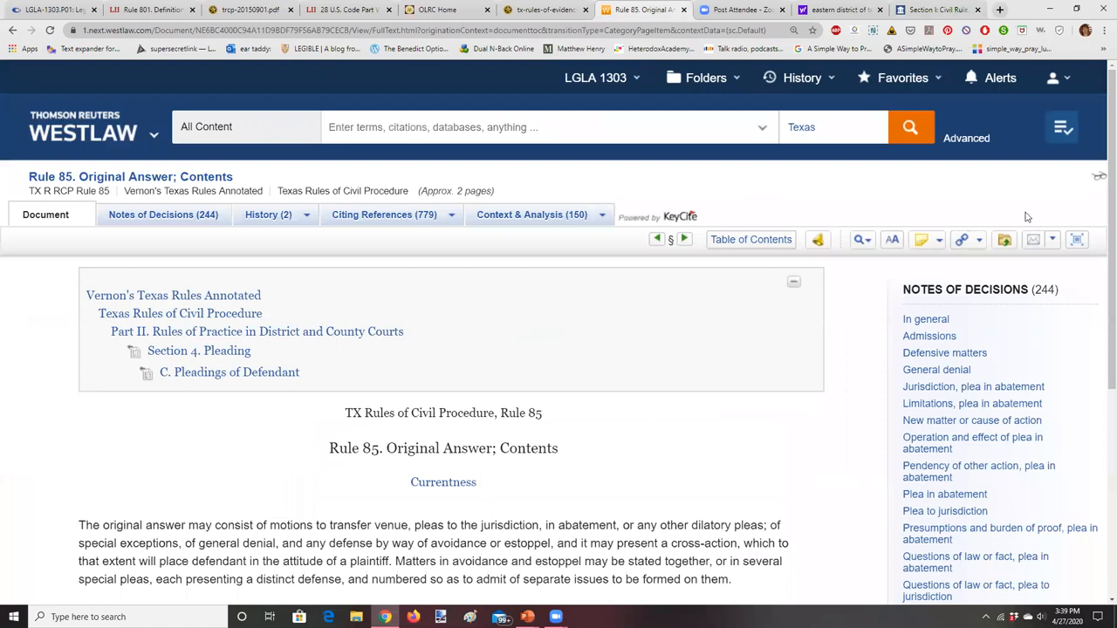
{"action": "scroll", "scroll_direction": "down", "scroll_amount": 3}
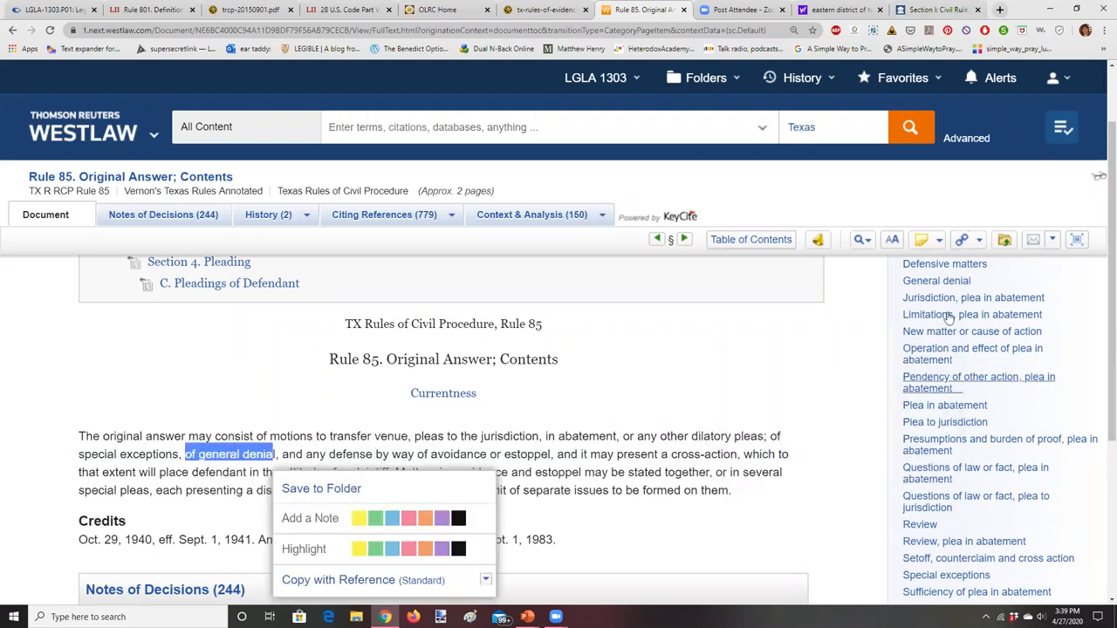
{"action": "scroll", "scroll_direction": "down", "scroll_amount": 3}
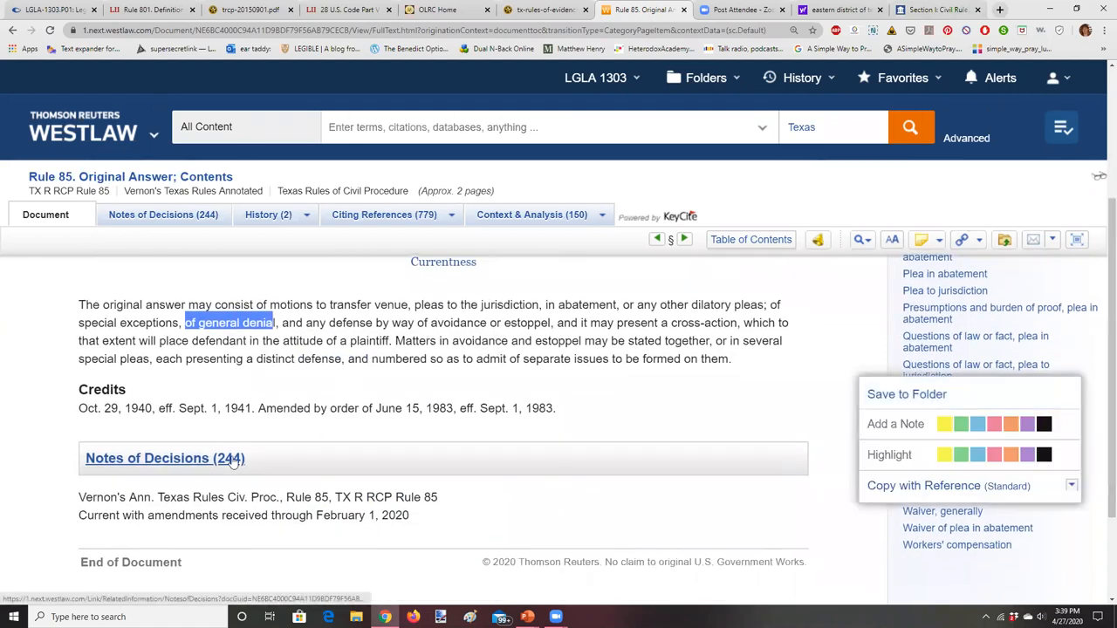
{"action": "mouse_move", "coordinate": [769, 466]}
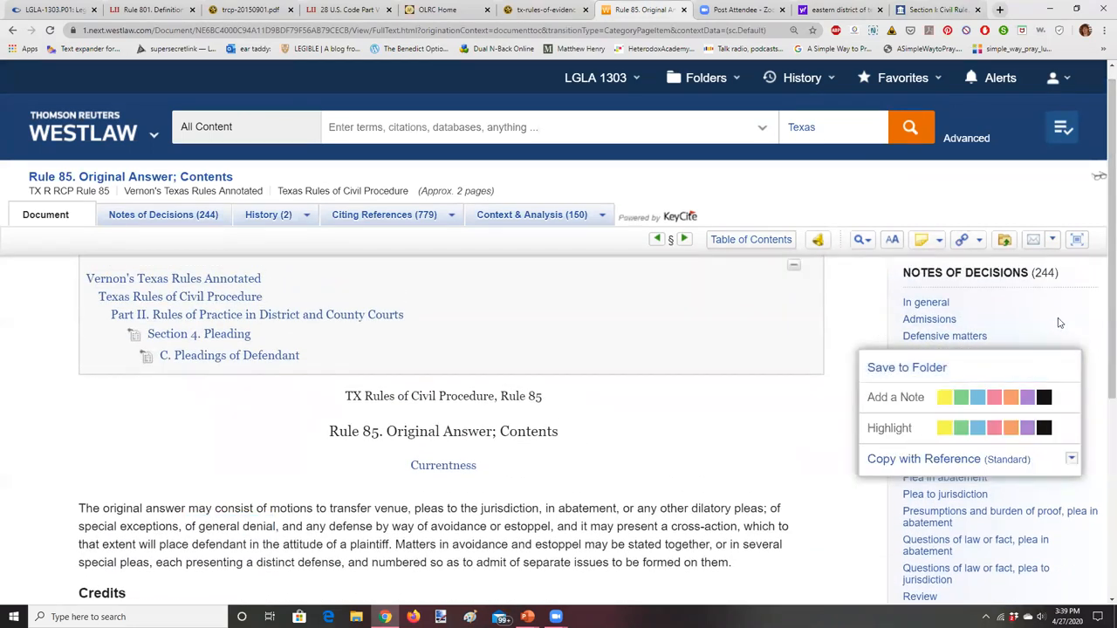
- Expand Rule 85's General denial notes and open Roeber v. DuBose, 510 S.W.2d 126
{"action": "left_click", "coordinate": [163, 214]}
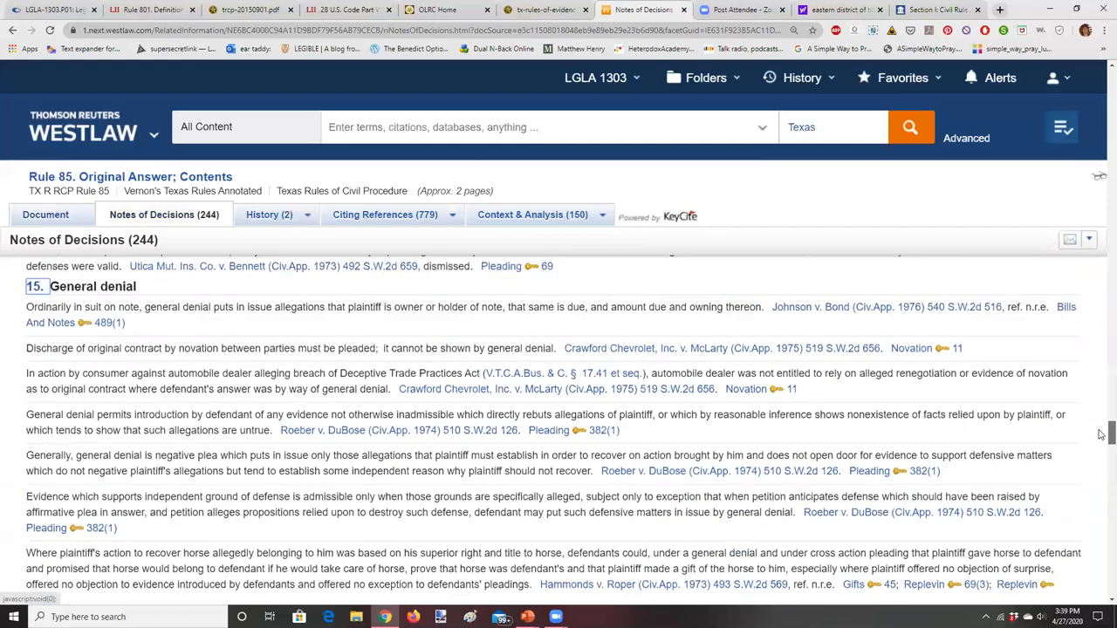
{"action": "scroll", "scroll_direction": "up", "scroll_amount": 3}
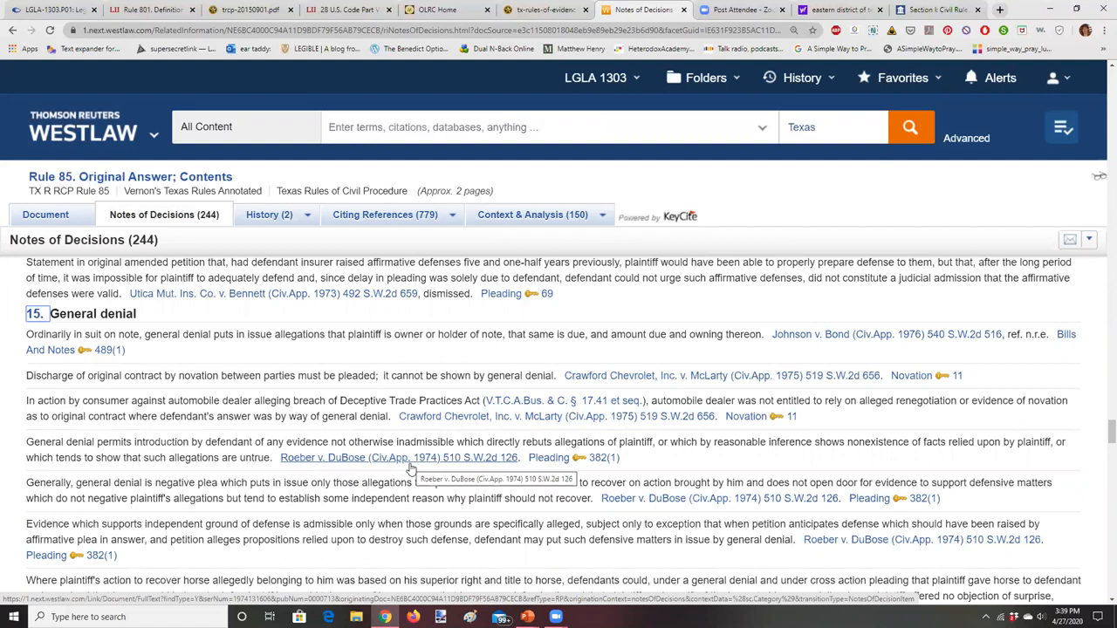
{"action": "mouse_move", "coordinate": [920, 349]}
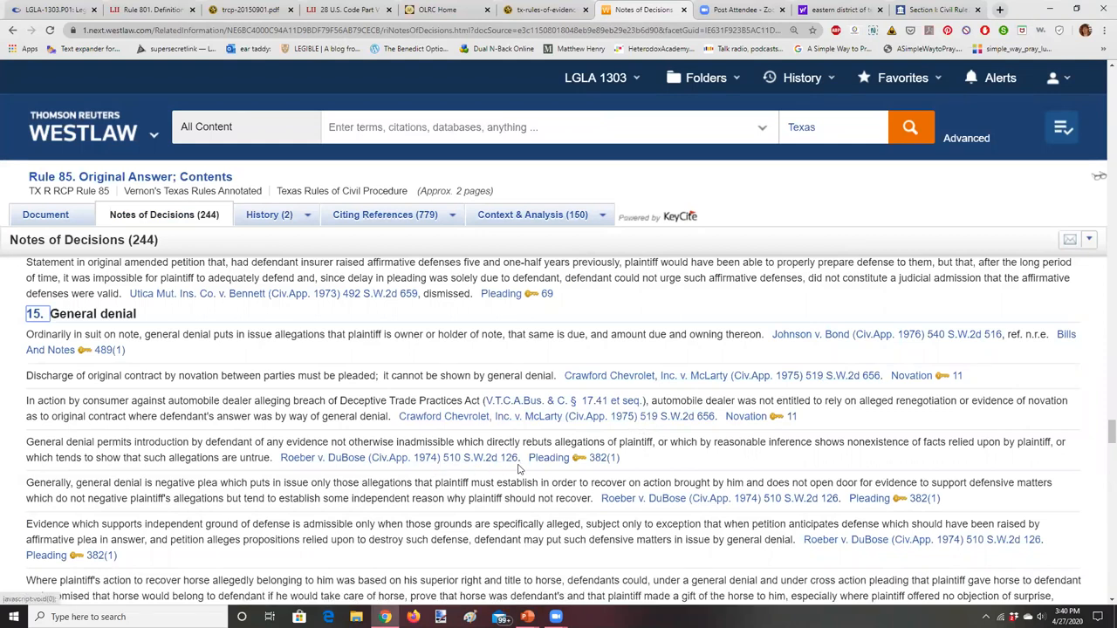
{"action": "scroll", "scroll_direction": "down", "scroll_amount": 3}
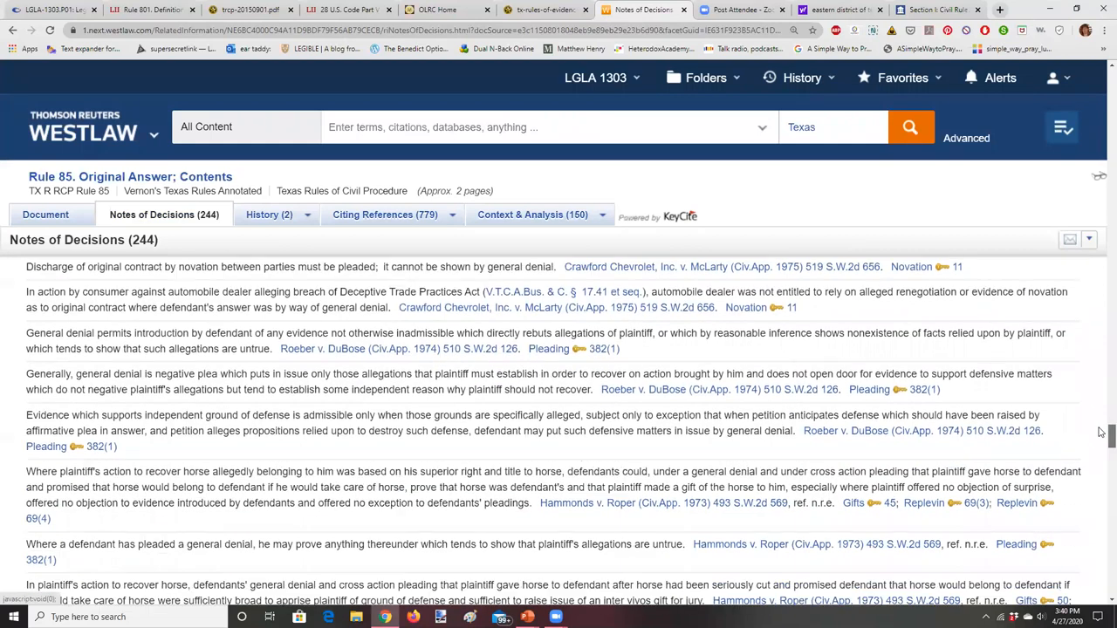
{"action": "scroll", "scroll_direction": "down", "scroll_amount": 3}
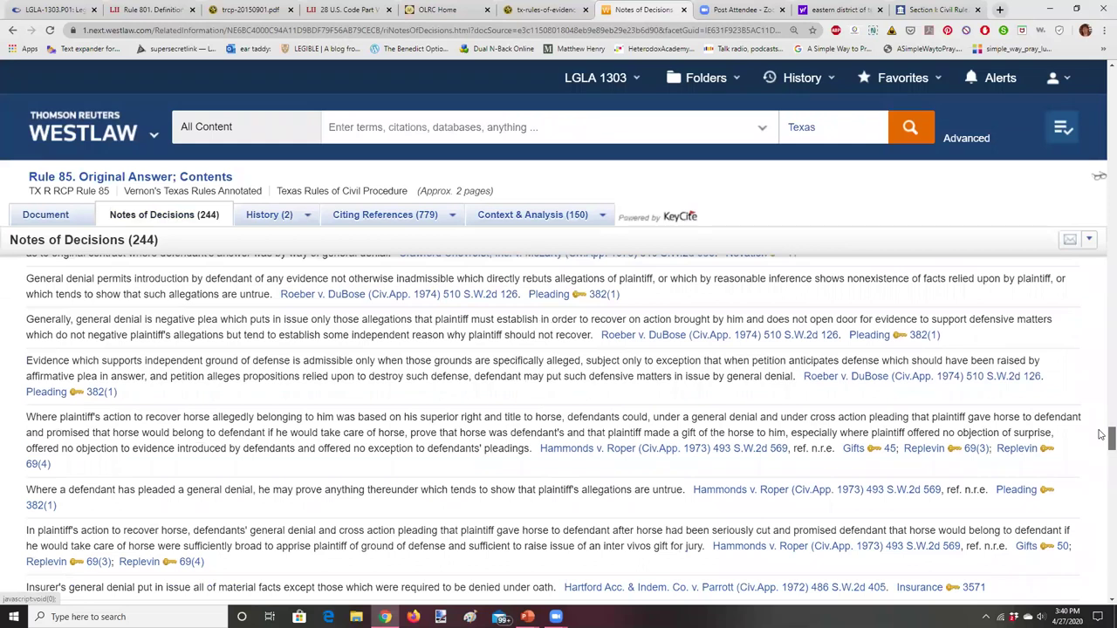
{"action": "scroll", "scroll_direction": "down", "scroll_amount": 3}
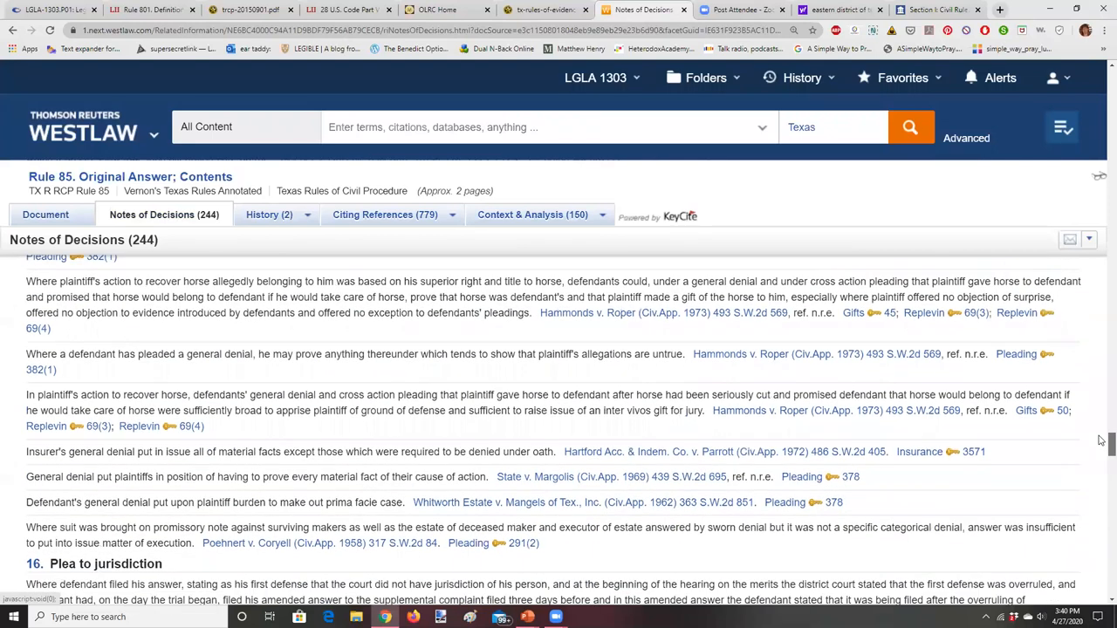
{"action": "scroll", "scroll_direction": "down", "scroll_amount": 3}
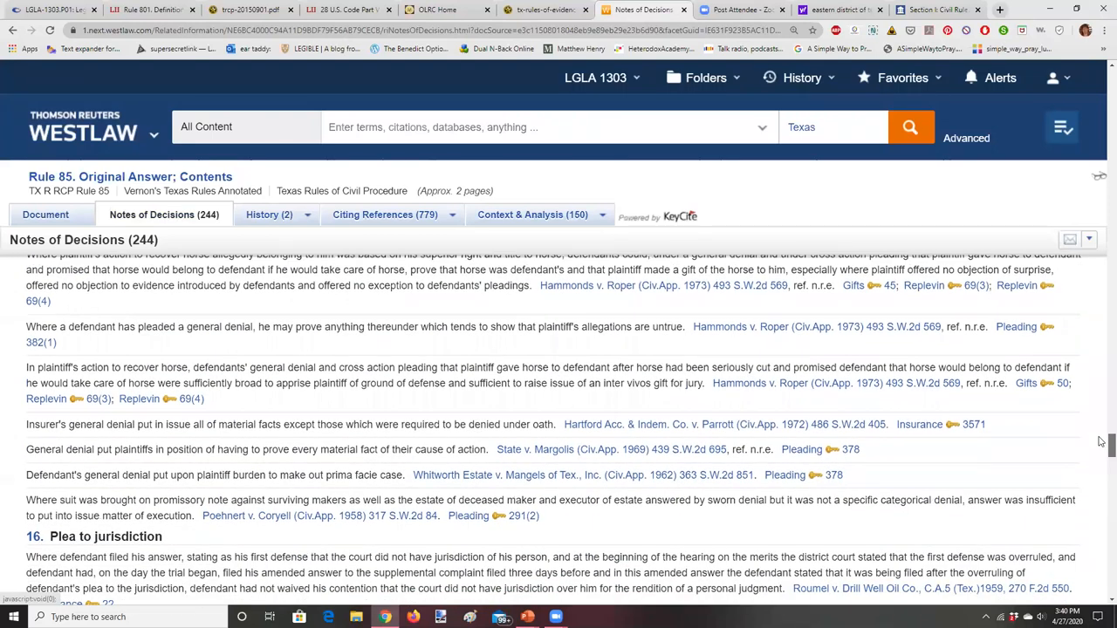
{"action": "scroll", "scroll_direction": "up", "scroll_amount": 3}
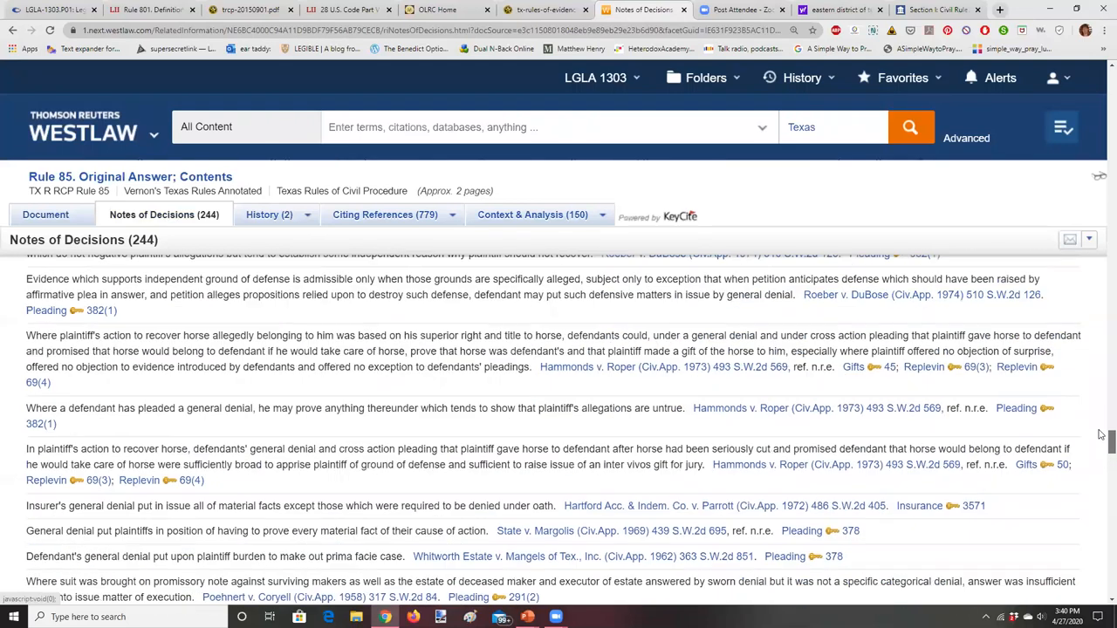
{"action": "scroll", "scroll_direction": "up", "scroll_amount": 3}
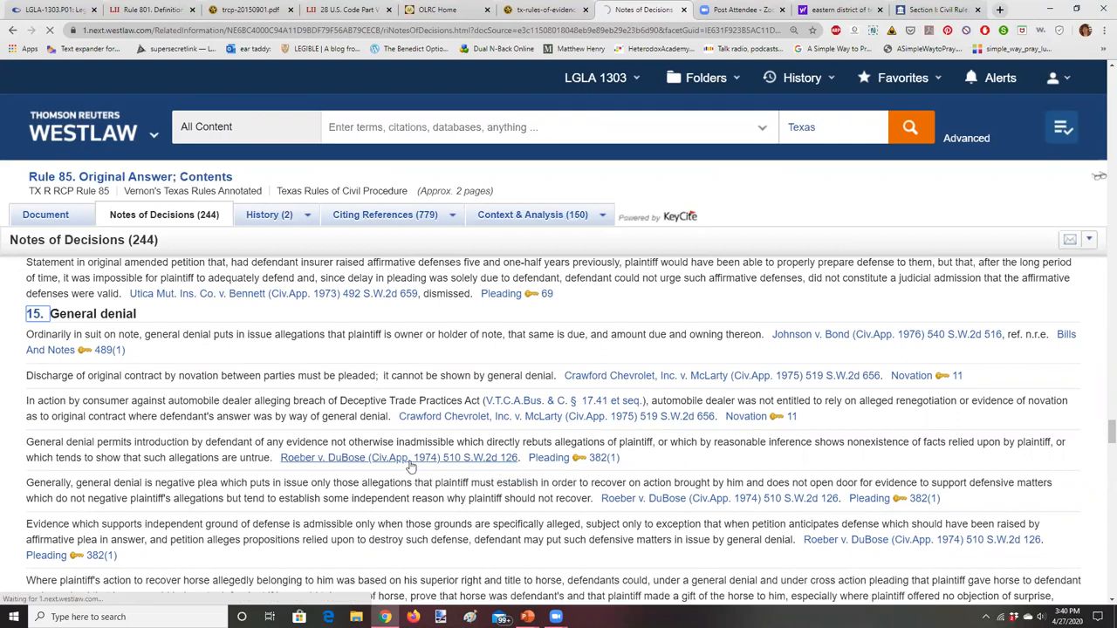
{"action": "left_click", "coordinate": [397, 457]}
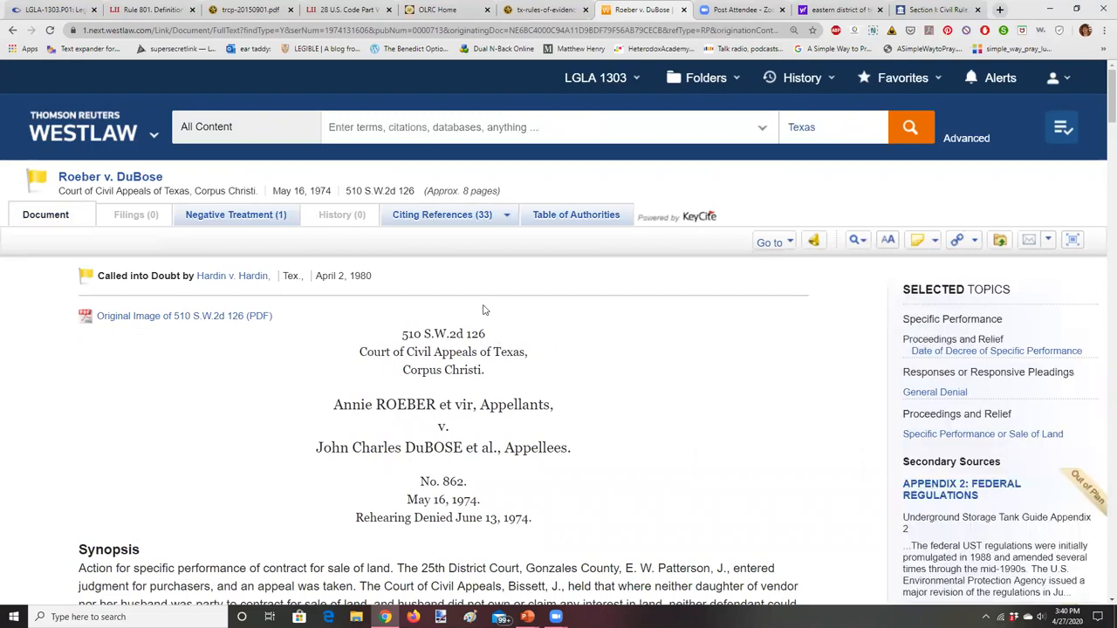
{"action": "left_click", "coordinate": [441, 215]}
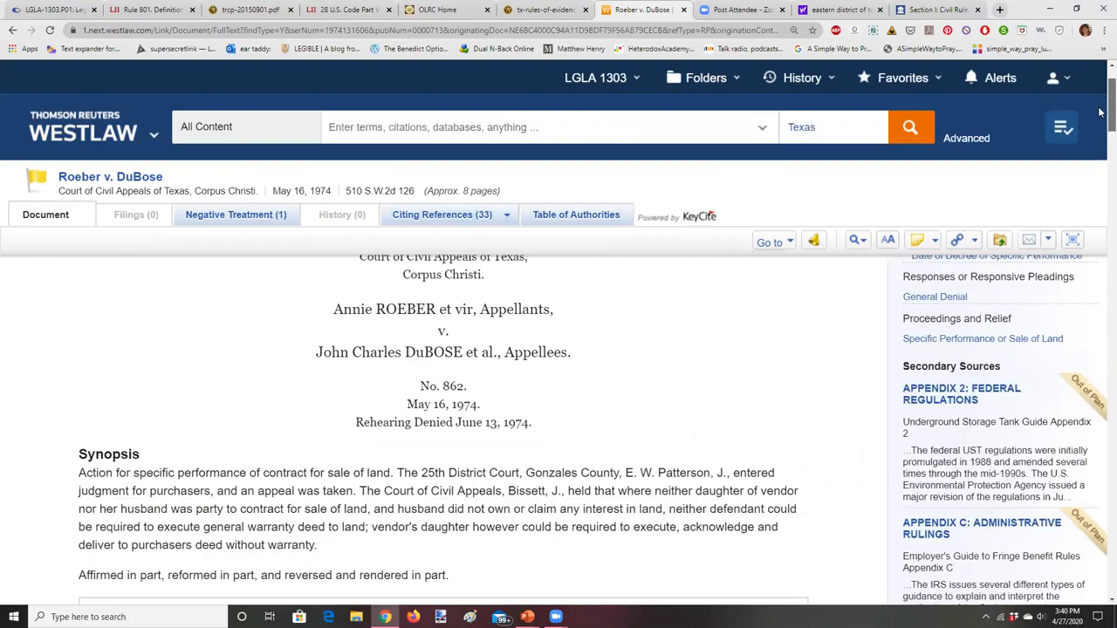
{"action": "scroll", "scroll_direction": "down", "scroll_amount": 3}
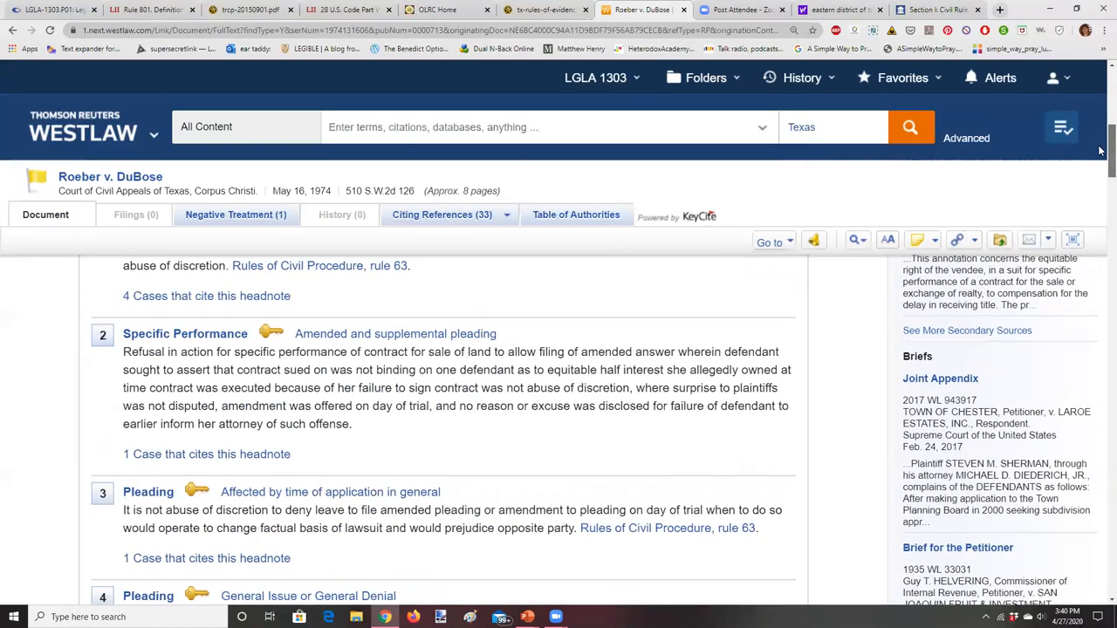
{"action": "scroll", "scroll_direction": "down", "scroll_amount": 3}
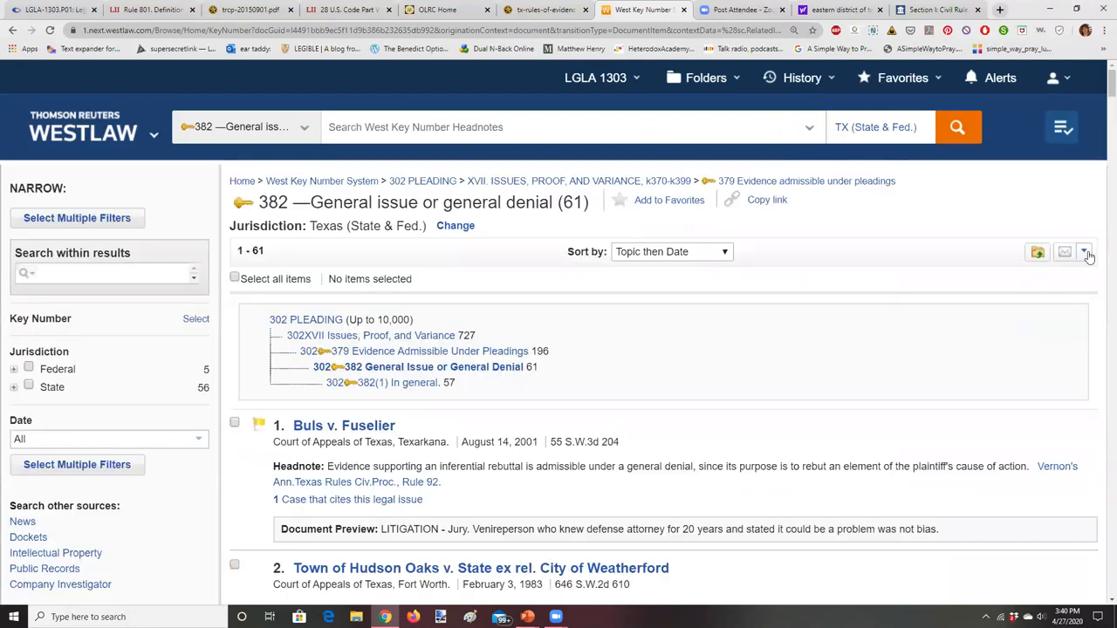
{"action": "scroll", "scroll_direction": "down", "scroll_amount": 3}
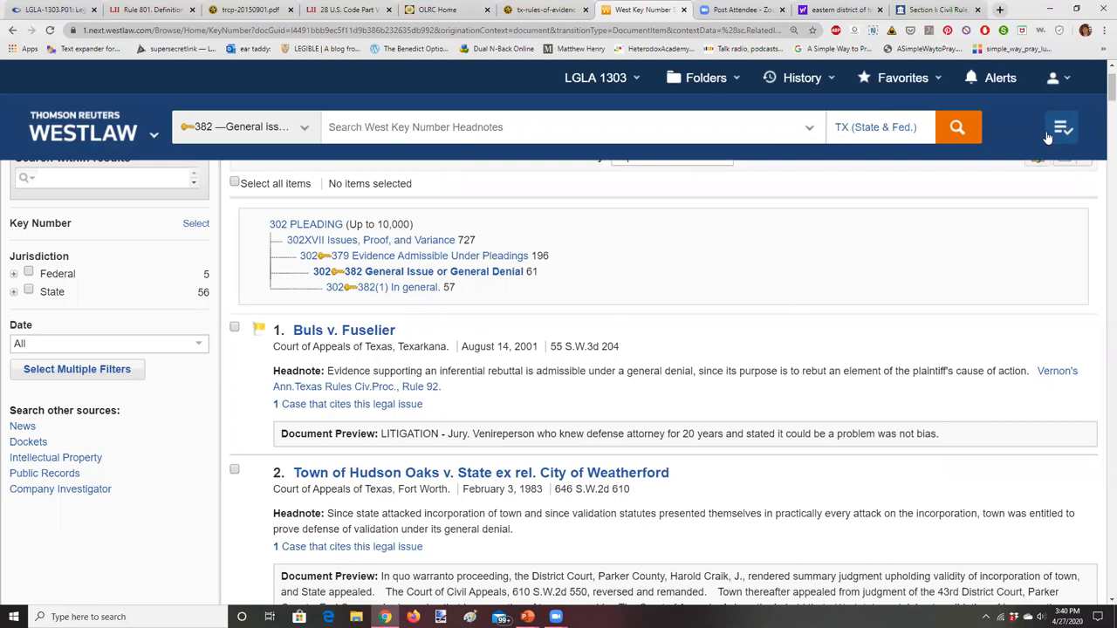
{"action": "mouse_move", "coordinate": [1100, 176]}
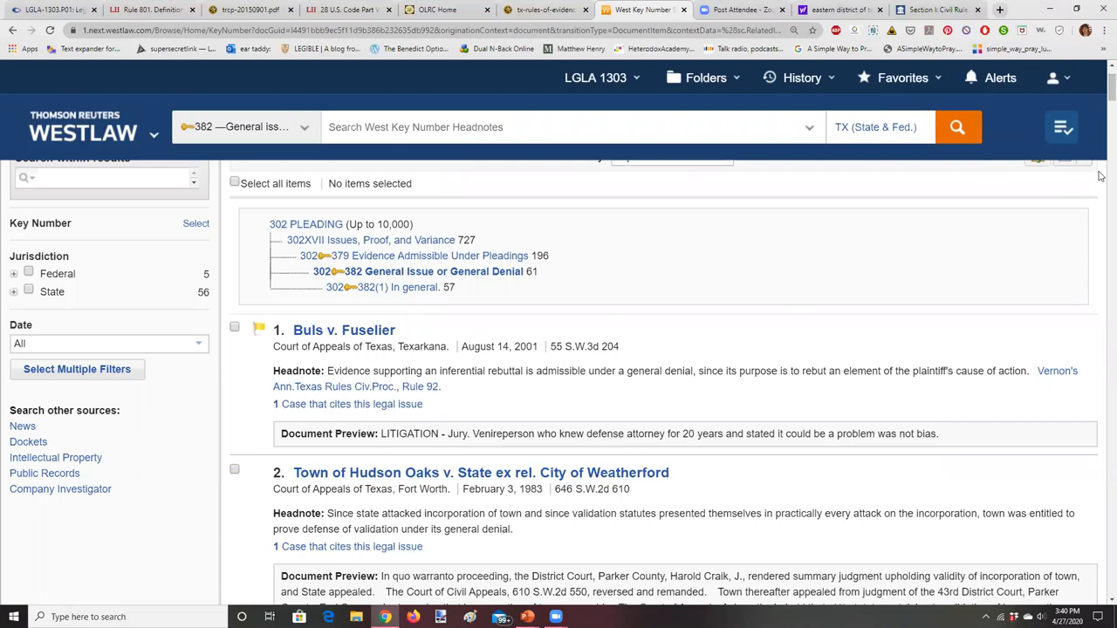
{"action": "mouse_move", "coordinate": [547, 367]}
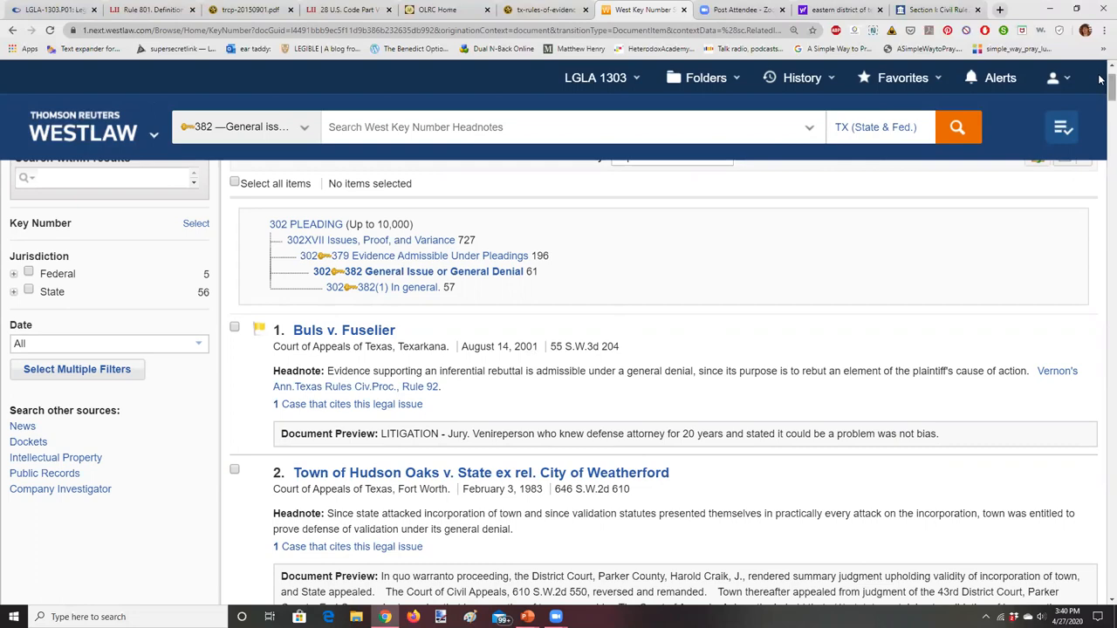
{"action": "scroll", "scroll_direction": "down", "scroll_amount": 3}
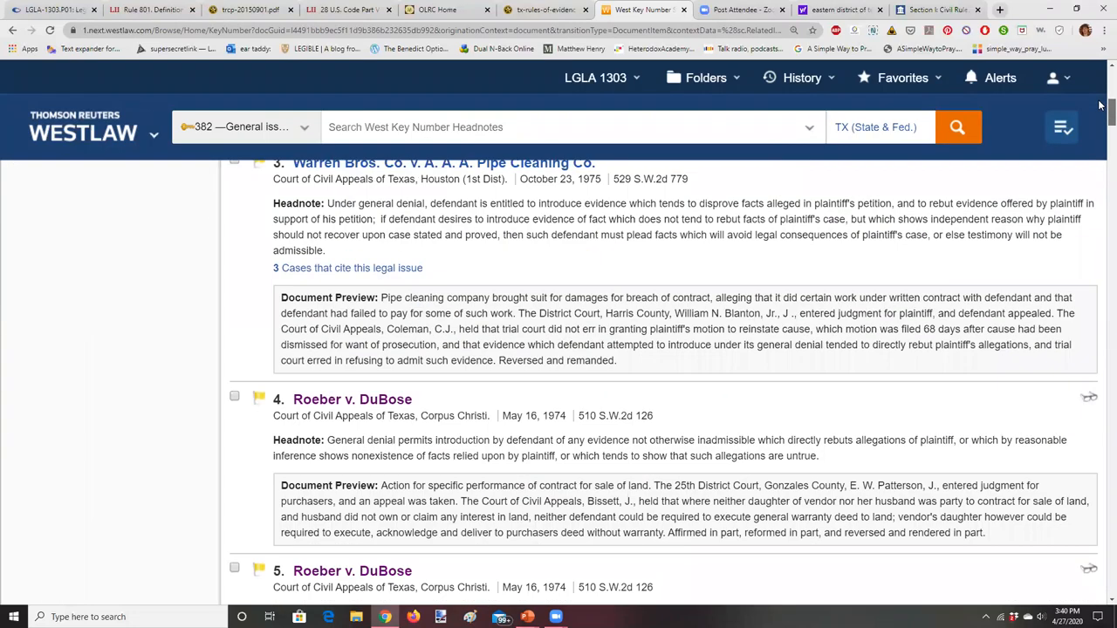
{"action": "scroll", "scroll_direction": "down", "scroll_amount": 3}
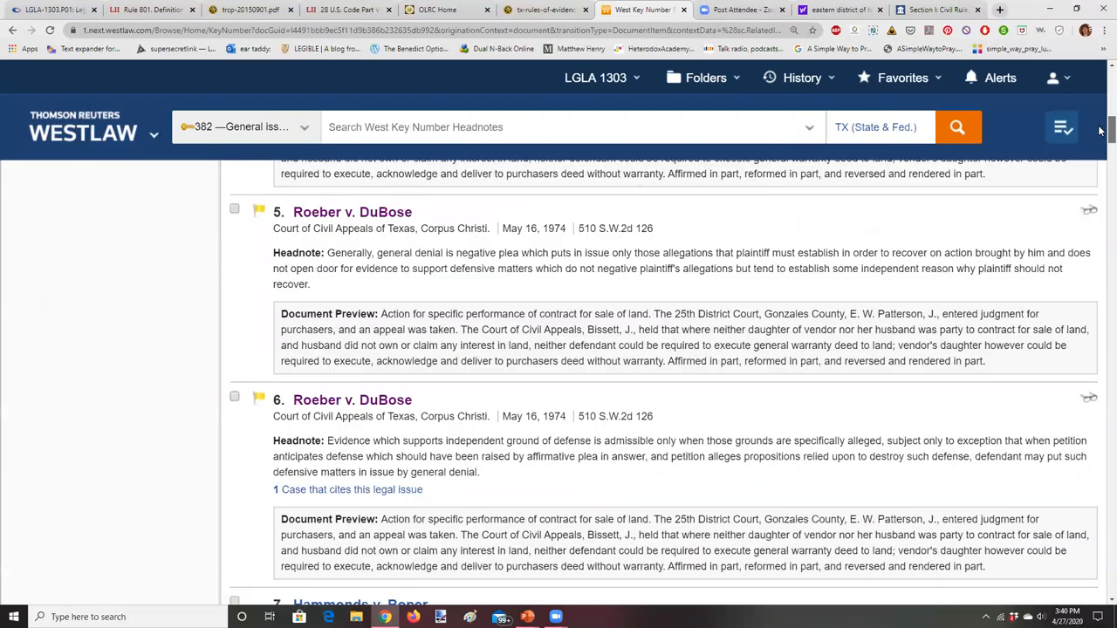
{"action": "scroll", "scroll_direction": "down", "scroll_amount": 3}
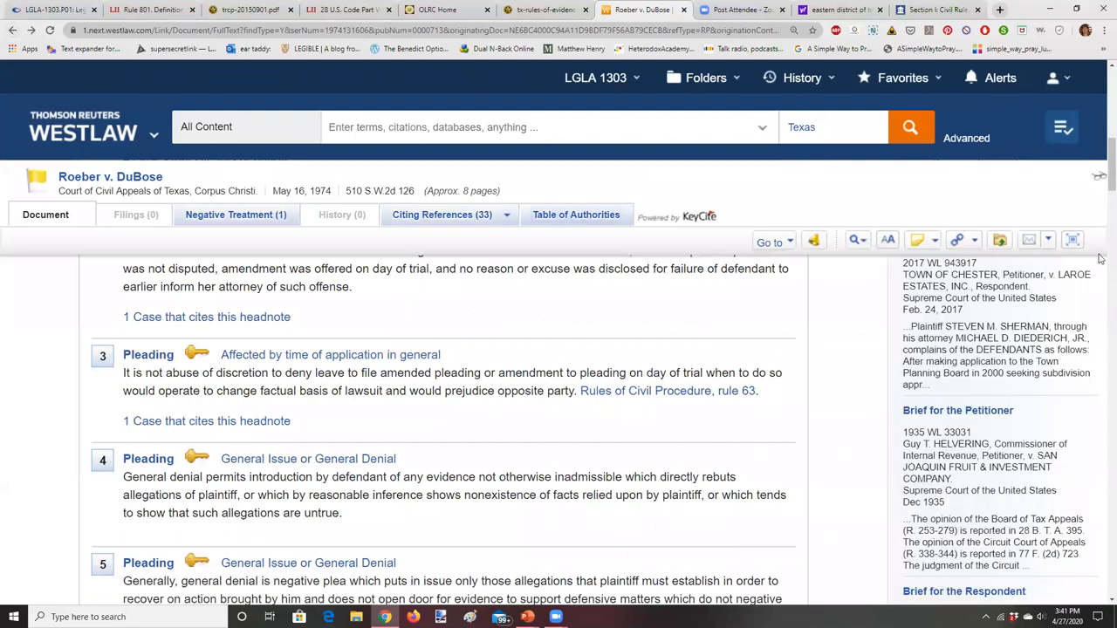
- List the 33 citing references for Roeber v. DuBose, narrowed to Cases
{"action": "left_click", "coordinate": [441, 214]}
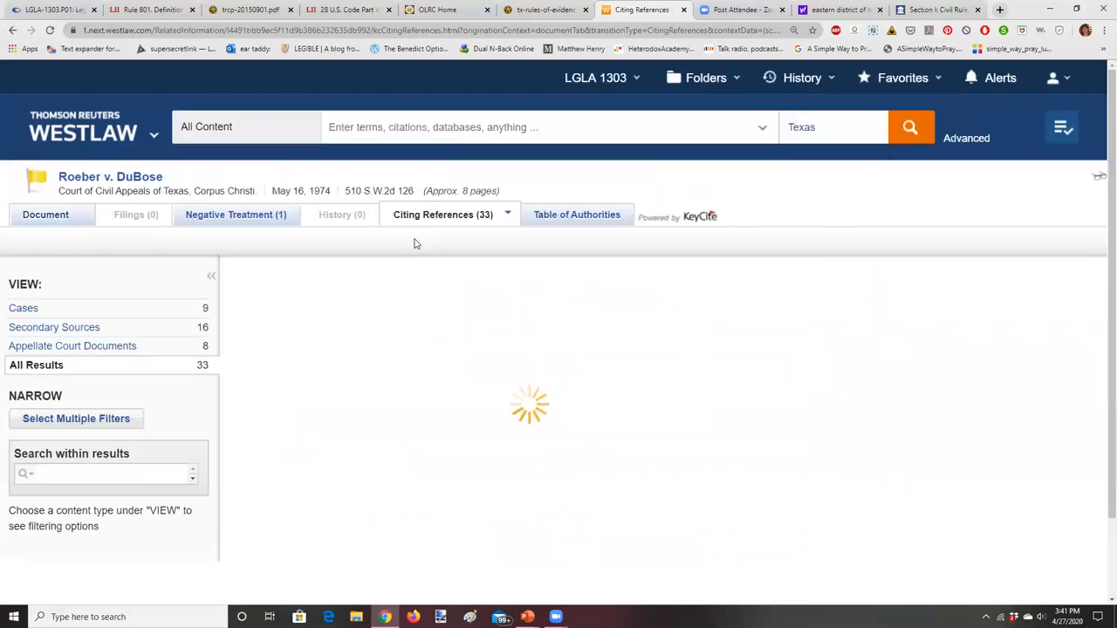
{"action": "left_click", "coordinate": [24, 307]}
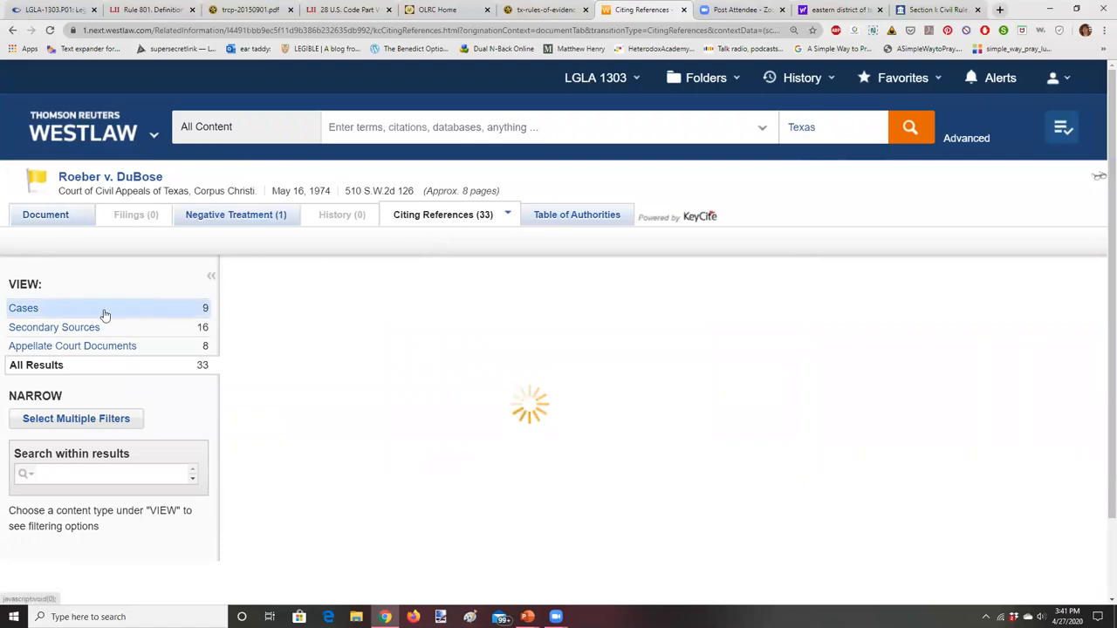
{"action": "left_click", "coordinate": [23, 307]}
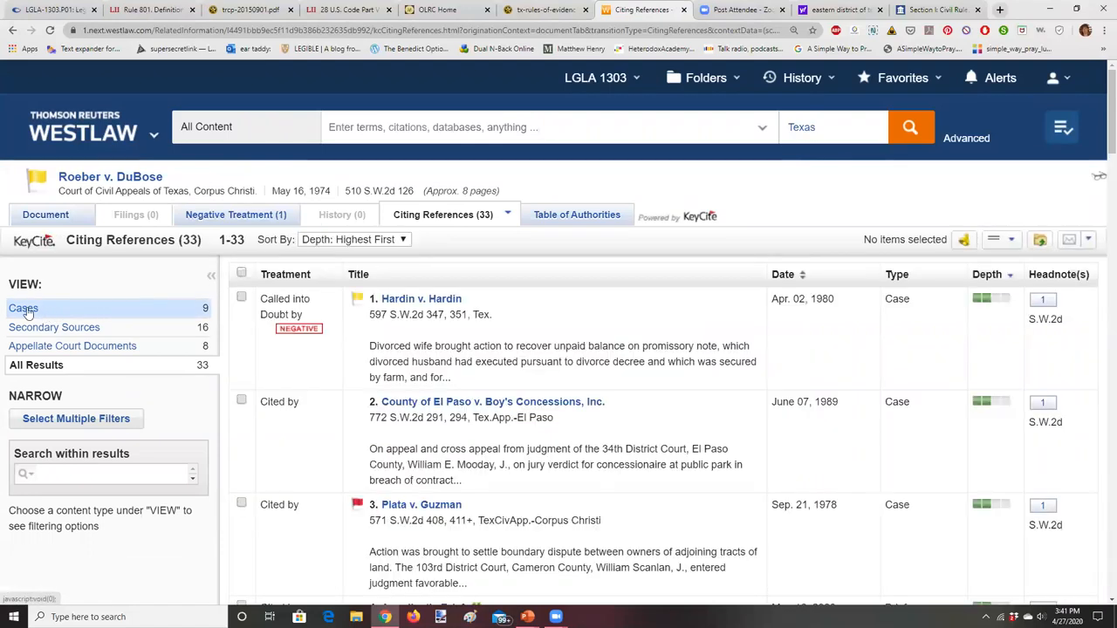
{"action": "mouse_move", "coordinate": [462, 397]}
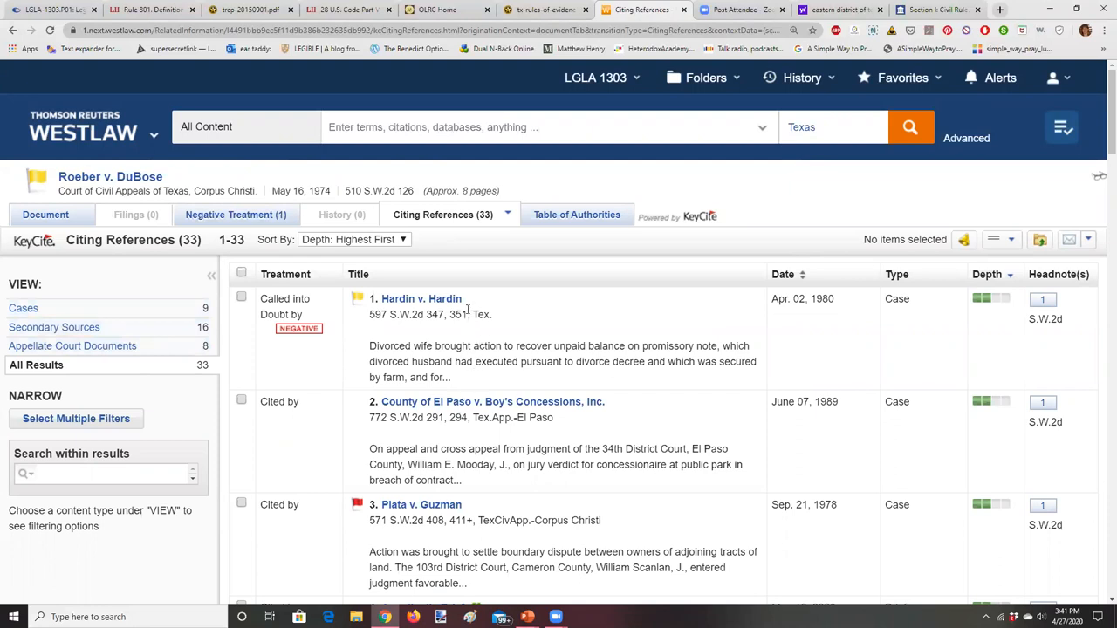
{"action": "mouse_move", "coordinate": [836, 308]}
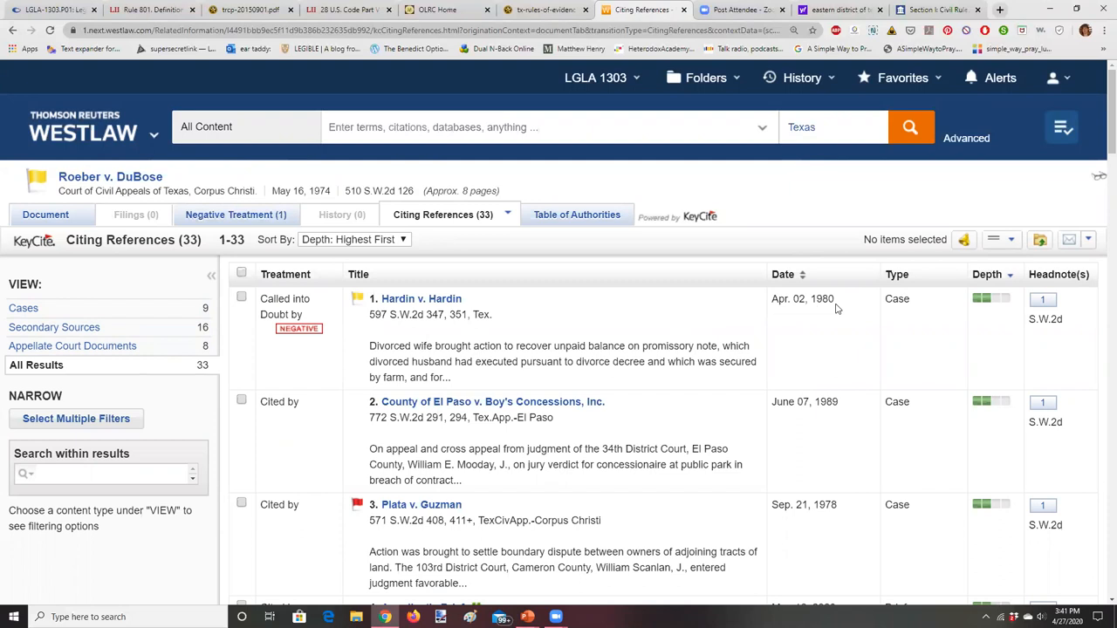
{"action": "mouse_move", "coordinate": [831, 416]}
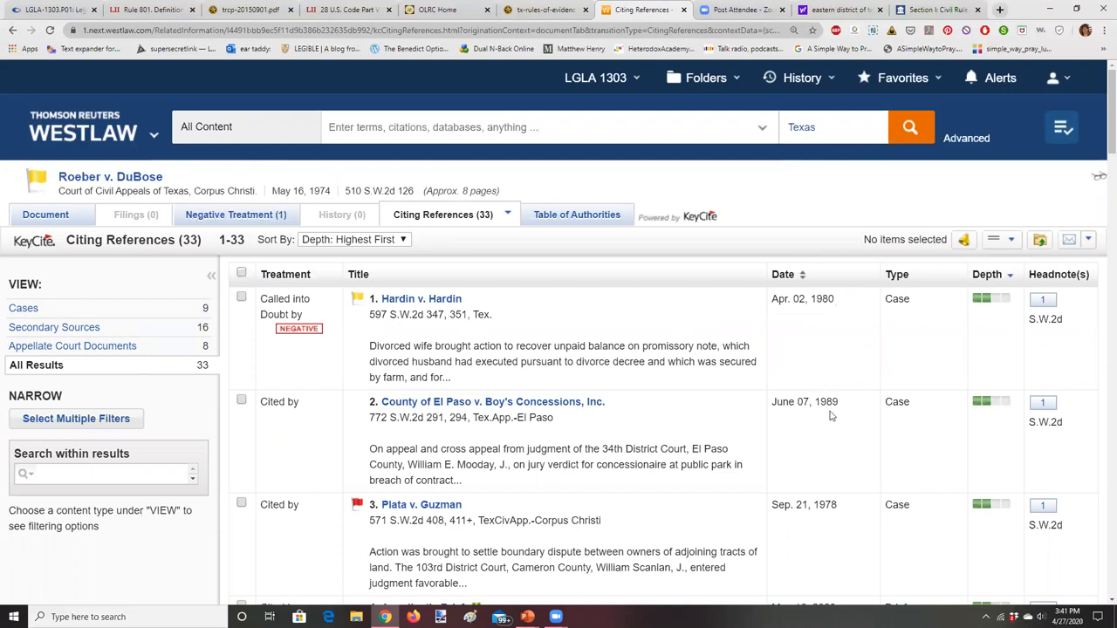
{"action": "mouse_move", "coordinate": [1101, 168]}
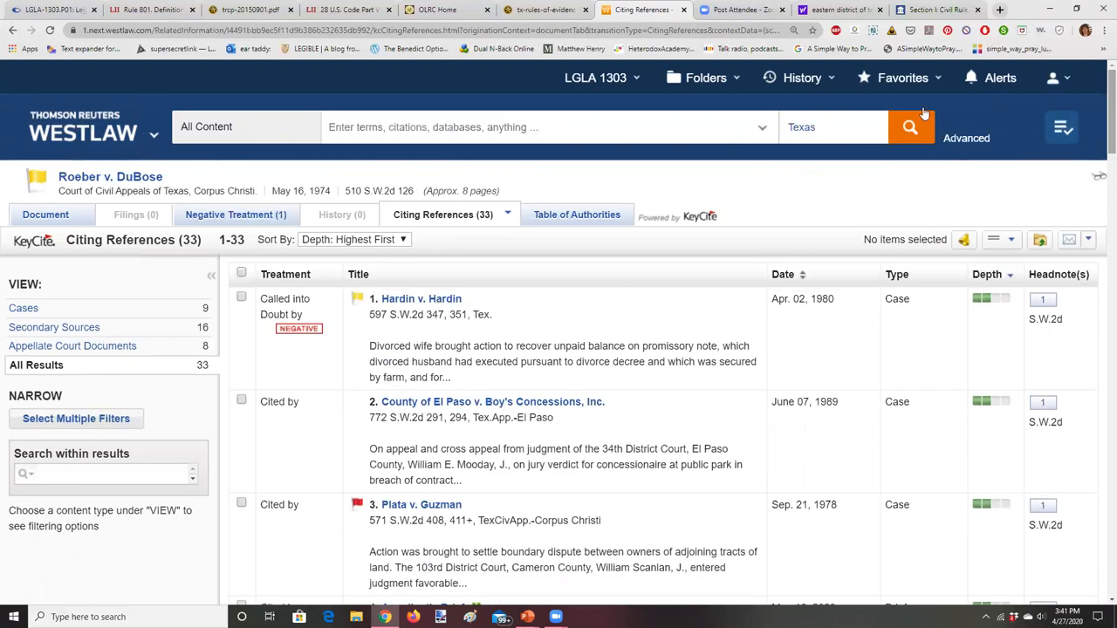
{"action": "mouse_move", "coordinate": [13, 31]}
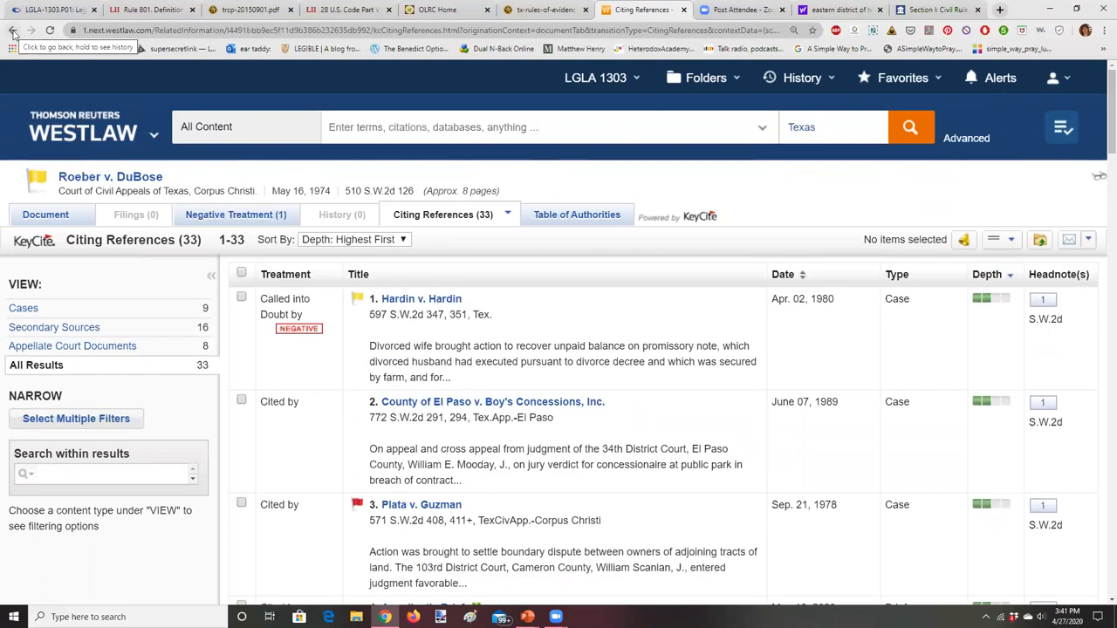
{"action": "left_click", "coordinate": [800, 78]}
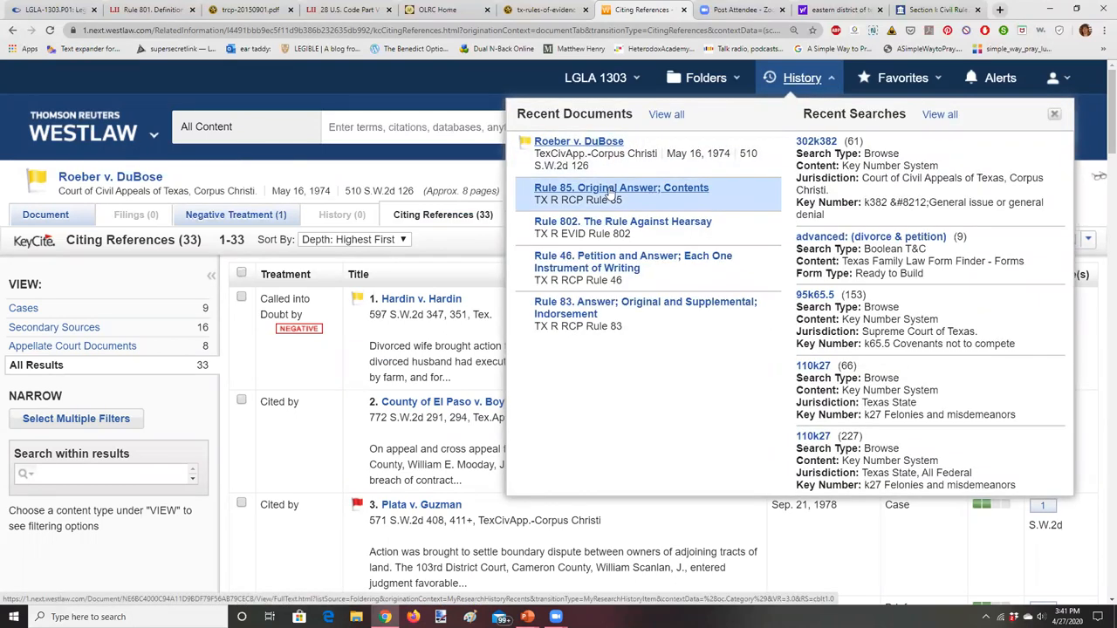
- Return to the Rule 85 Original Answer document and scroll down through it
{"action": "left_click", "coordinate": [621, 187]}
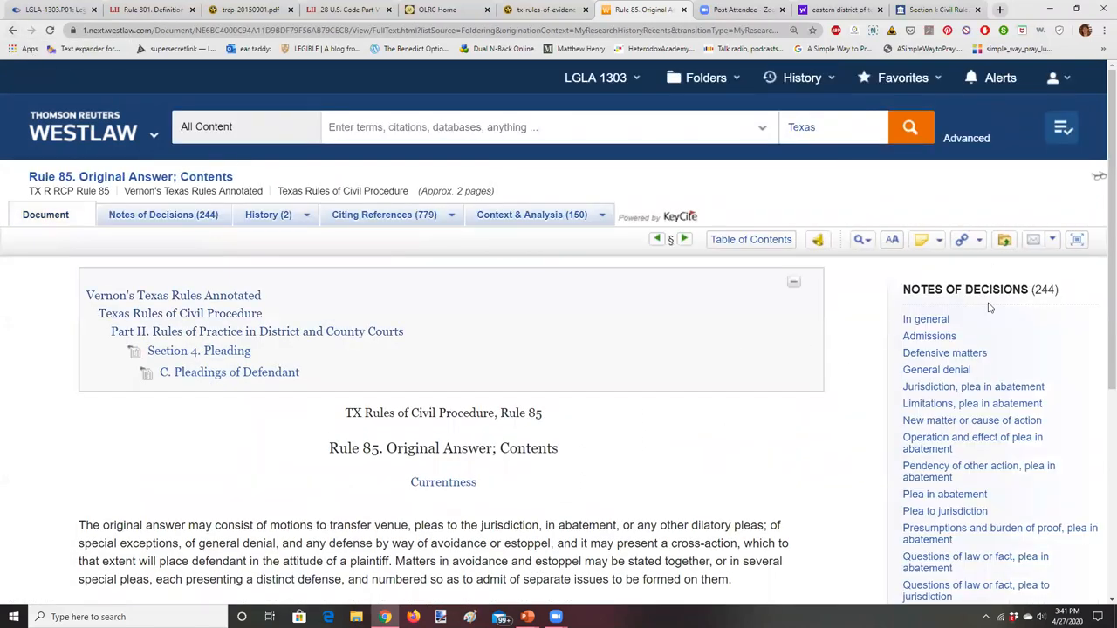
{"action": "scroll", "scroll_direction": "down", "scroll_amount": 3}
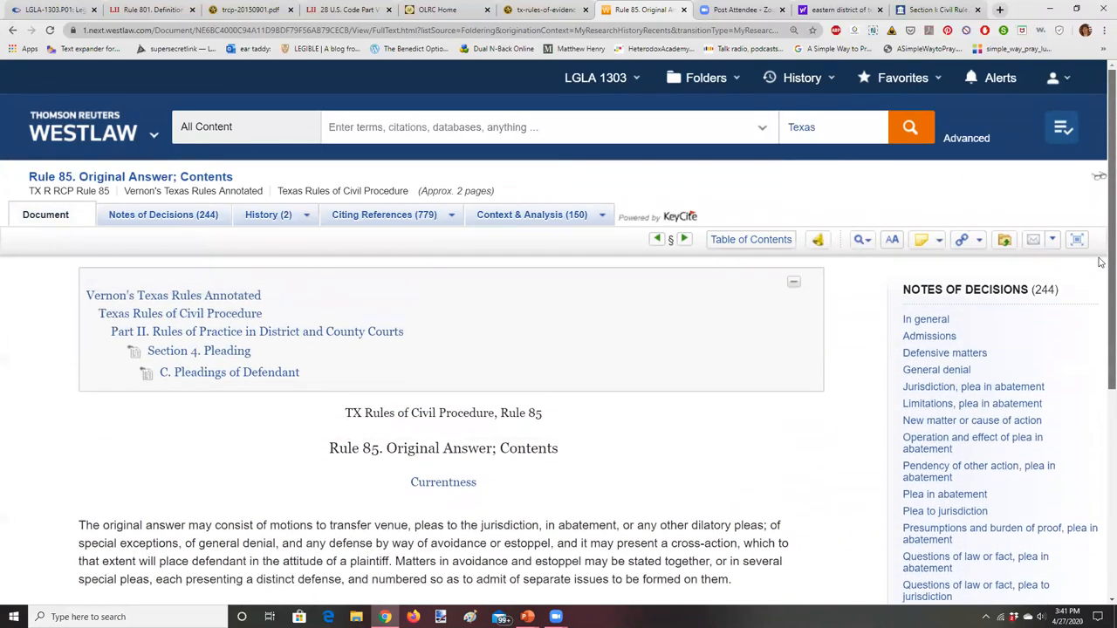
{"action": "scroll", "scroll_direction": "down", "scroll_amount": 3}
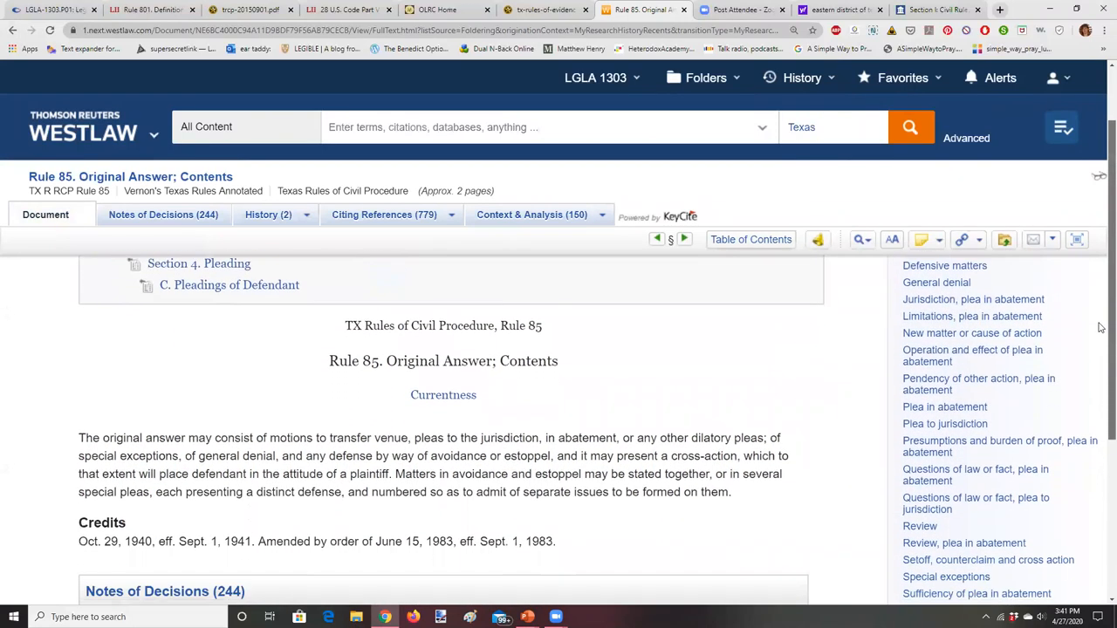
{"action": "scroll", "scroll_direction": "down", "scroll_amount": 3}
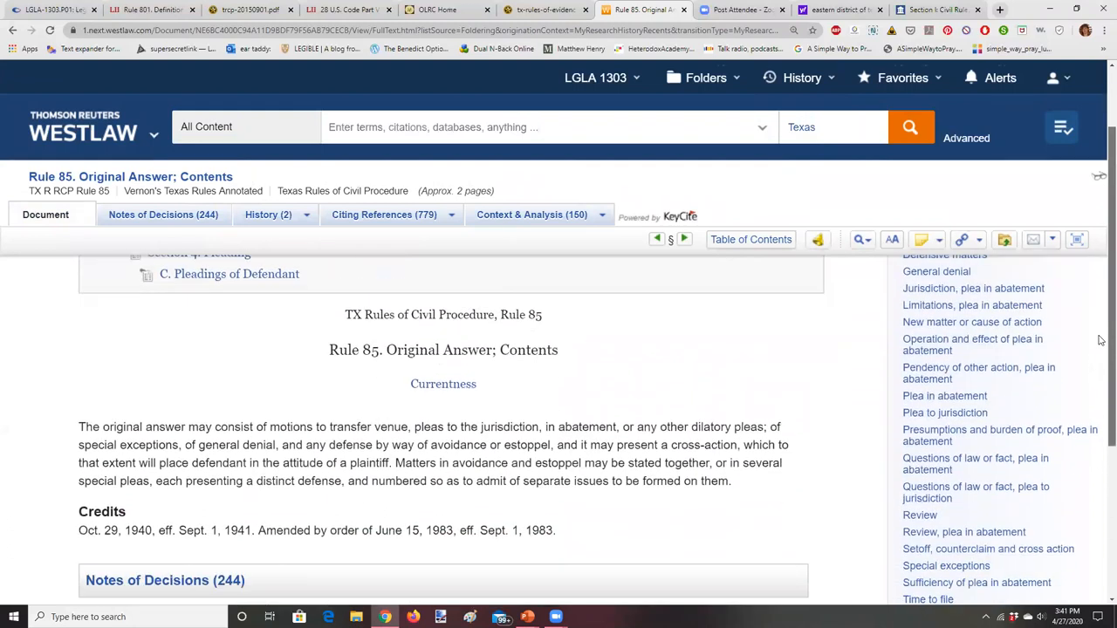
{"action": "scroll", "scroll_direction": "down", "scroll_amount": 3}
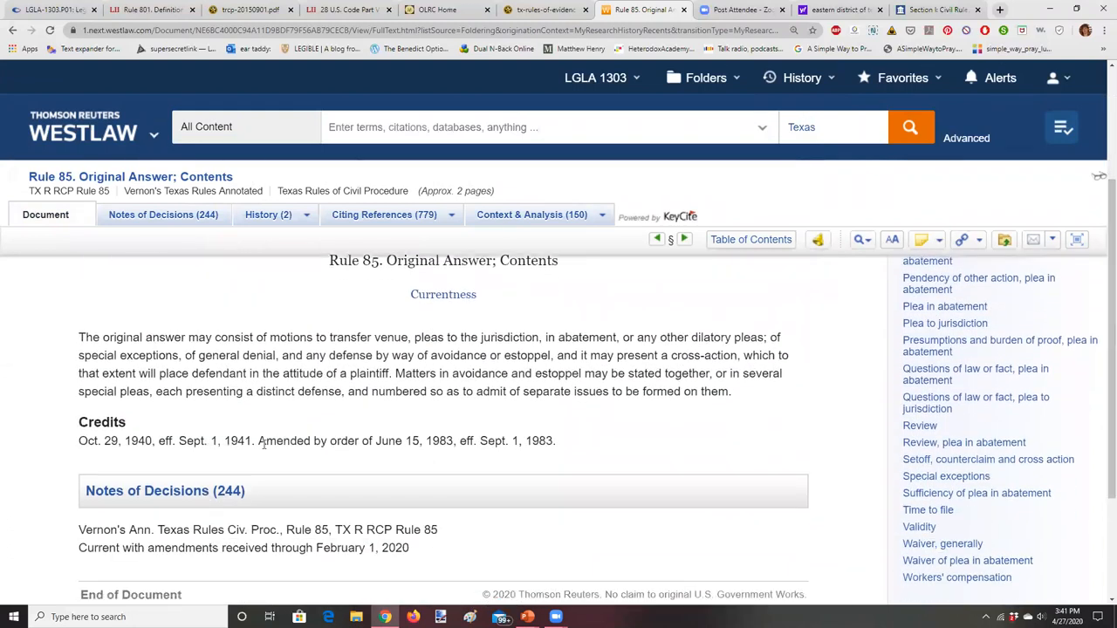
- Open Rule 85's Notes of Decisions and scroll through its topics
{"action": "left_click", "coordinate": [164, 491]}
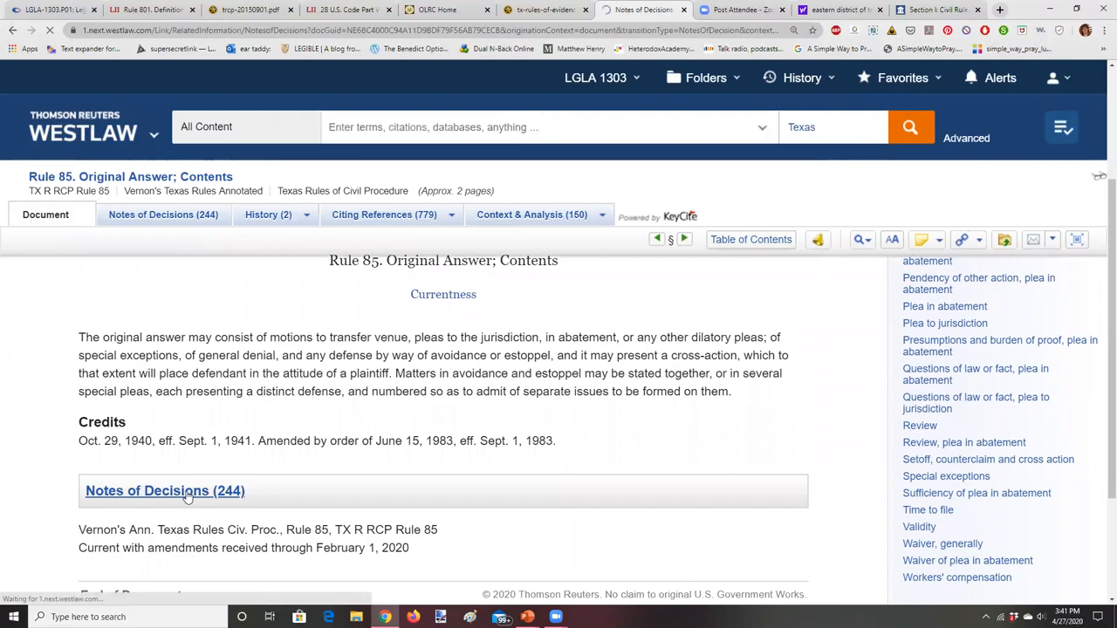
{"action": "left_click", "coordinate": [165, 490]}
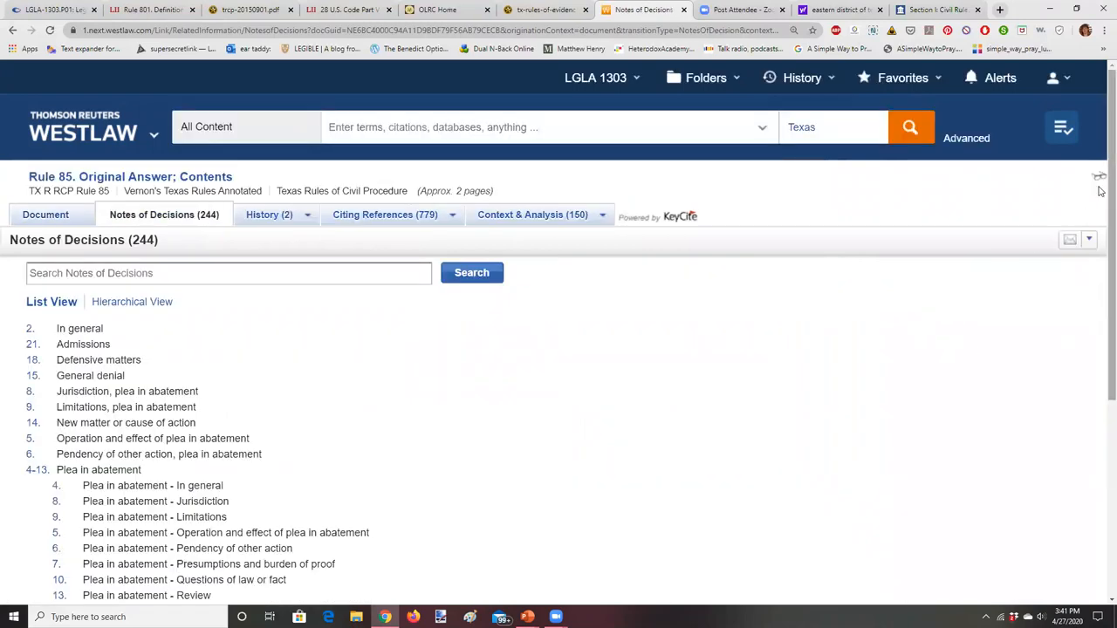
{"action": "scroll", "scroll_direction": "down", "scroll_amount": 3}
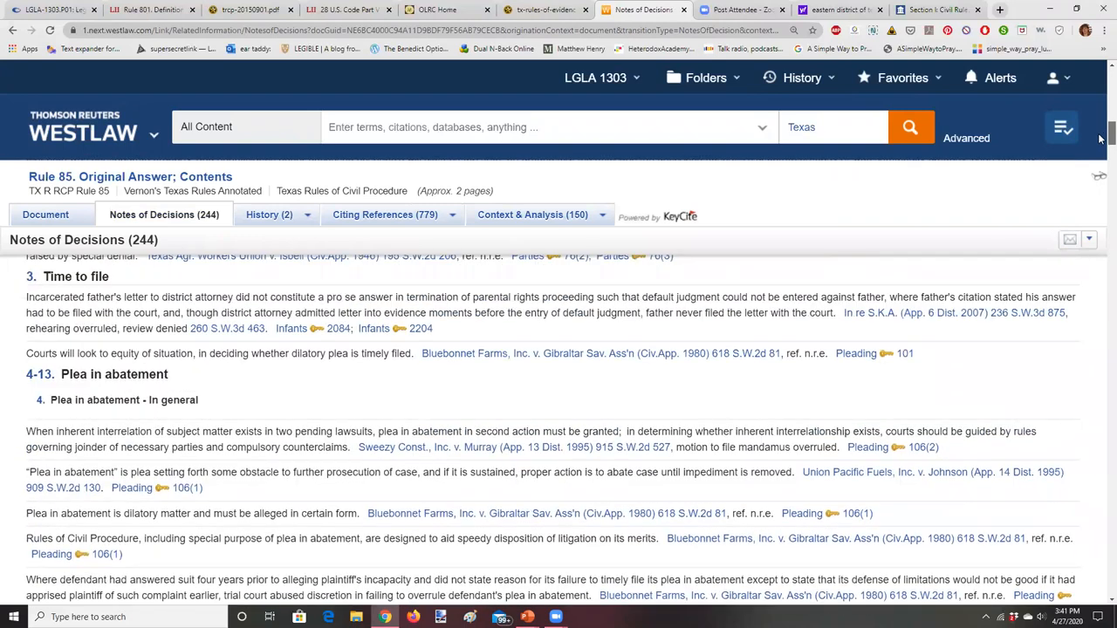
{"action": "scroll", "scroll_direction": "up", "scroll_amount": 3}
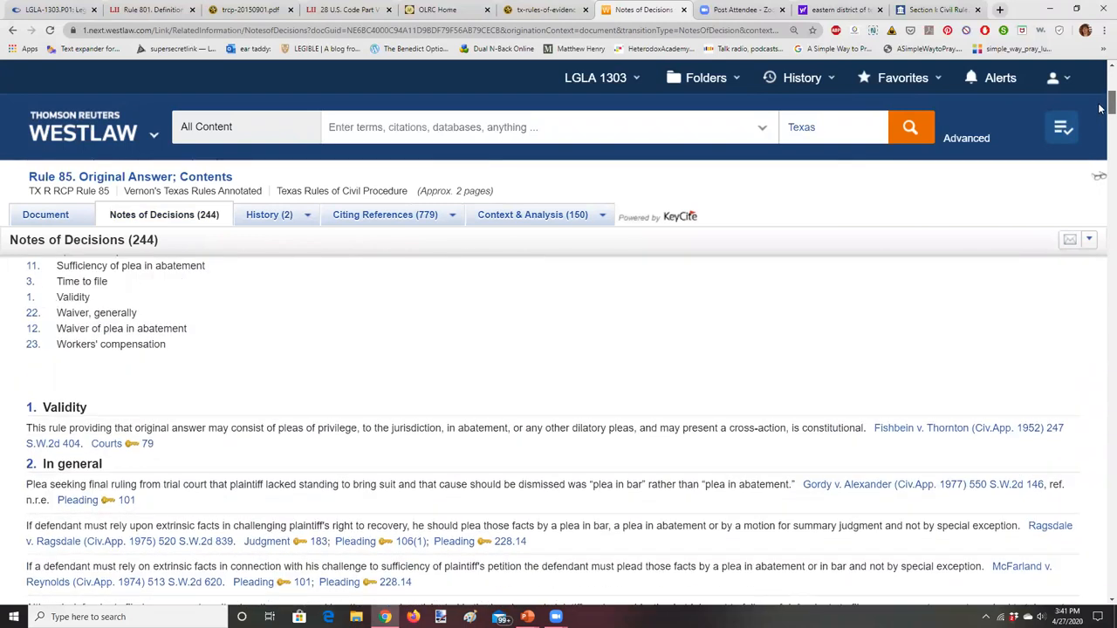
{"action": "scroll", "scroll_direction": "up", "scroll_amount": 3}
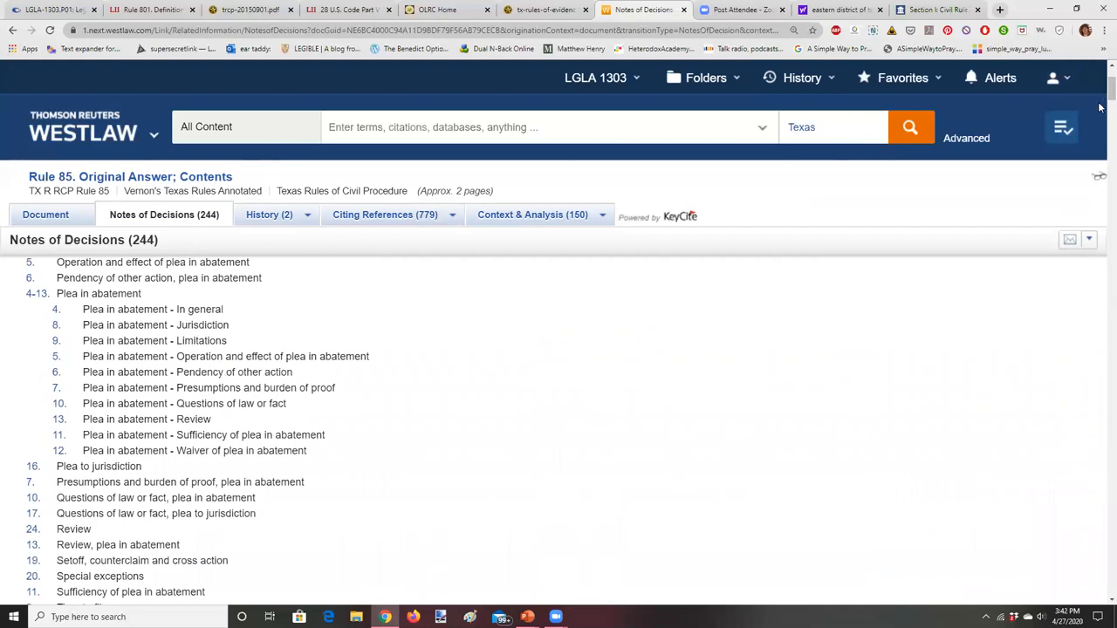
{"action": "scroll", "scroll_direction": "up", "scroll_amount": 3}
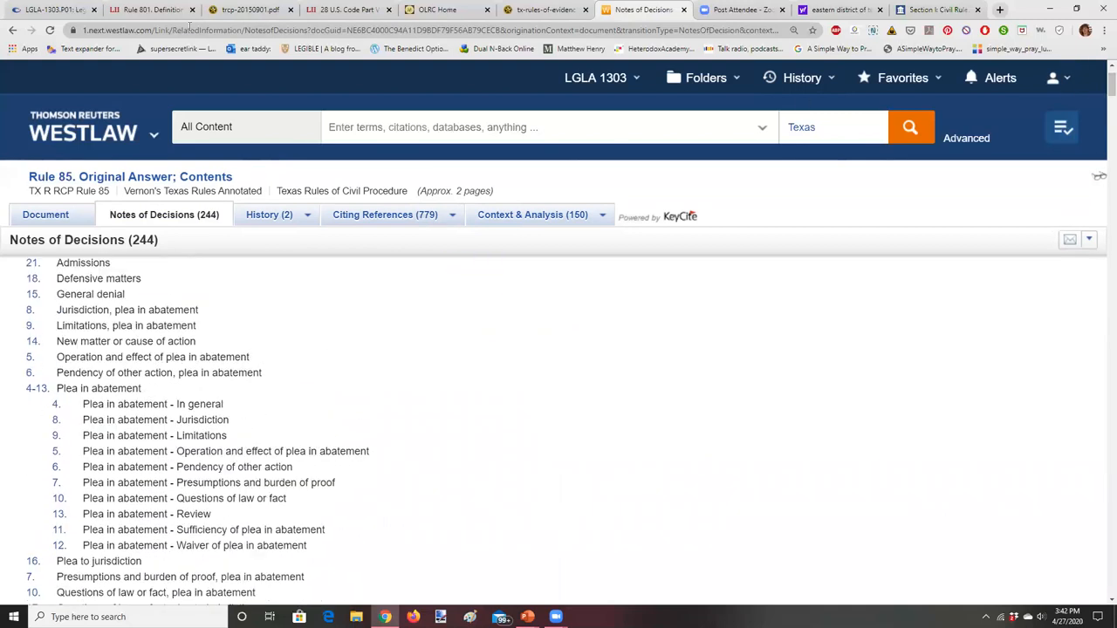
- Step back through Rule 85 to Roeber v. DuBose's citing references list
{"action": "left_click", "coordinate": [12, 30]}
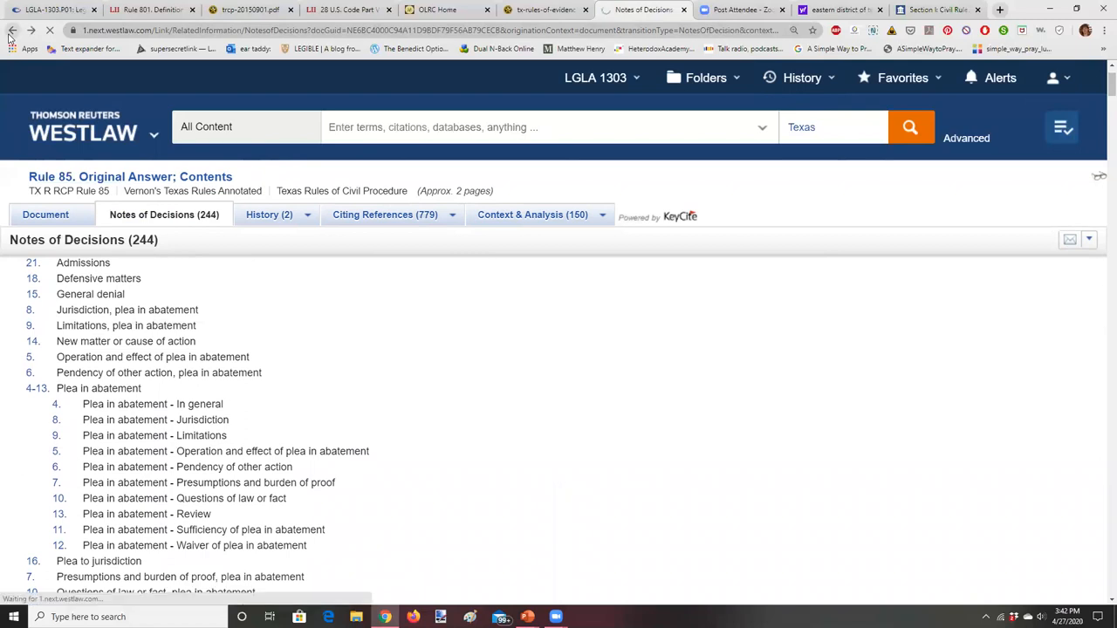
{"action": "left_click", "coordinate": [45, 213]}
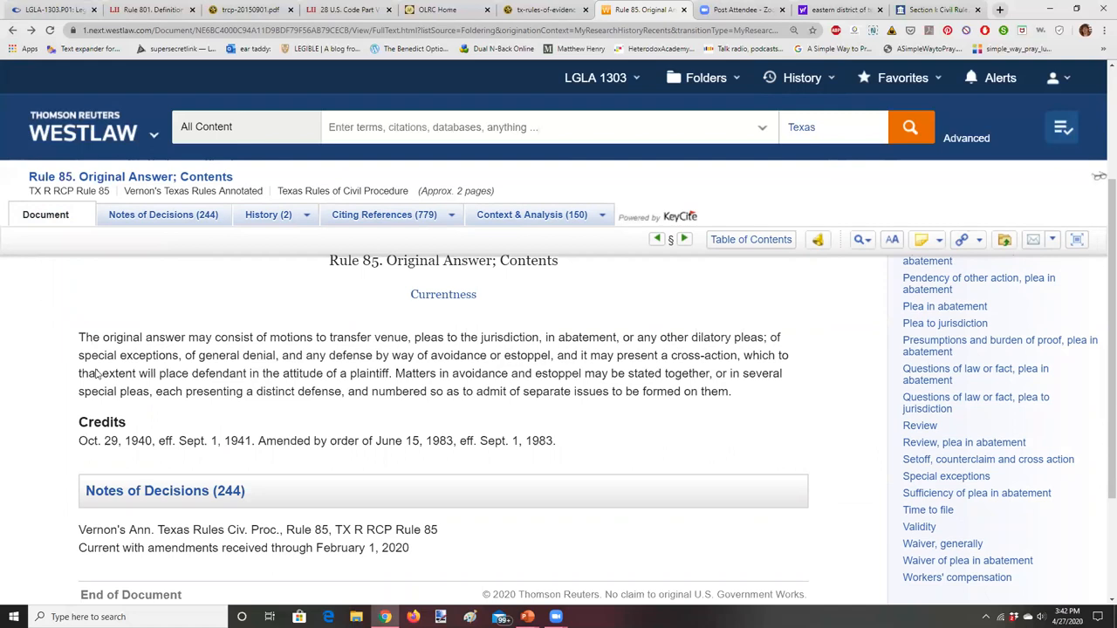
{"action": "mouse_move", "coordinate": [585, 442]}
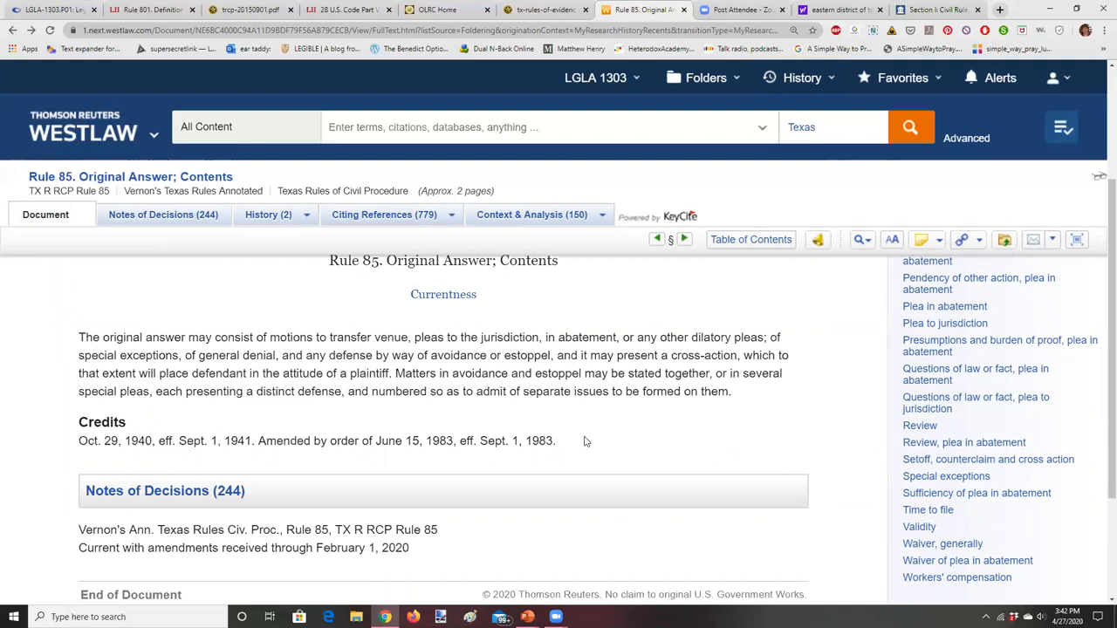
{"action": "mouse_move", "coordinate": [598, 427]}
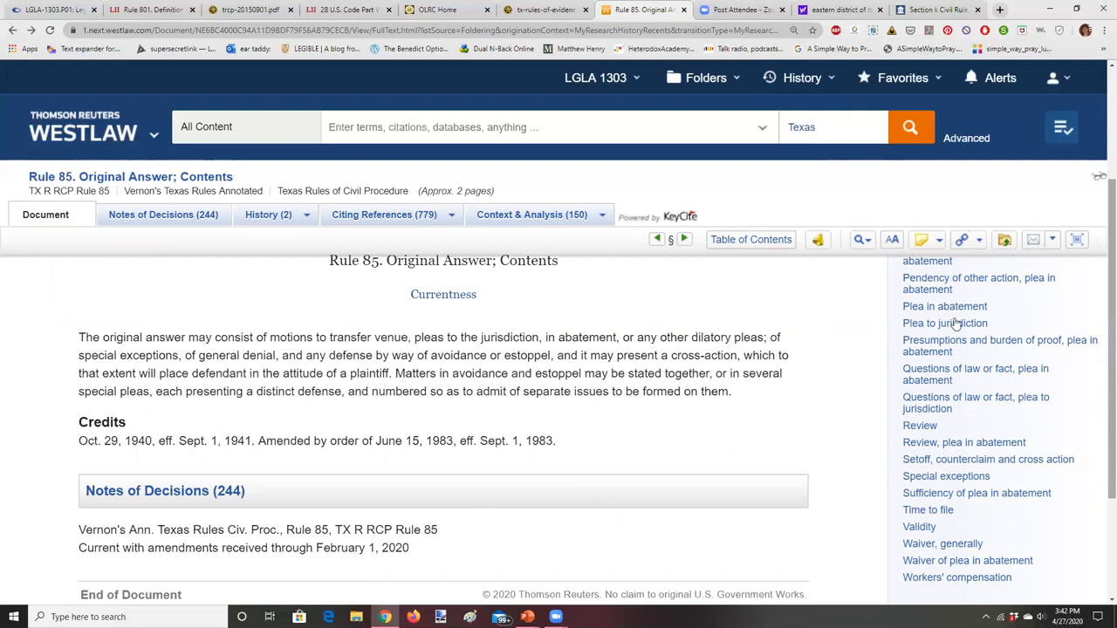
{"action": "left_click", "coordinate": [383, 214]}
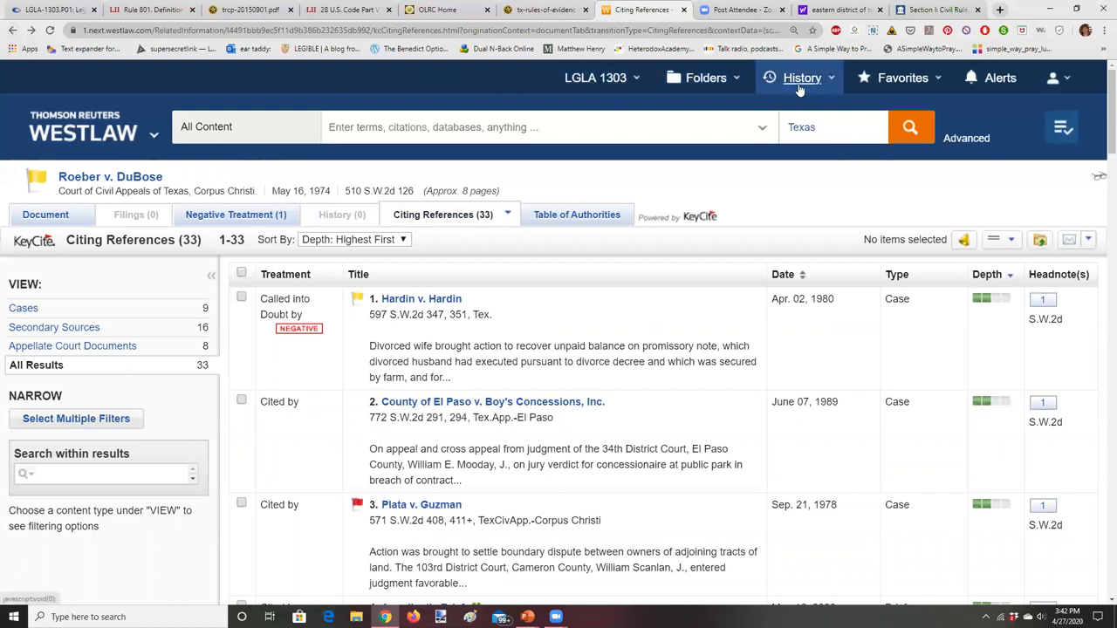
- Open the research History and scroll through today's events, from Rule 85 and Roeber v. DuBose back to Rule 83
{"action": "left_click", "coordinate": [801, 78]}
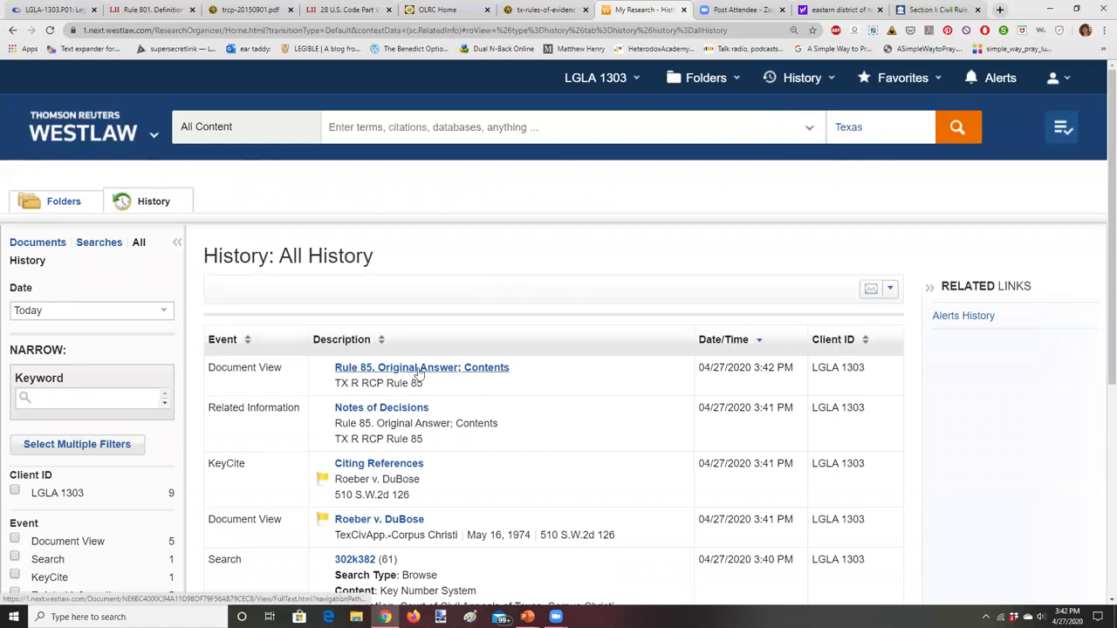
{"action": "mouse_move", "coordinate": [382, 408]}
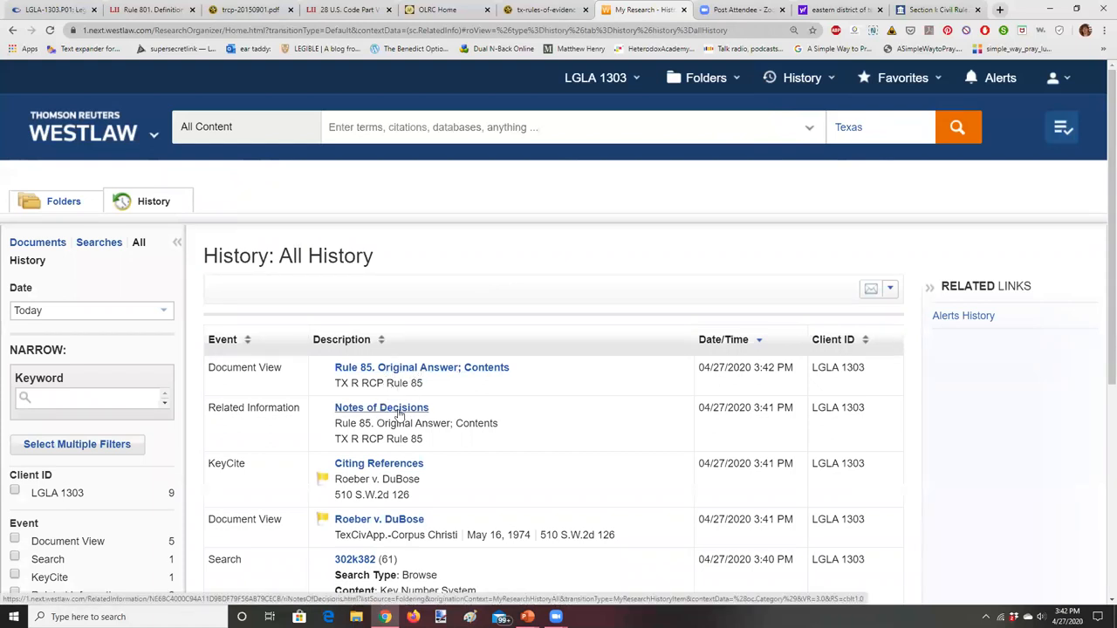
{"action": "mouse_move", "coordinate": [1100, 253]}
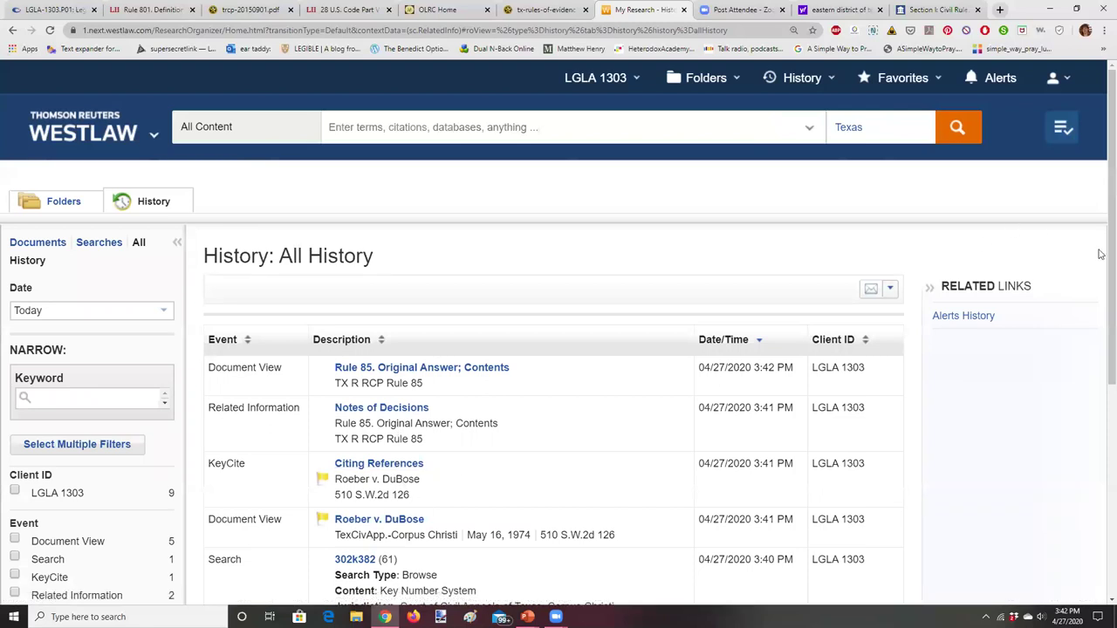
{"action": "scroll", "scroll_direction": "down", "scroll_amount": 3}
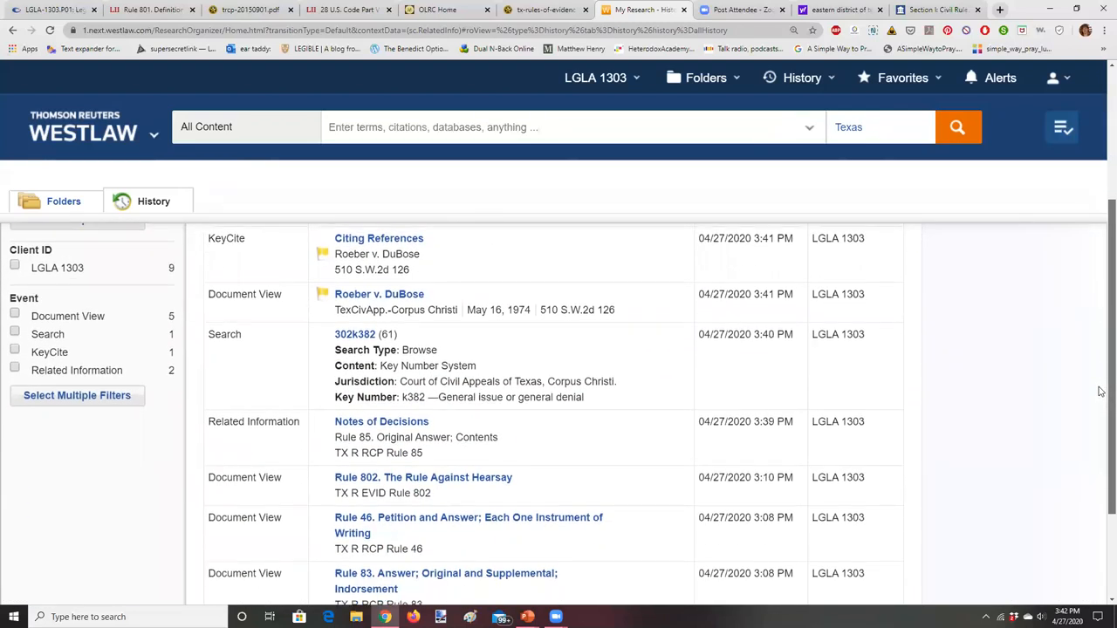
{"action": "scroll", "scroll_direction": "down", "scroll_amount": 3}
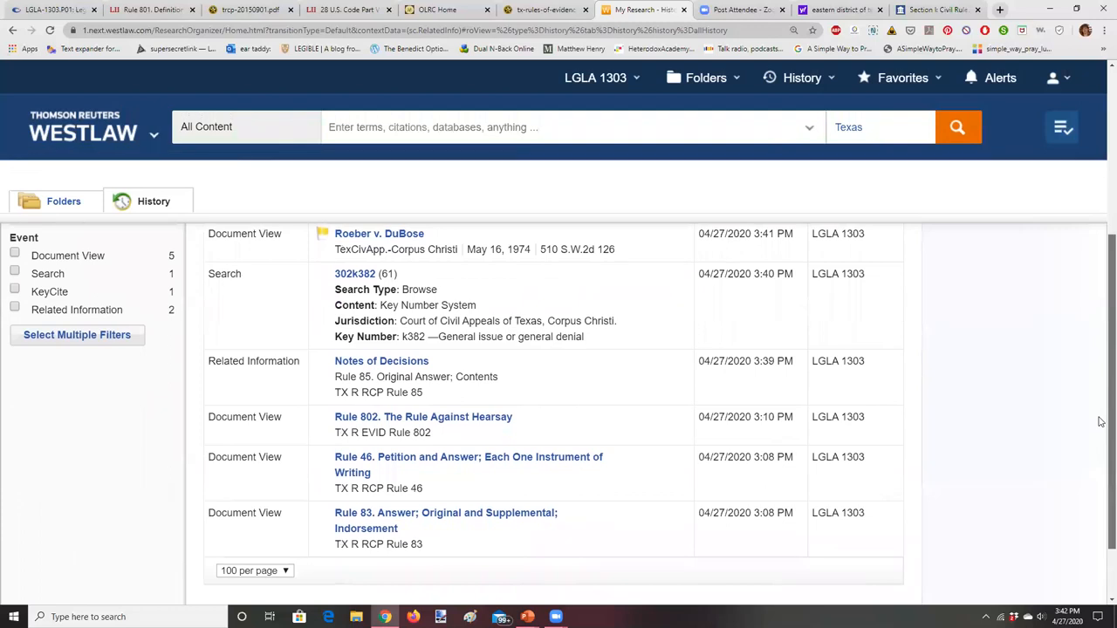
{"action": "mouse_move", "coordinate": [192, 100]}
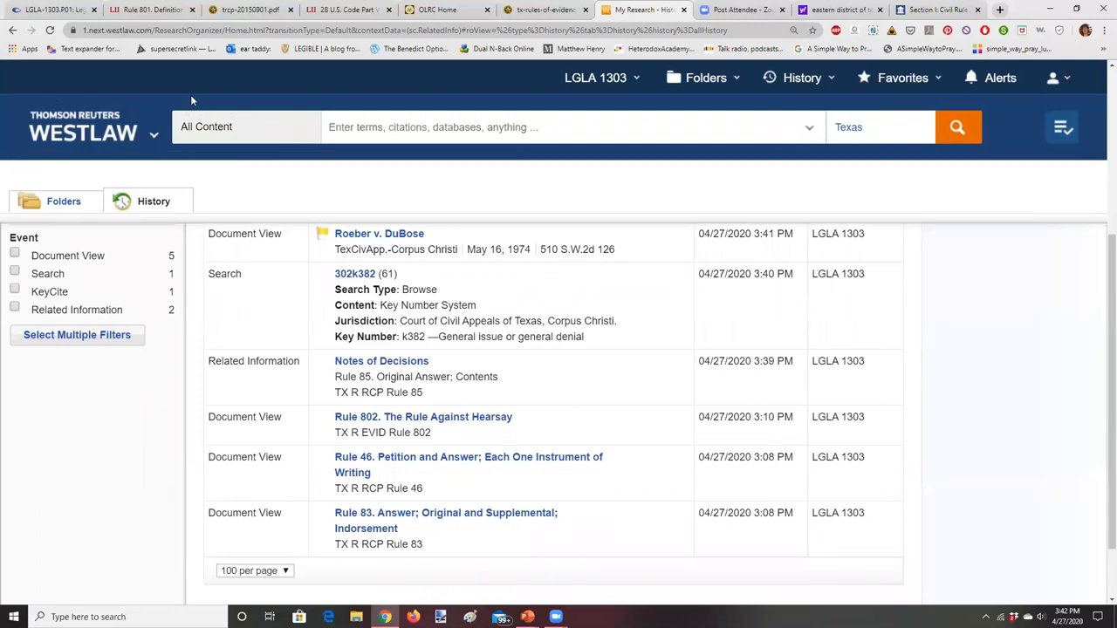
- From the Westlaw home page, open State Materials > Texas and scroll to Statutes & Court Rules
{"action": "left_click", "coordinate": [82, 132]}
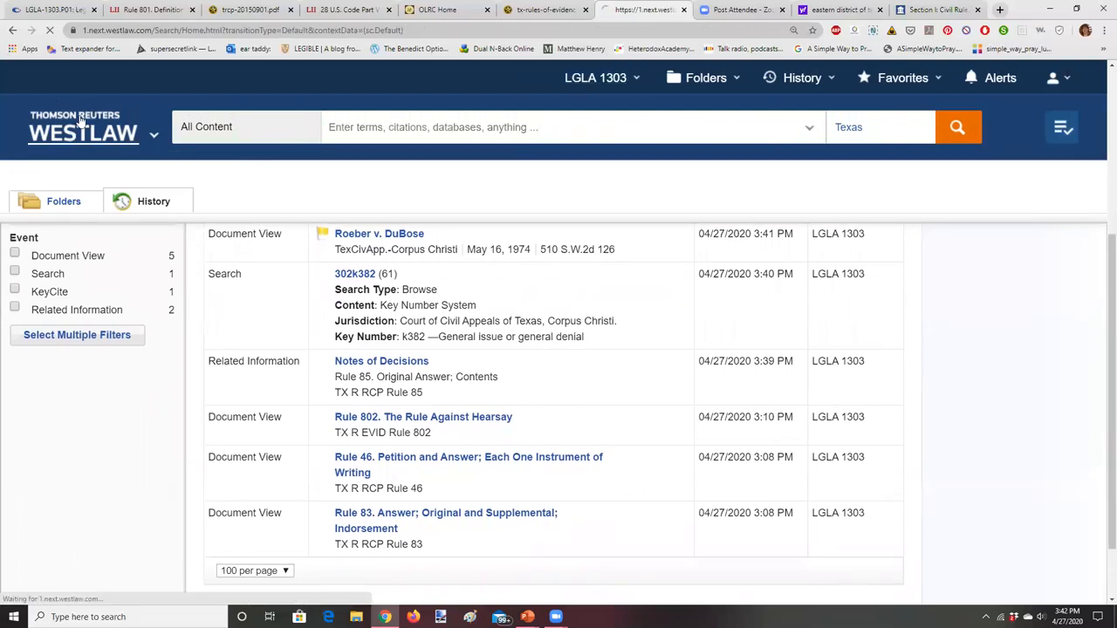
{"action": "left_click", "coordinate": [82, 133]}
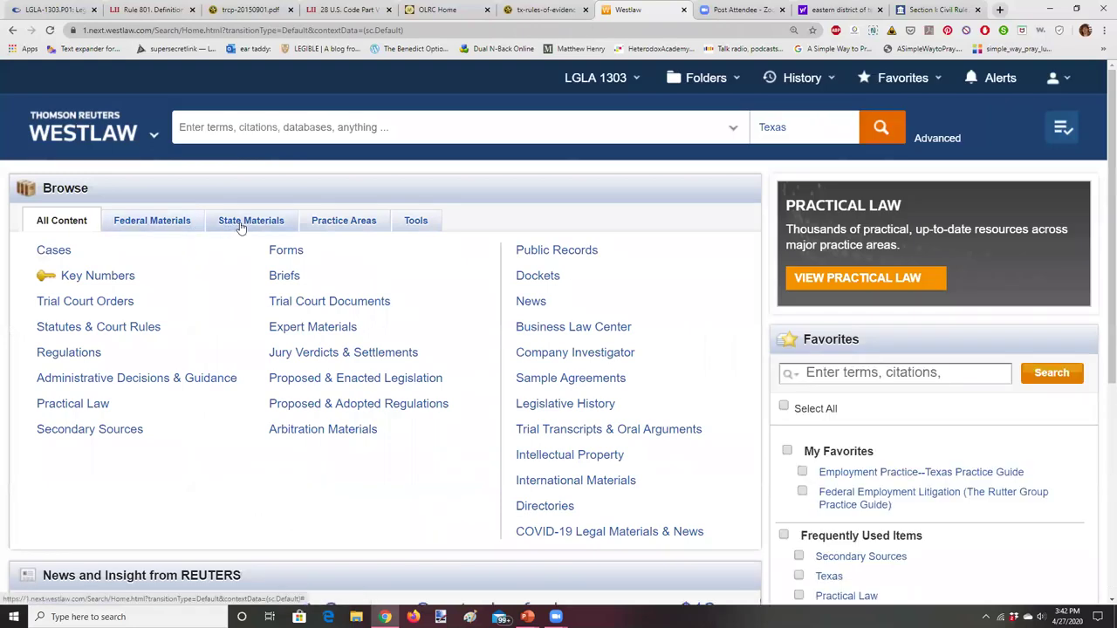
{"action": "left_click", "coordinate": [252, 219]}
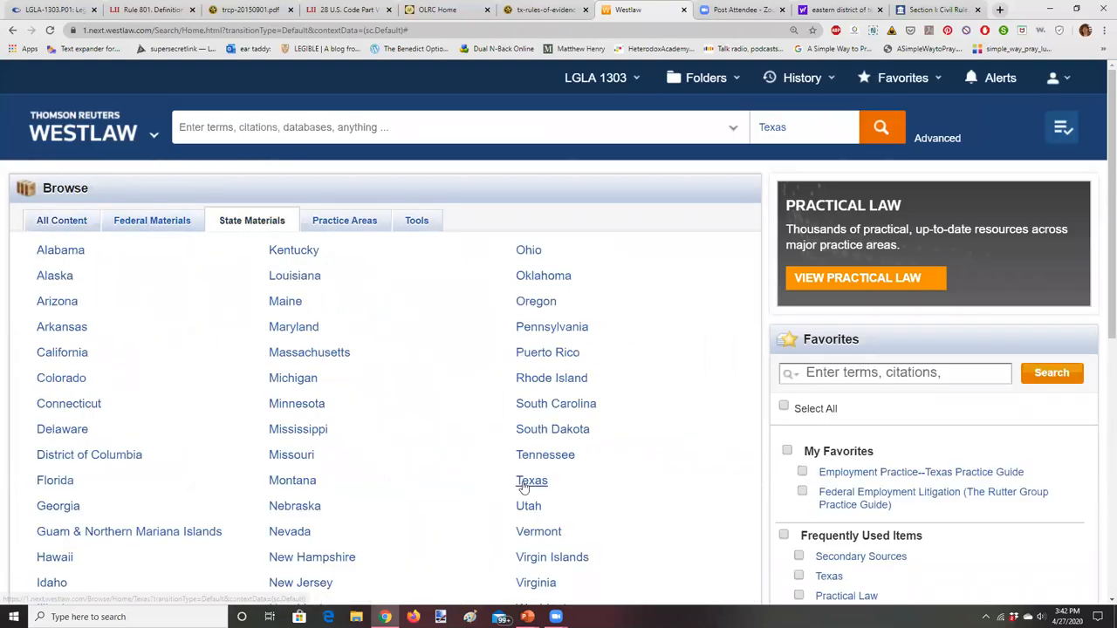
{"action": "left_click", "coordinate": [531, 481]}
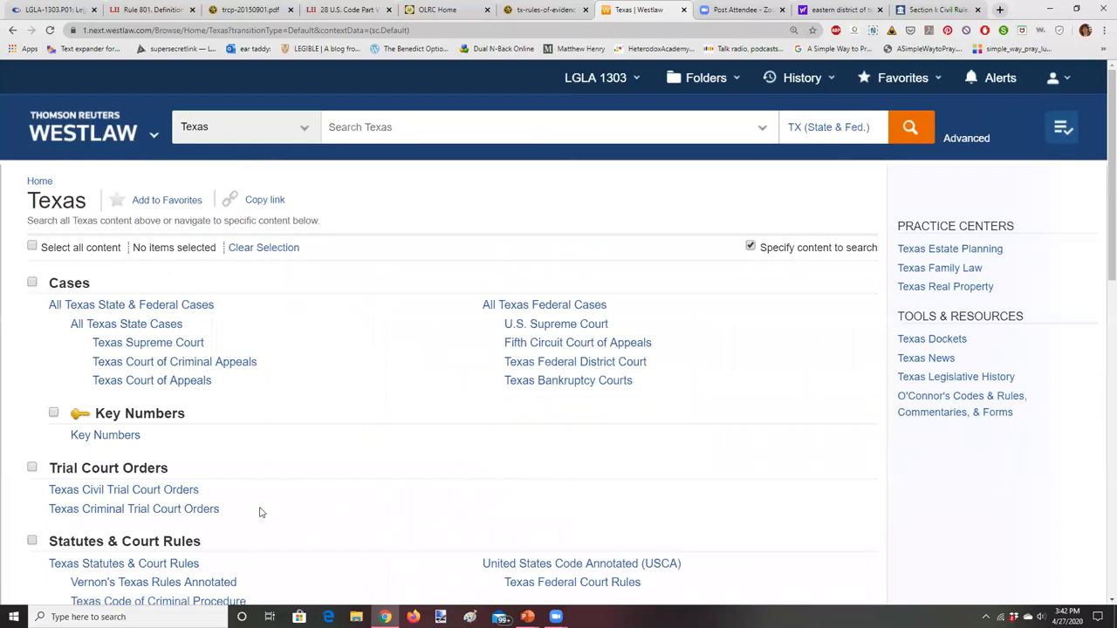
{"action": "mouse_move", "coordinate": [1100, 301]}
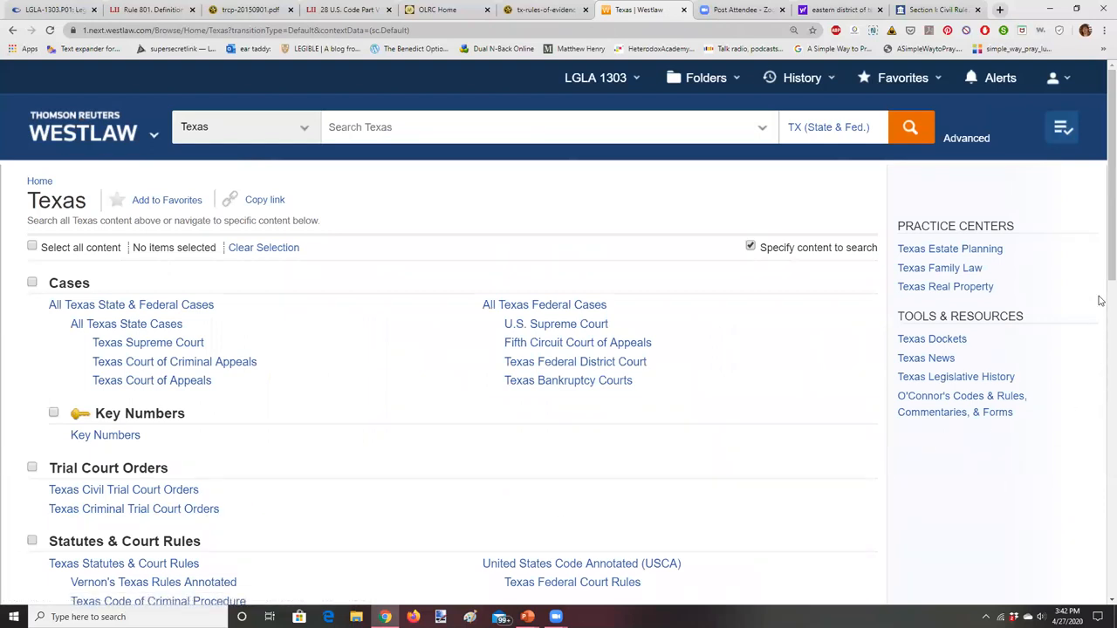
{"action": "scroll", "scroll_direction": "down", "scroll_amount": 3}
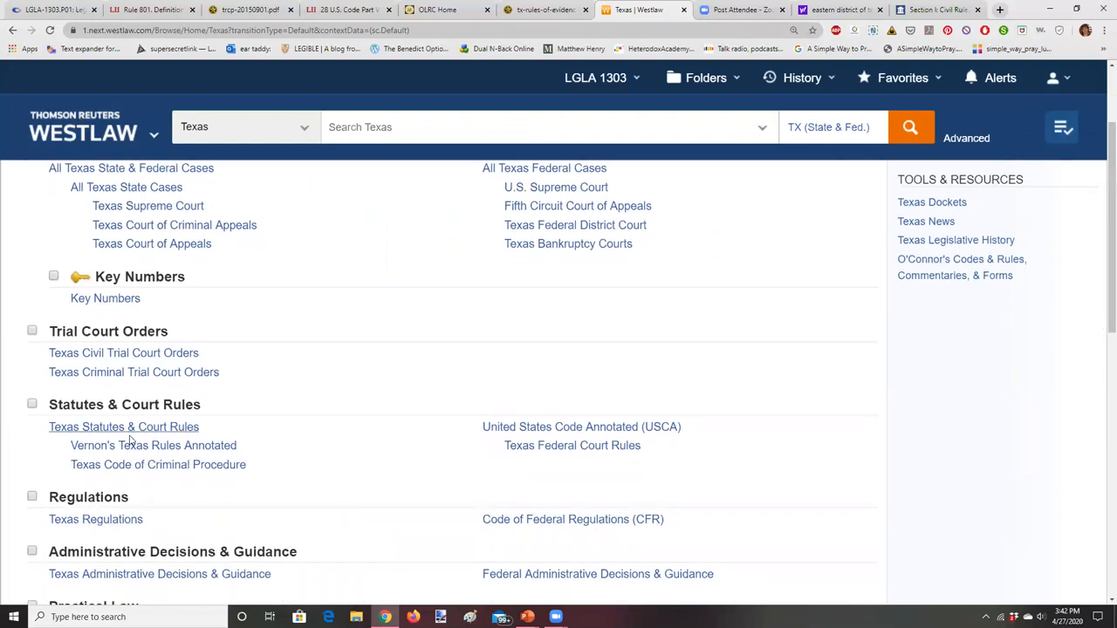
{"action": "mouse_move", "coordinate": [158, 465]}
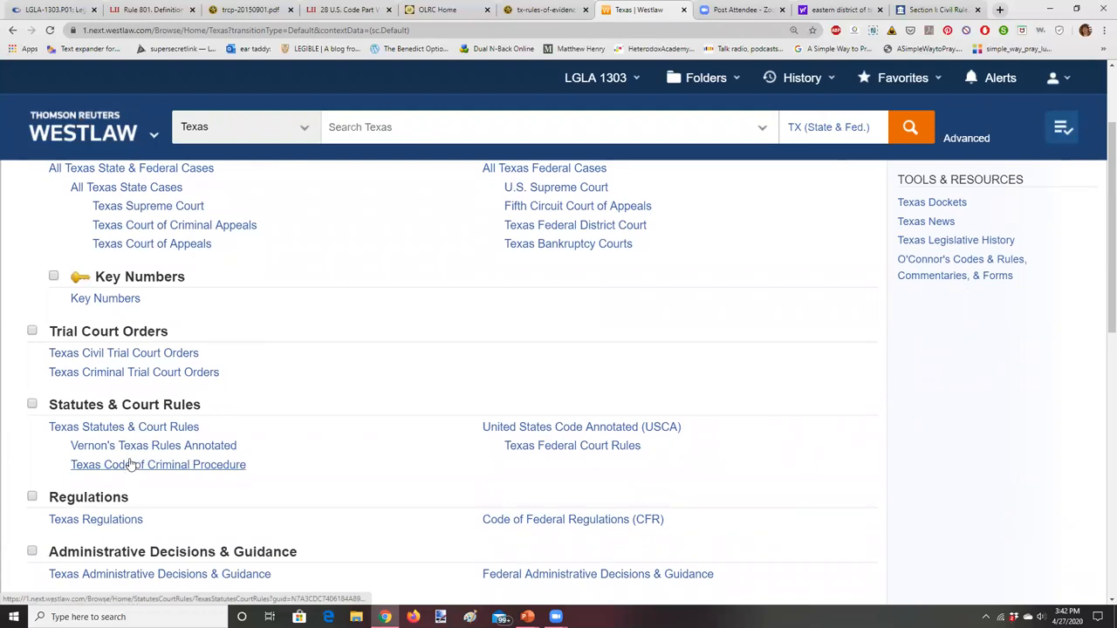
{"action": "mouse_move", "coordinate": [153, 445]}
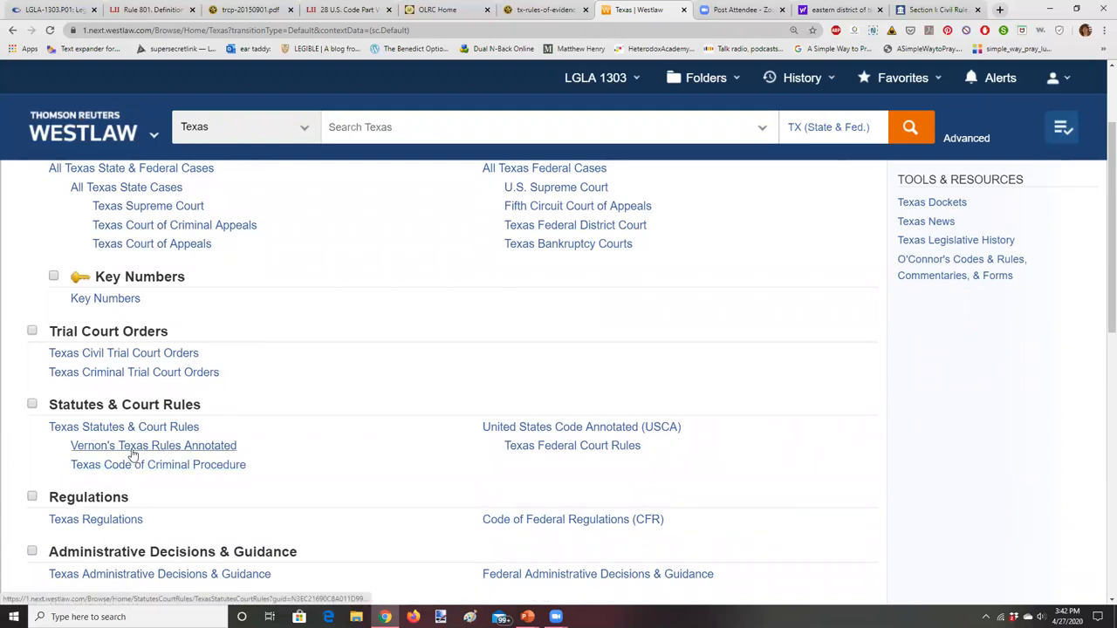
{"action": "mouse_move", "coordinate": [158, 464]}
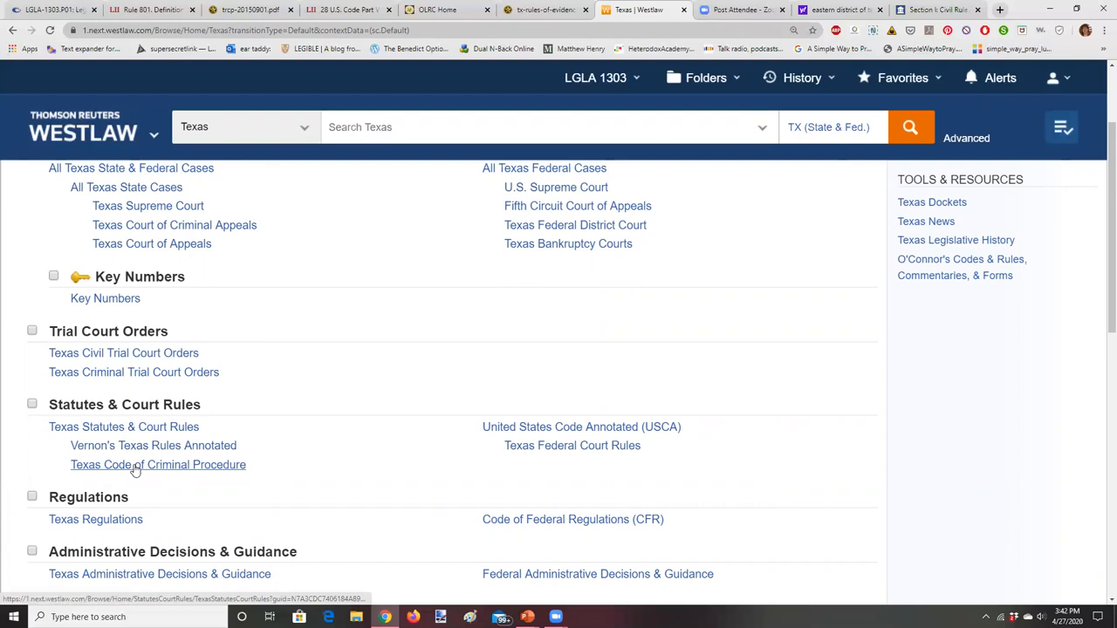
{"action": "mouse_move", "coordinate": [571, 445]}
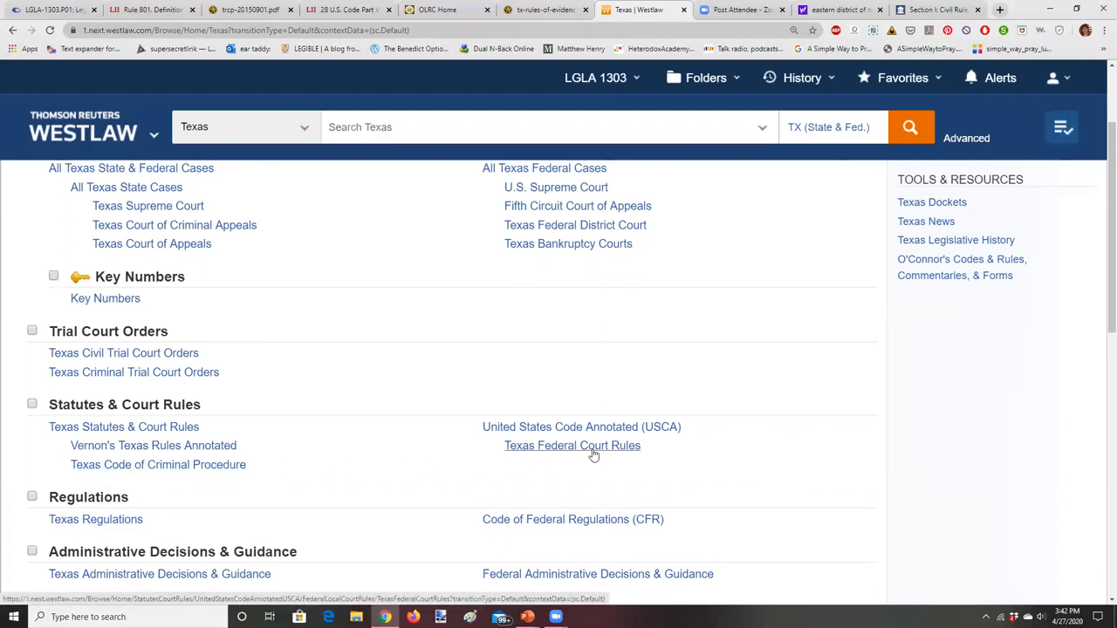
- Open Texas Federal Court Rules, then the Eastern District of Texas local rules
{"action": "left_click", "coordinate": [572, 445]}
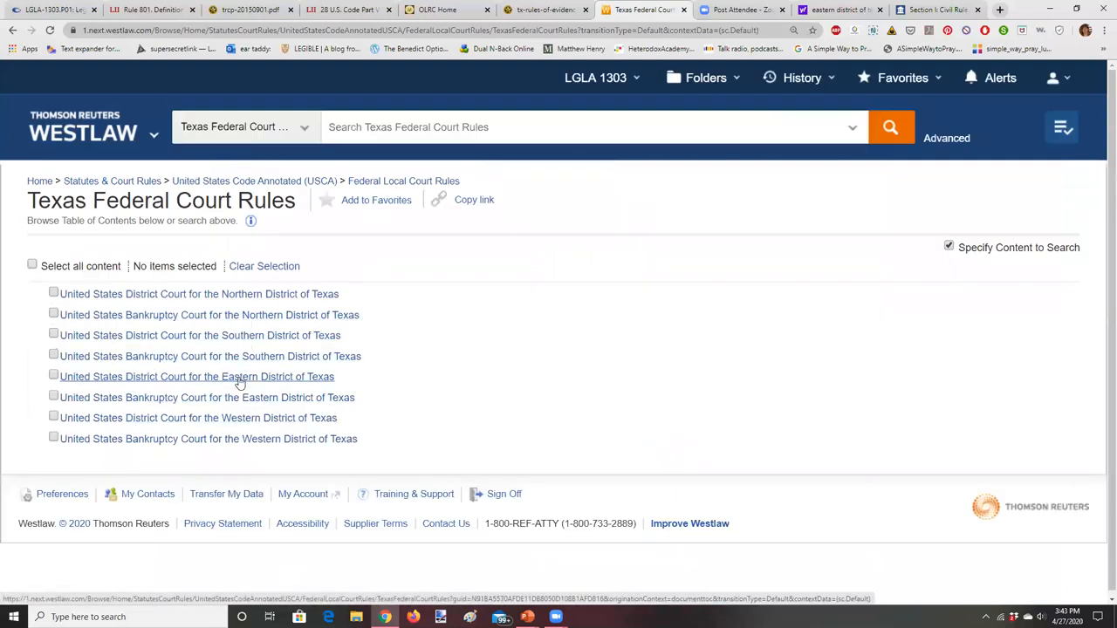
{"action": "left_click", "coordinate": [196, 376]}
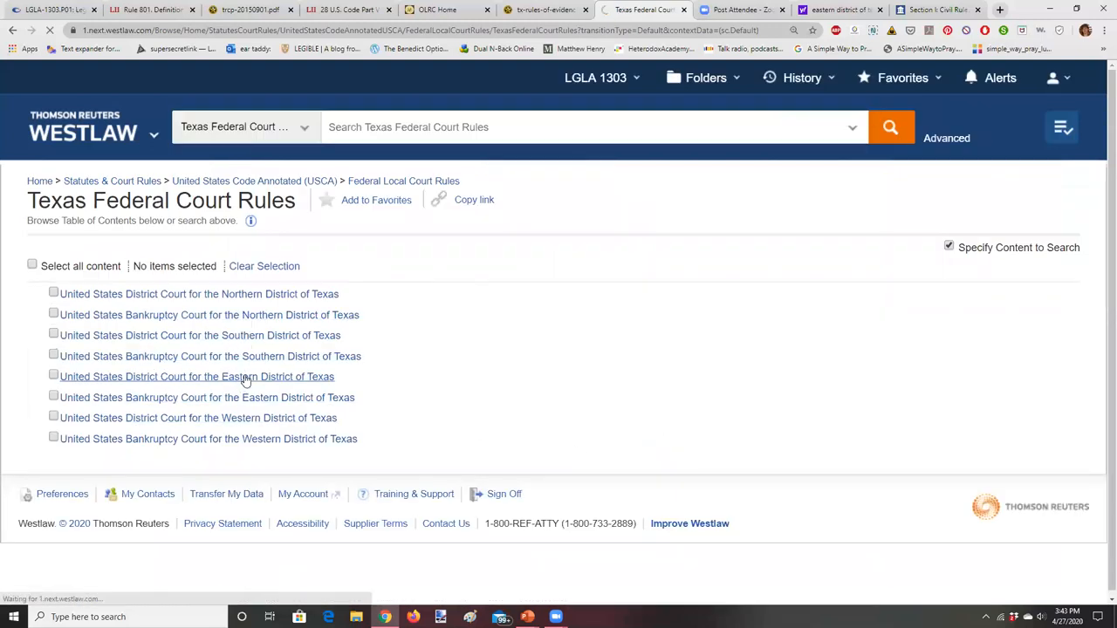
{"action": "left_click", "coordinate": [196, 376]}
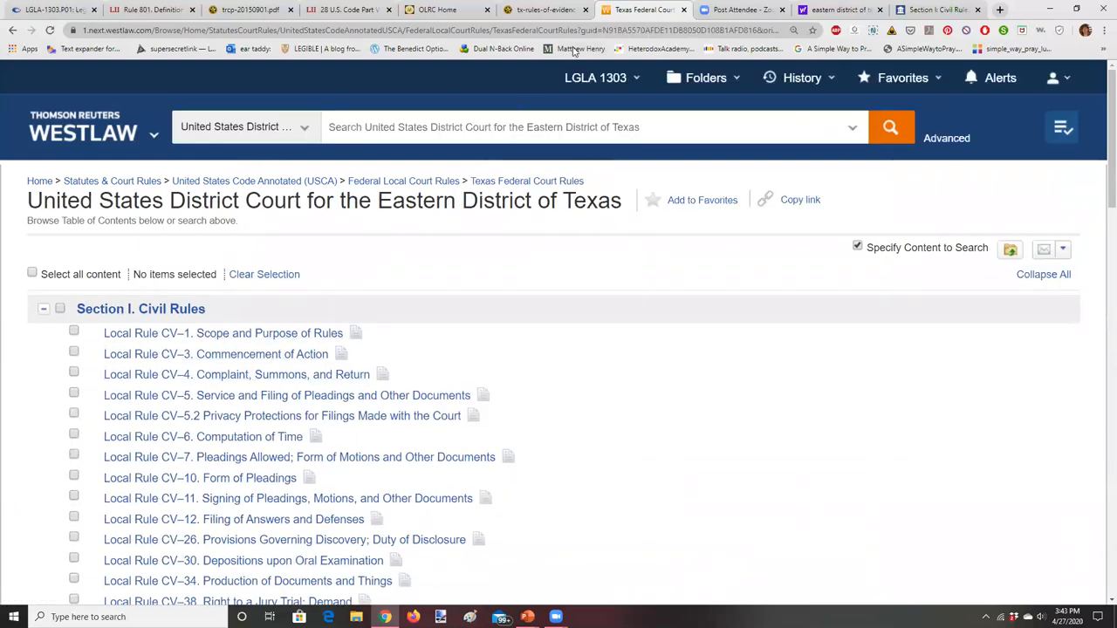
- Glance at the Eastern District court website tab, return to Westlaw, and open Local Rule CV-12
{"action": "left_click", "coordinate": [937, 10]}
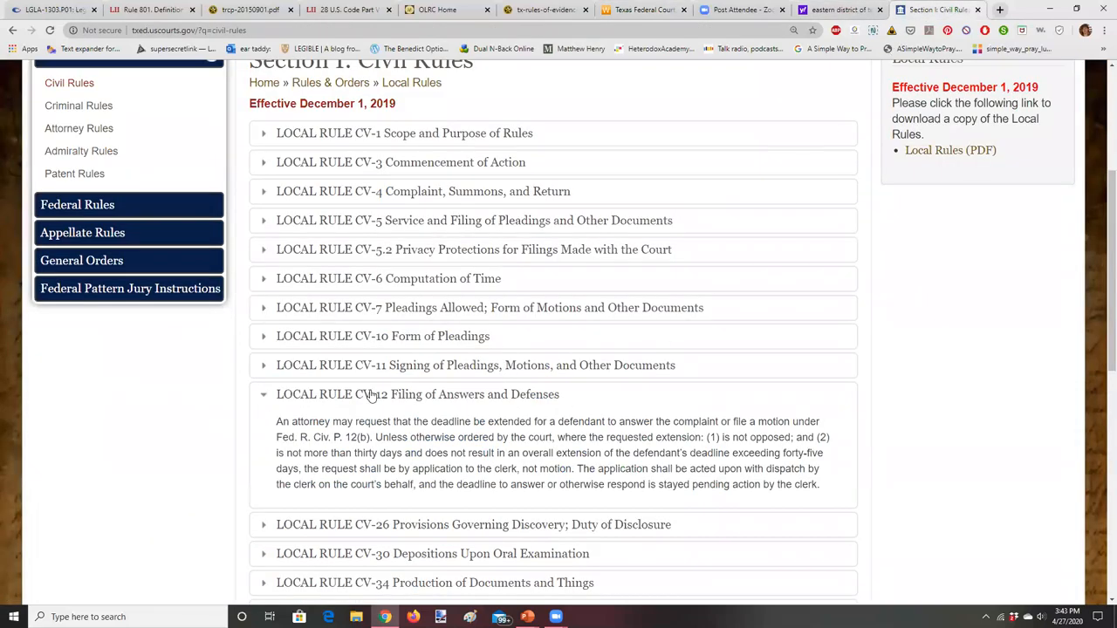
{"action": "mouse_move", "coordinate": [498, 27]}
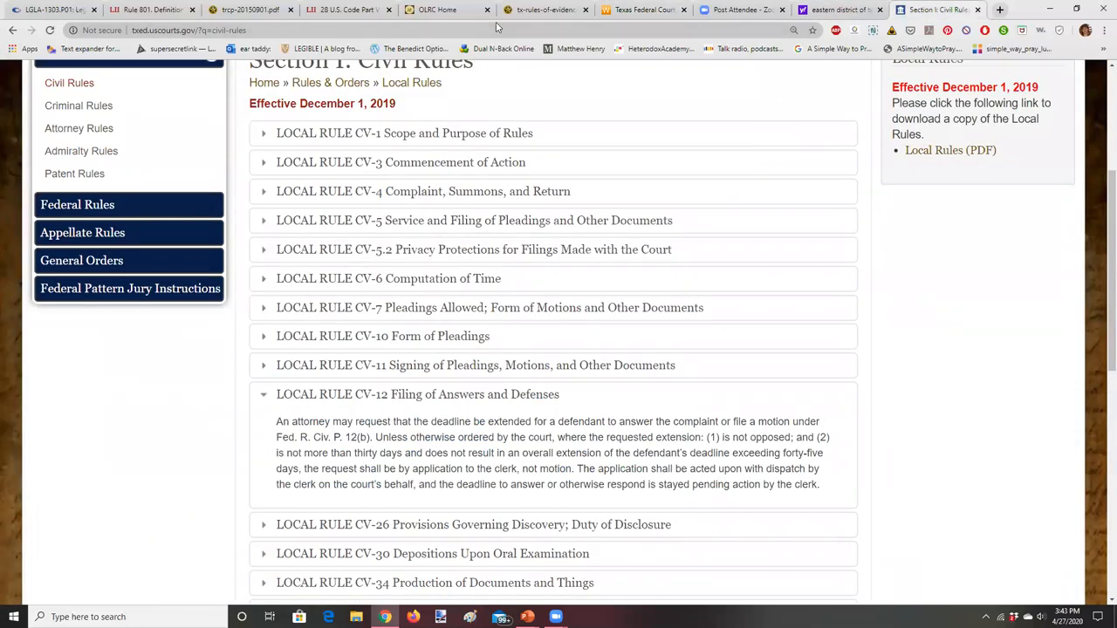
{"action": "left_click", "coordinate": [646, 10]}
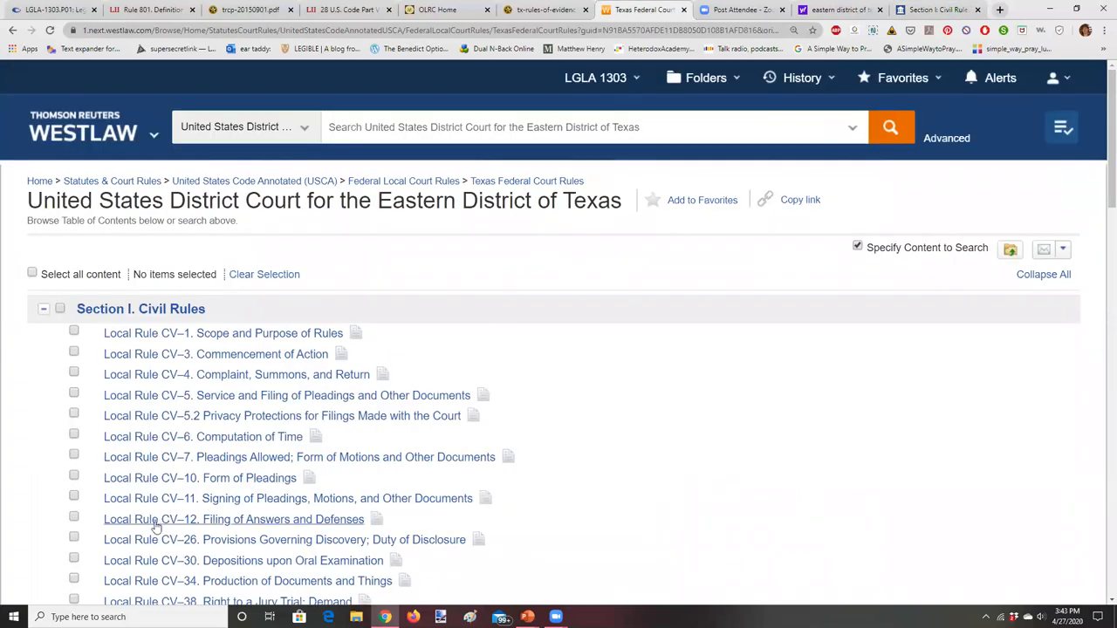
{"action": "left_click", "coordinate": [234, 519]}
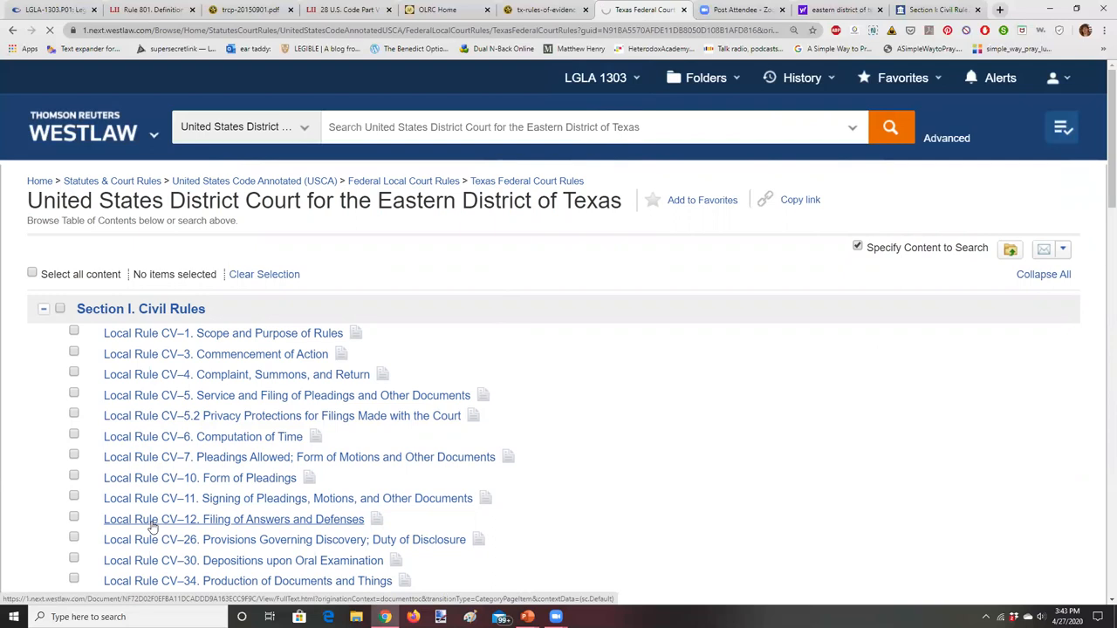
- Read through Local Rule CV-12 on filing answers, briefly checking the other browser tab
{"action": "left_click", "coordinate": [233, 520]}
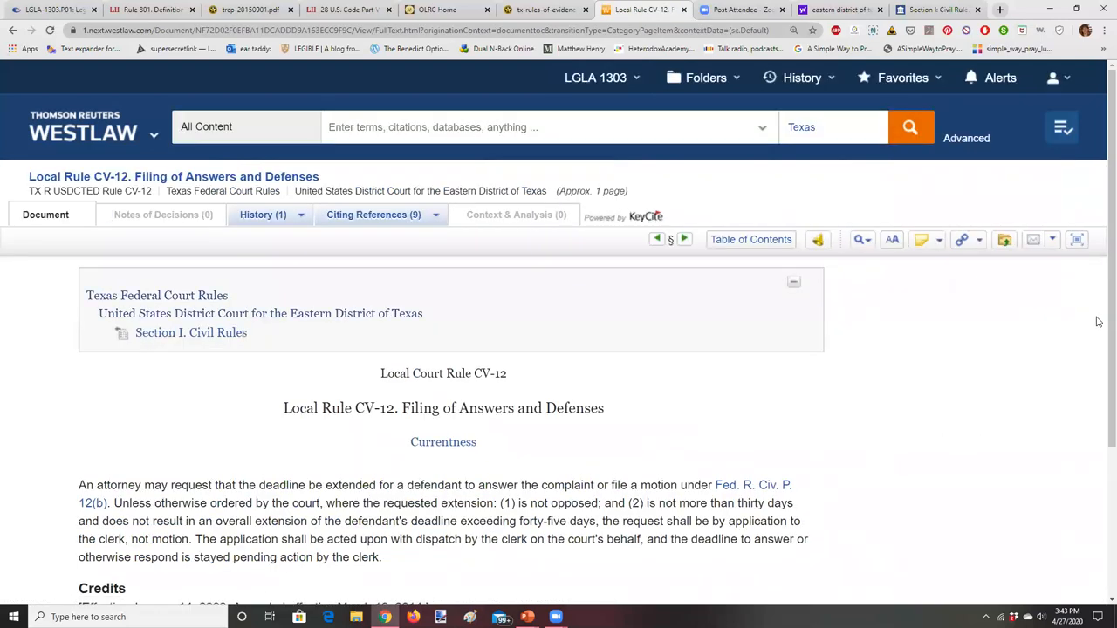
{"action": "scroll", "scroll_direction": "down", "scroll_amount": 3}
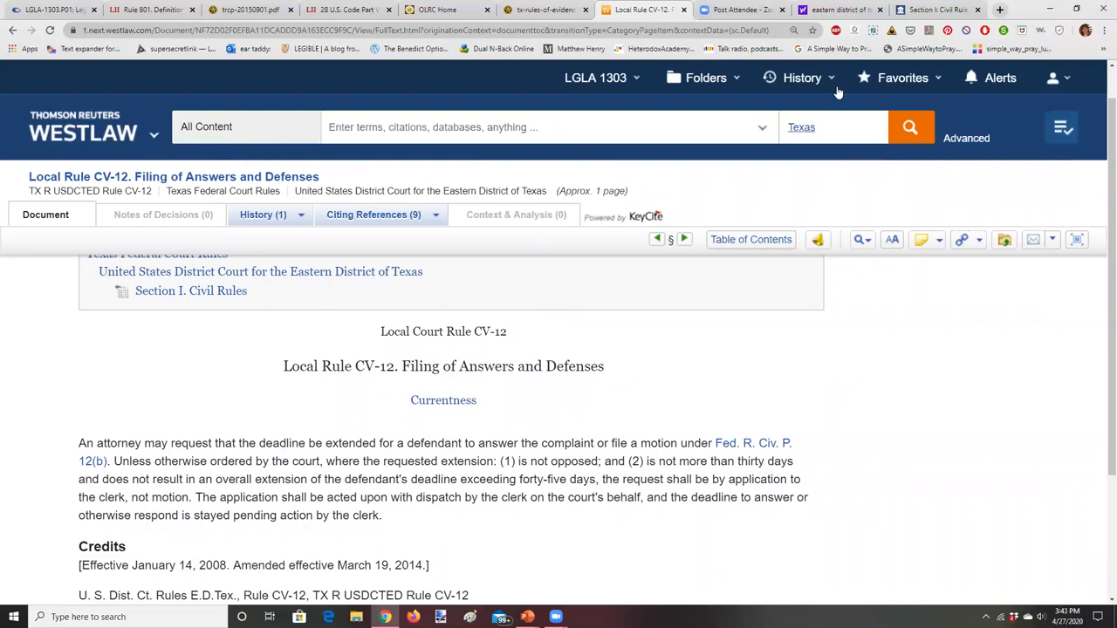
{"action": "left_click", "coordinate": [934, 9]}
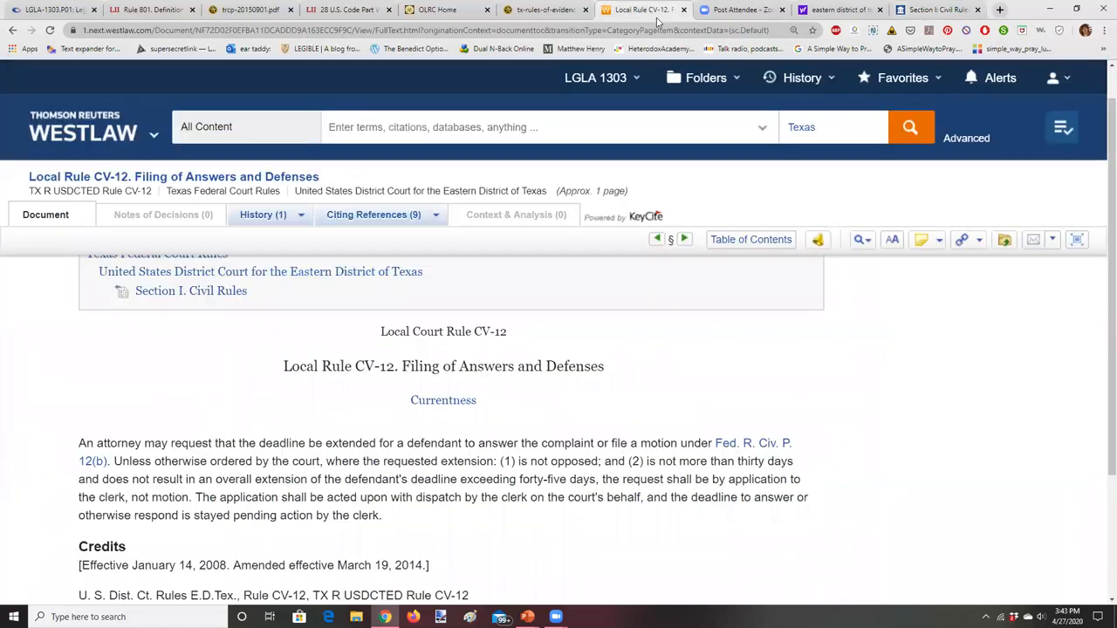
{"action": "scroll", "scroll_direction": "down", "scroll_amount": 3}
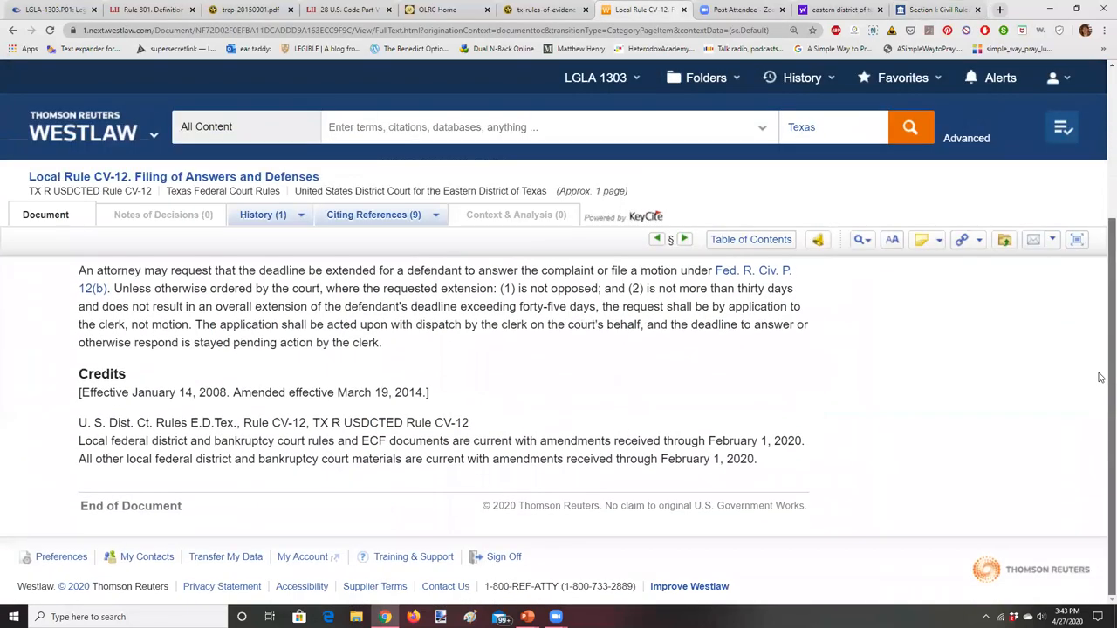
{"action": "scroll", "scroll_direction": "up", "scroll_amount": 3}
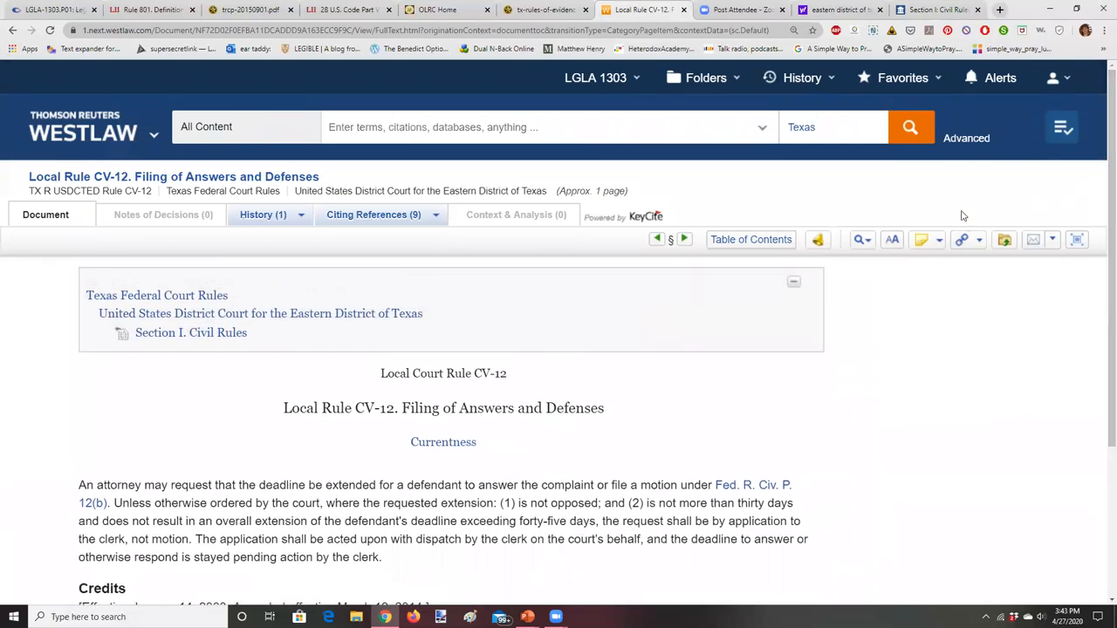
- Step forward to Local Rules CV-26 and CV-30, scrolling through each
{"action": "left_click", "coordinate": [685, 239]}
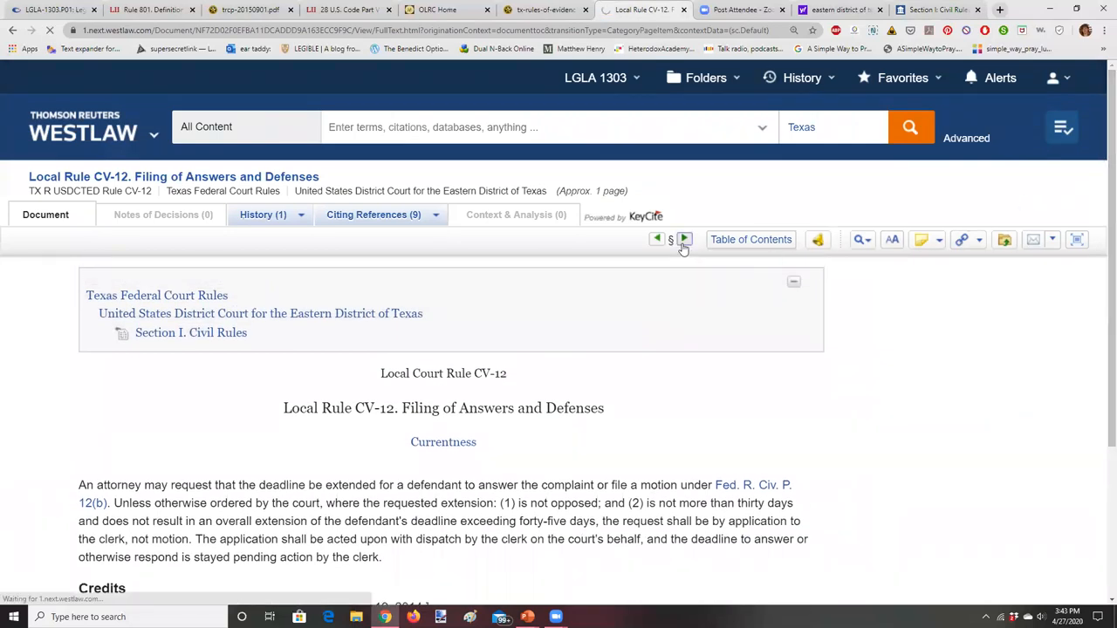
{"action": "left_click", "coordinate": [684, 239]}
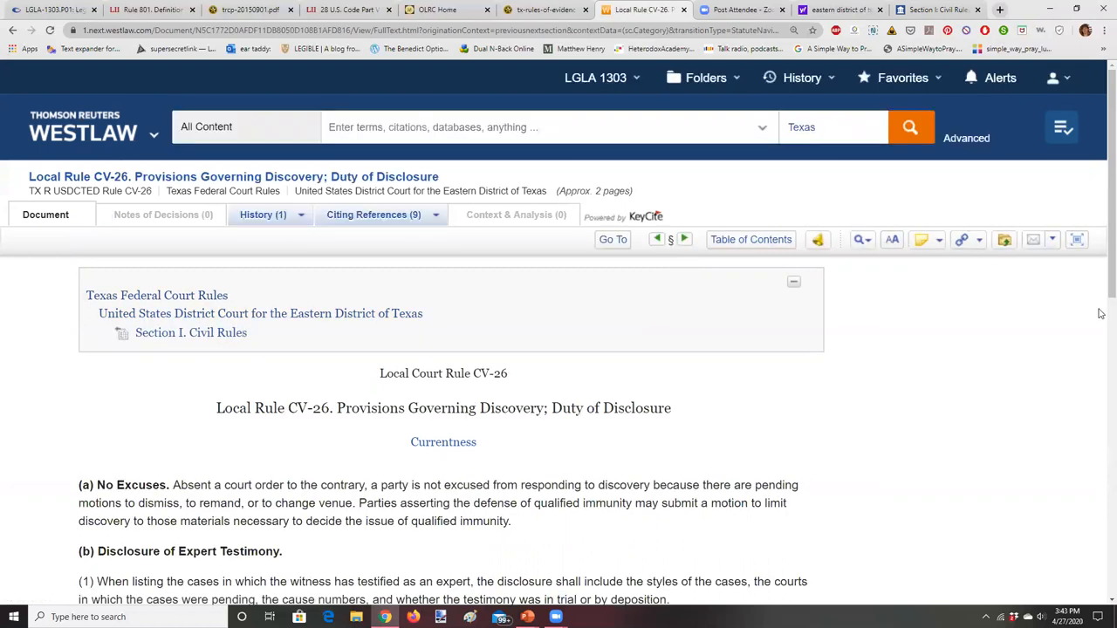
{"action": "scroll", "scroll_direction": "down", "scroll_amount": 3}
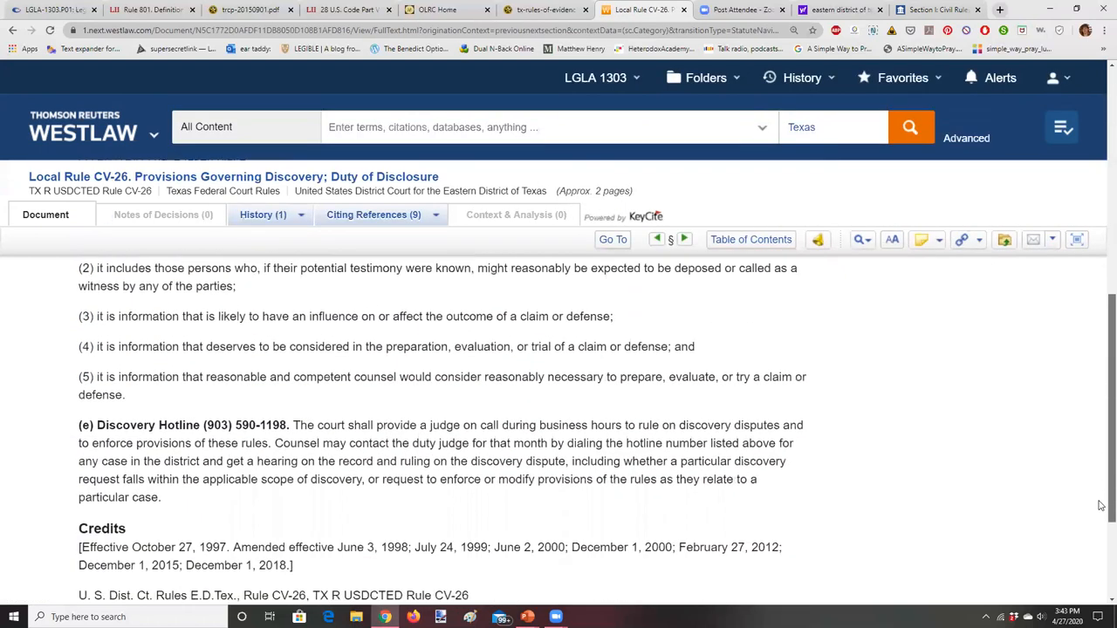
{"action": "scroll", "scroll_direction": "up", "scroll_amount": 3}
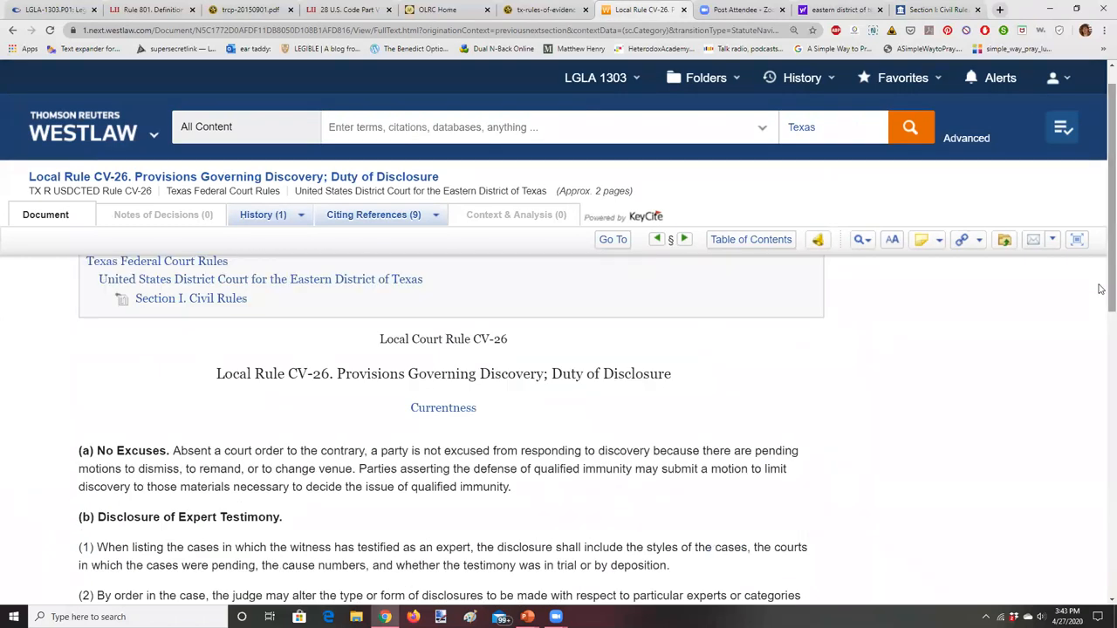
{"action": "left_click", "coordinate": [684, 239]}
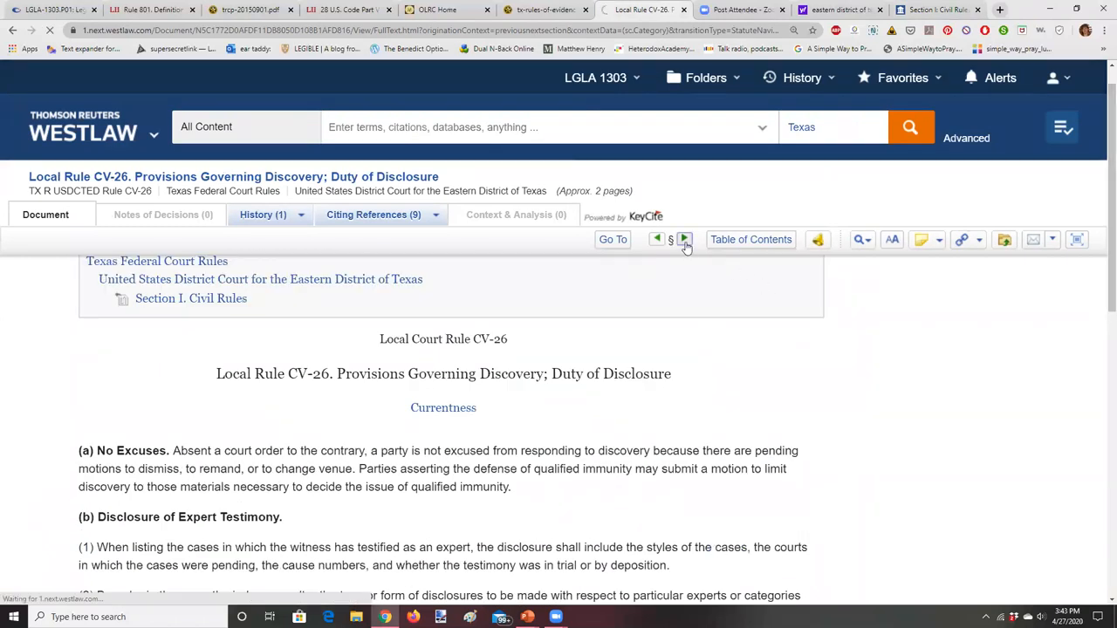
{"action": "left_click", "coordinate": [684, 239]}
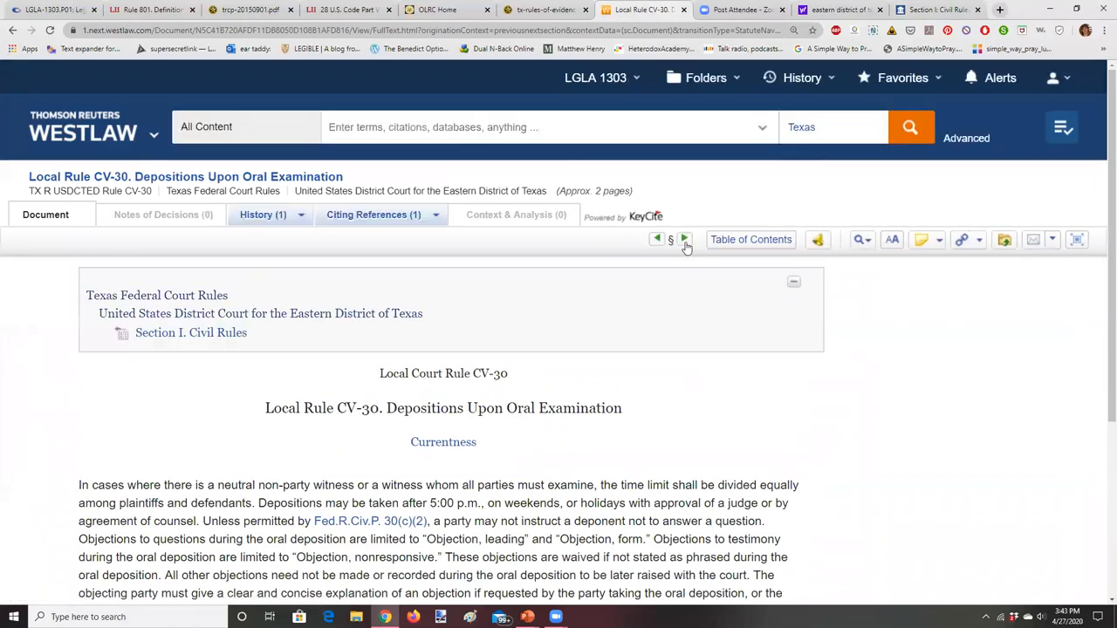
{"action": "scroll", "scroll_direction": "down", "scroll_amount": 3}
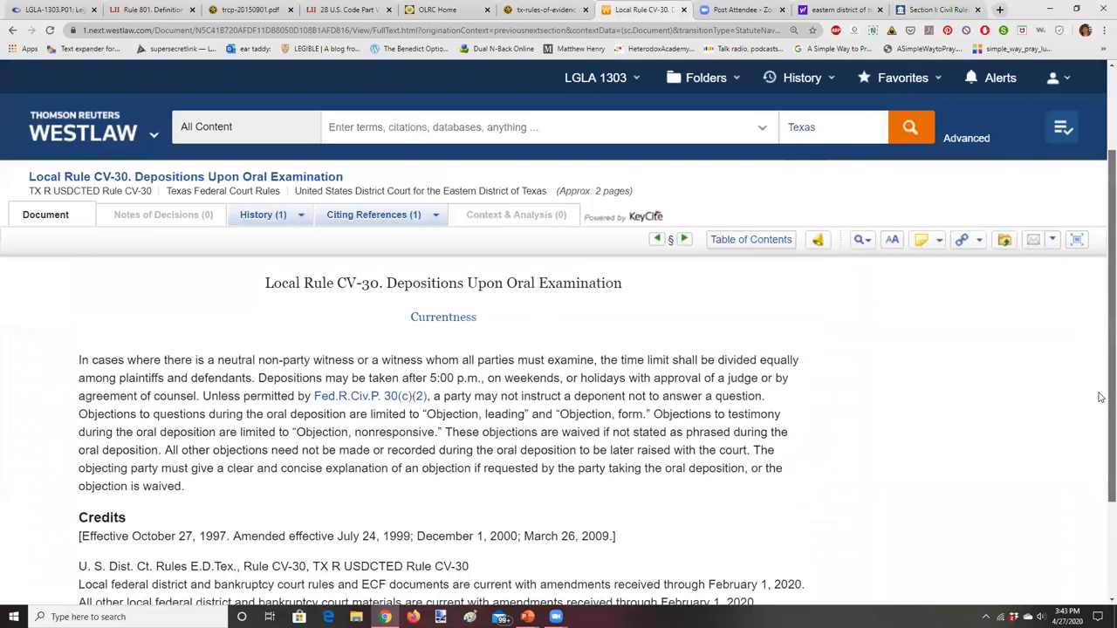
{"action": "left_click", "coordinate": [751, 239]}
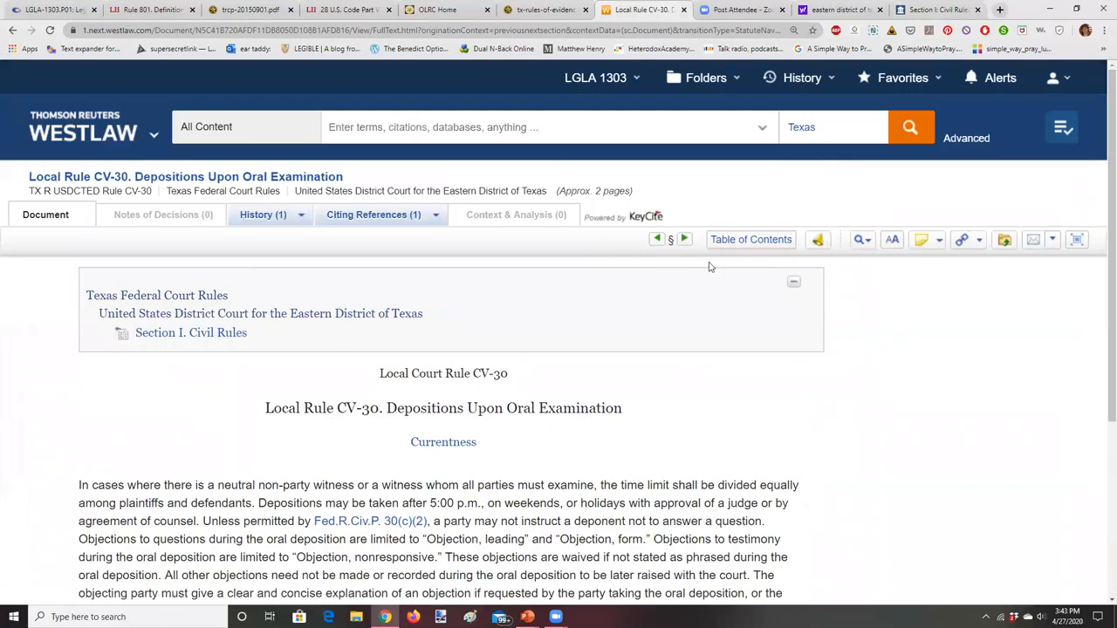
- Step forward through CV-34 to CV-38, Right to a Jury Trial; Demand
{"action": "left_click", "coordinate": [684, 239]}
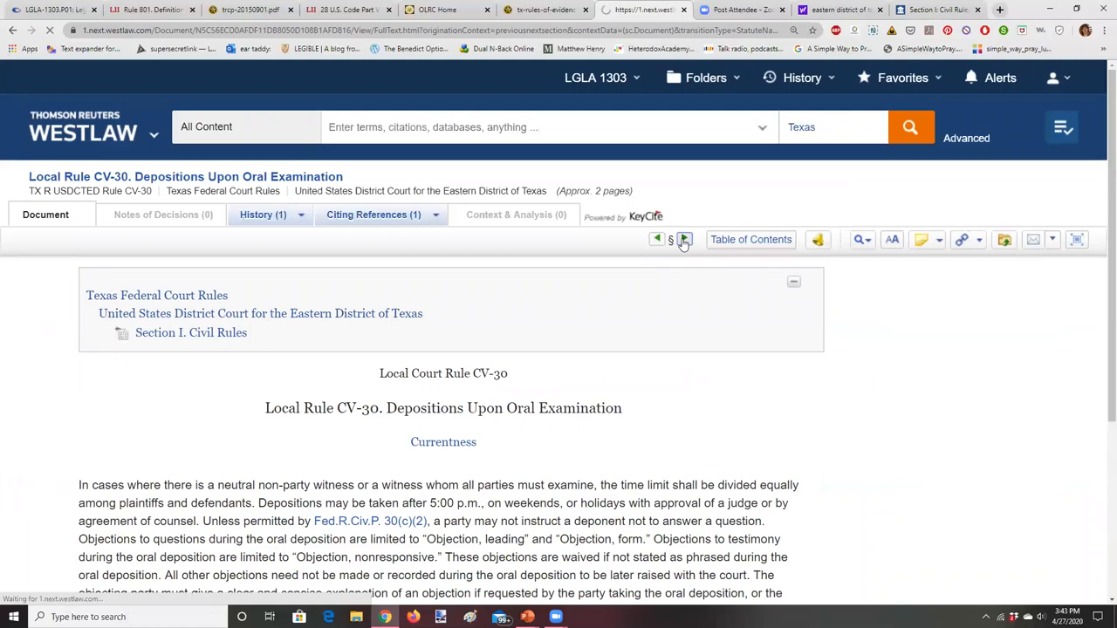
{"action": "left_click", "coordinate": [684, 239]}
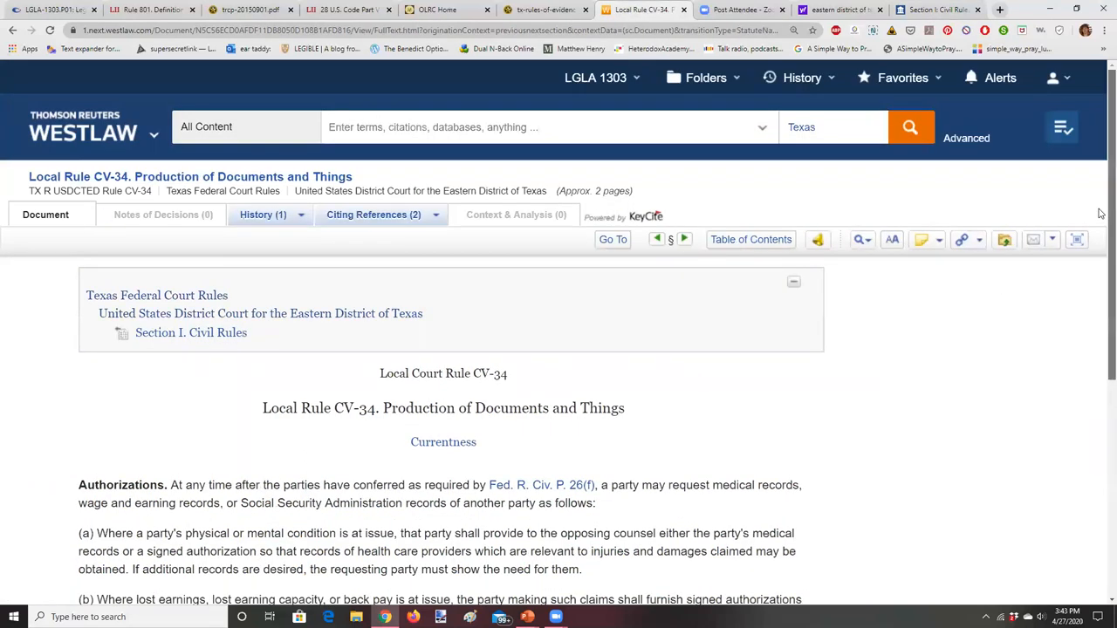
{"action": "scroll", "scroll_direction": "down", "scroll_amount": 3}
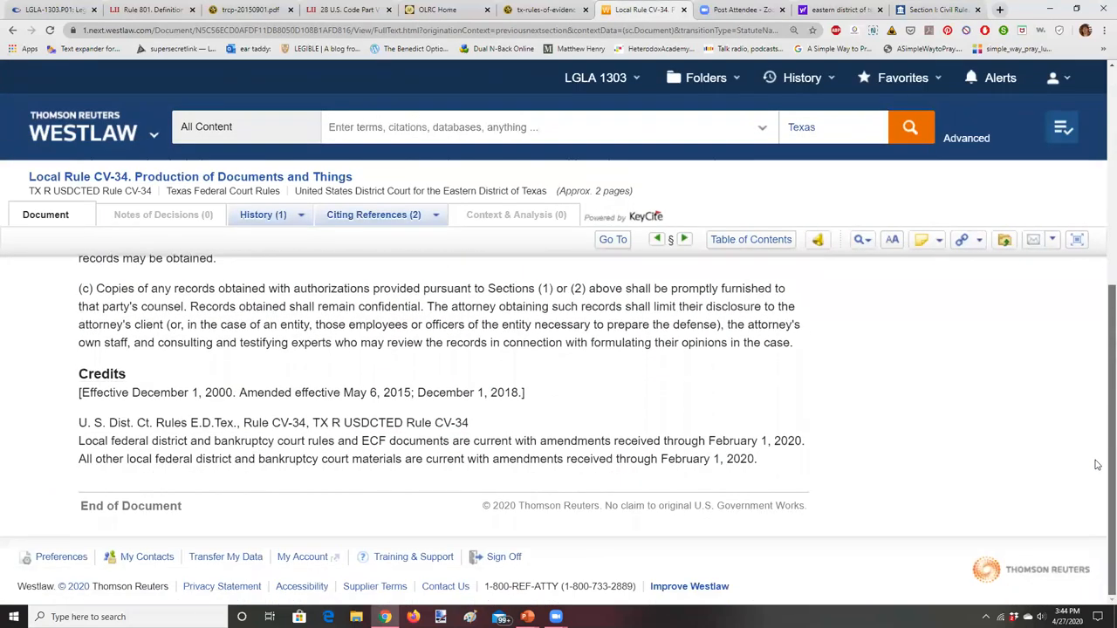
{"action": "left_click", "coordinate": [685, 240]}
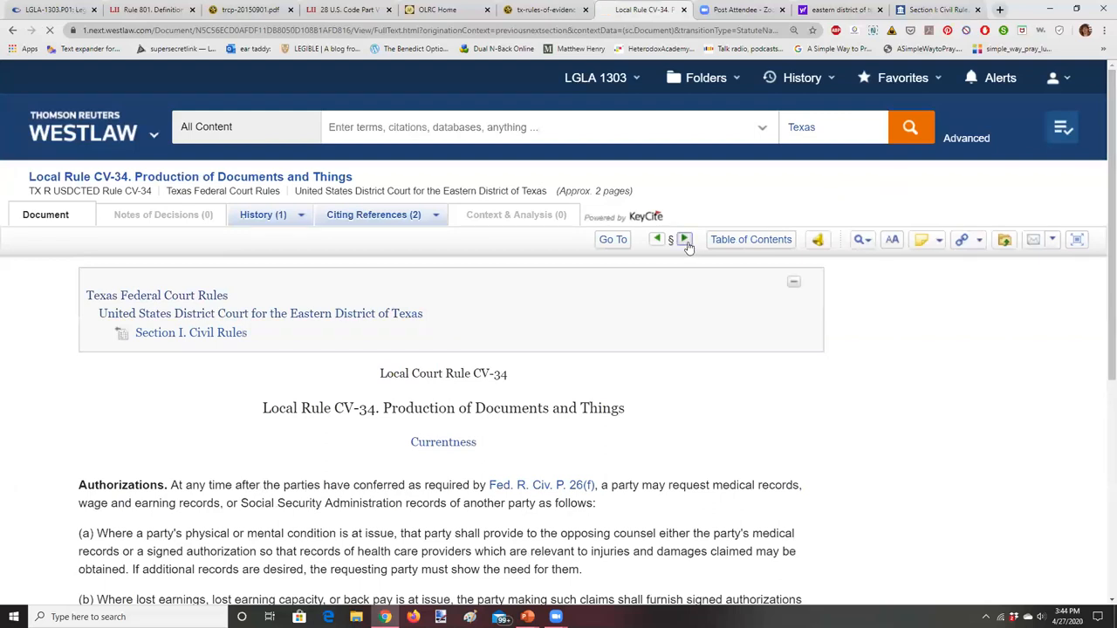
{"action": "left_click", "coordinate": [685, 240]}
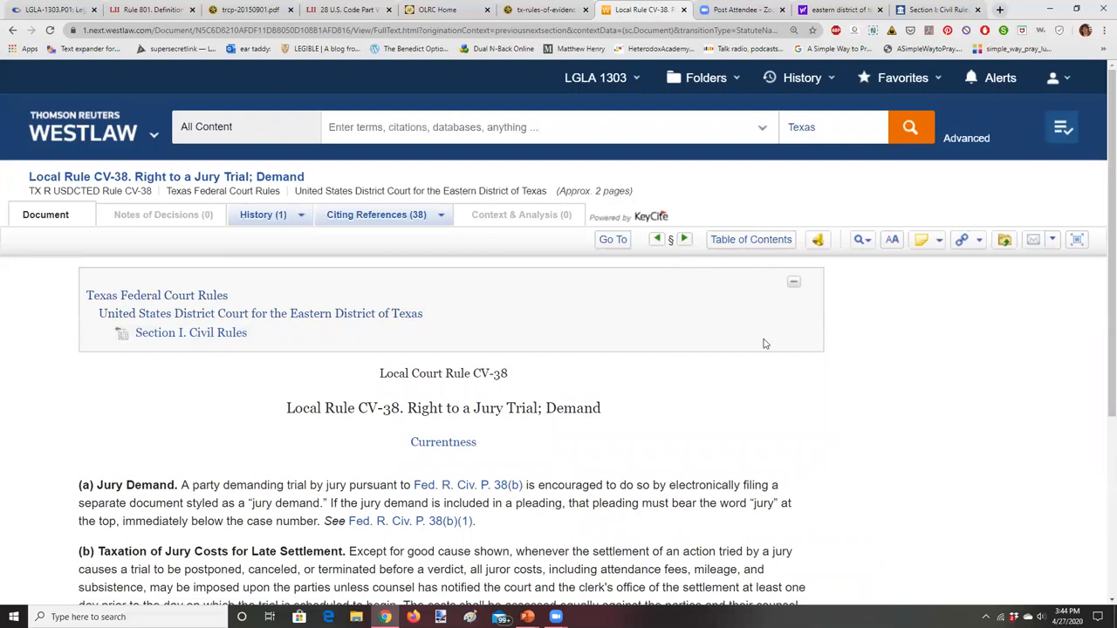
{"action": "scroll", "scroll_direction": "down", "scroll_amount": 3}
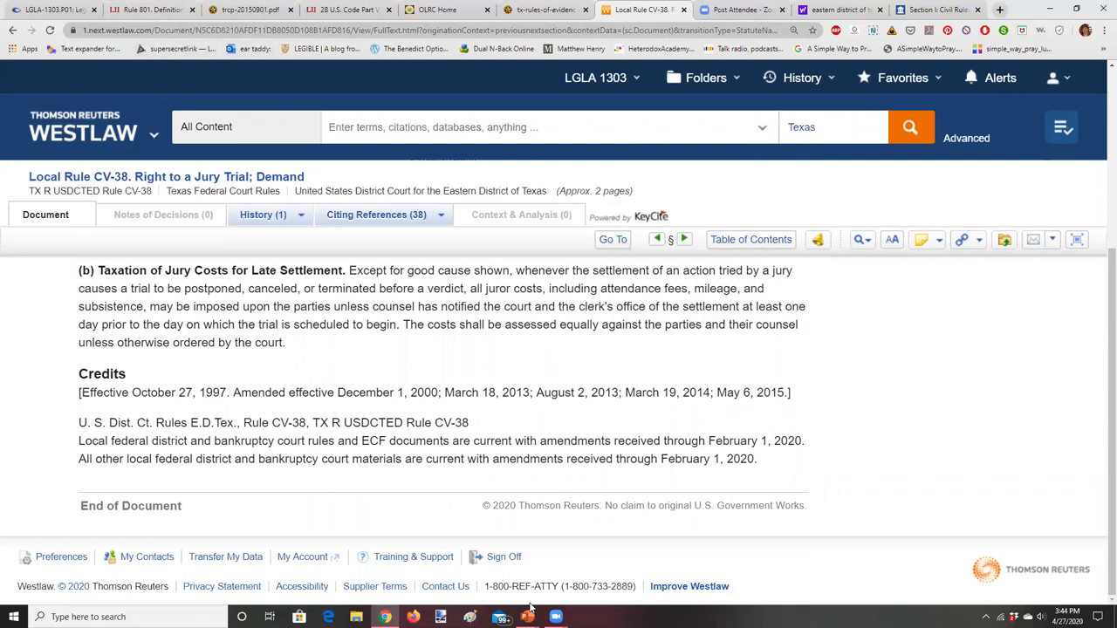
{"action": "mouse_move", "coordinate": [587, 551]}
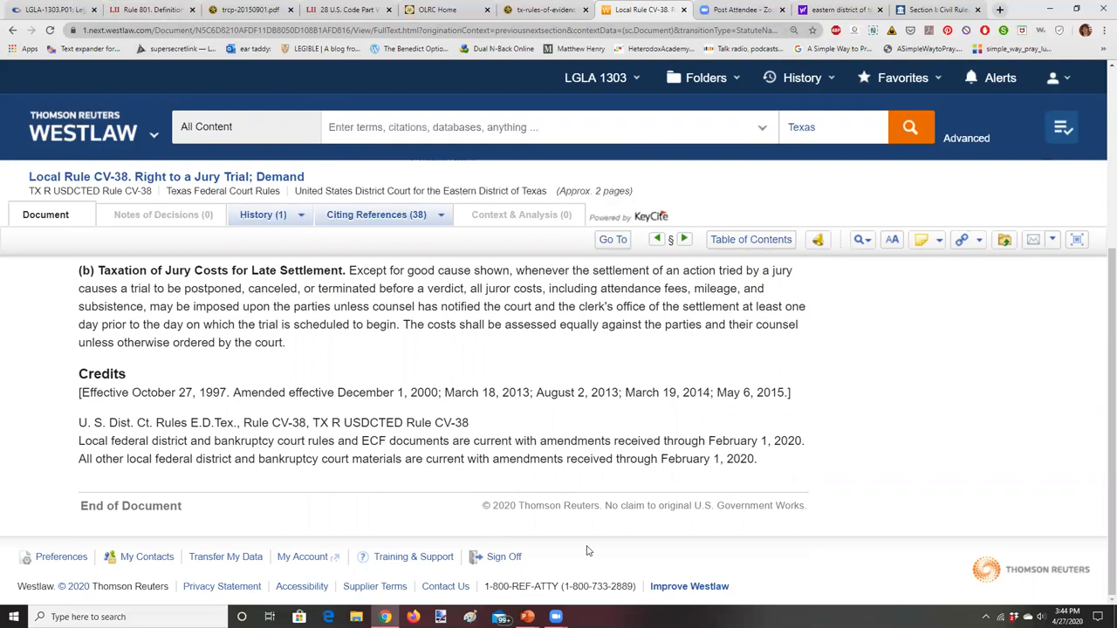
{"action": "mouse_move", "coordinate": [439, 351]}
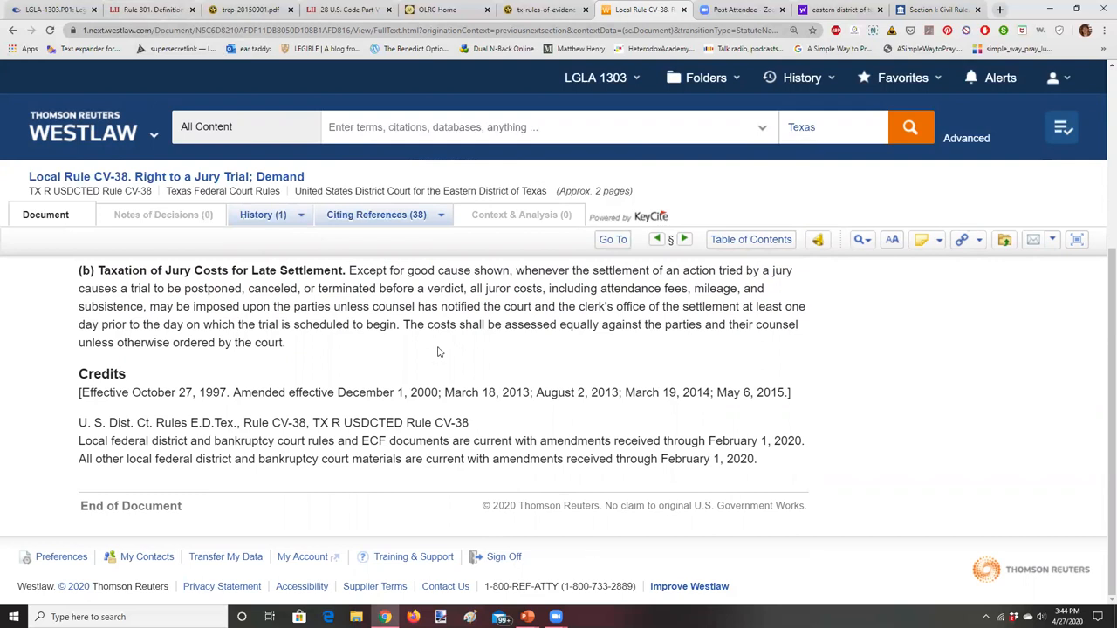
- Show CV-38's KeyCite citing references, filtered to its 28 Secondary Sources
{"action": "left_click", "coordinate": [375, 215]}
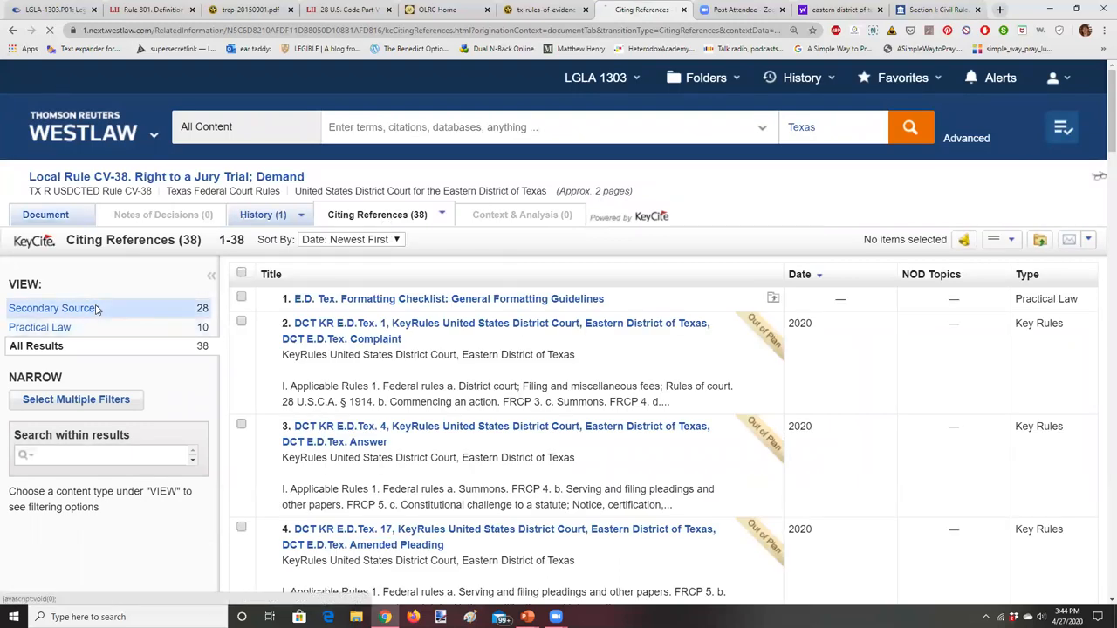
{"action": "left_click", "coordinate": [52, 308]}
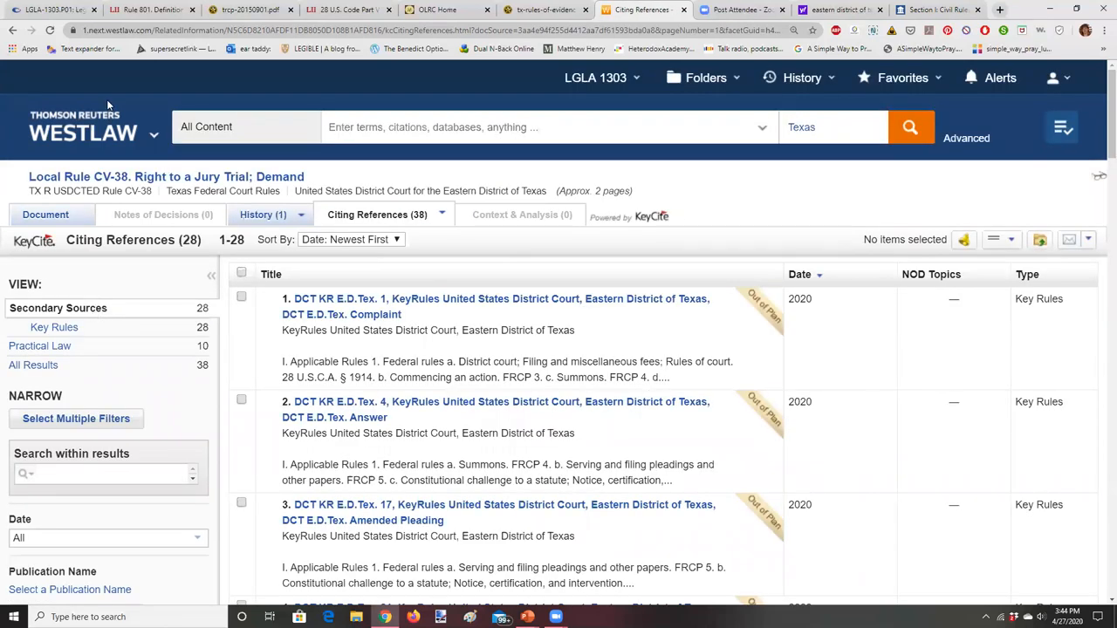
{"action": "left_click", "coordinate": [12, 30]}
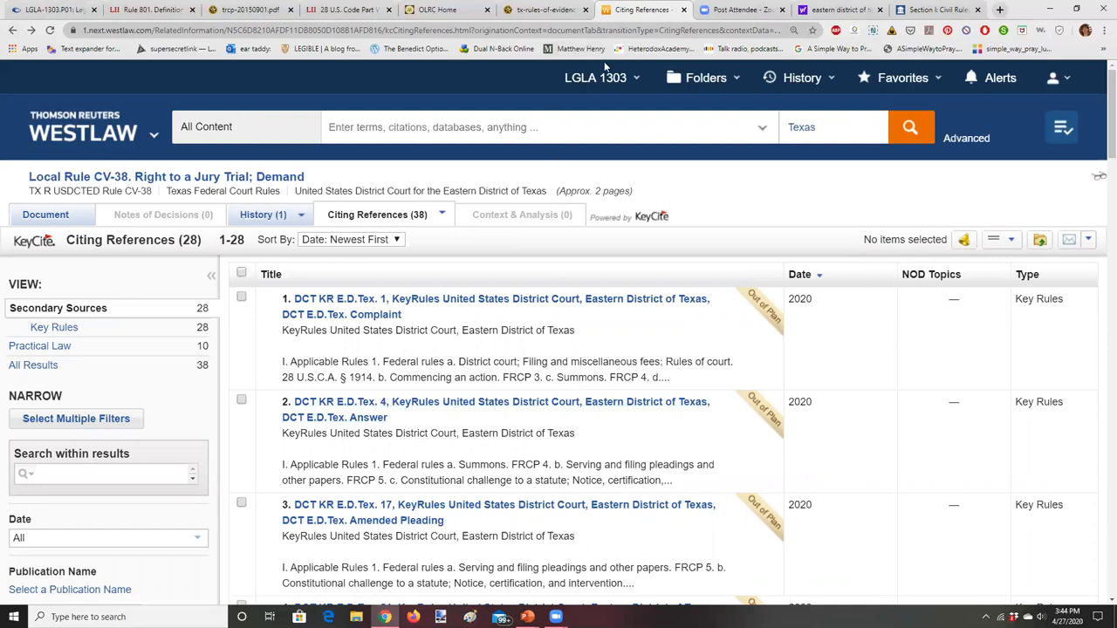
- Return to the Westlaw home page via the logo
{"action": "left_click", "coordinate": [82, 132]}
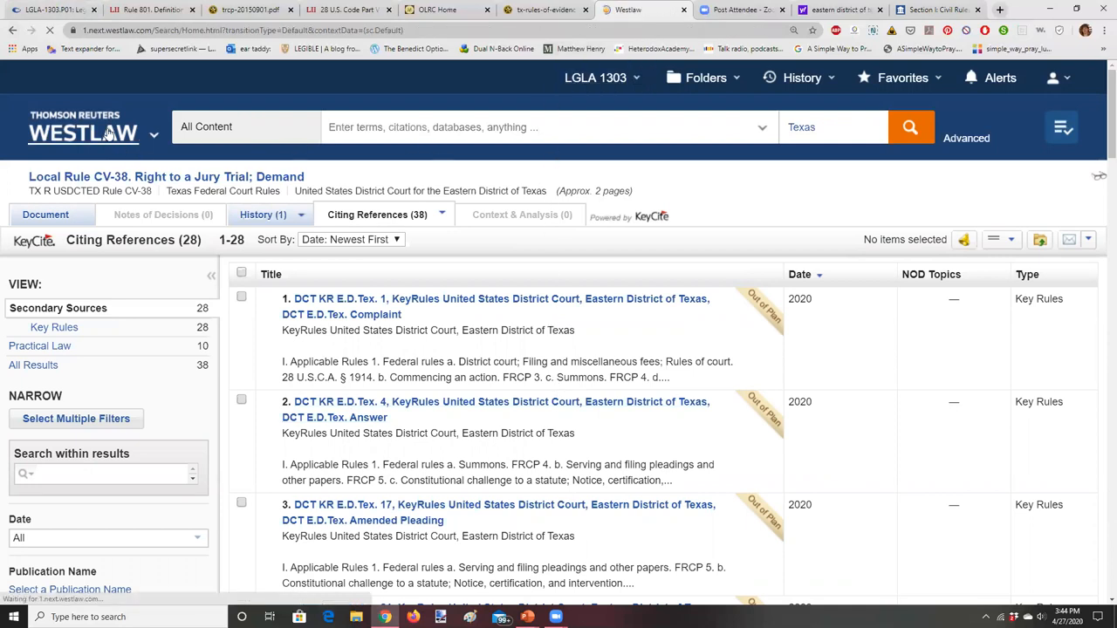
{"action": "left_click", "coordinate": [83, 133]}
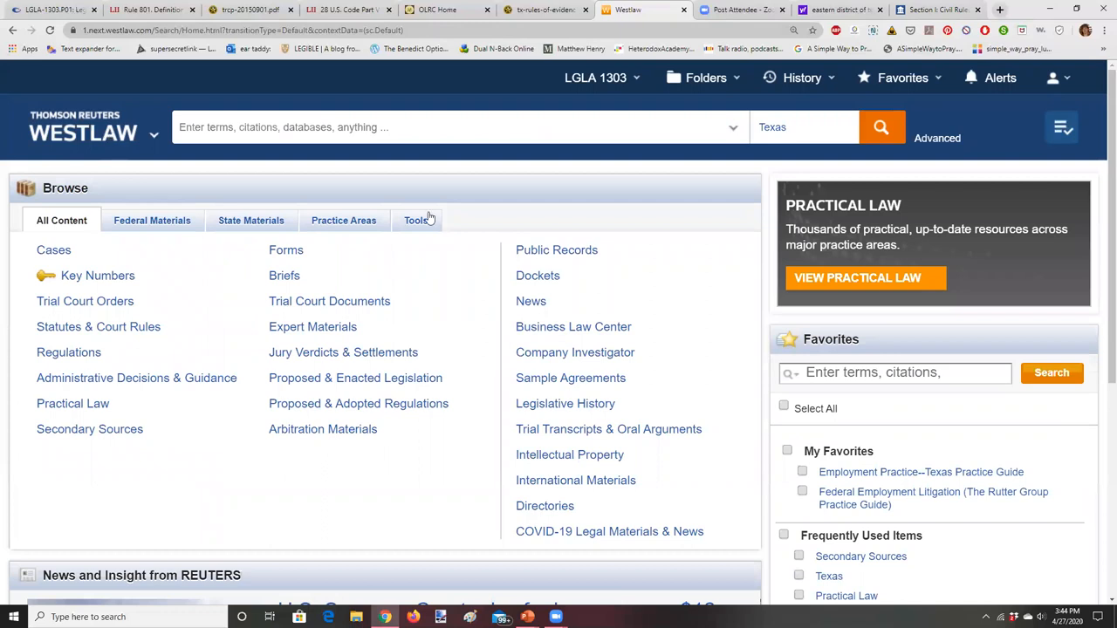
{"action": "mouse_move", "coordinate": [178, 543]}
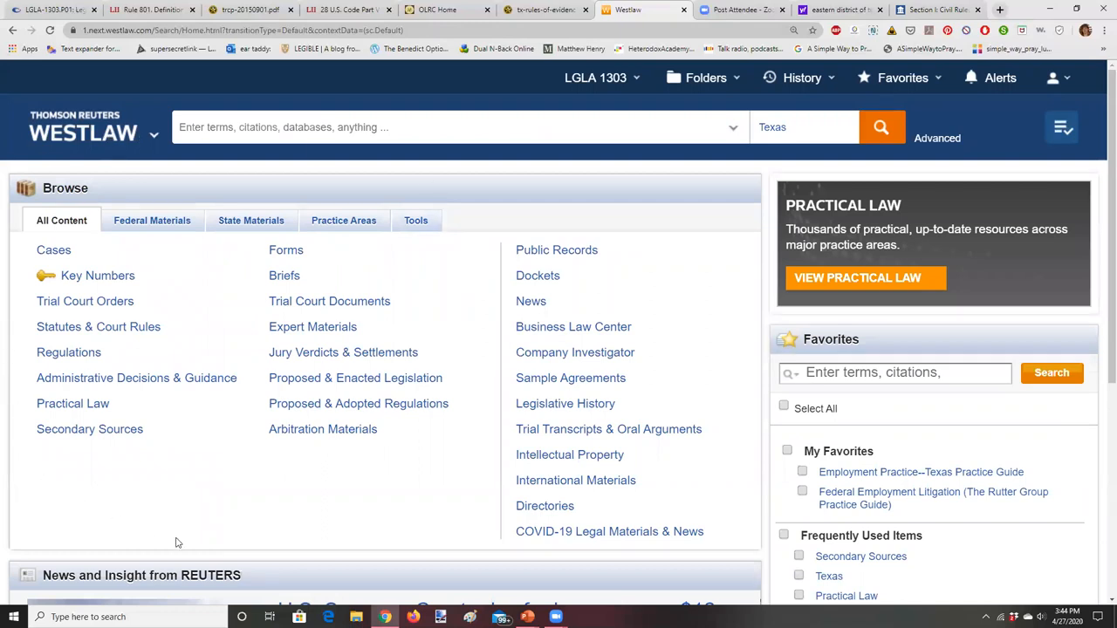
{"action": "mouse_move", "coordinate": [192, 527]}
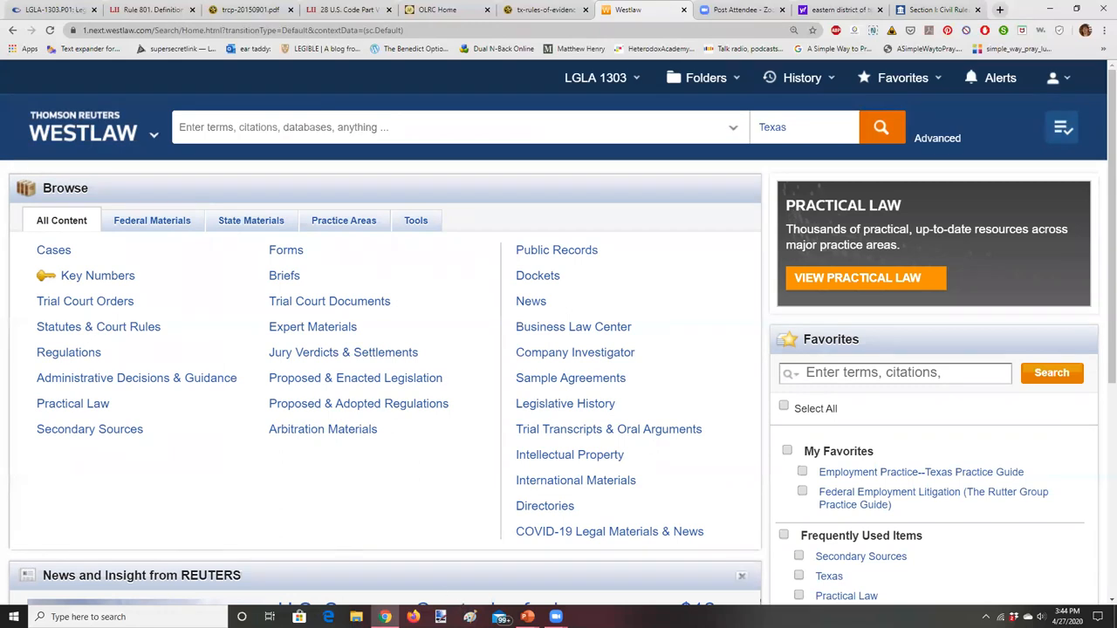
{"action": "mouse_move", "coordinate": [527, 616]}
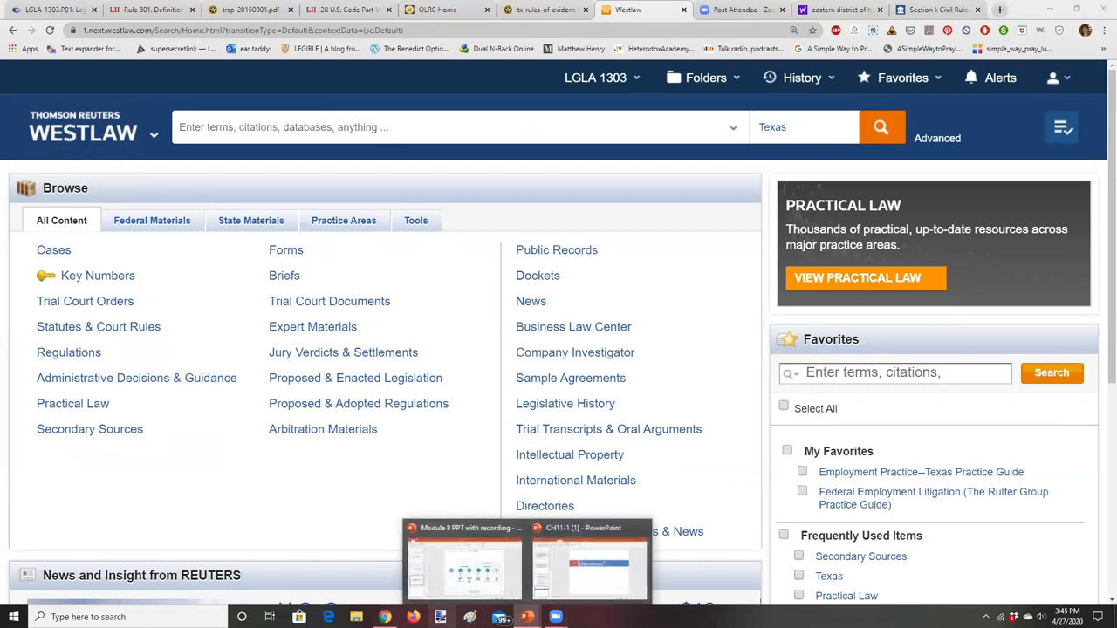
- Switch to the CH11-1 PowerPoint deck on slide 8, Questions?
{"action": "left_click", "coordinate": [590, 567]}
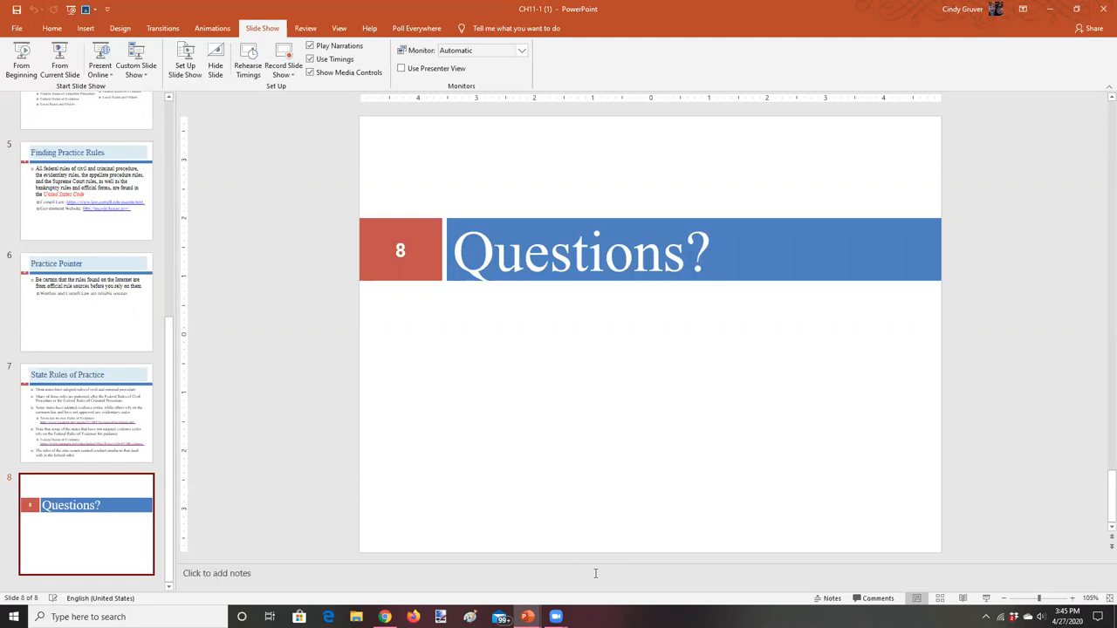
{"action": "mouse_move", "coordinate": [461, 66]}
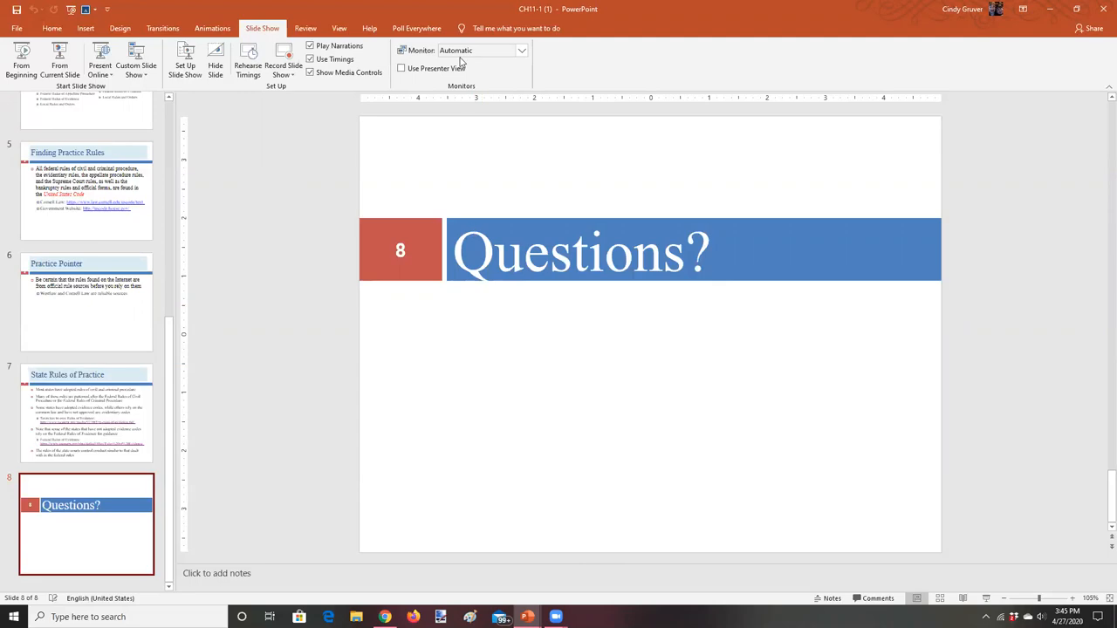